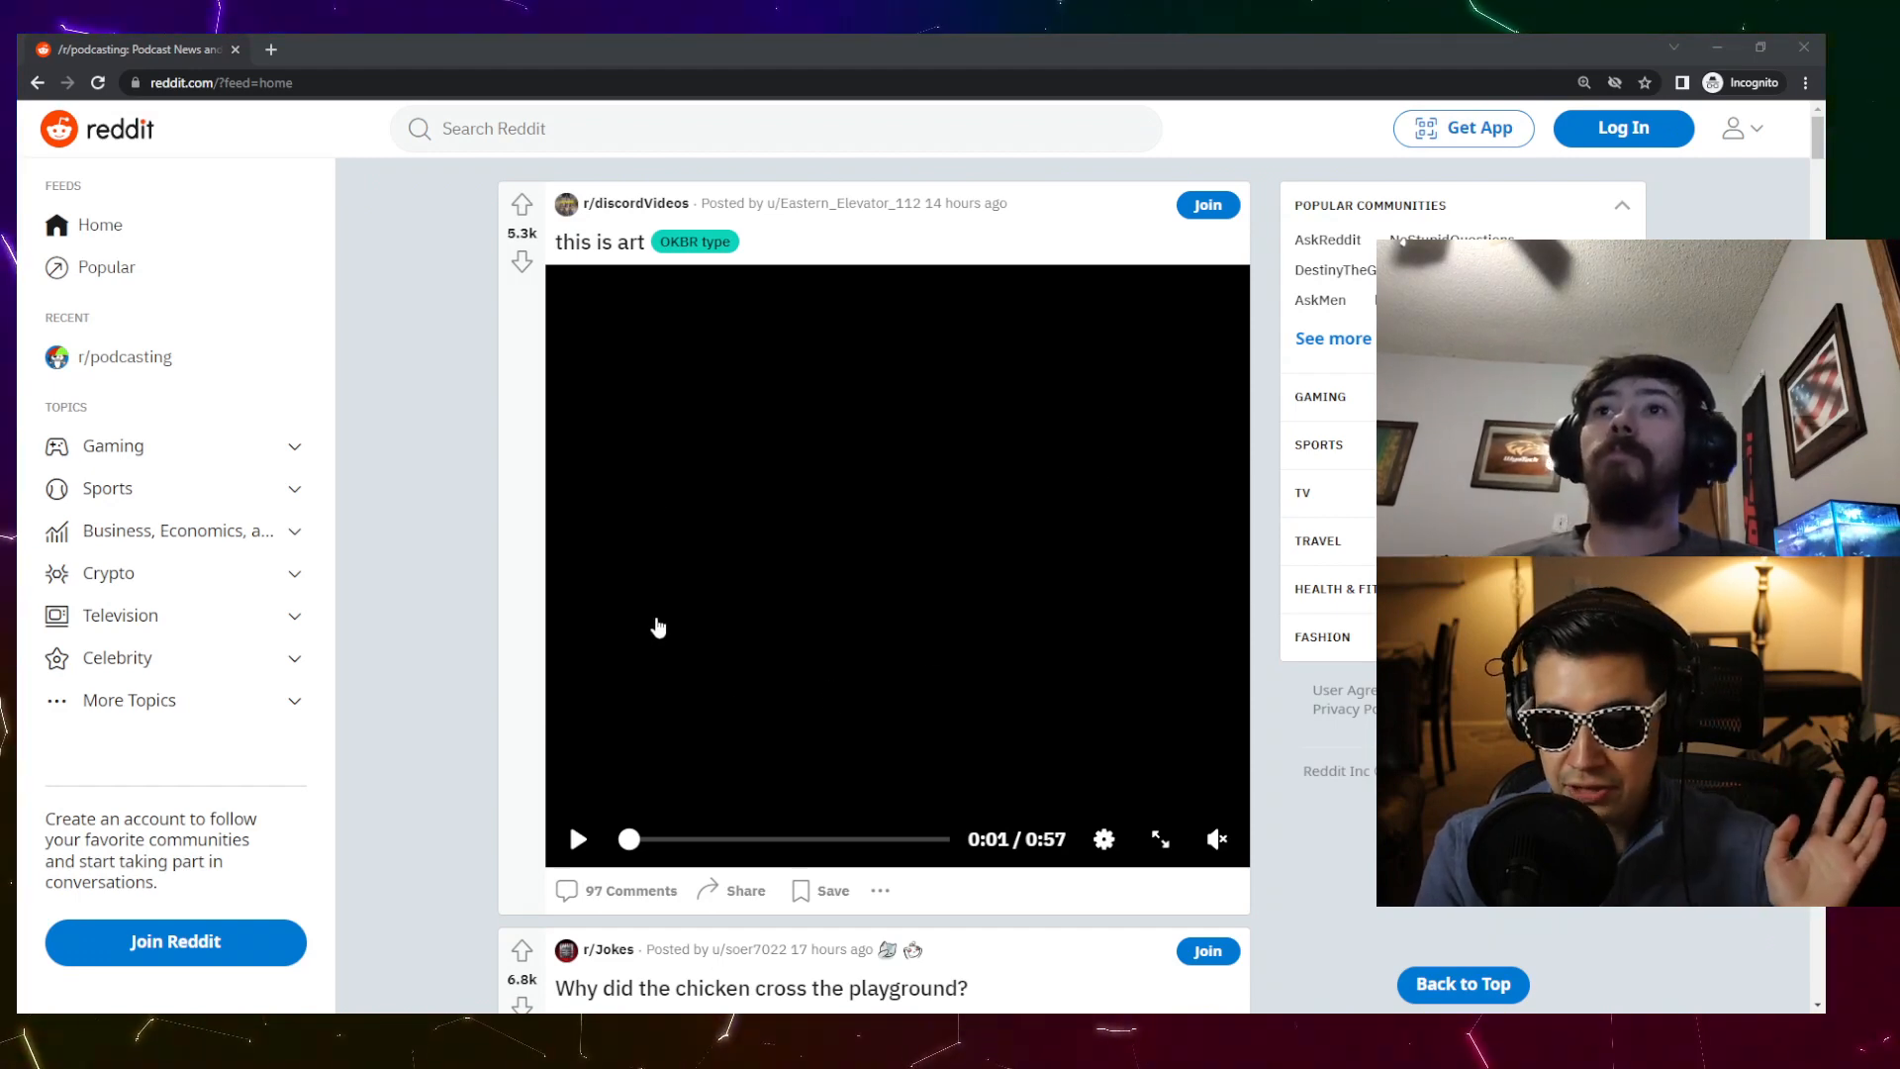
pyautogui.moveTo(770, 706)
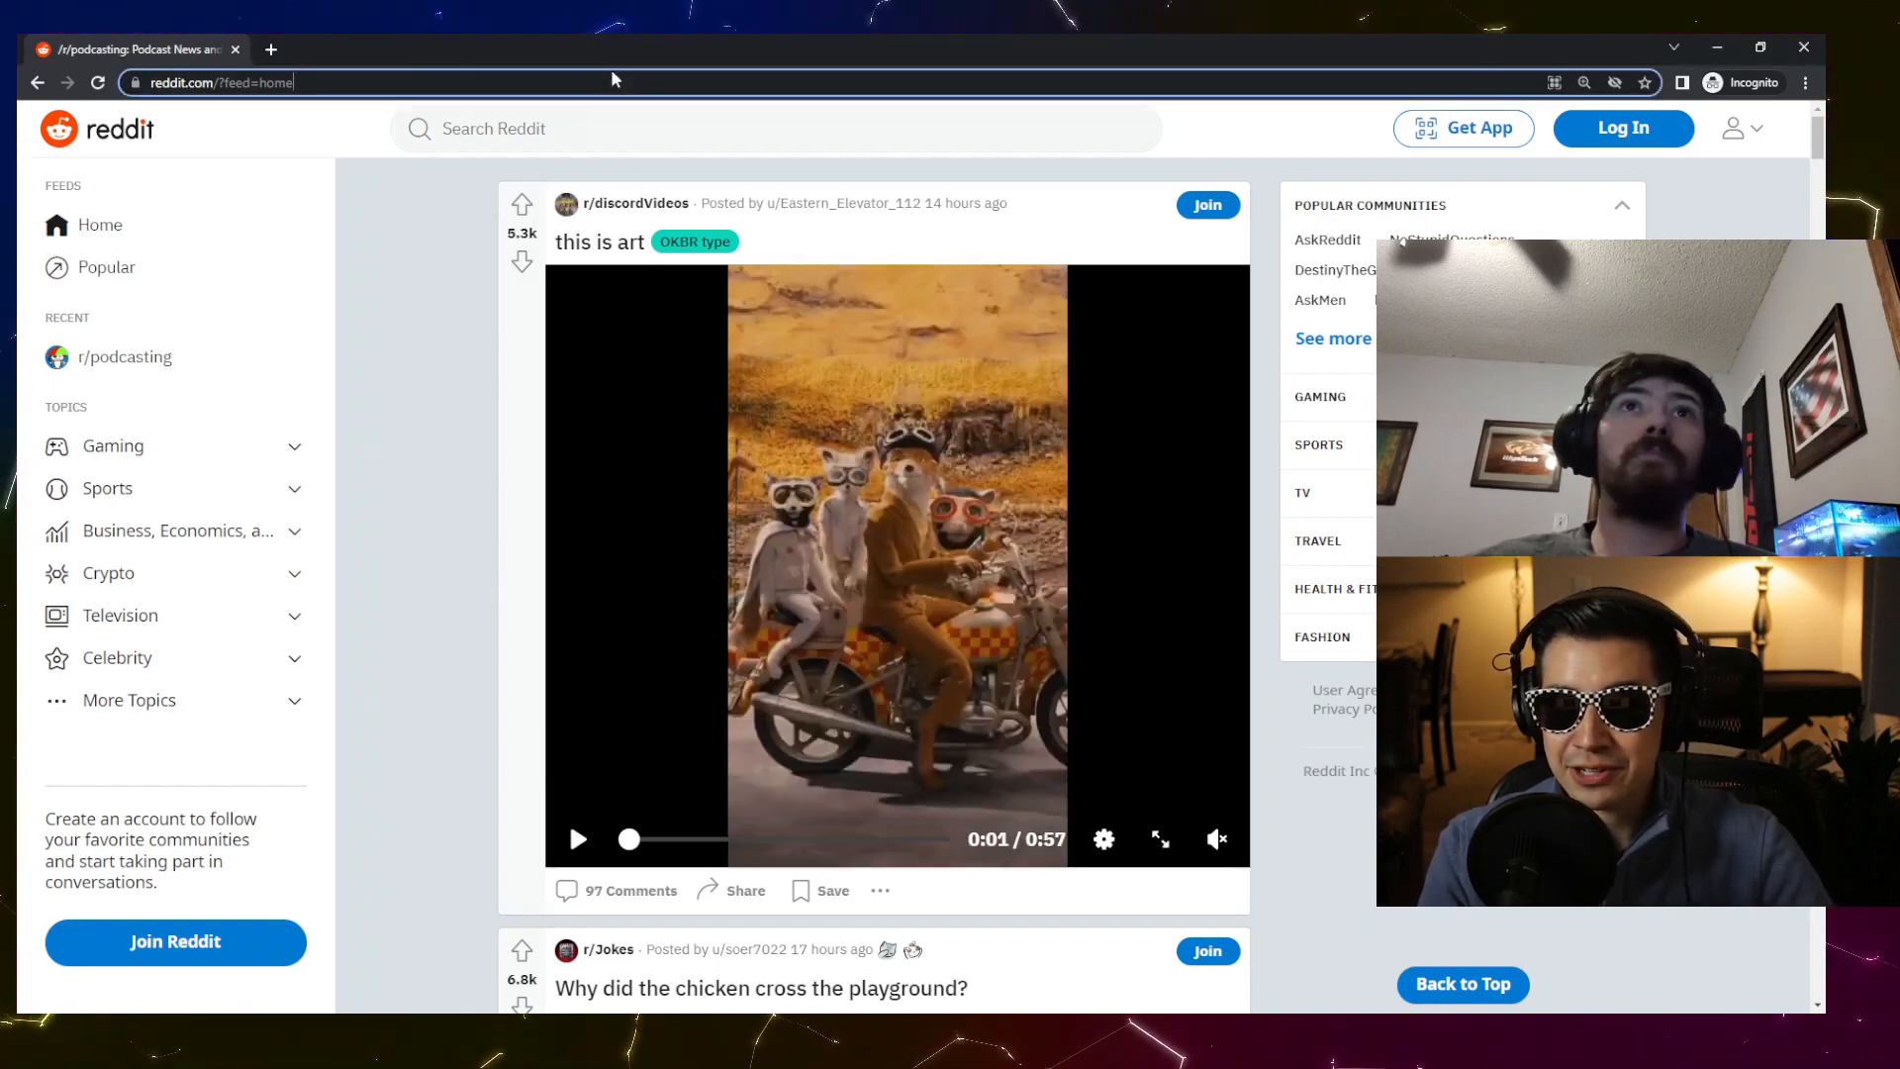
# - Load the 'when you run out of paper towels' post by URL and scroll through its comments
pyautogui.write('https://www.reddit.com/r/Justrolledintotheshop/comments/11ahnge/when_you_run_out_of_regular_paper_towels/')
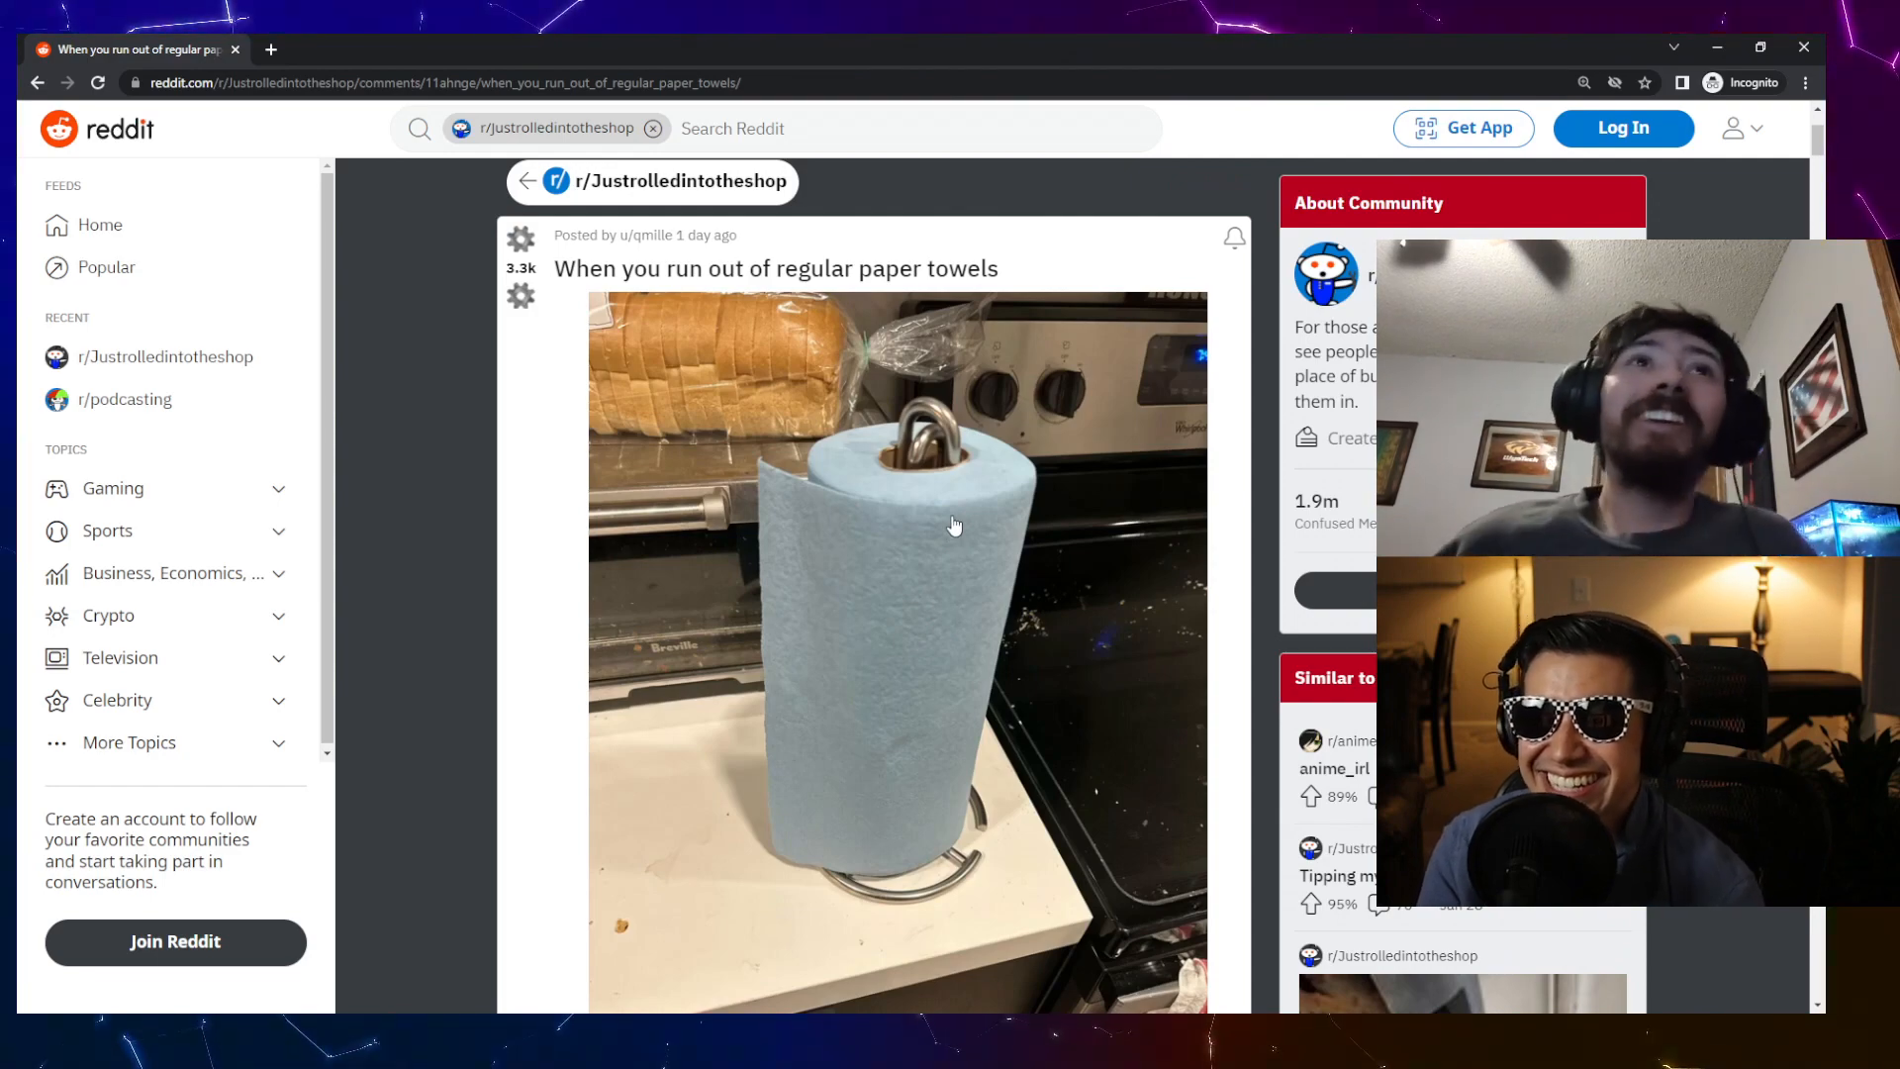
pyautogui.scroll(-3)
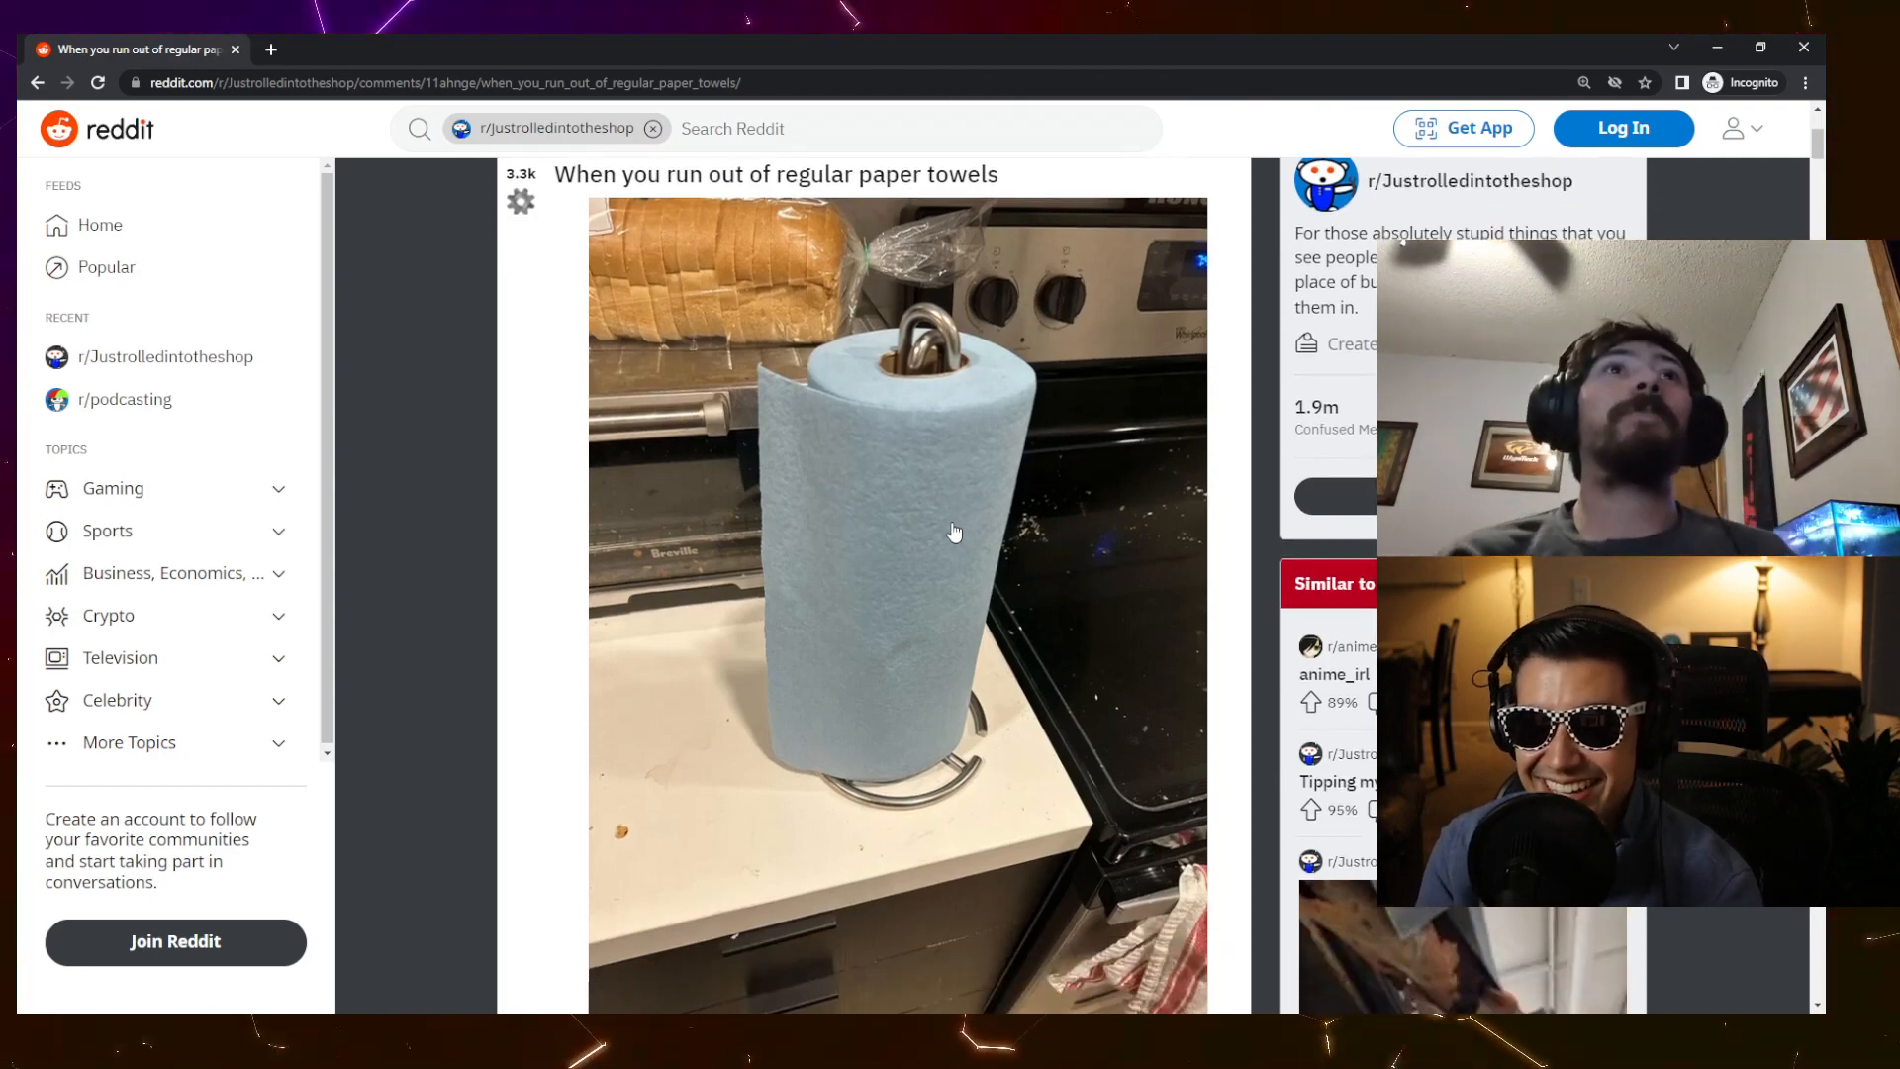
pyautogui.scroll(-3)
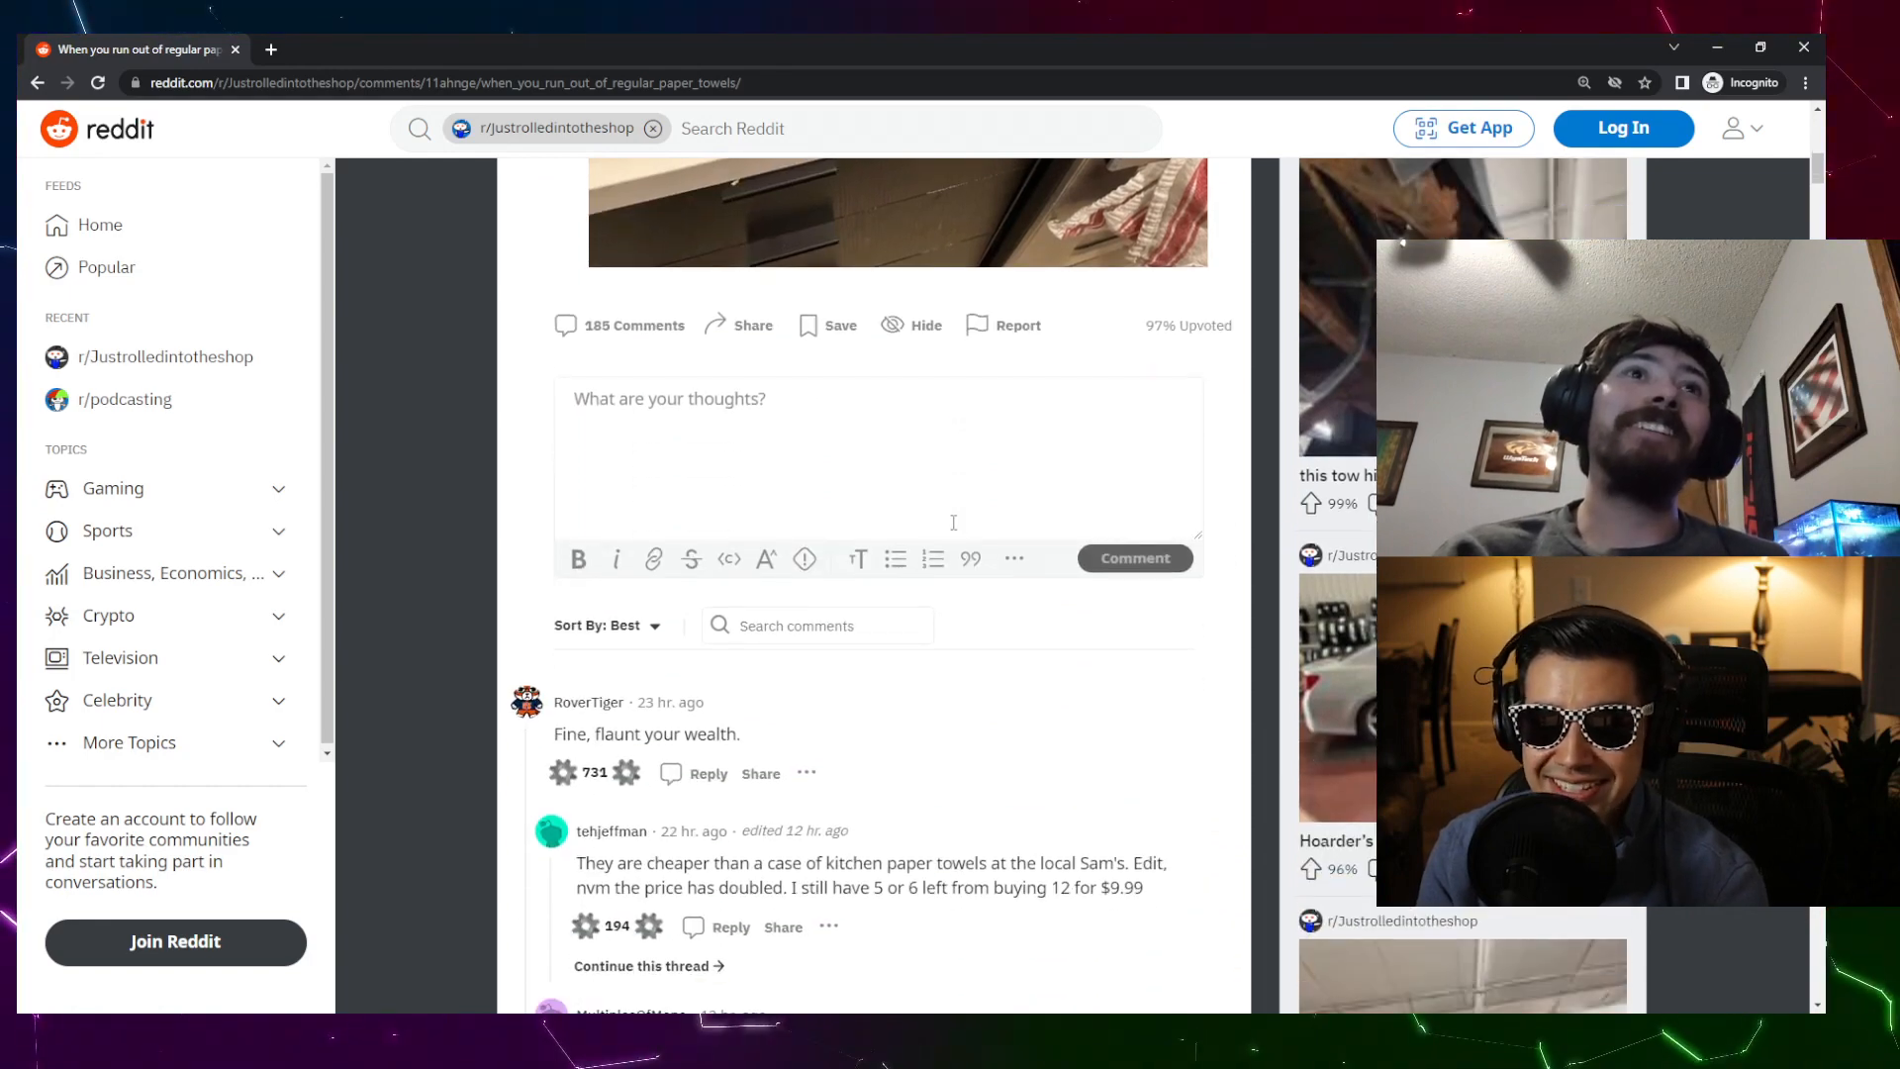
pyautogui.scroll(-3)
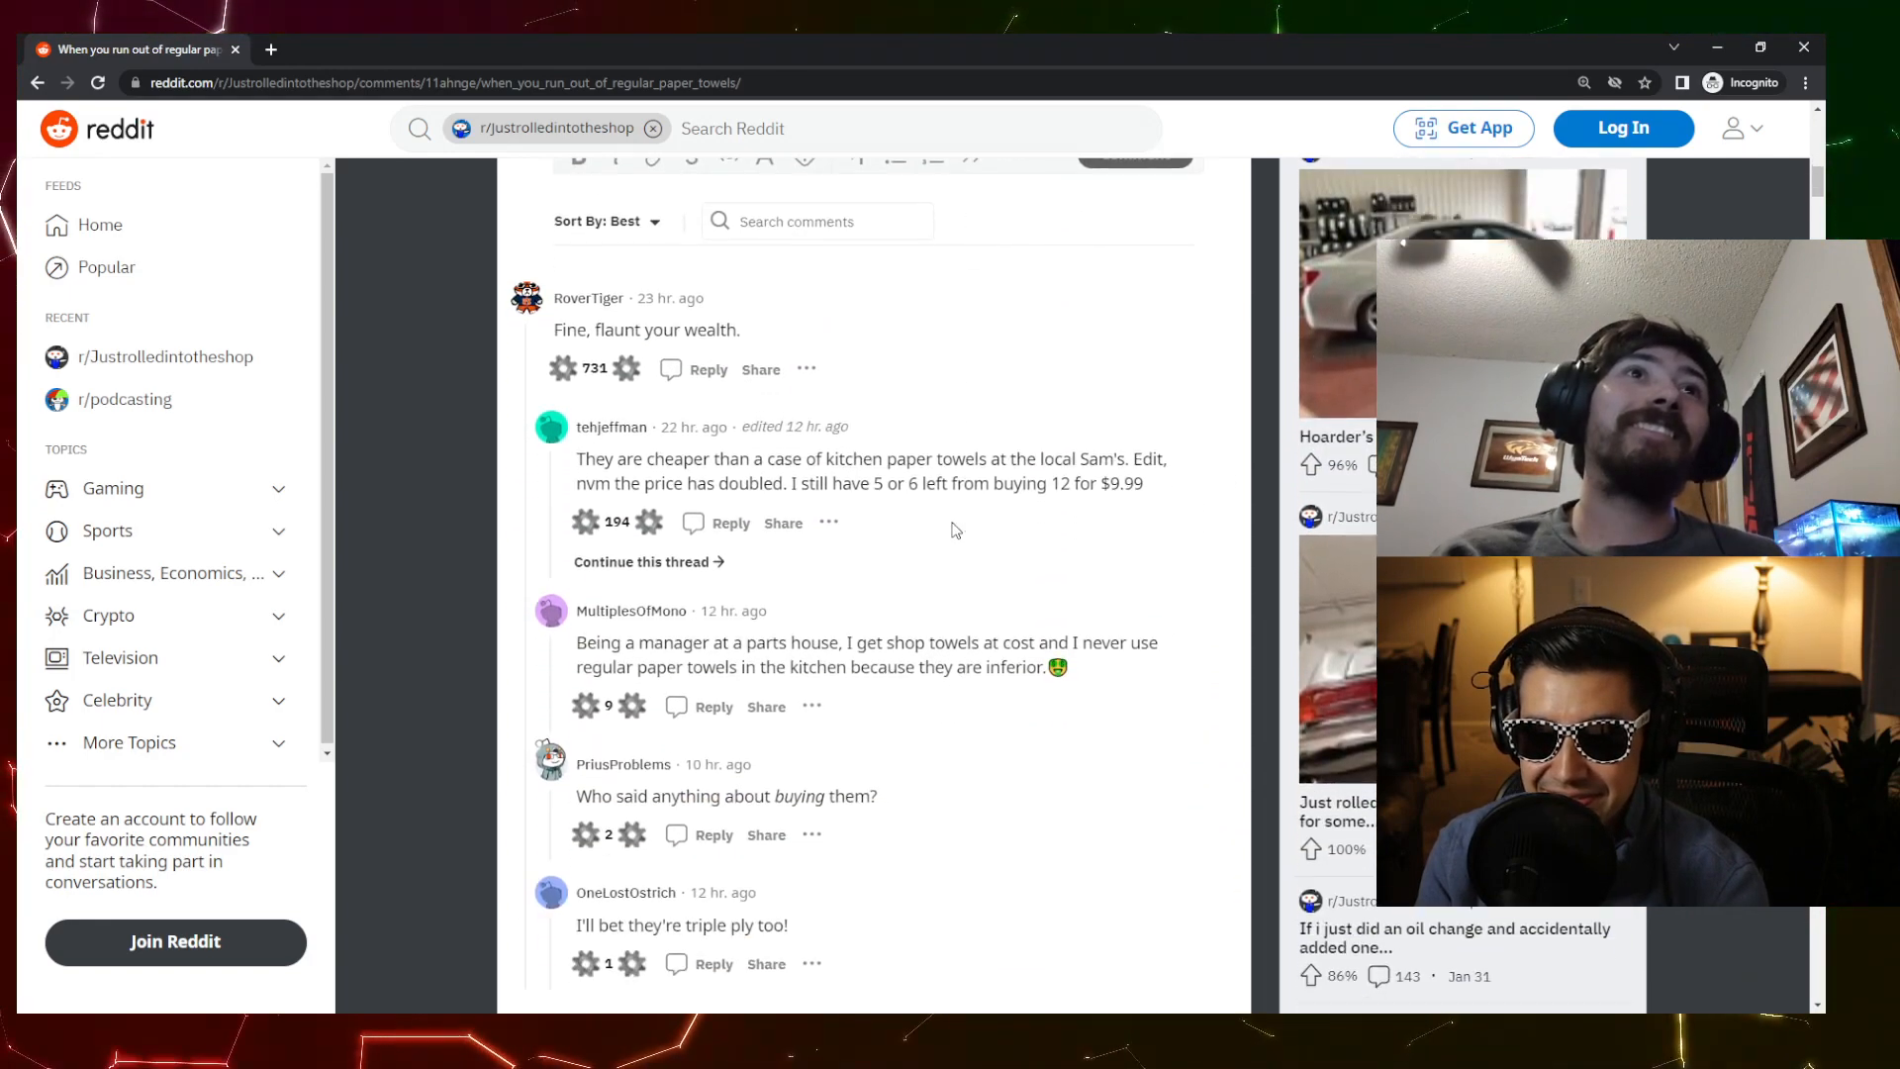
pyautogui.scroll(-3)
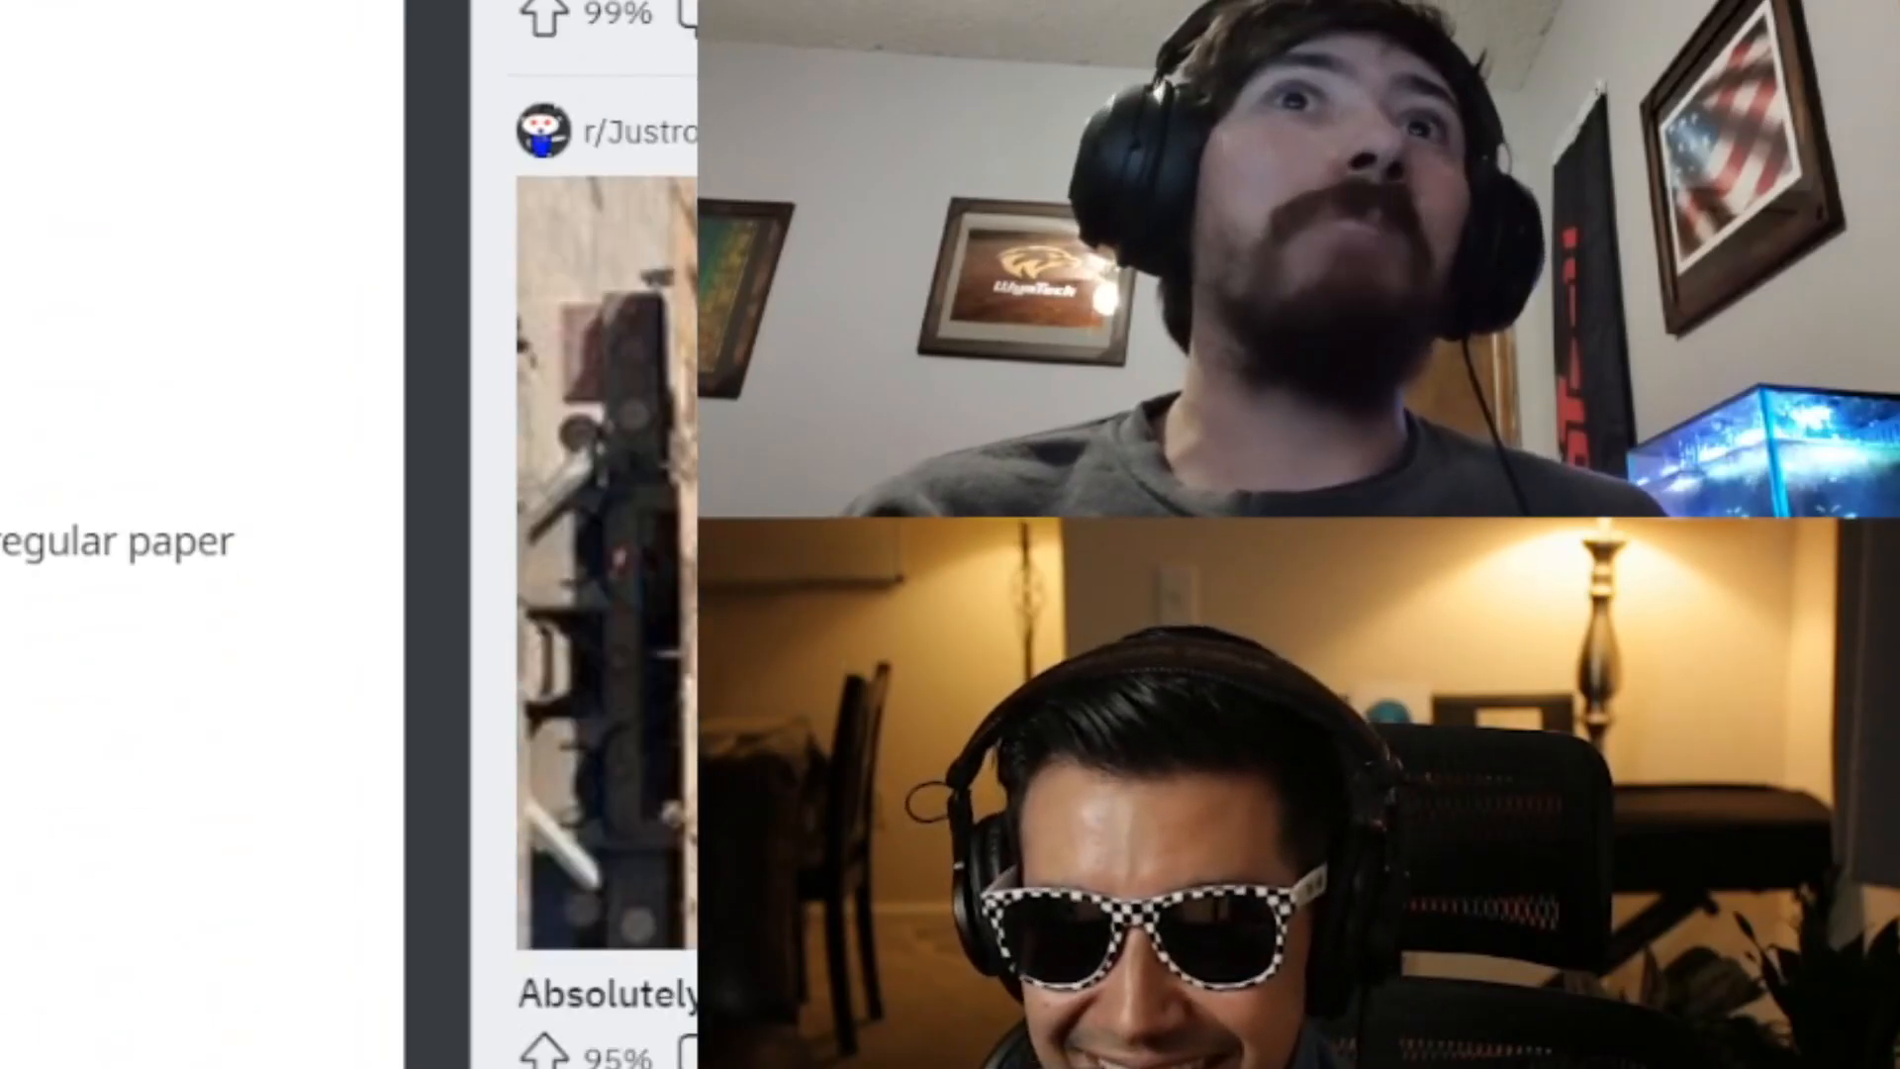
pyautogui.scroll(-3)
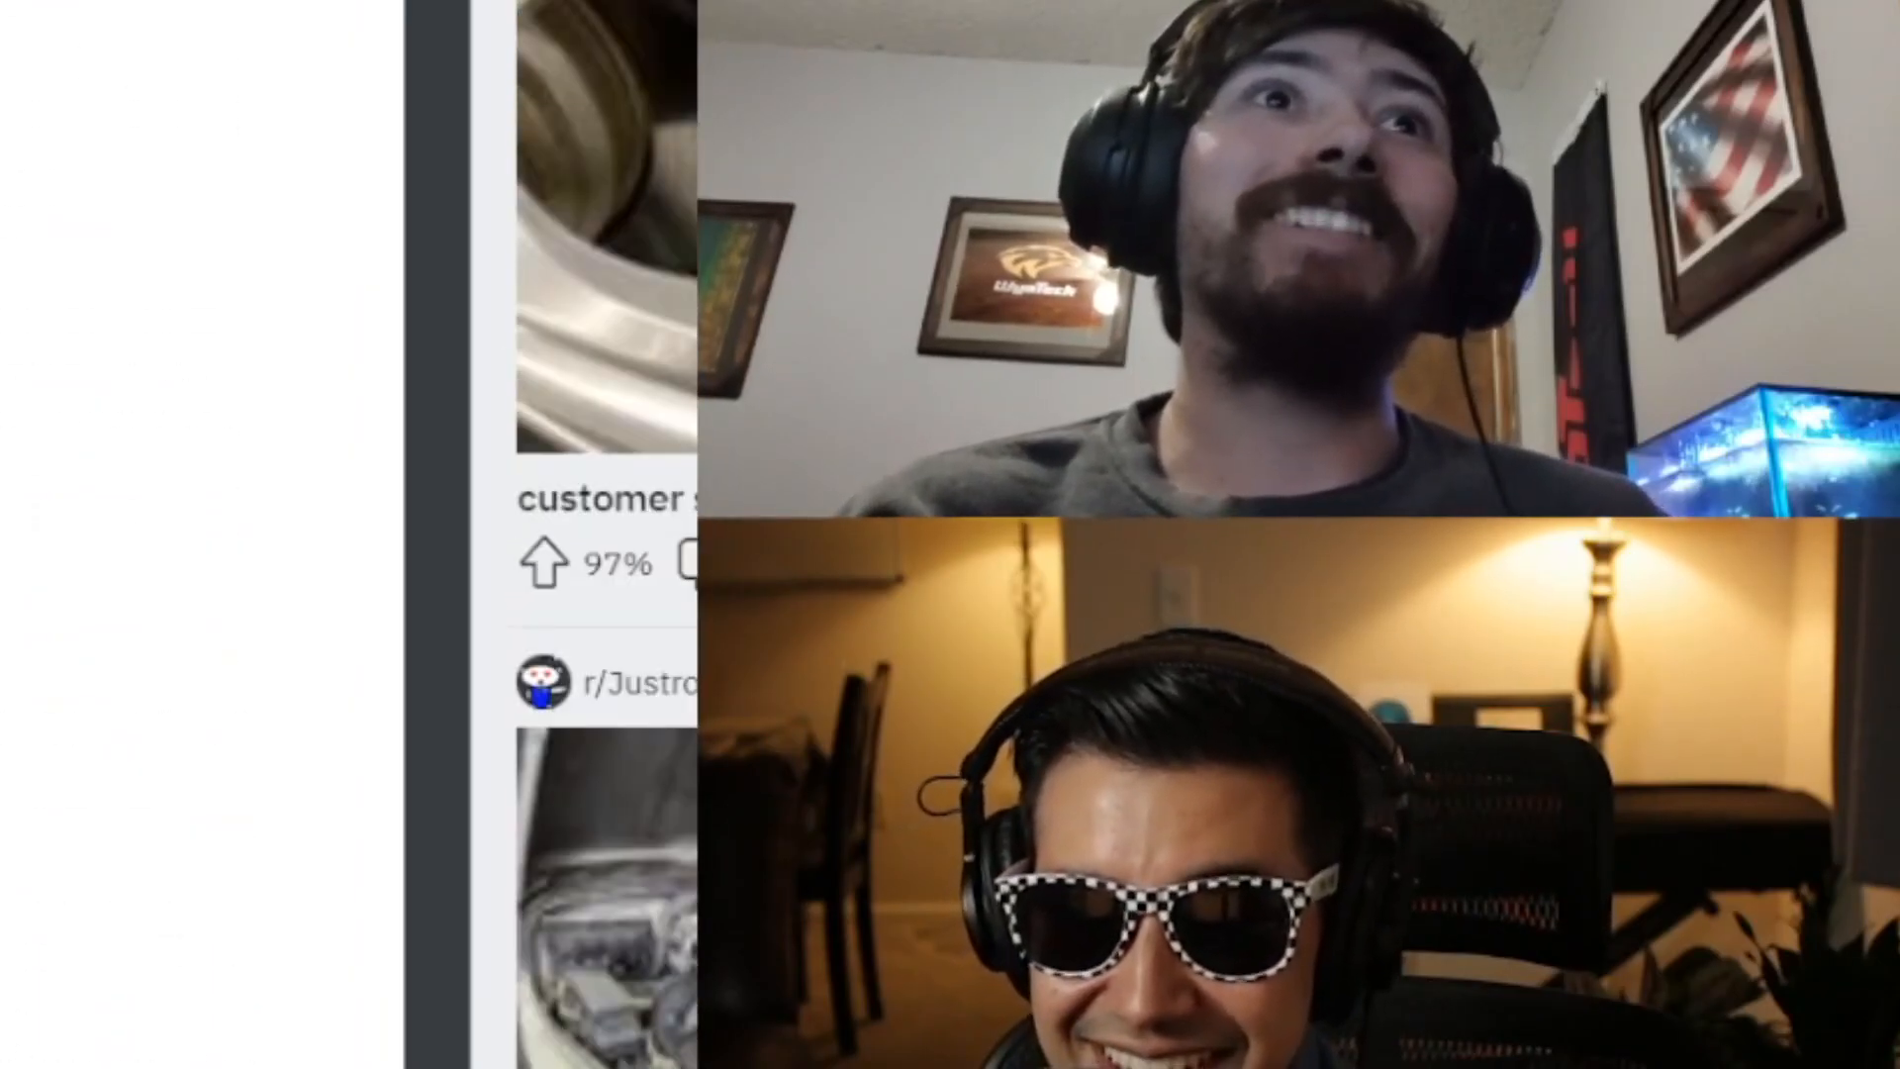
pyautogui.scroll(-3)
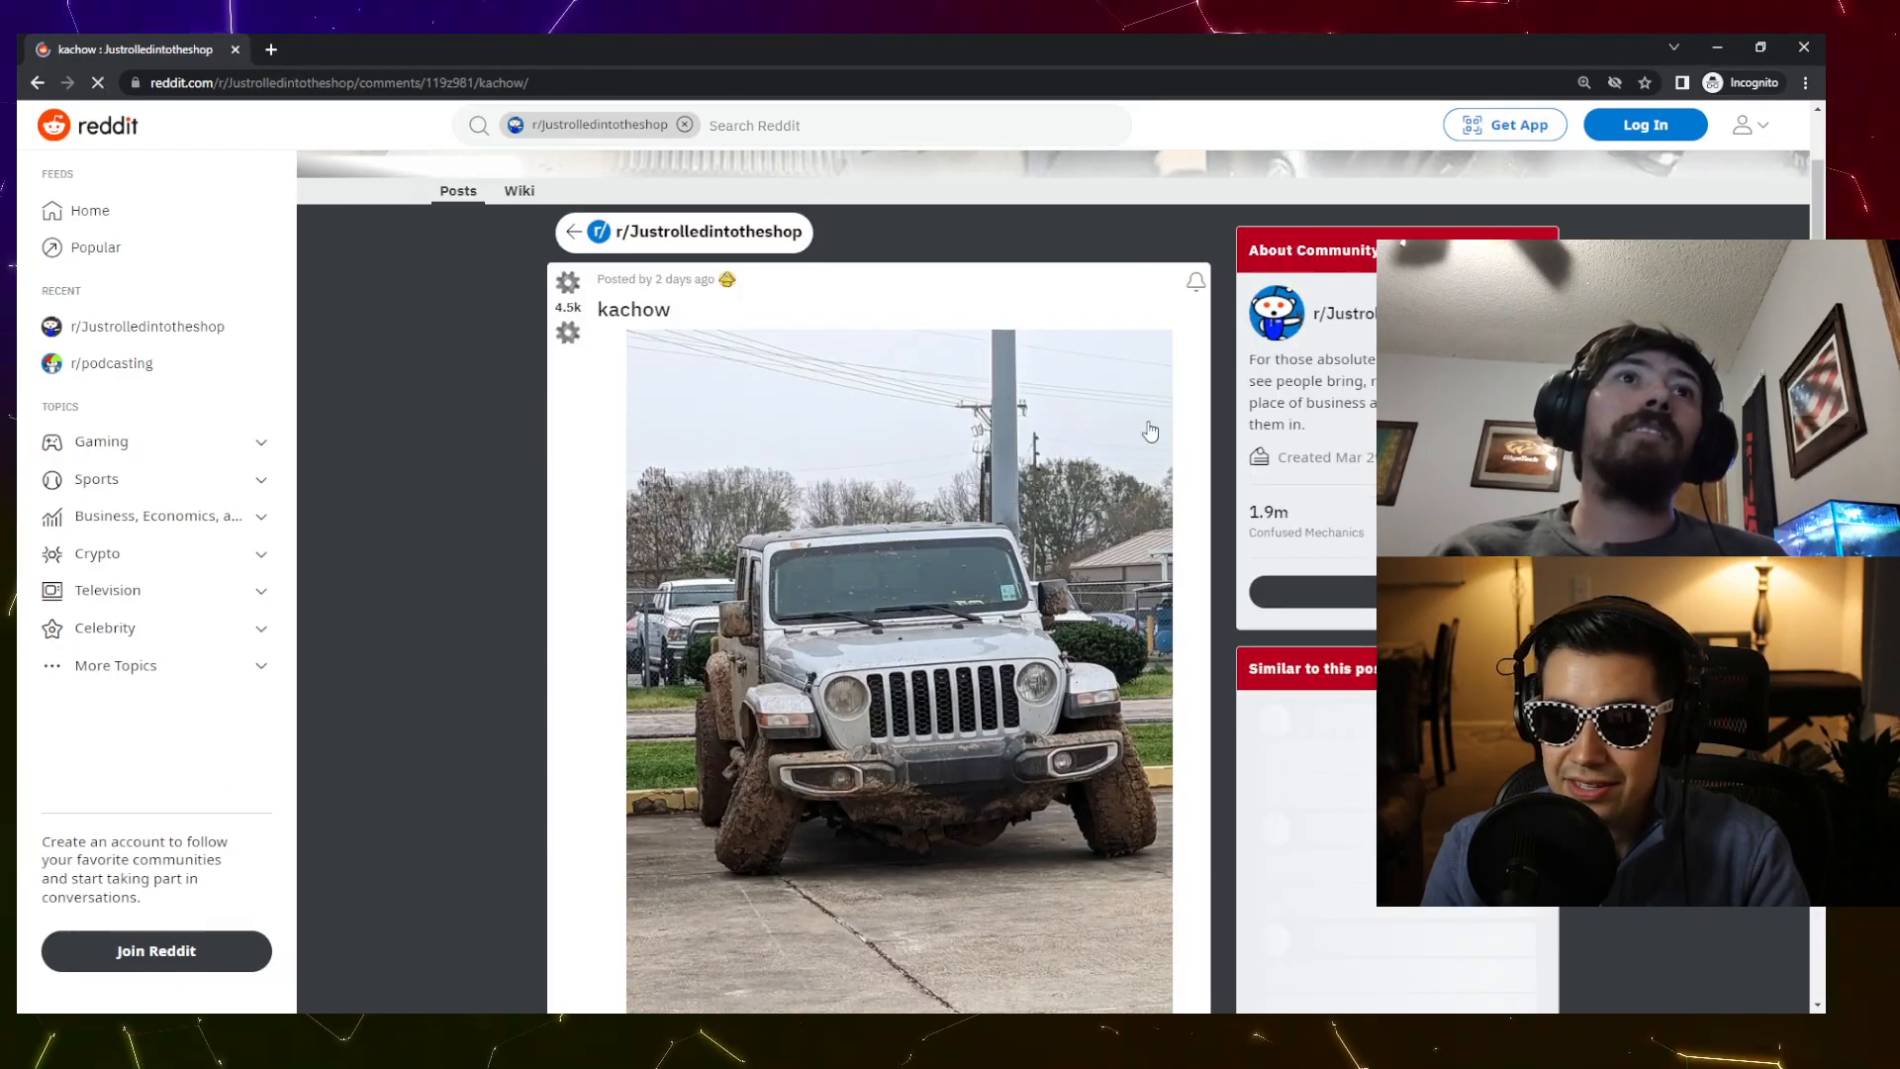
# - Scroll down the 'kachow' muddy Jeep post through its comment threads
pyautogui.scroll(-3)
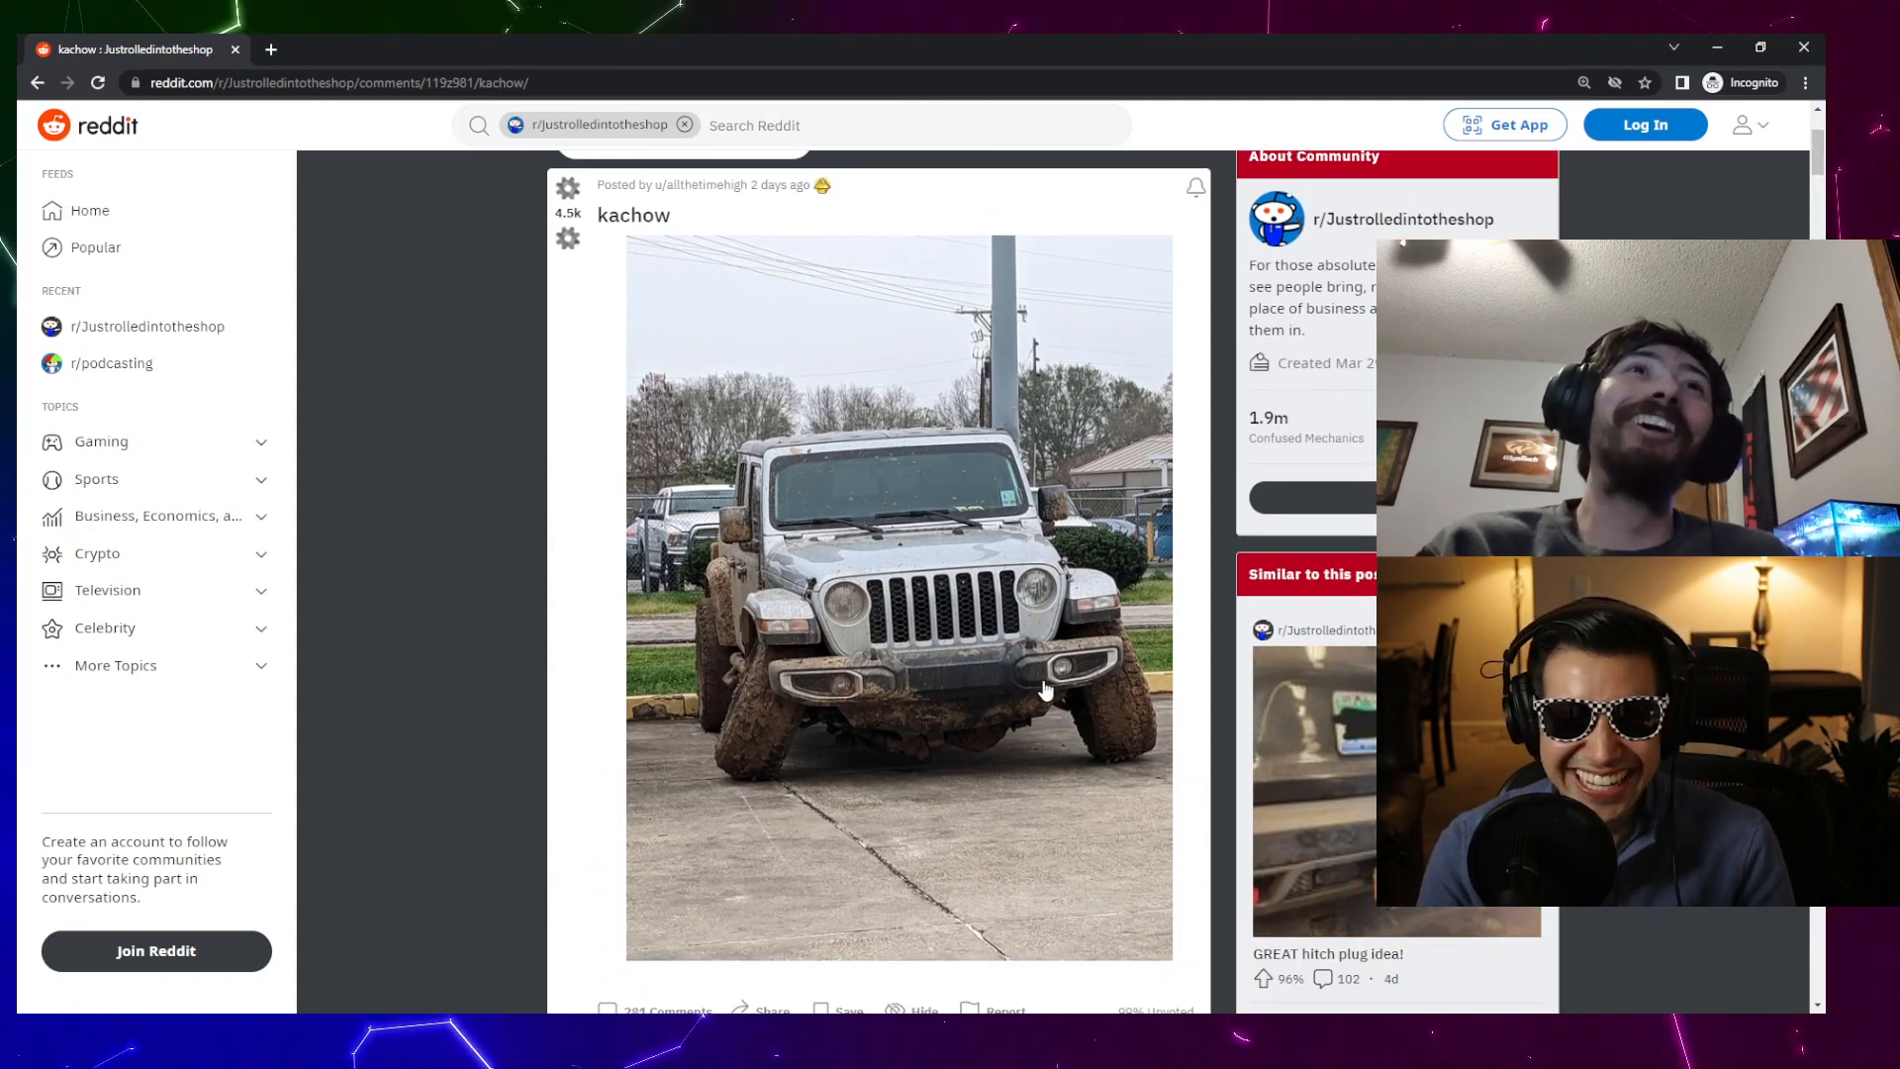
pyautogui.moveTo(879, 757)
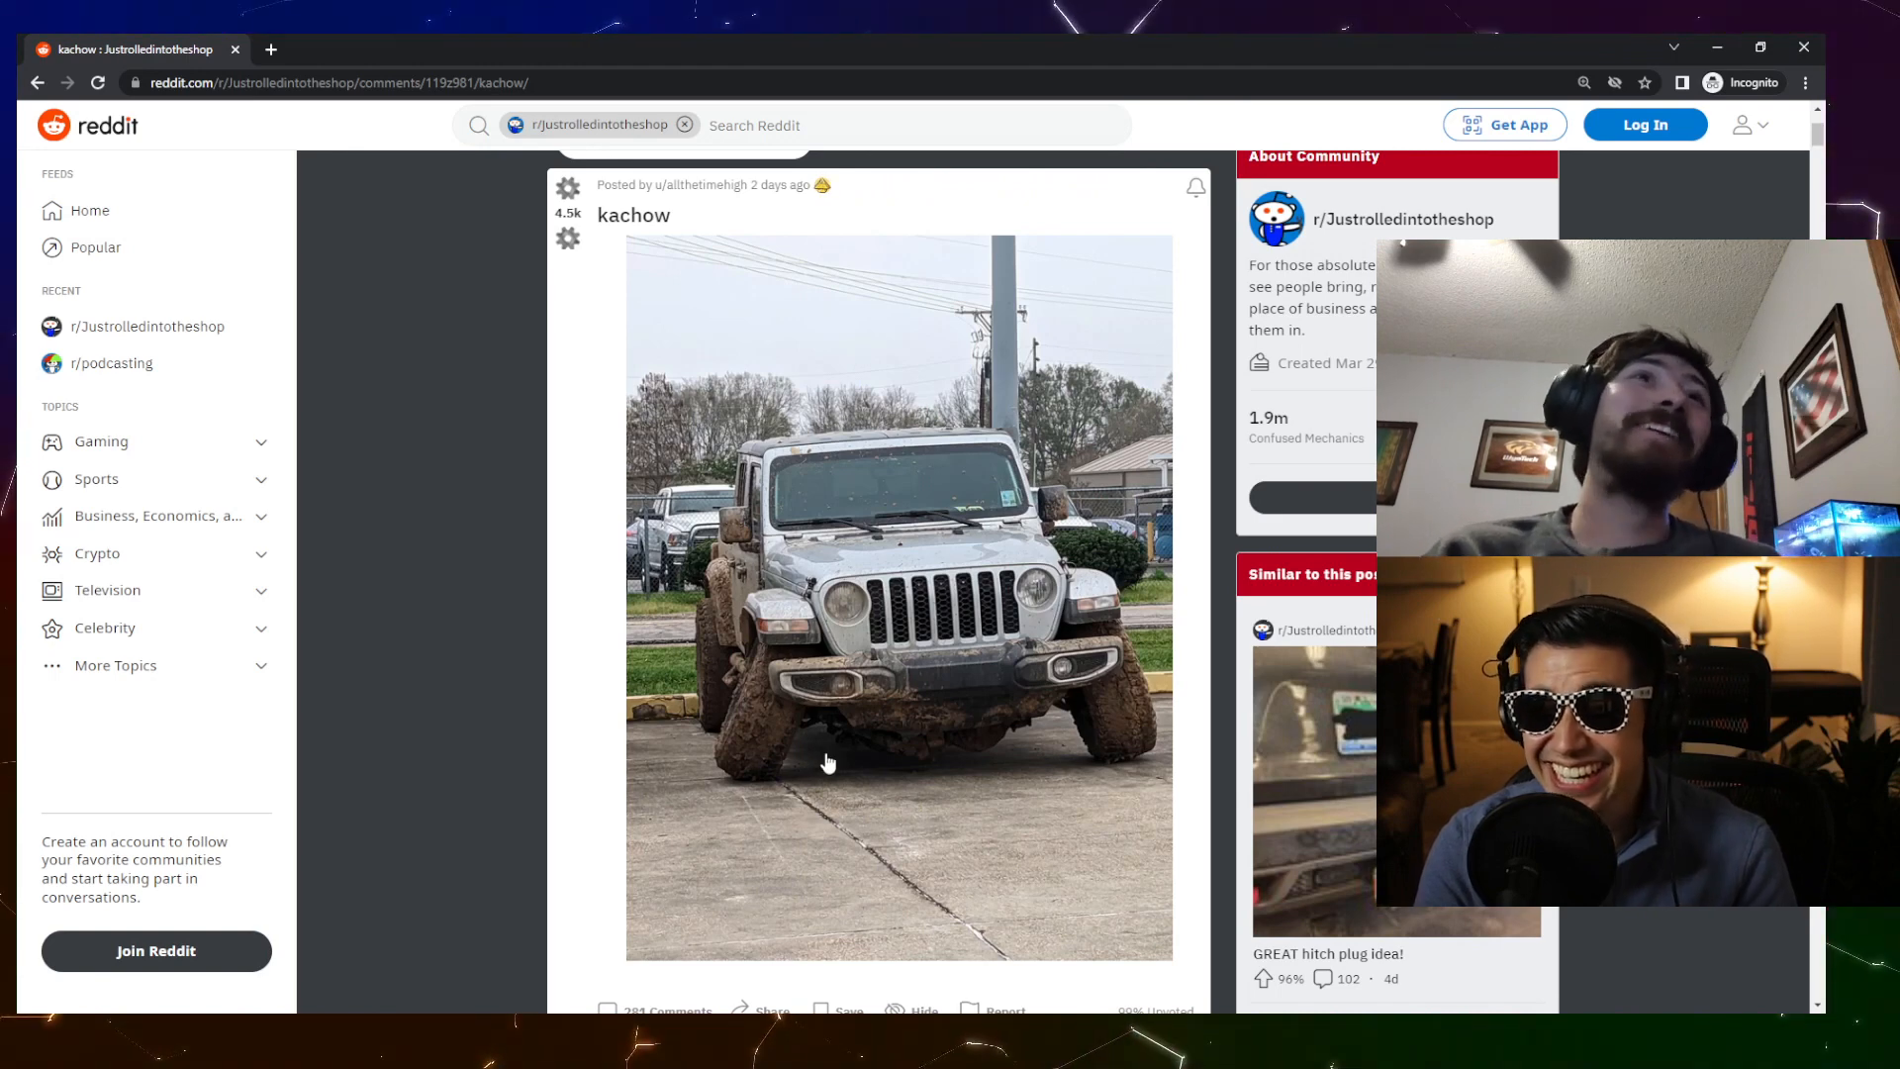
pyautogui.moveTo(1146, 711)
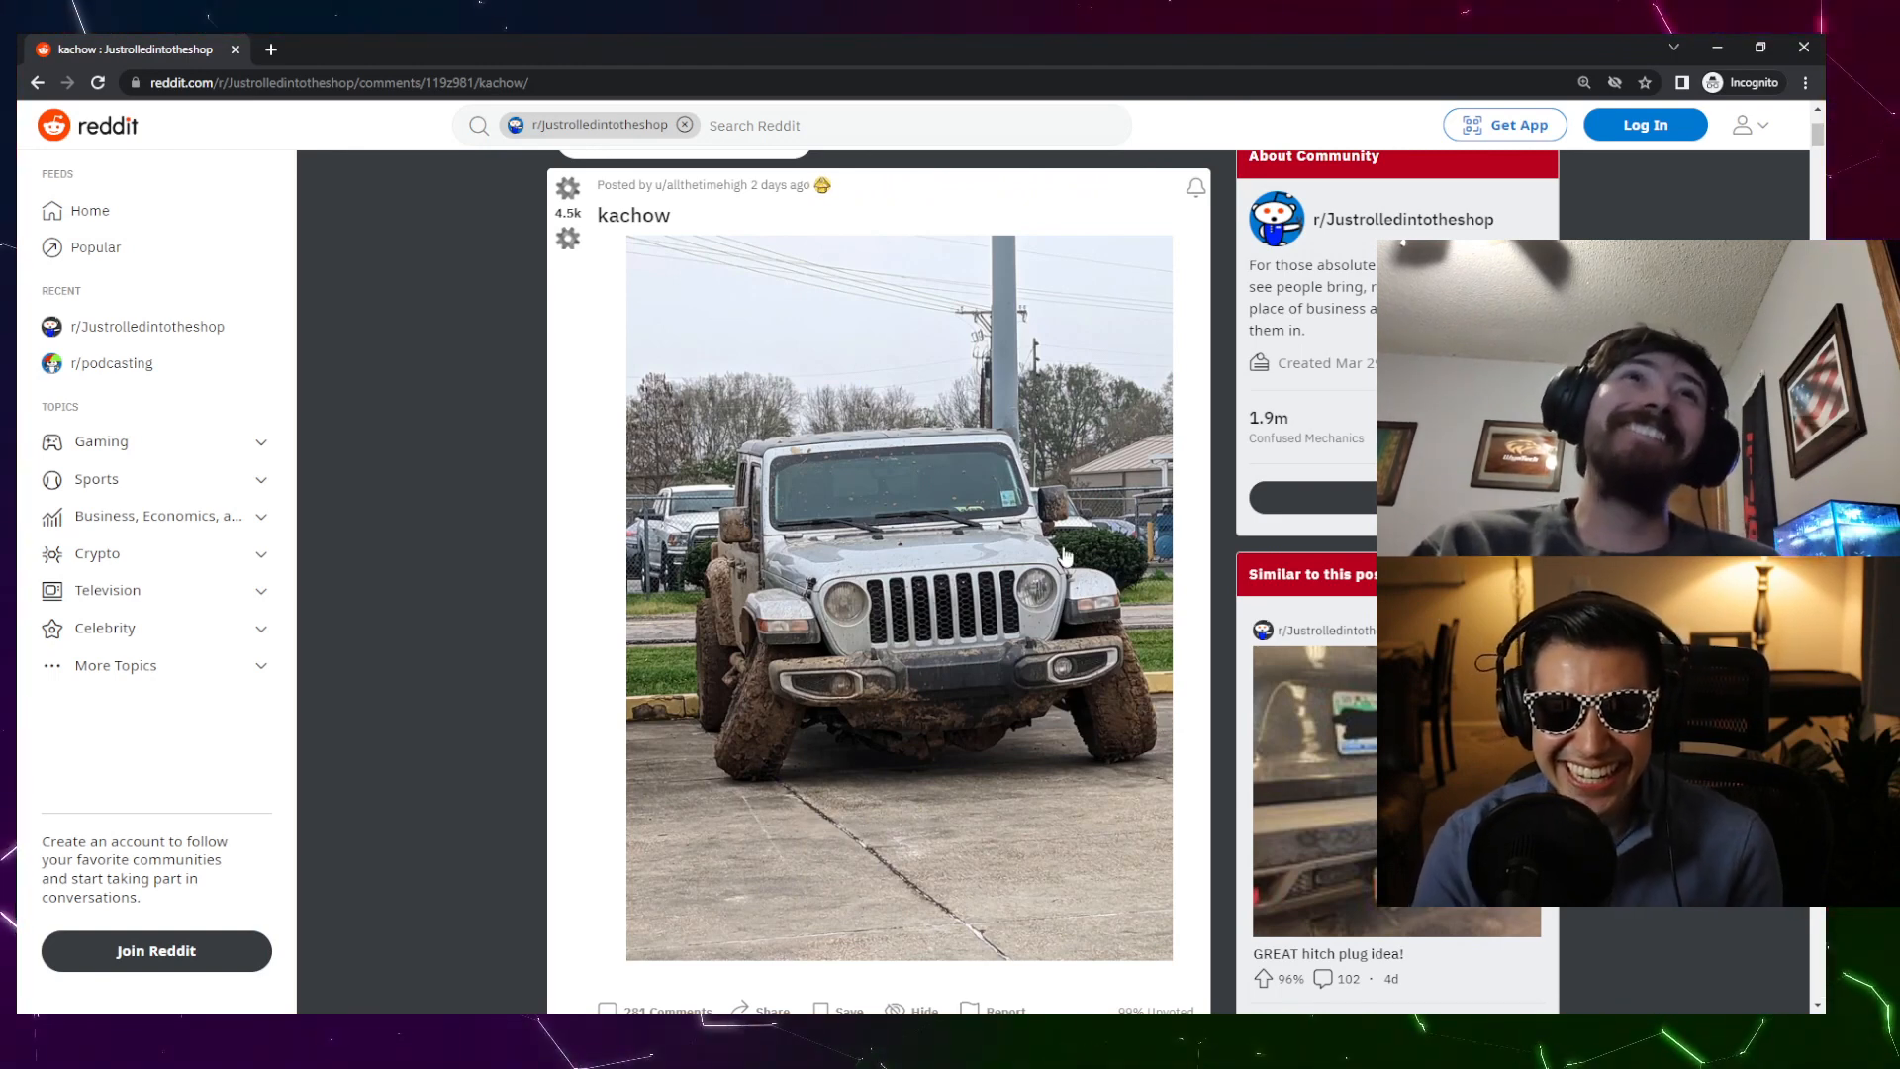
pyautogui.scroll(-3)
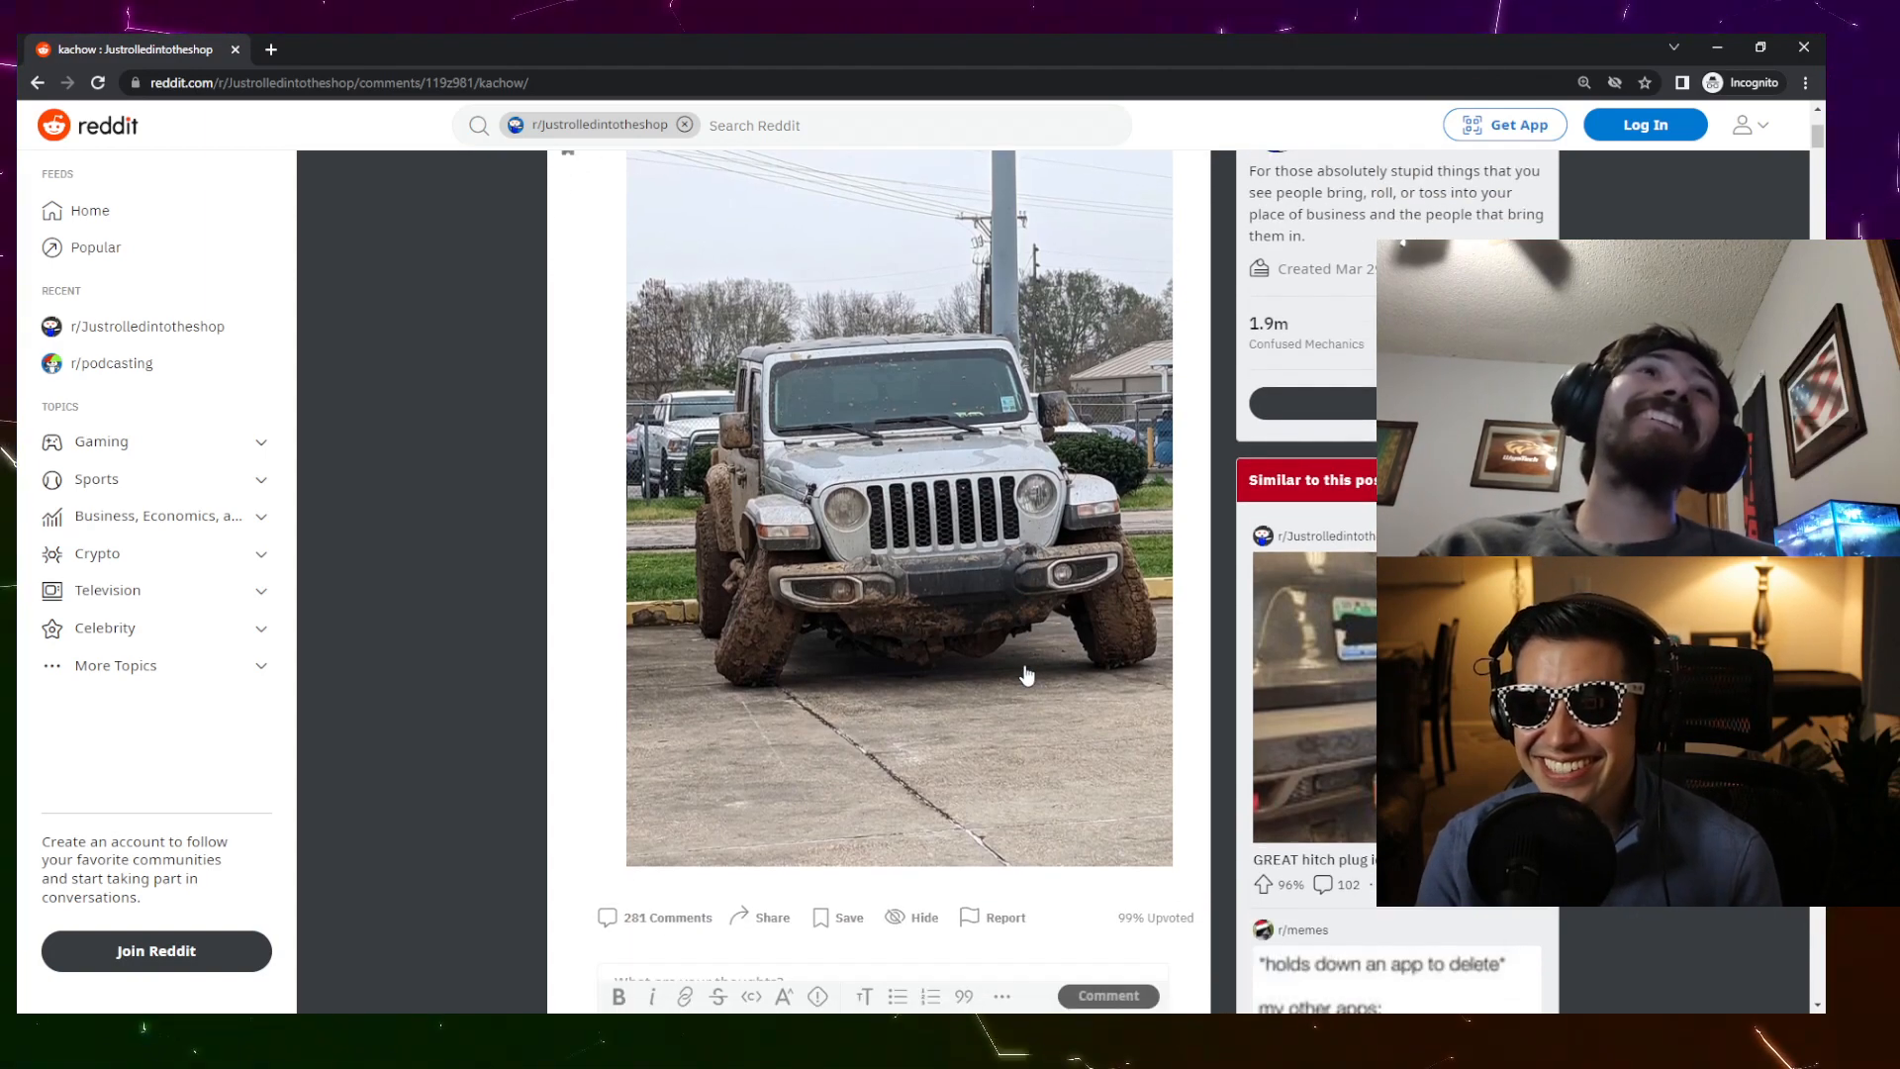
pyautogui.scroll(-3)
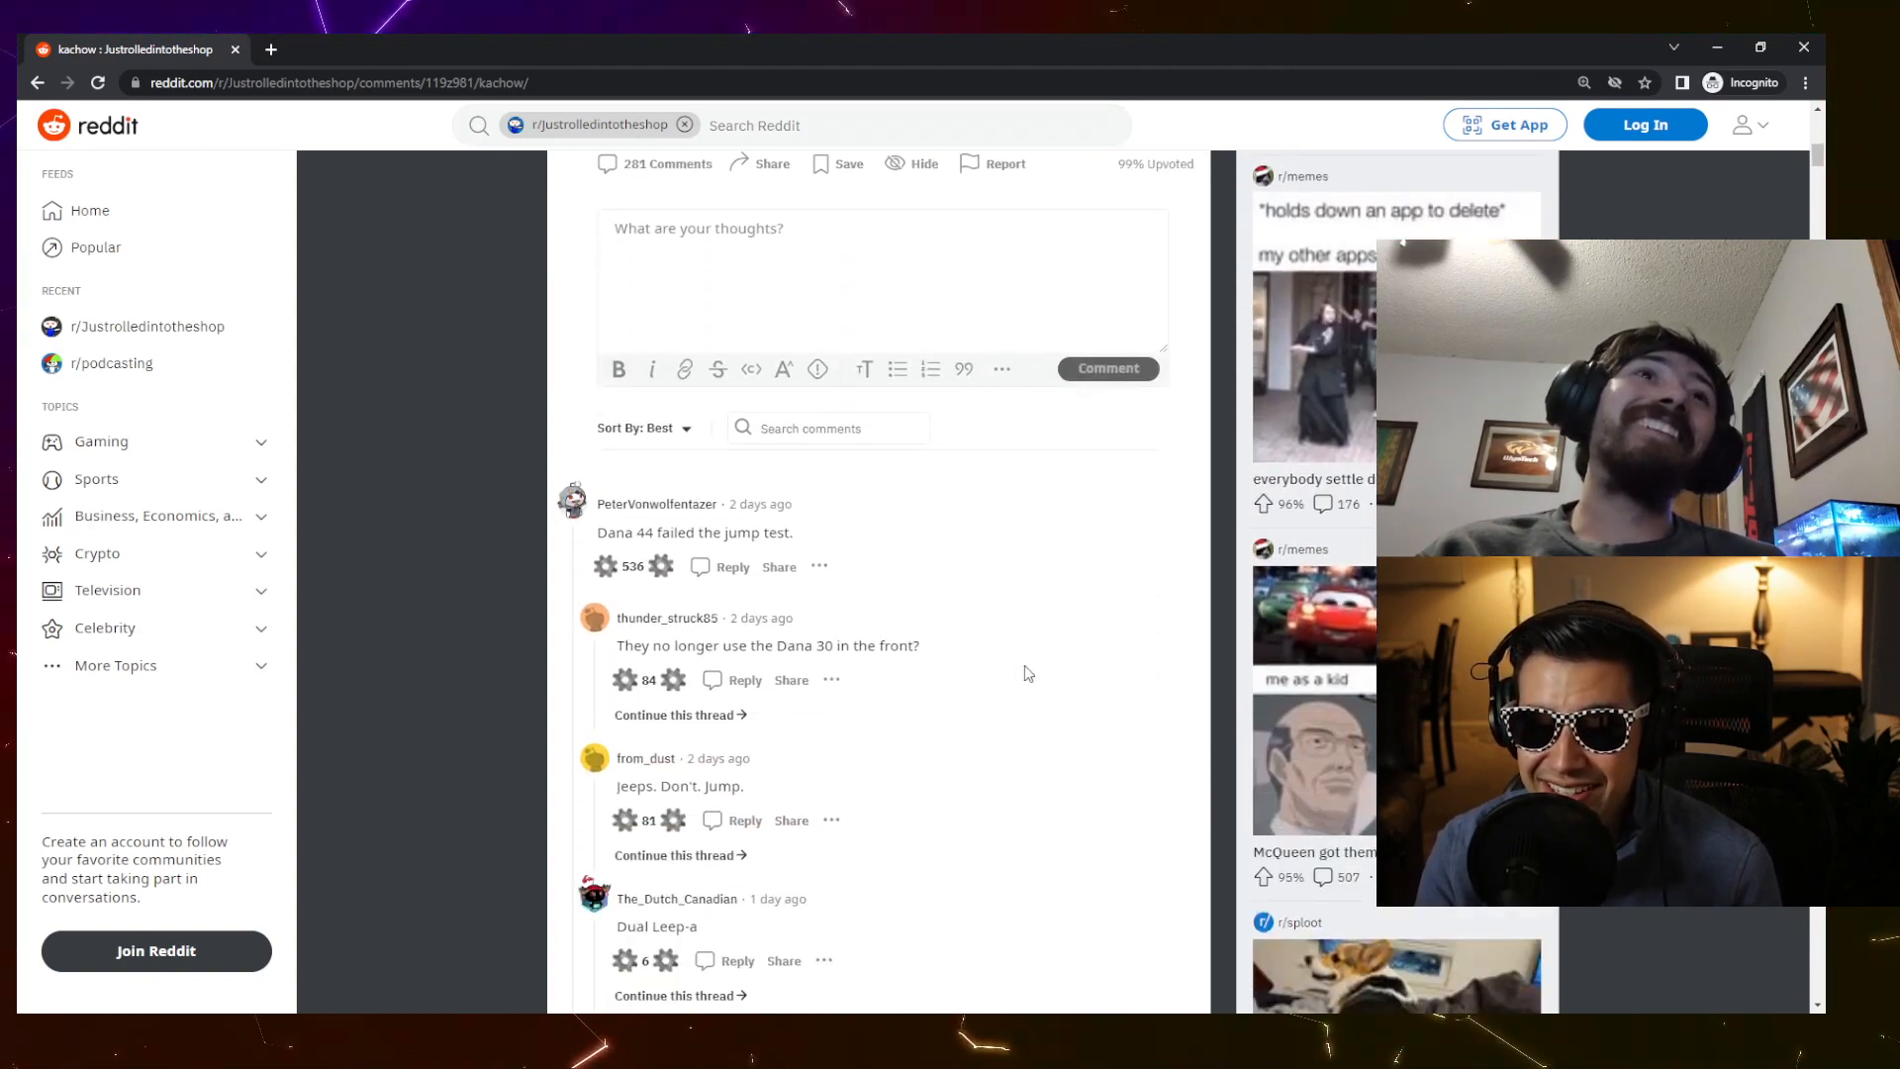
pyautogui.scroll(-3)
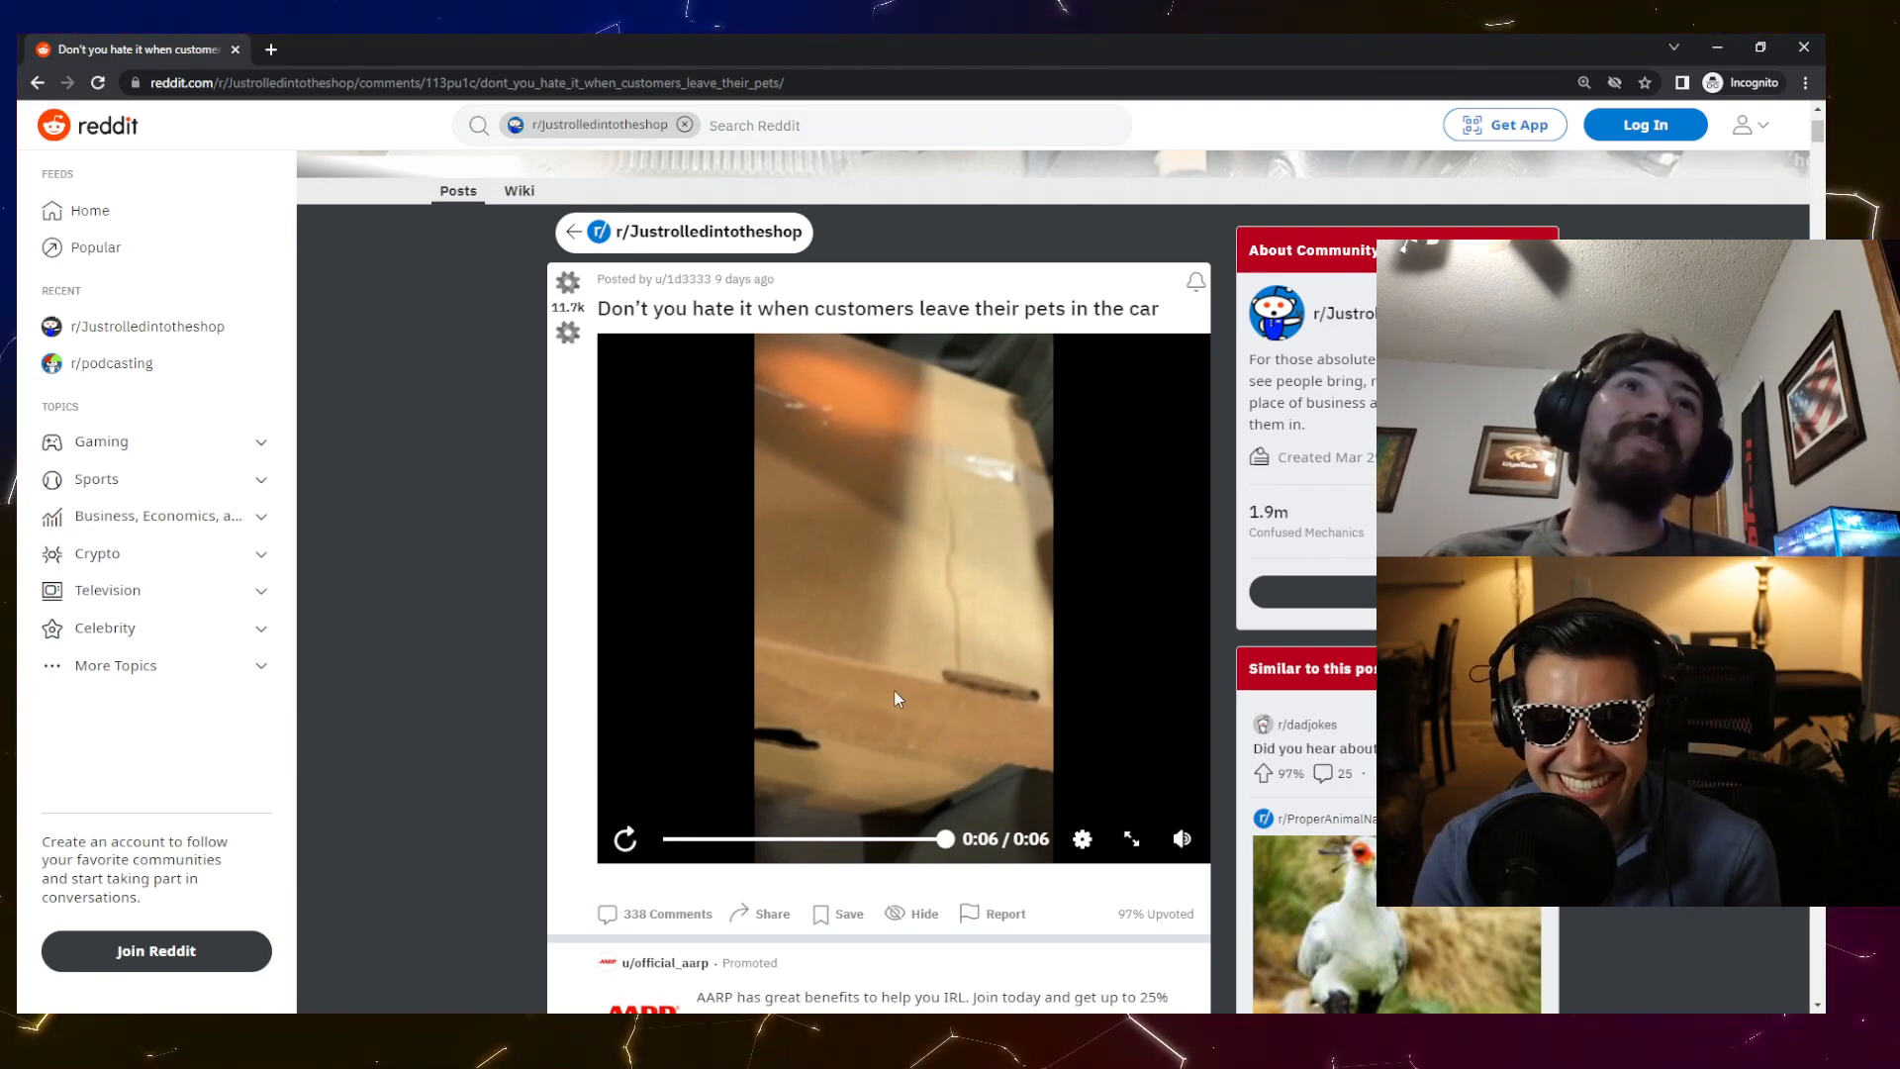
pyautogui.scroll(-3)
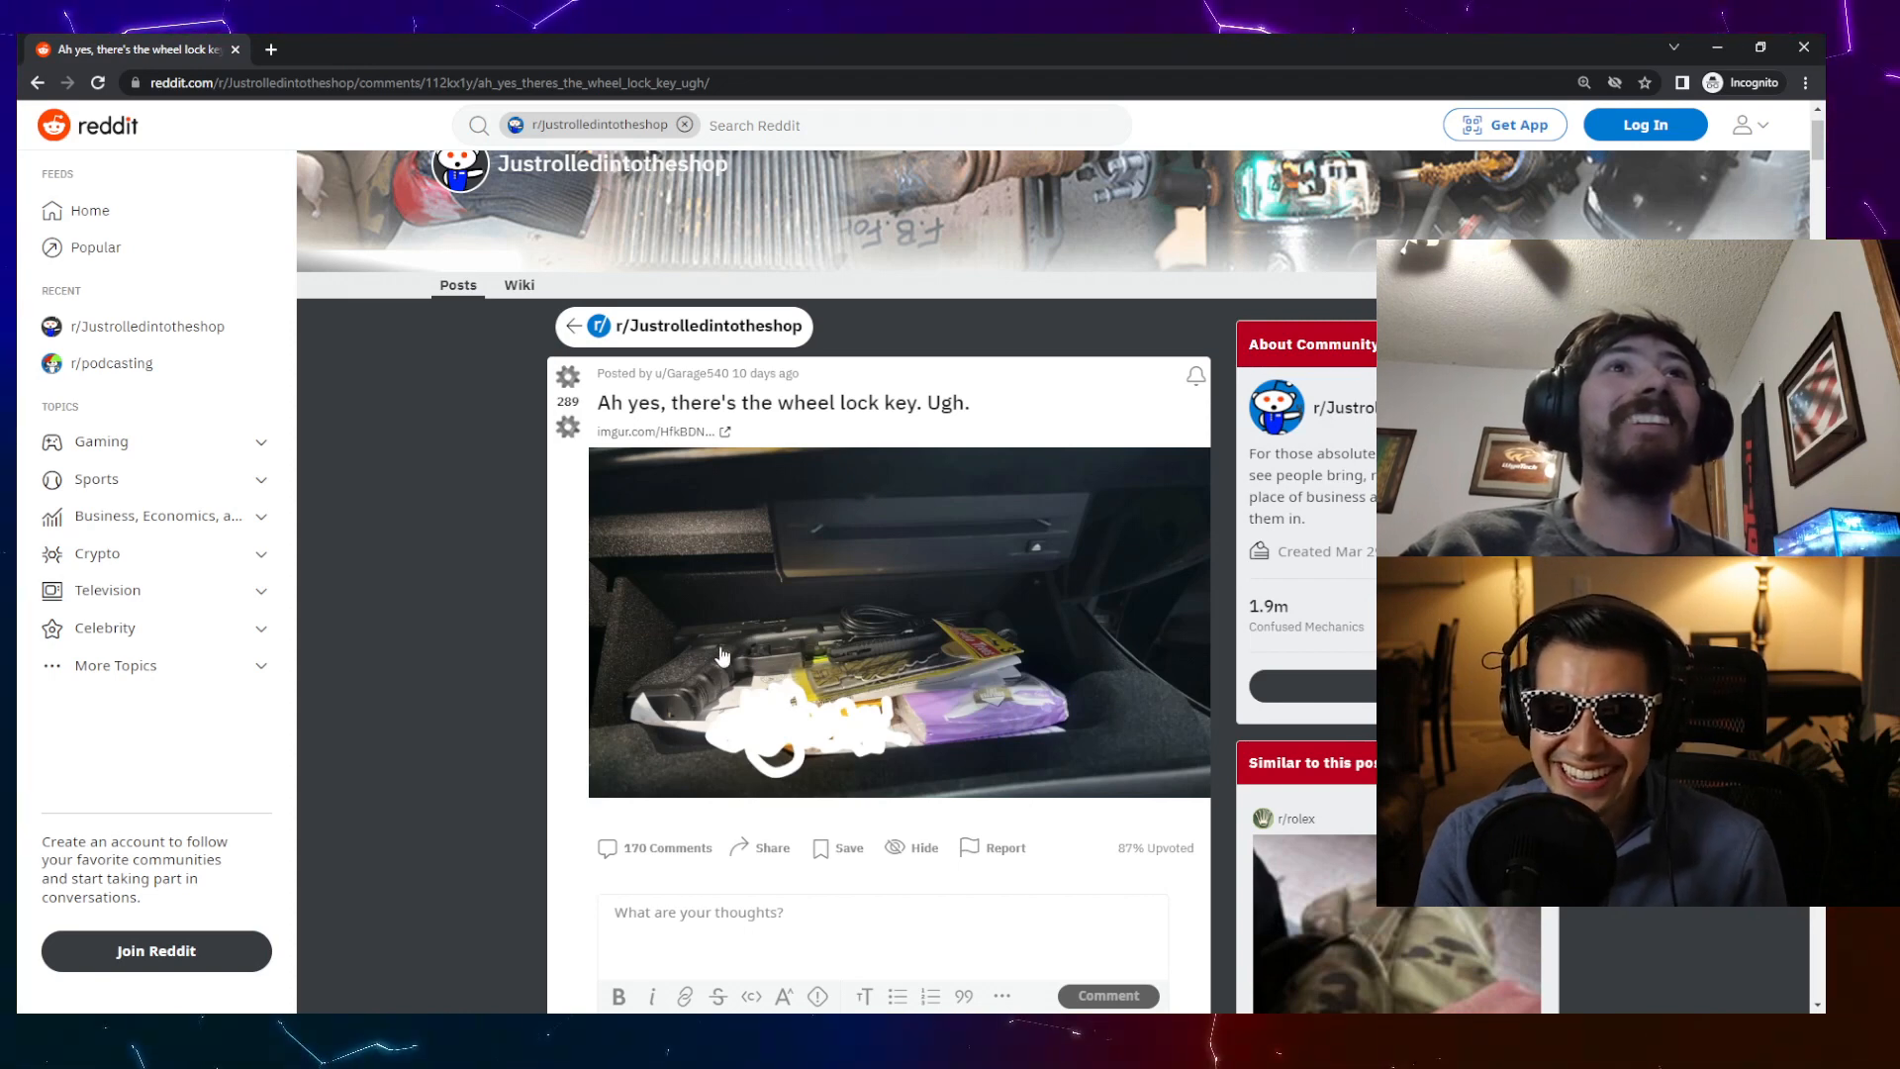
pyautogui.moveTo(1014, 674)
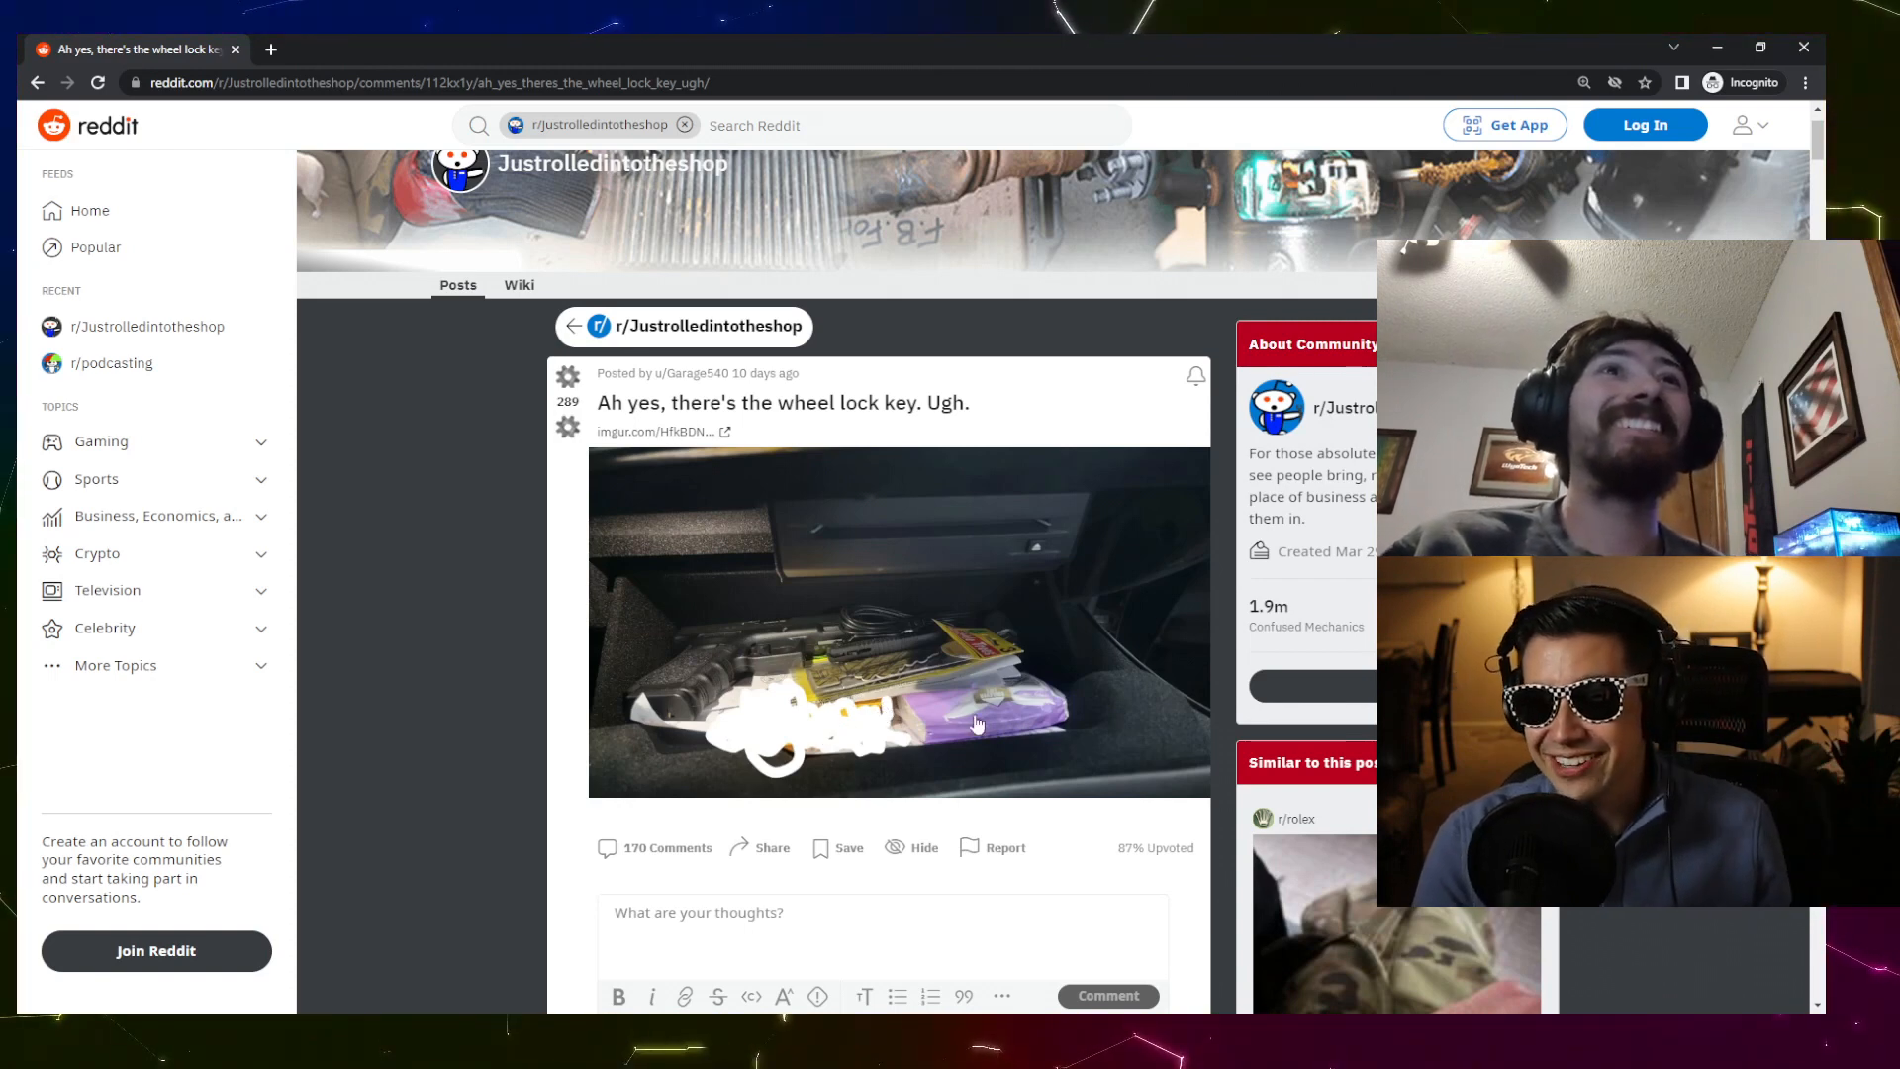
pyautogui.moveTo(944, 663)
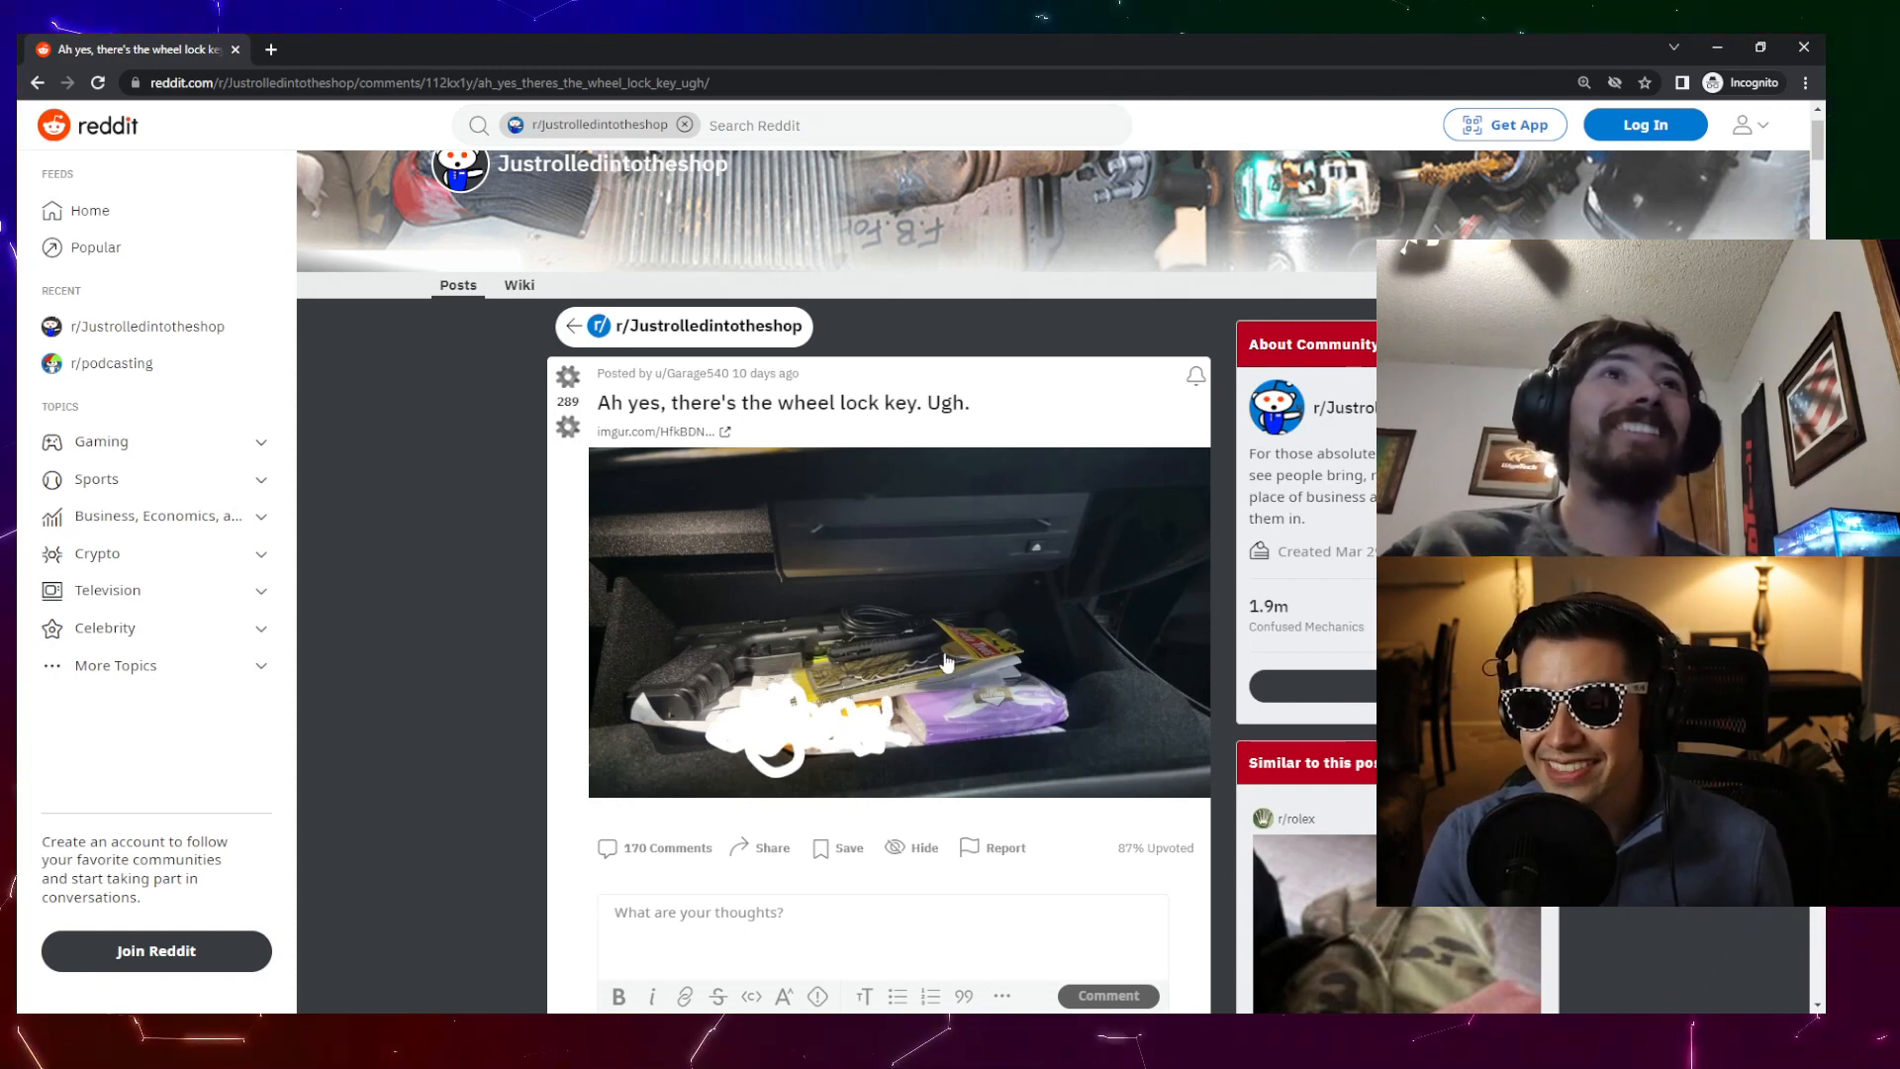
# - Scroll through the wheel lock key post's comments toward the next post
pyautogui.scroll(-3)
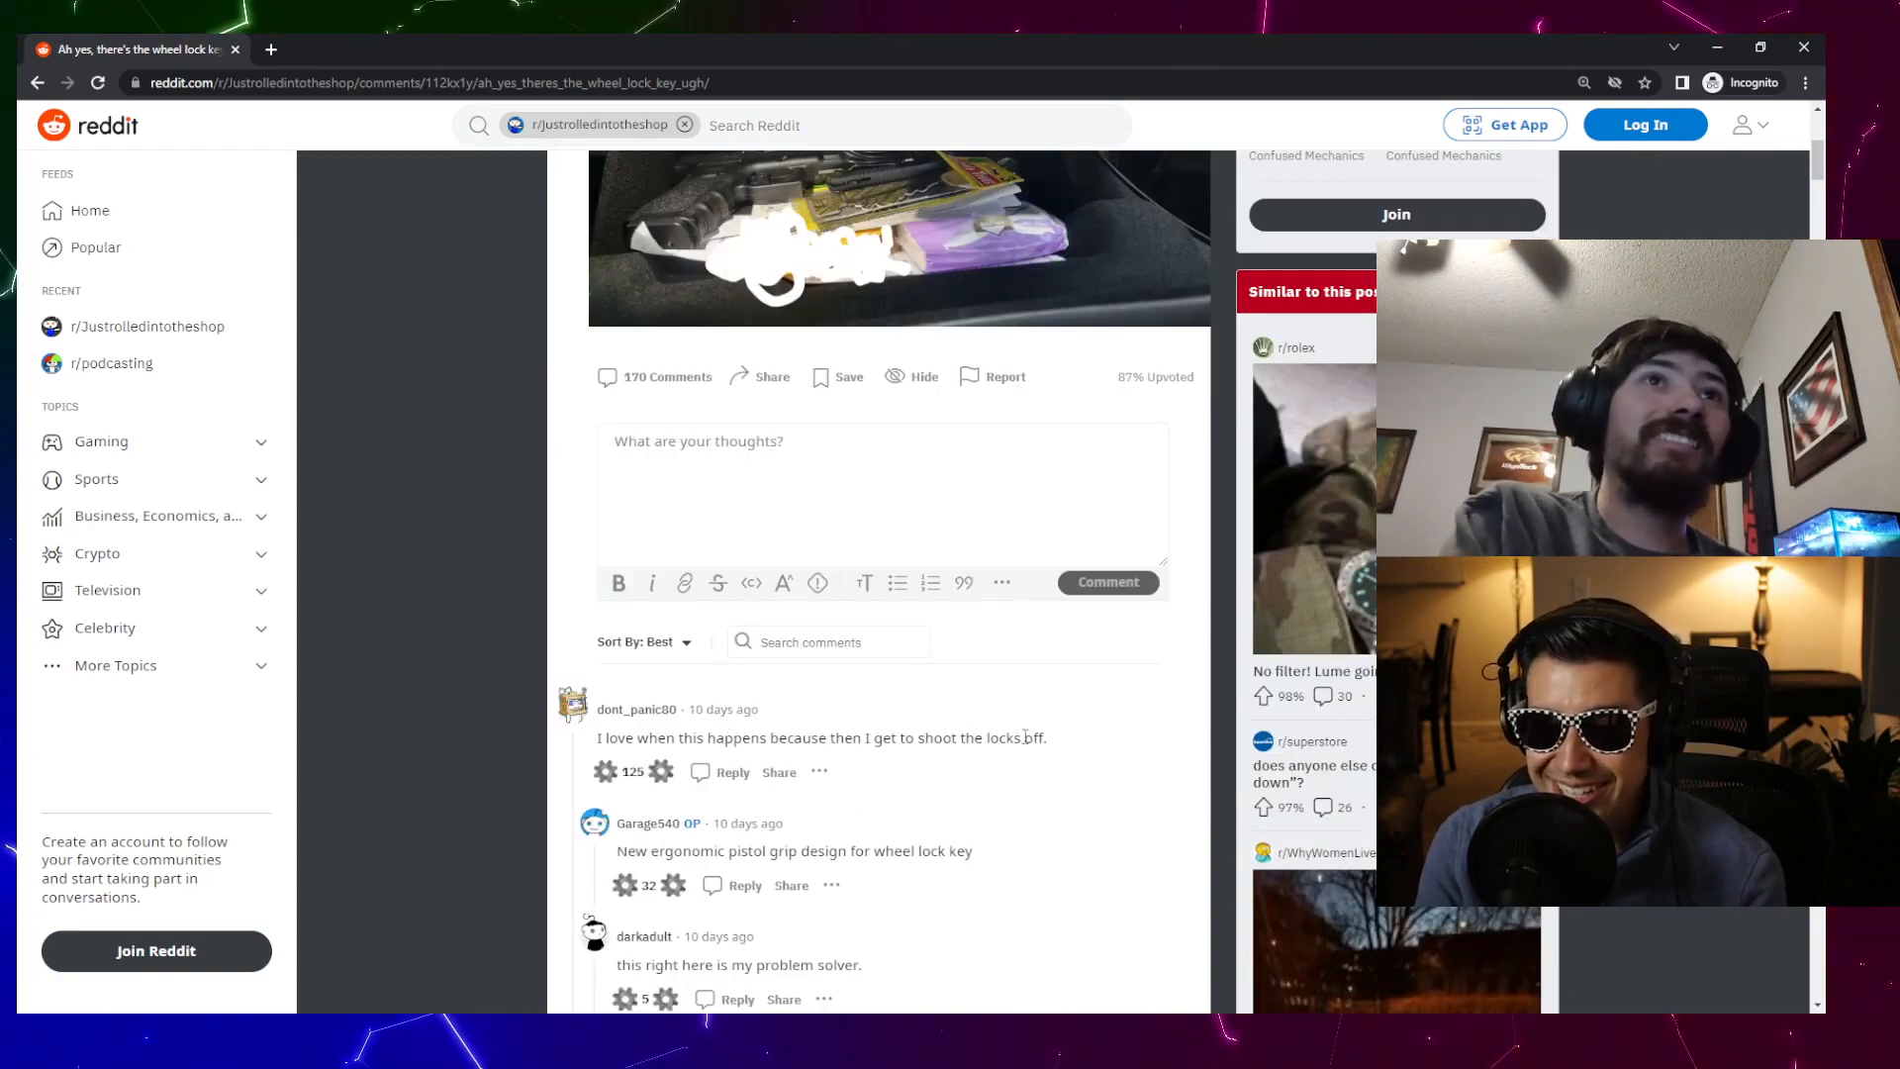
pyautogui.scroll(-3)
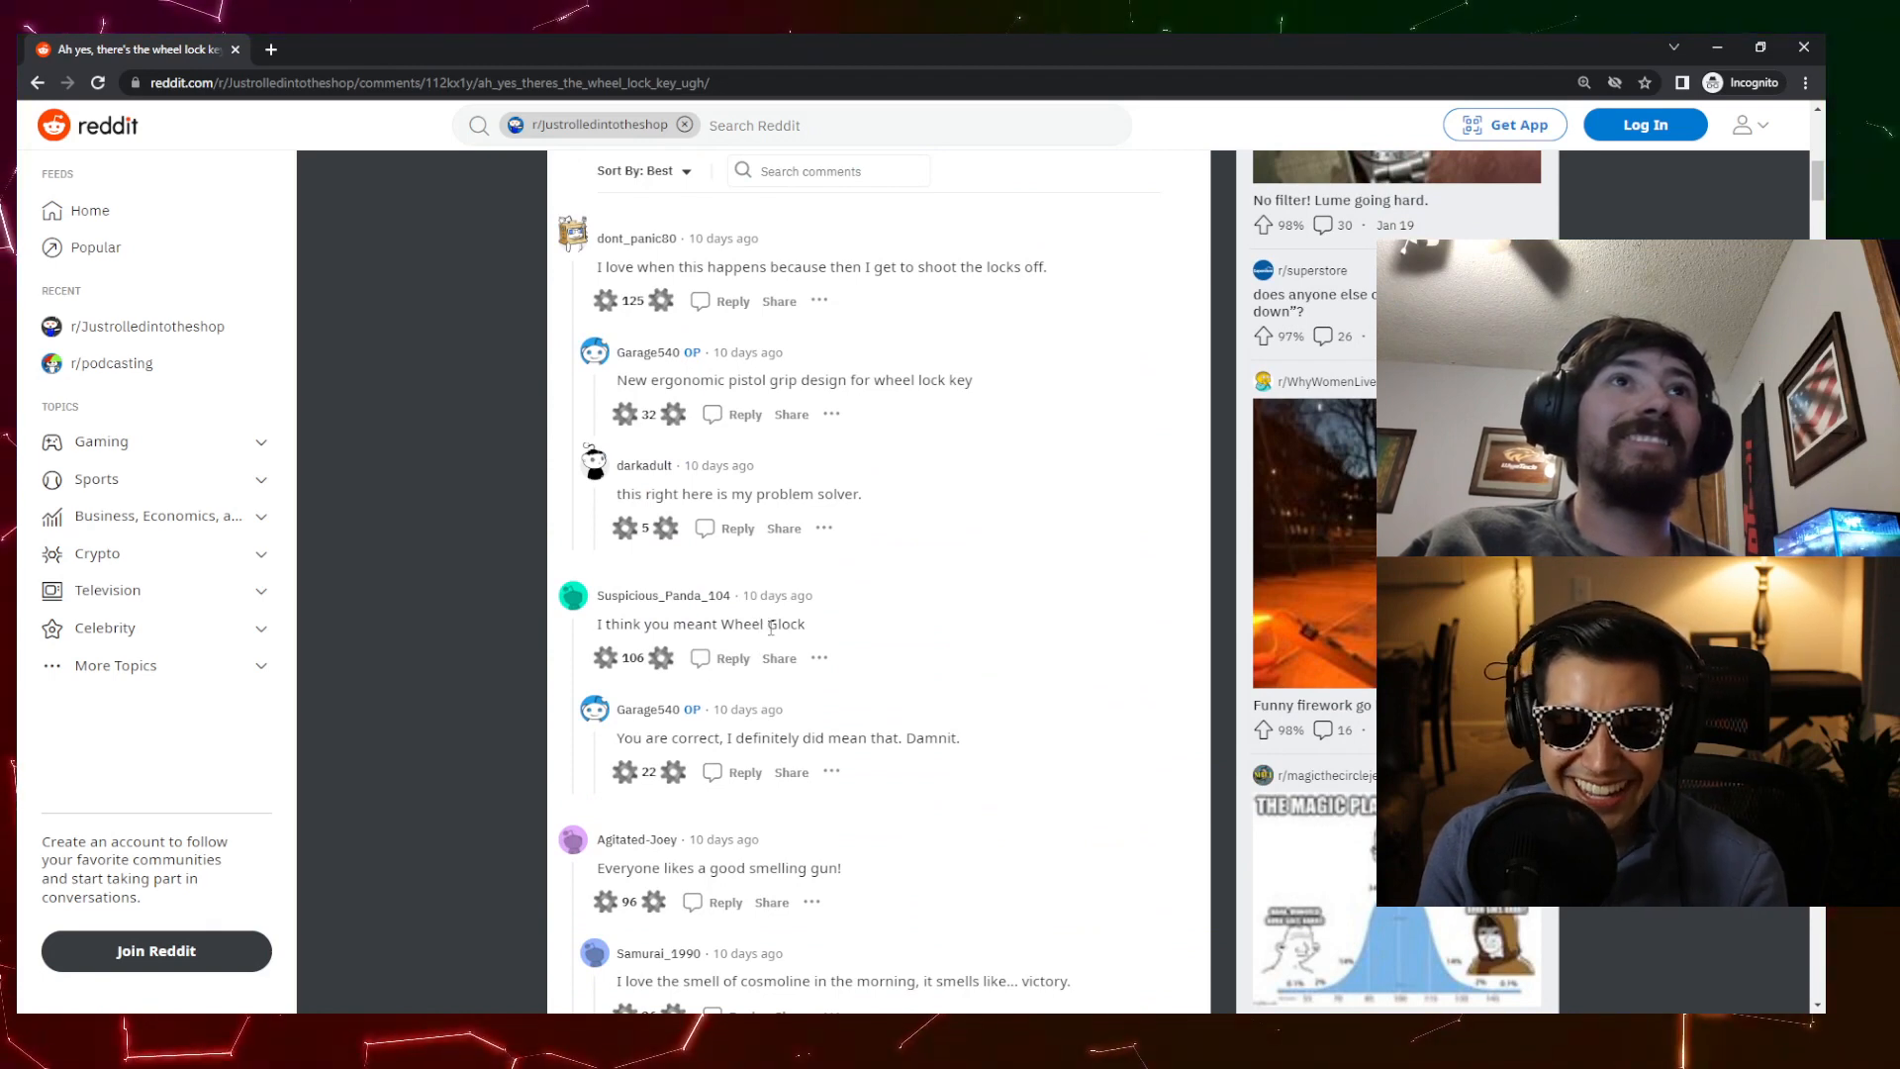
pyautogui.scroll(-3)
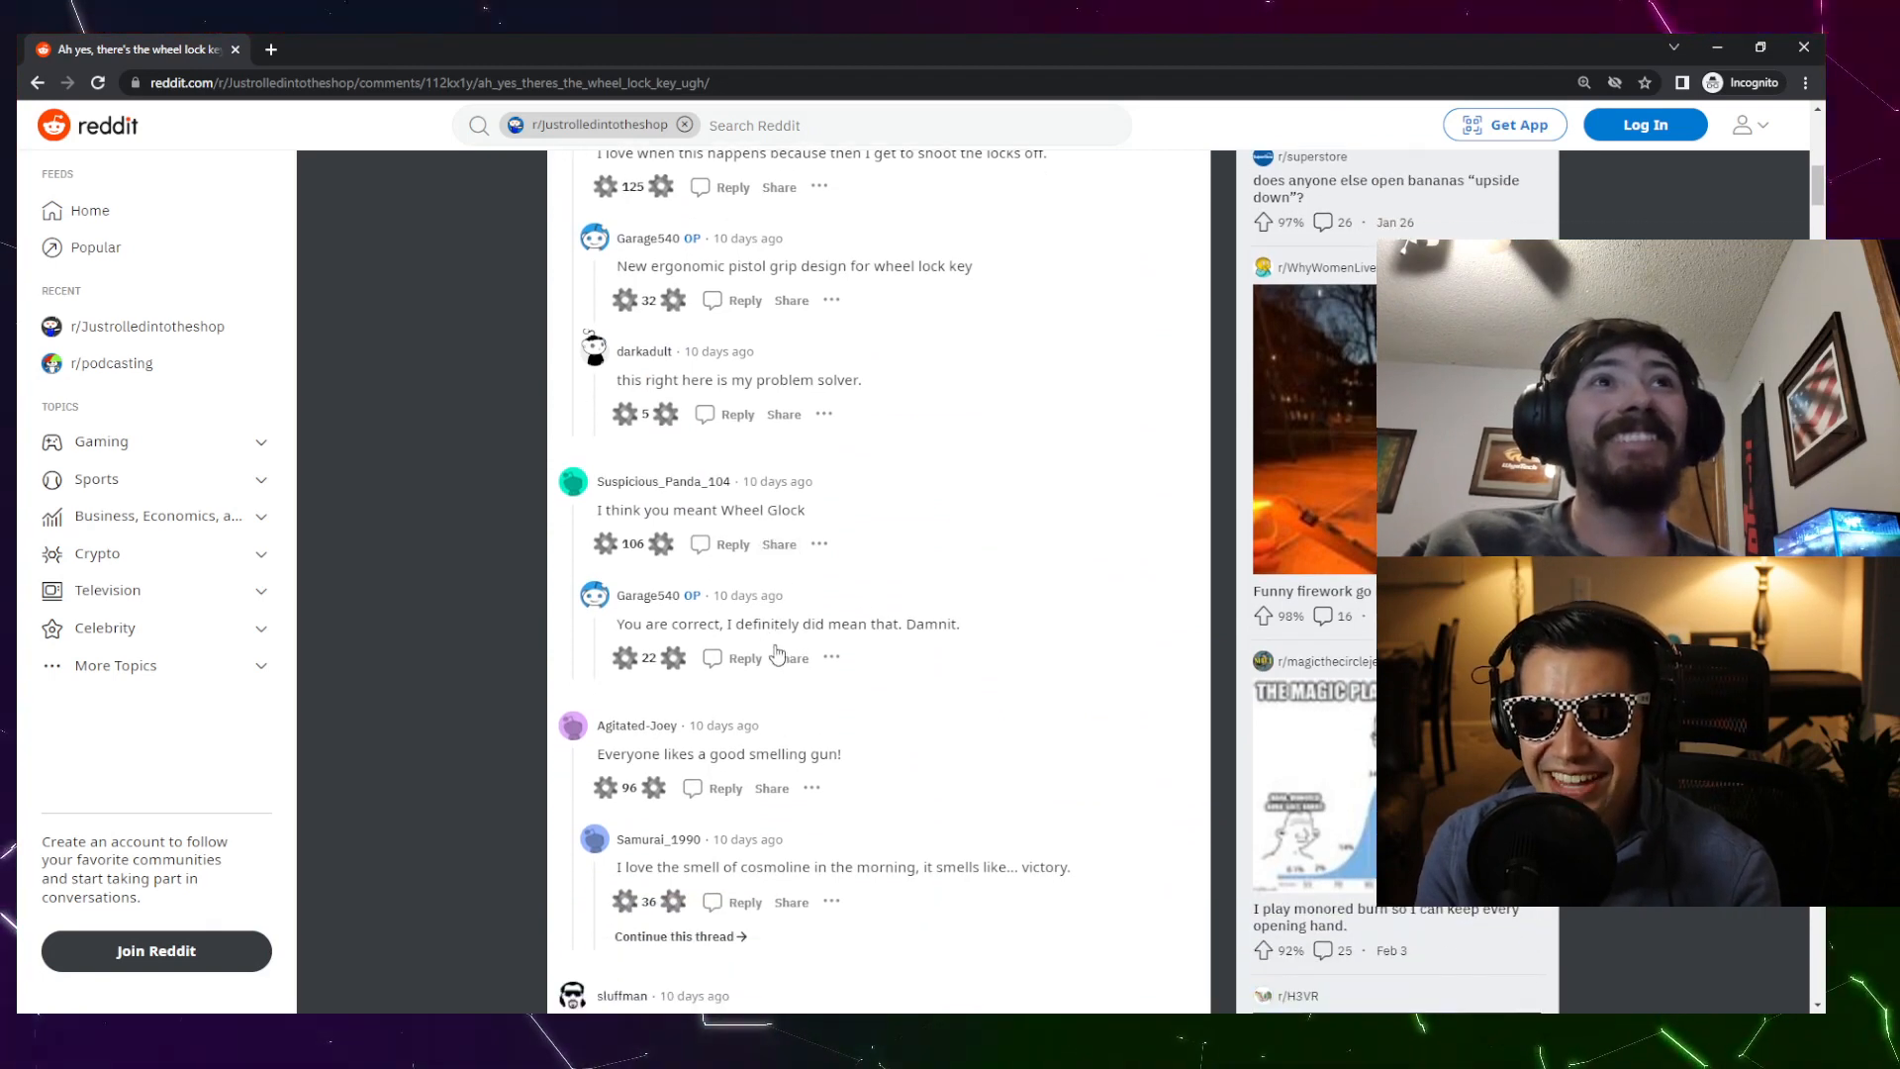
pyautogui.scroll(-3)
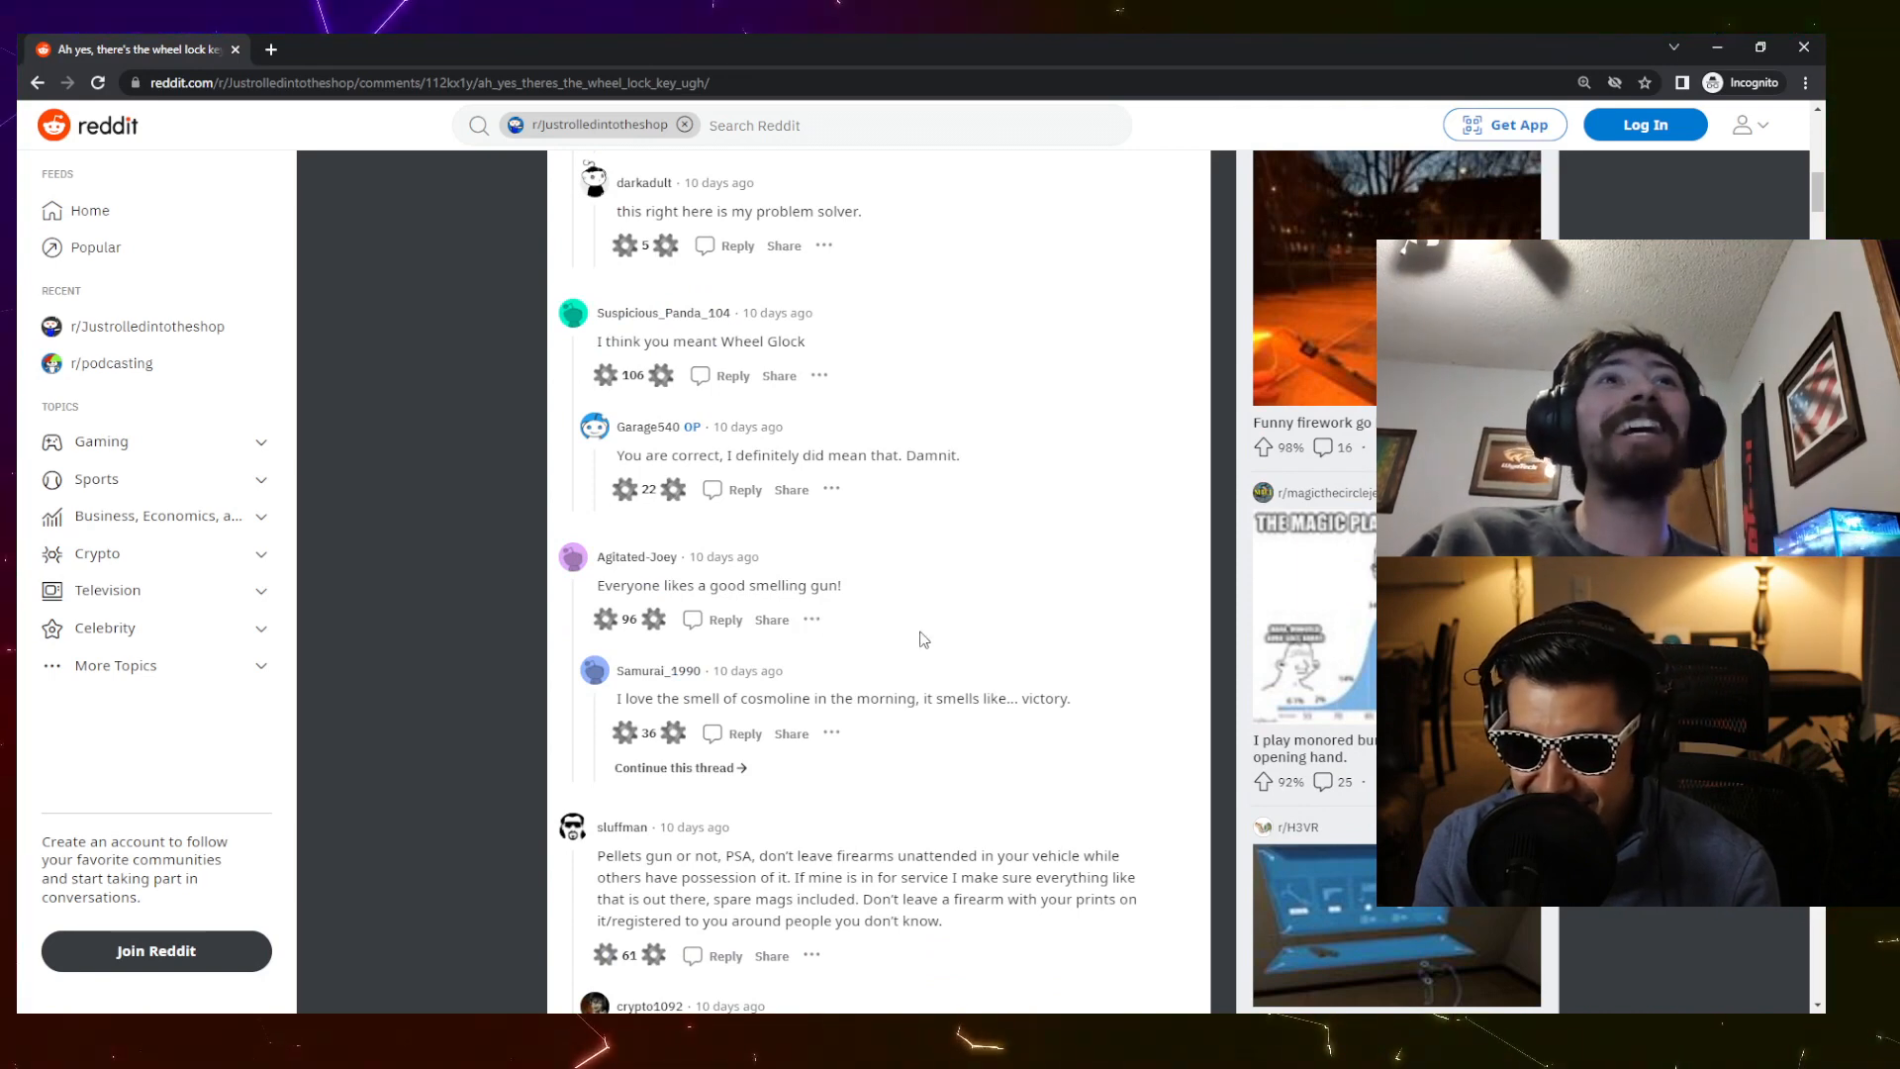
pyautogui.scroll(-3)
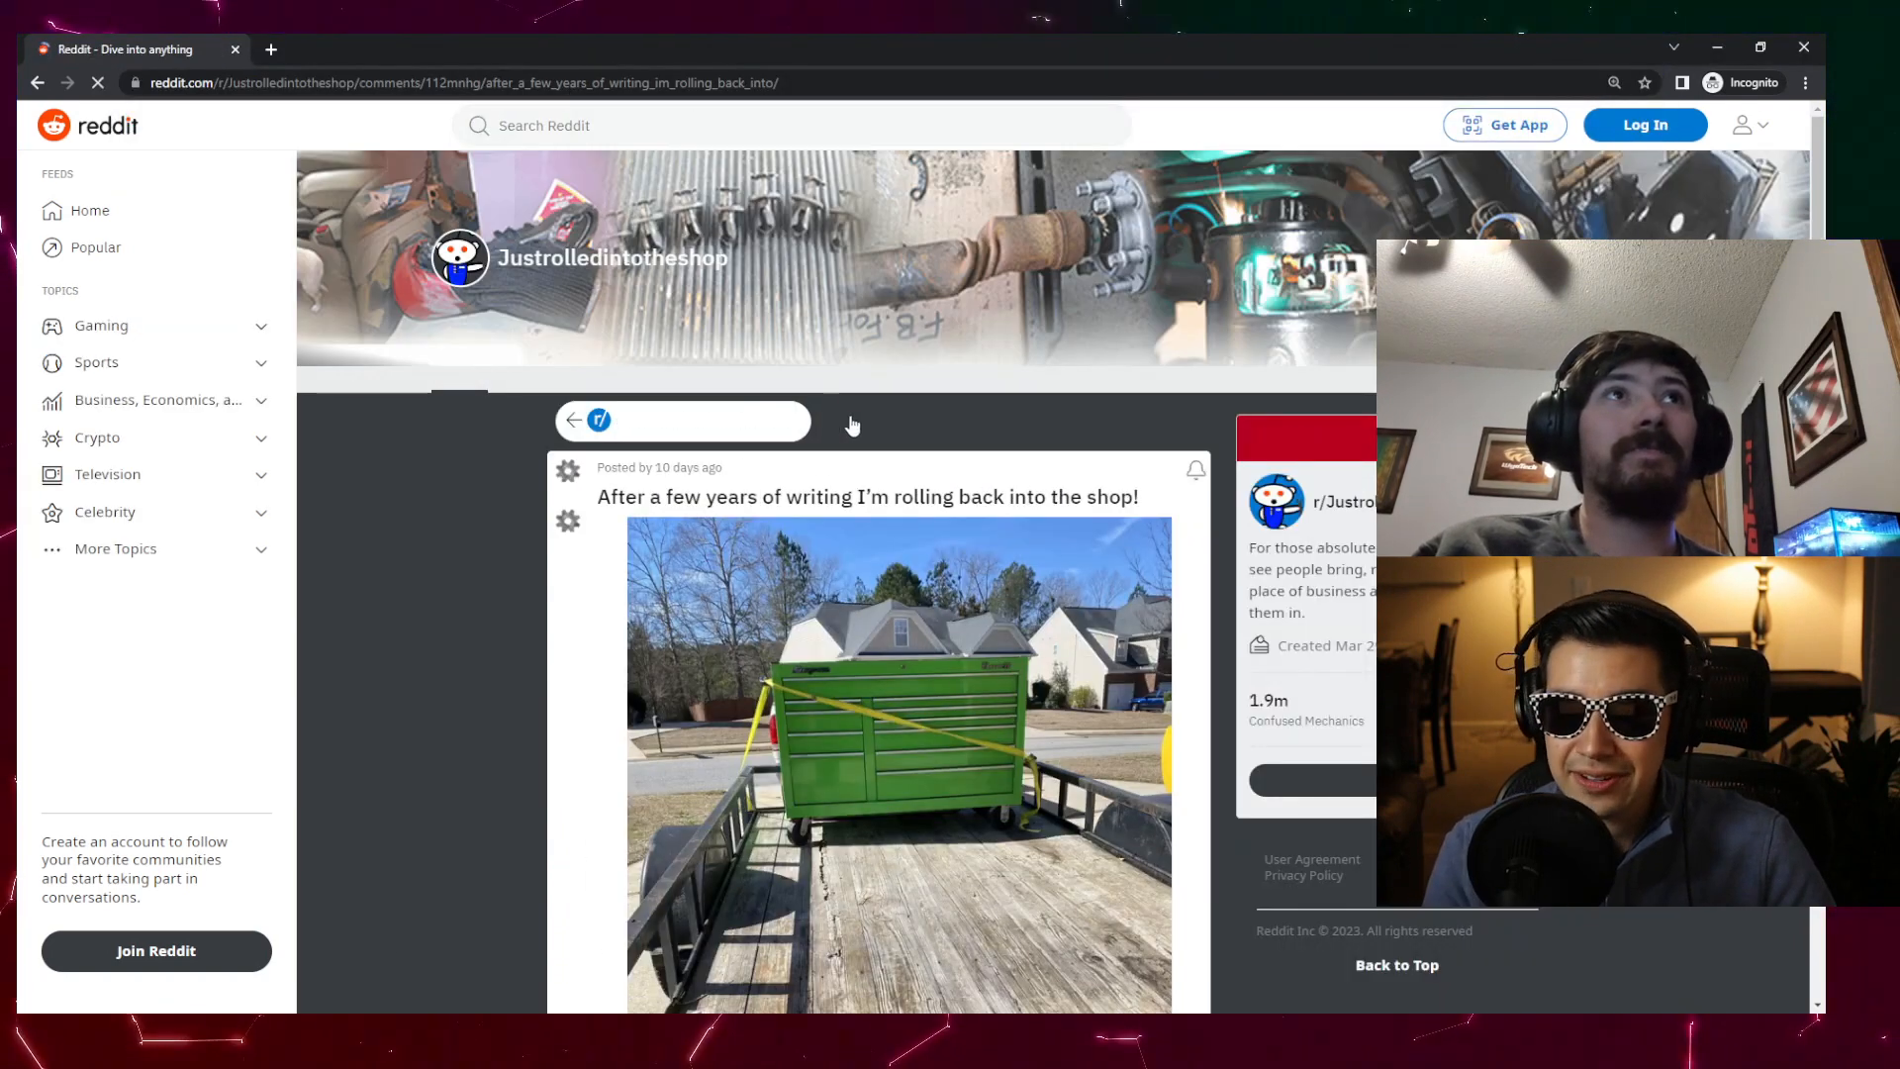
# - Scroll down the green toolbox-on-trailer post to view its photo
pyautogui.scroll(-3)
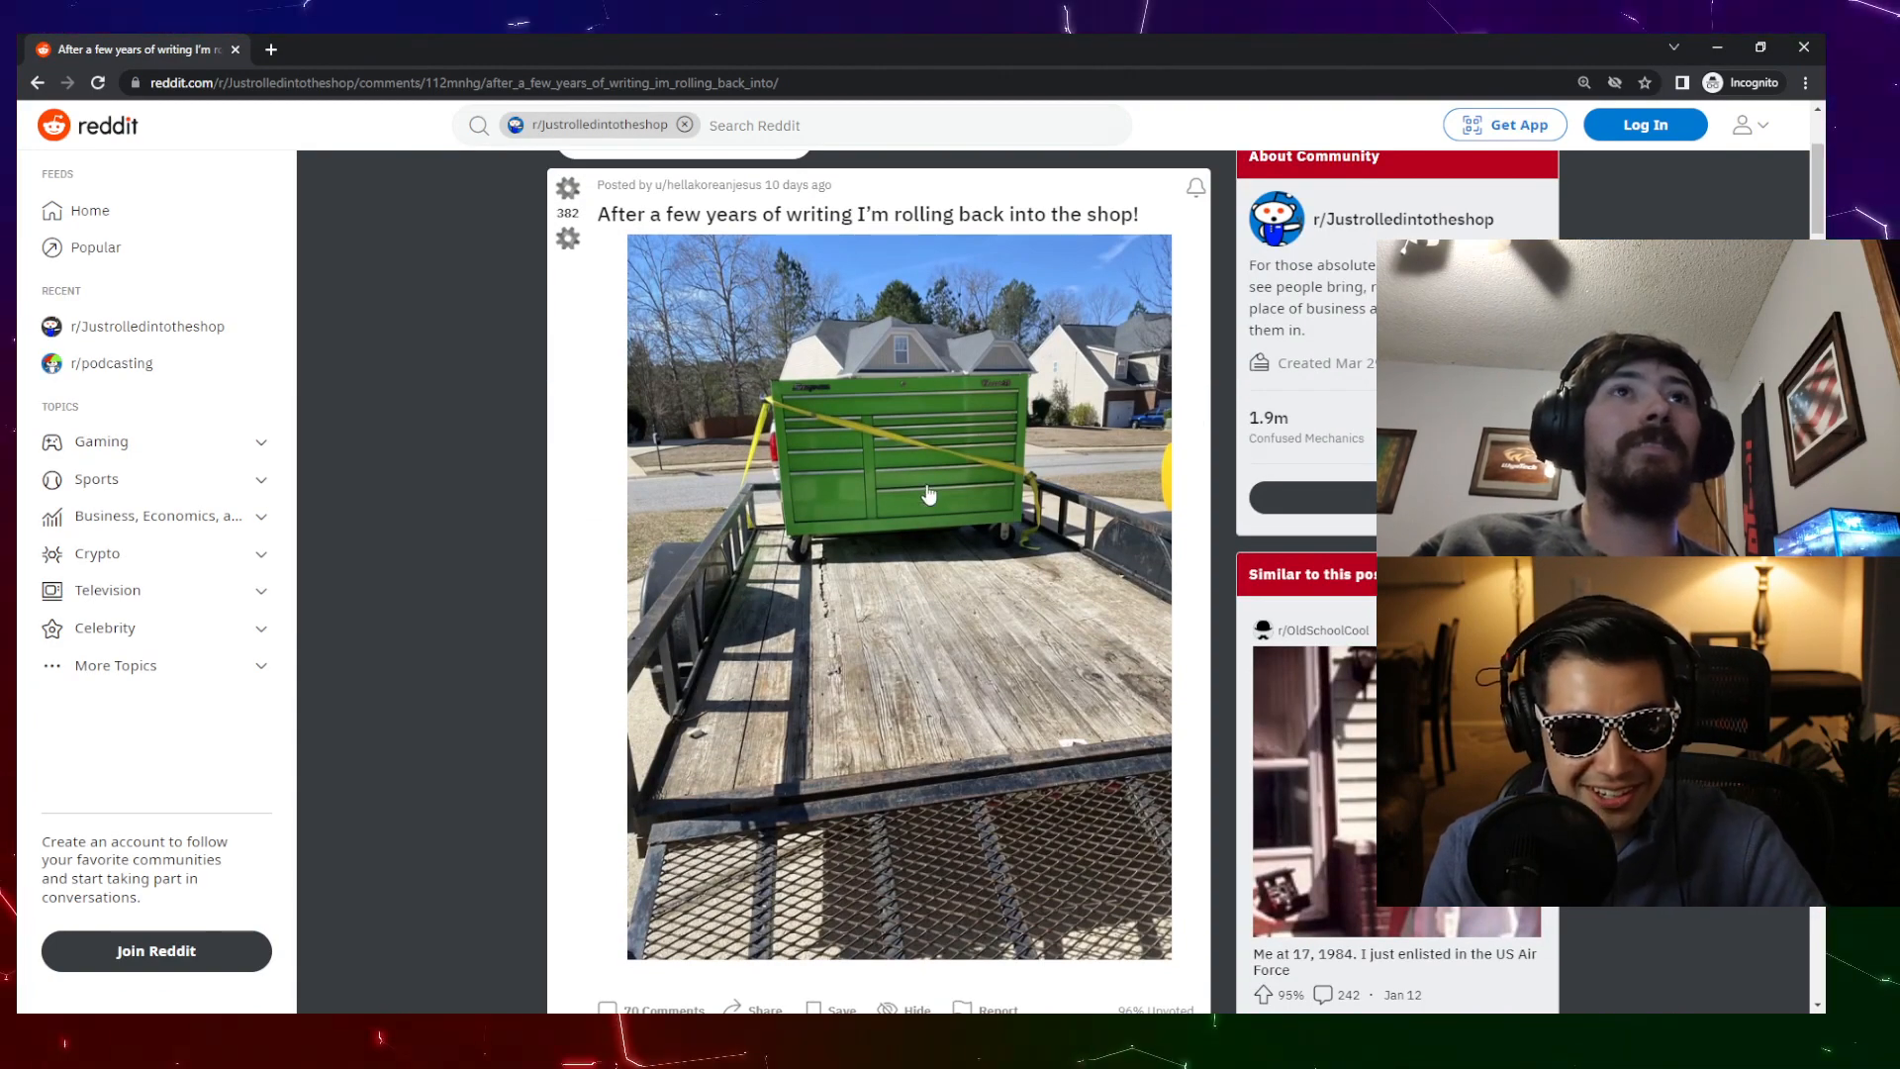
pyautogui.moveTo(951, 458)
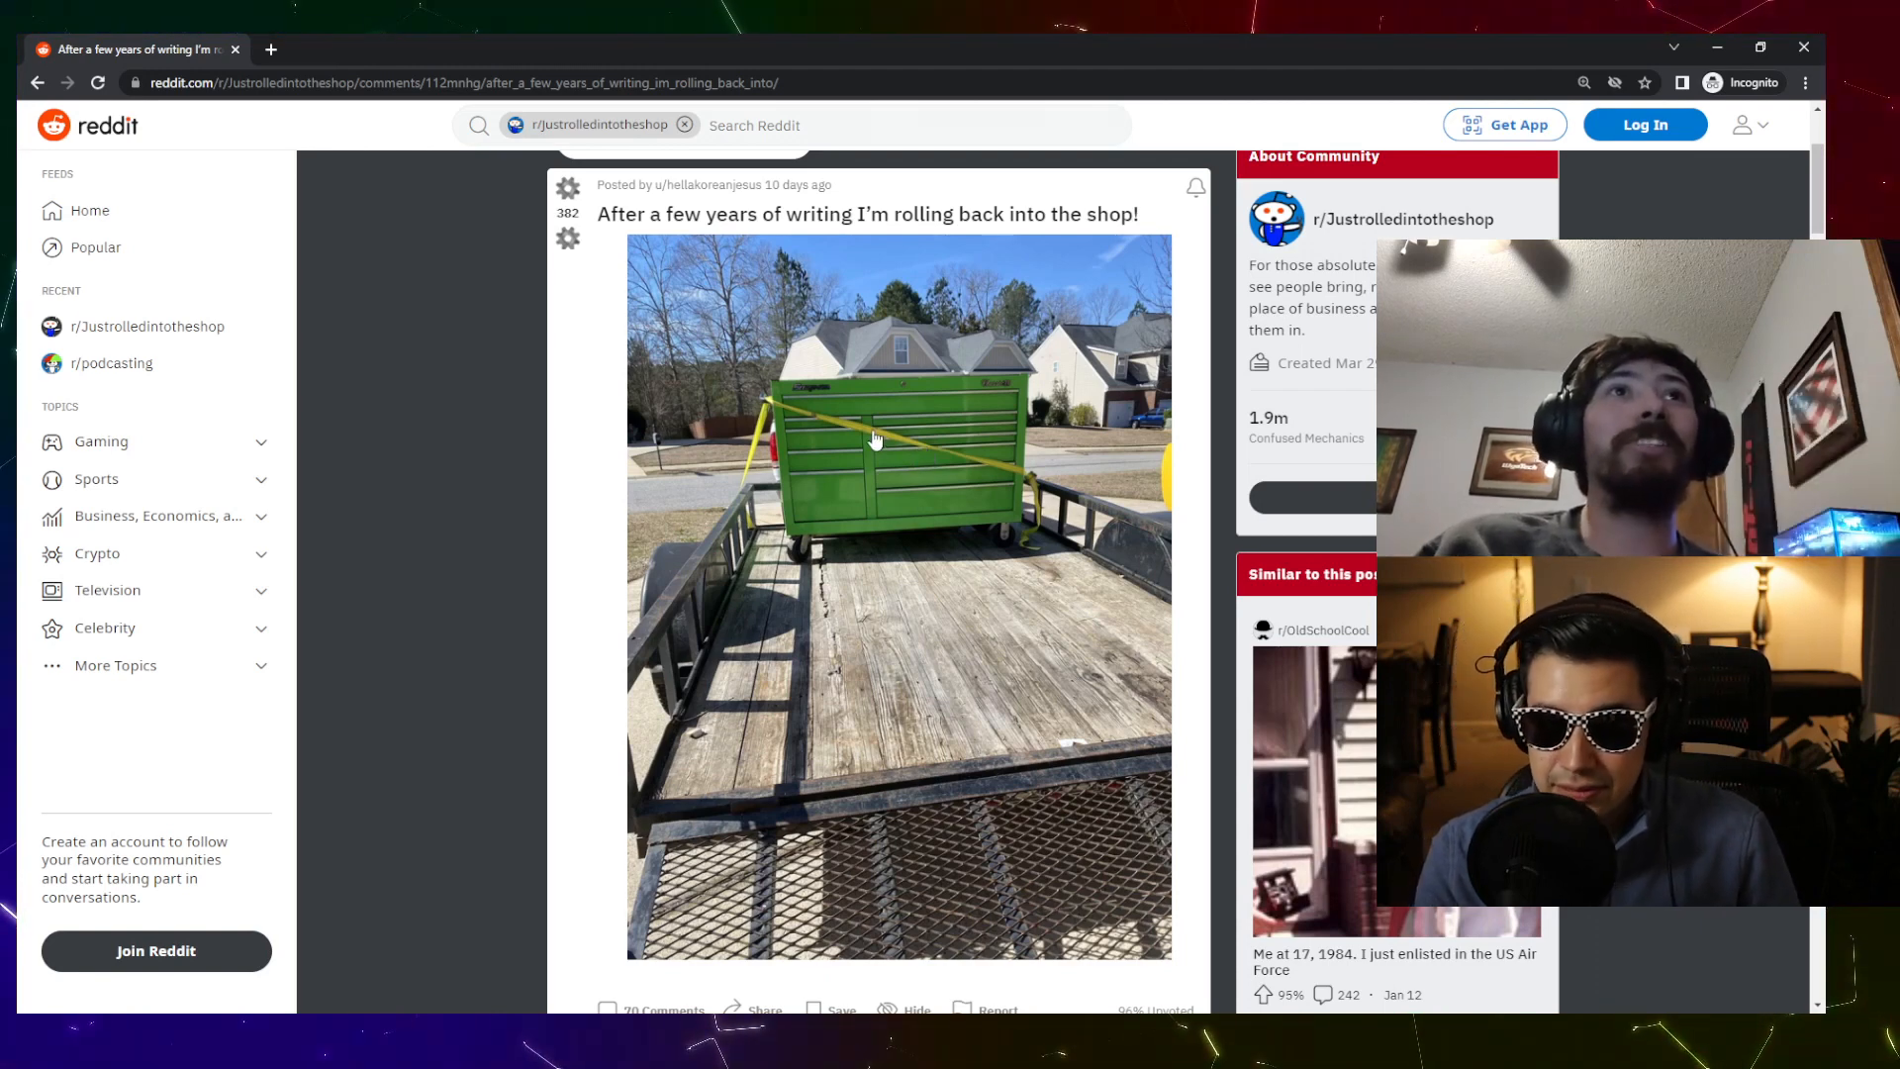
pyautogui.moveTo(815, 488)
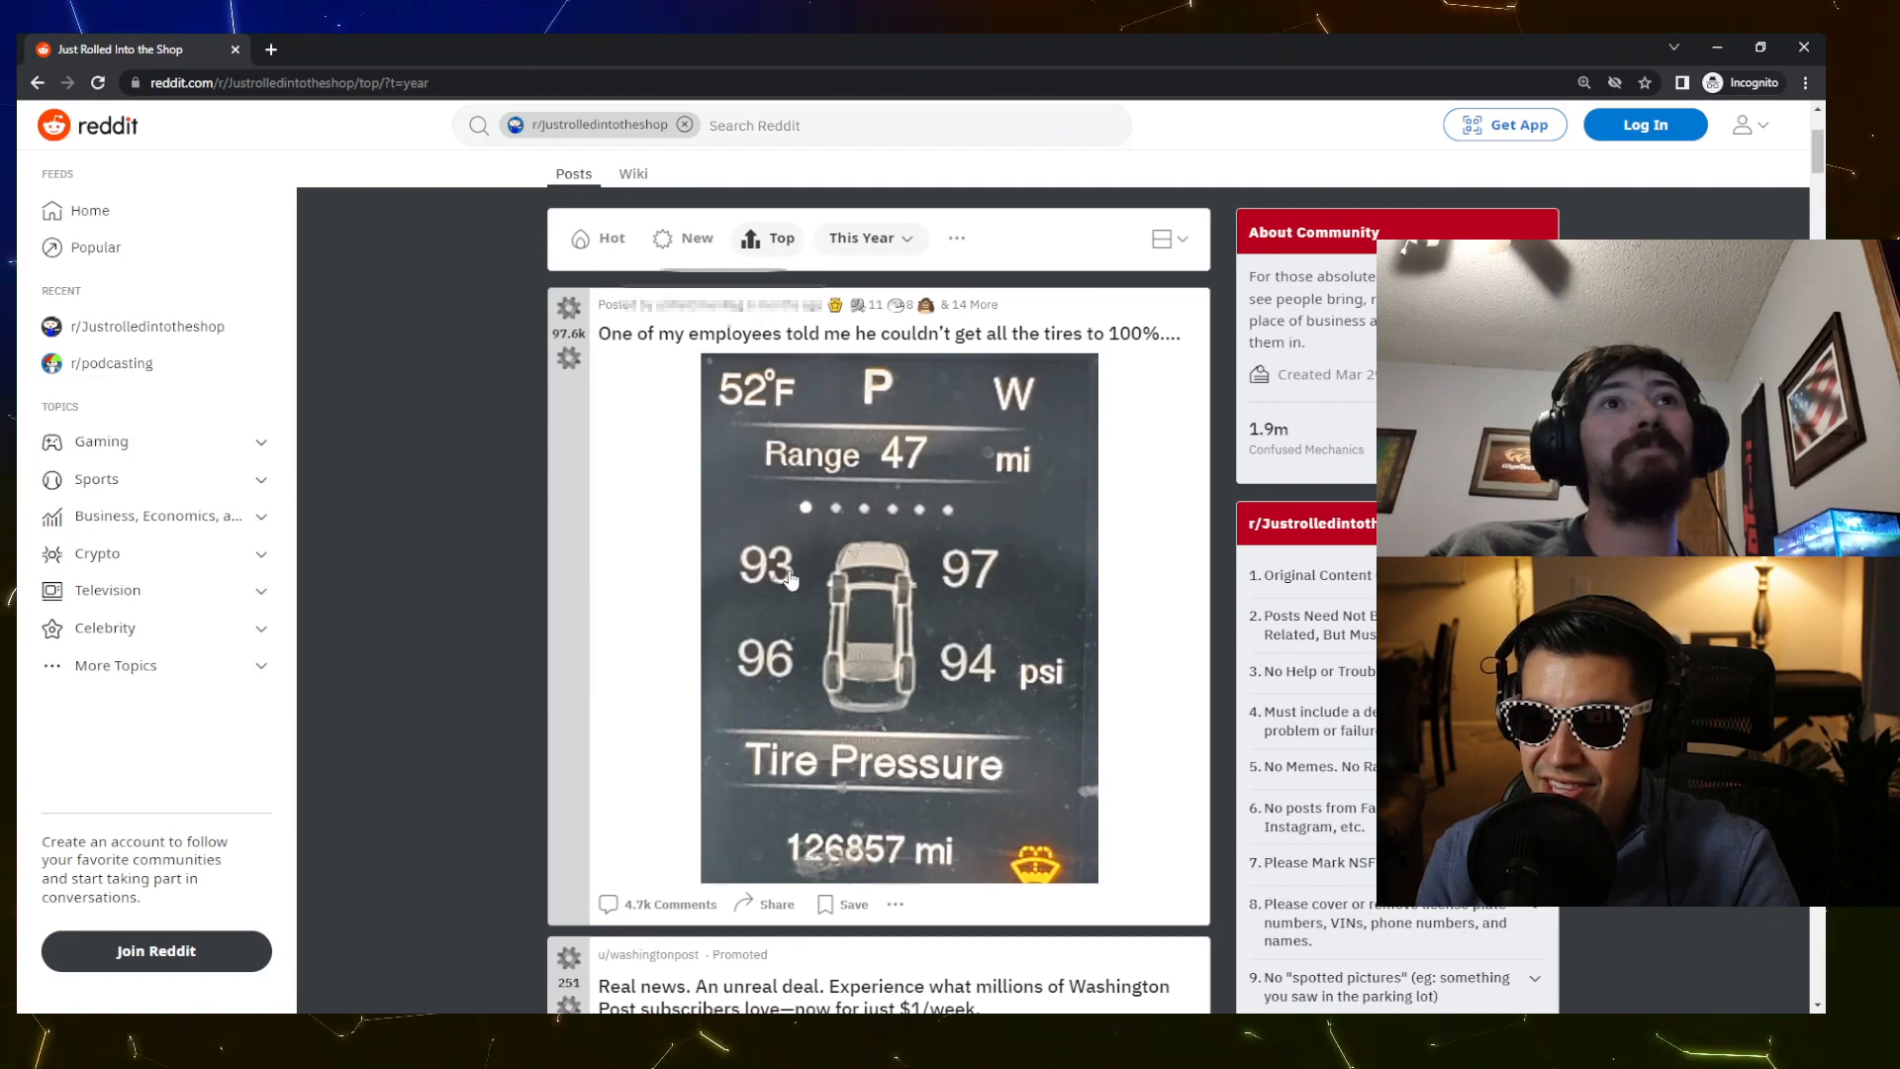
pyautogui.moveTo(1013, 636)
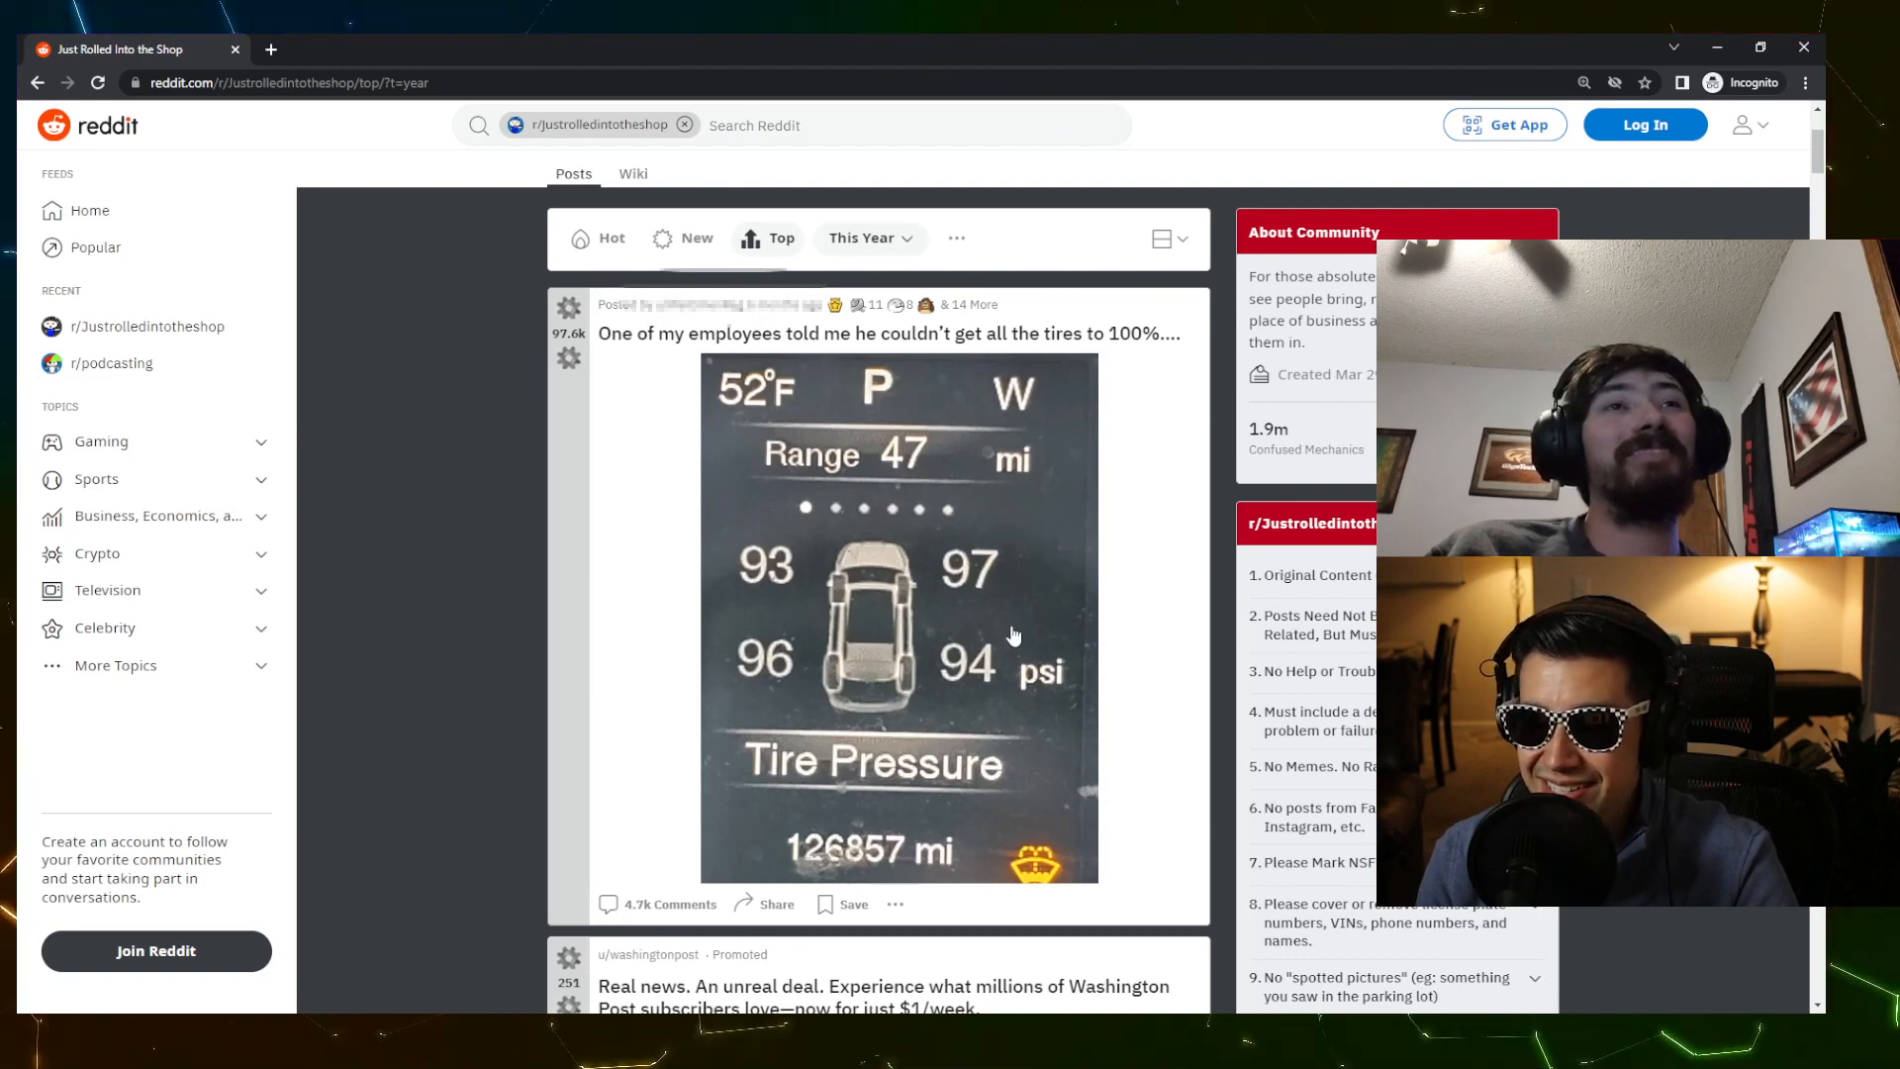
pyautogui.moveTo(930, 556)
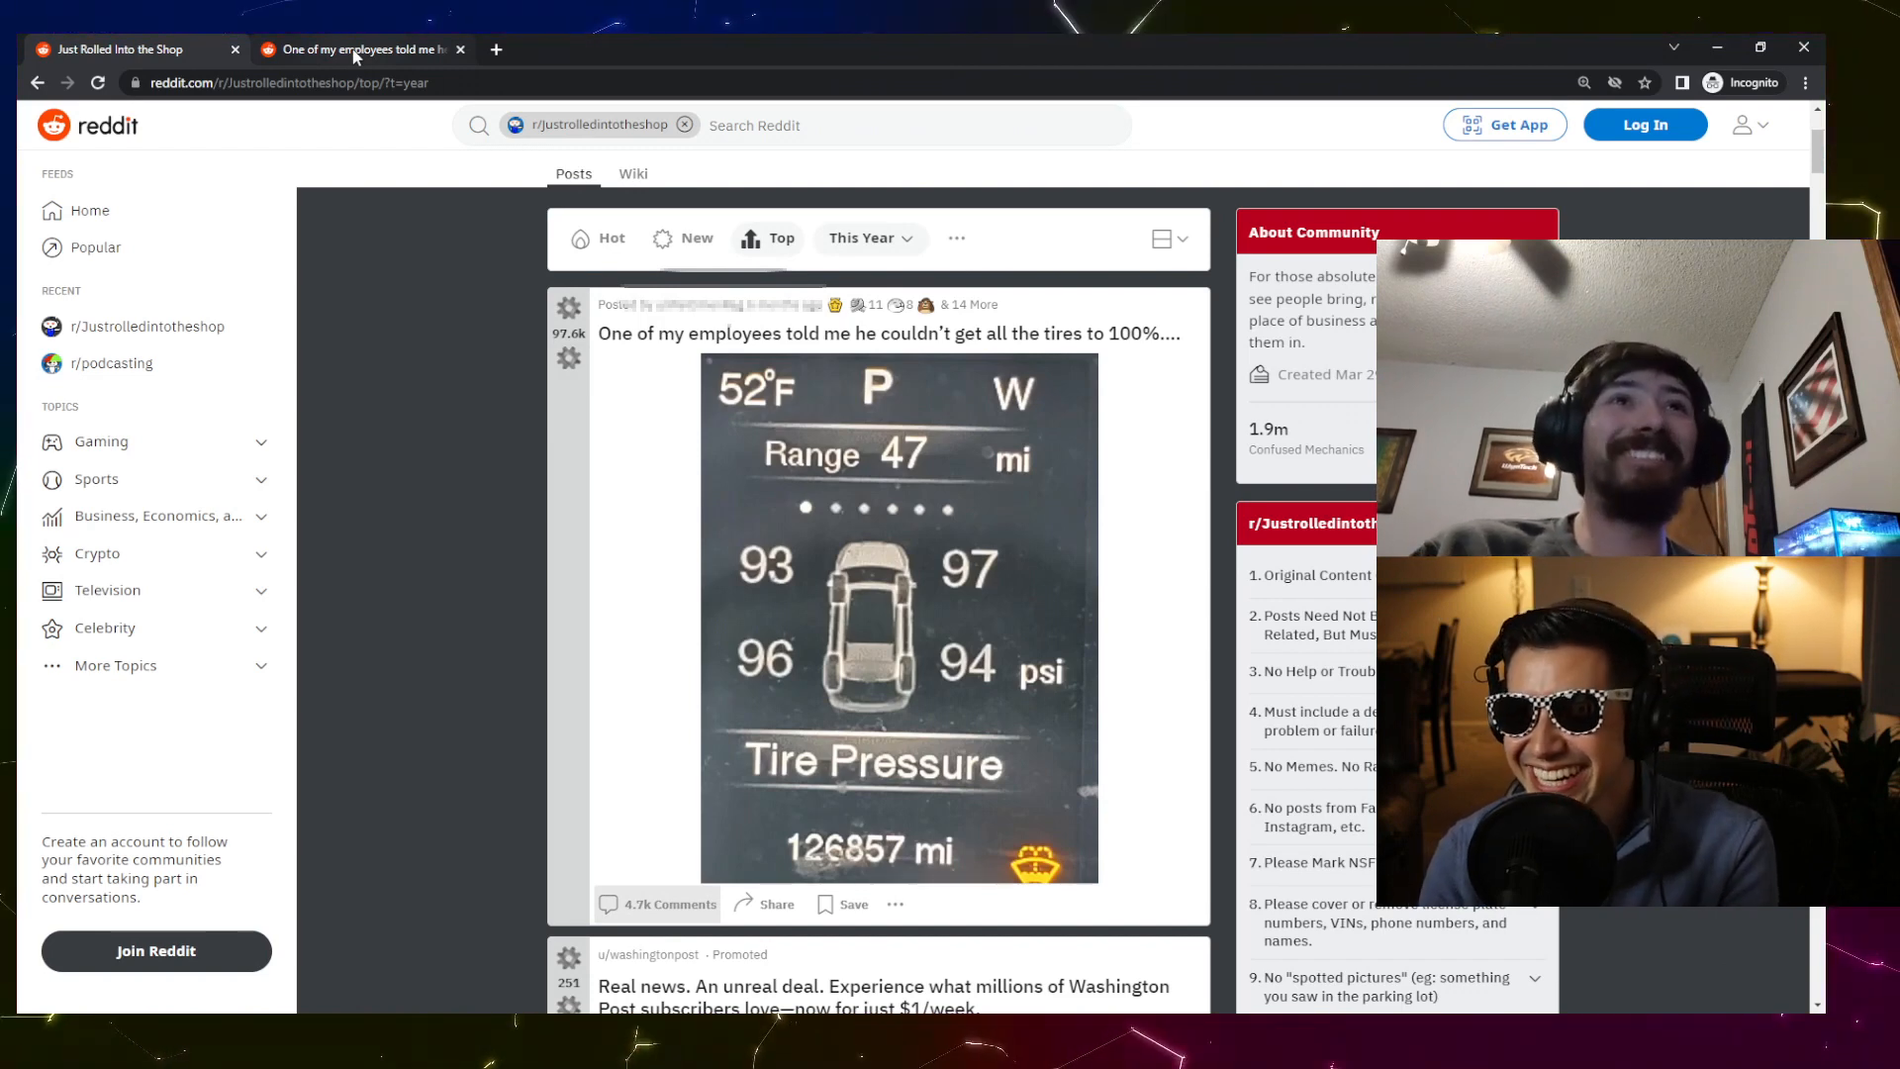
# - Switch to the tire-pressure post's tab and scroll down its comment threads
pyautogui.click(887, 333)
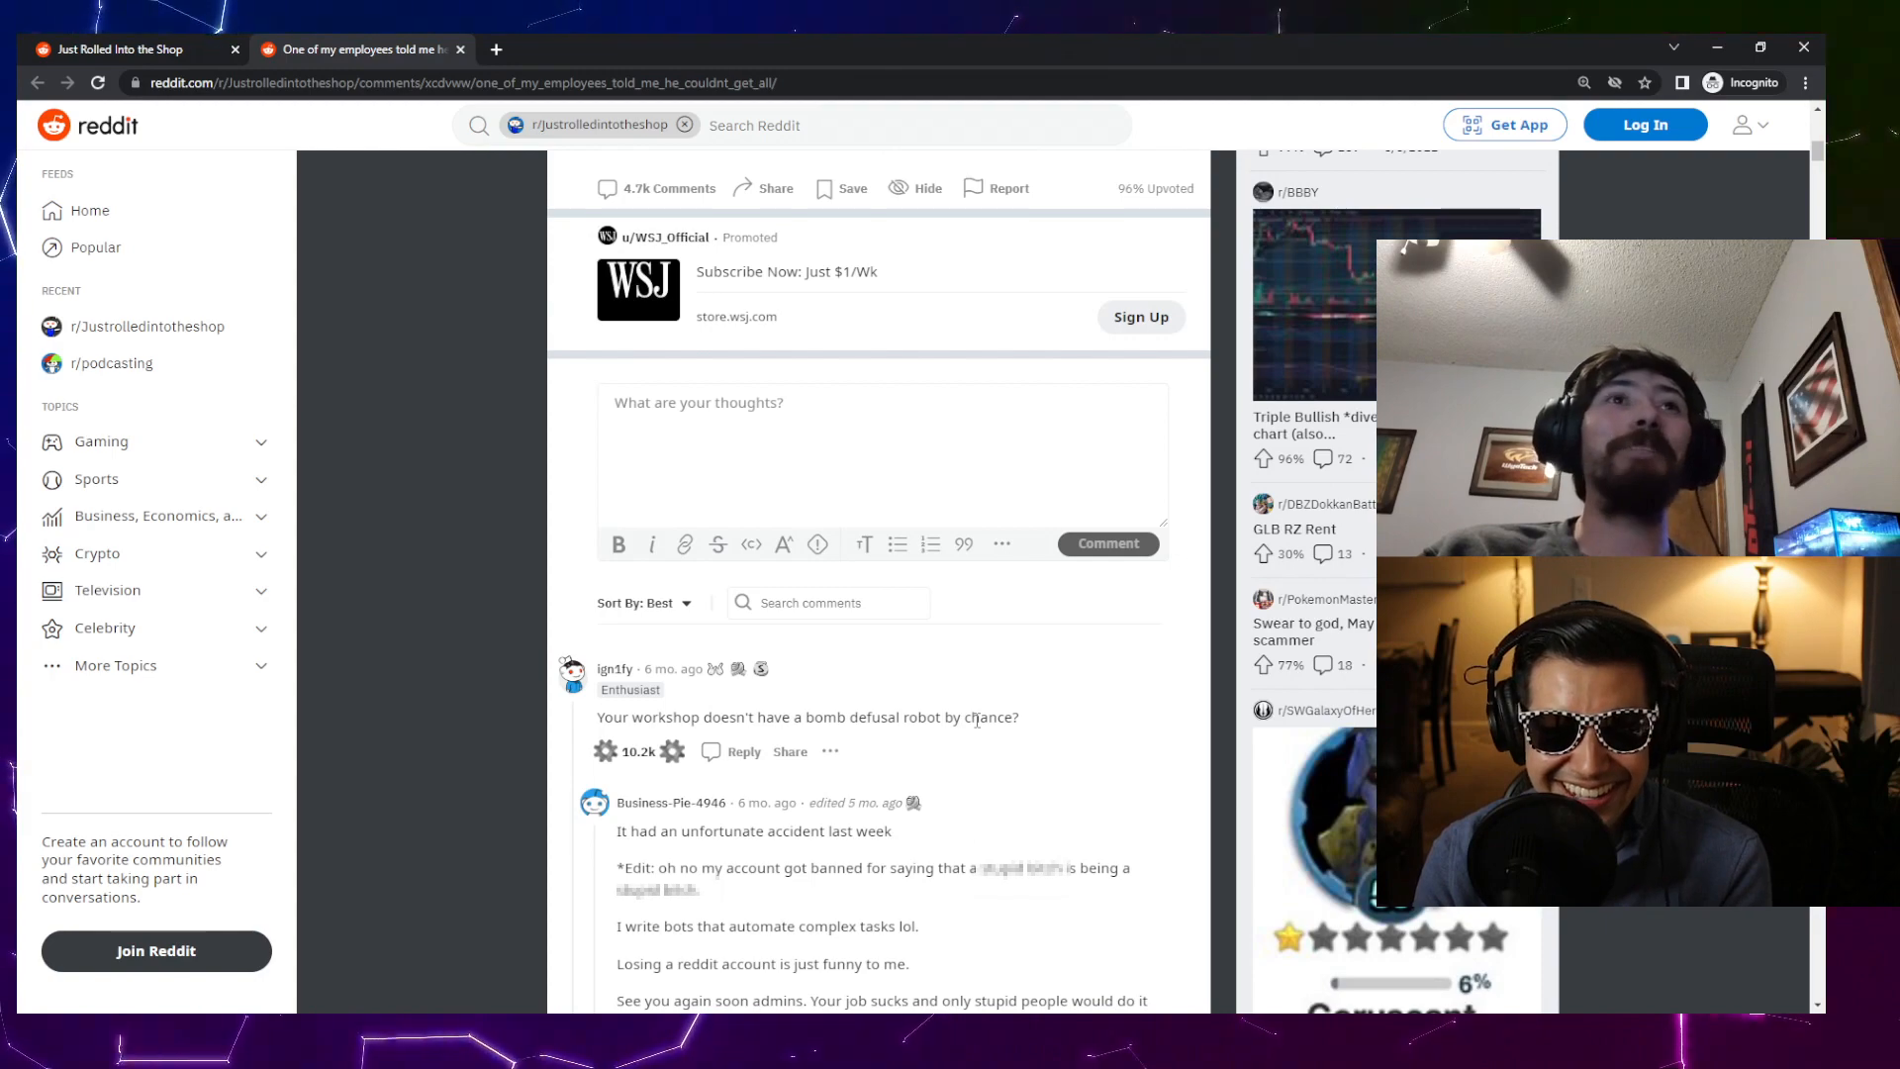
pyautogui.scroll(-3)
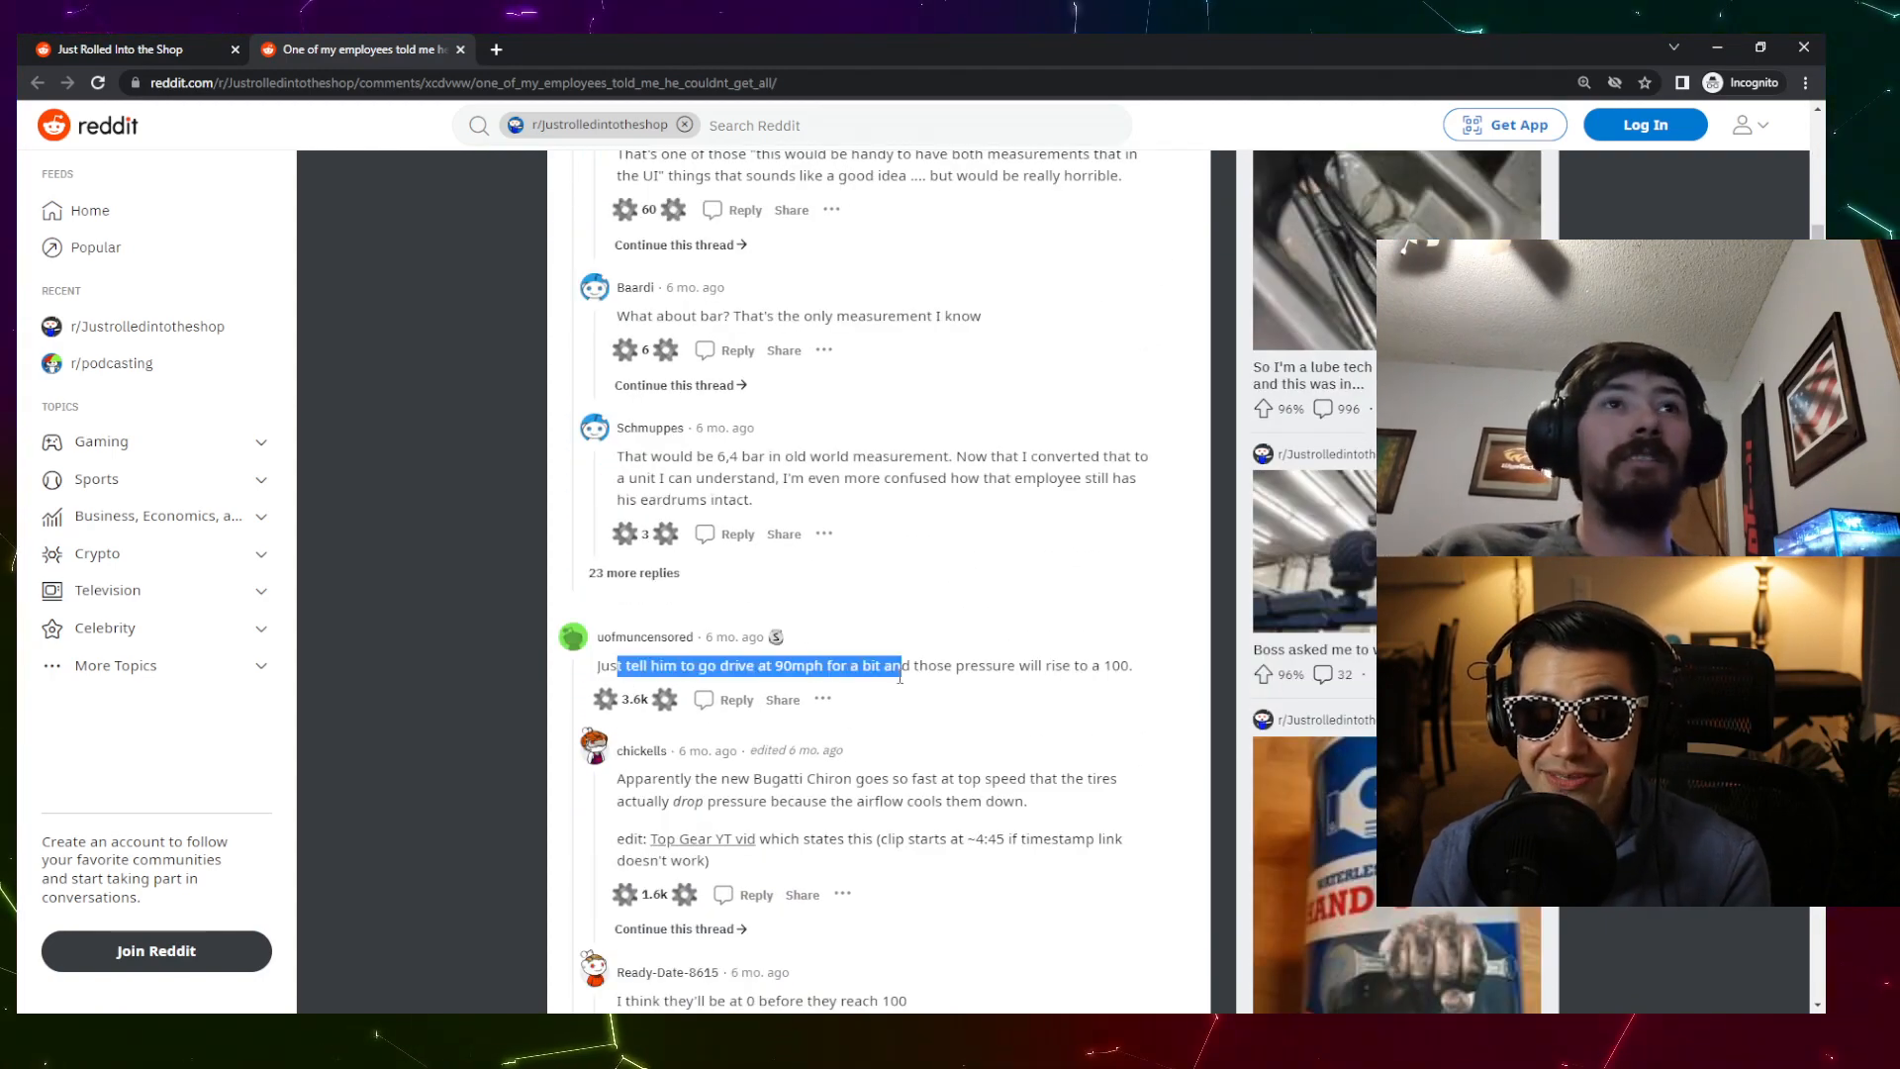
pyautogui.scroll(-3)
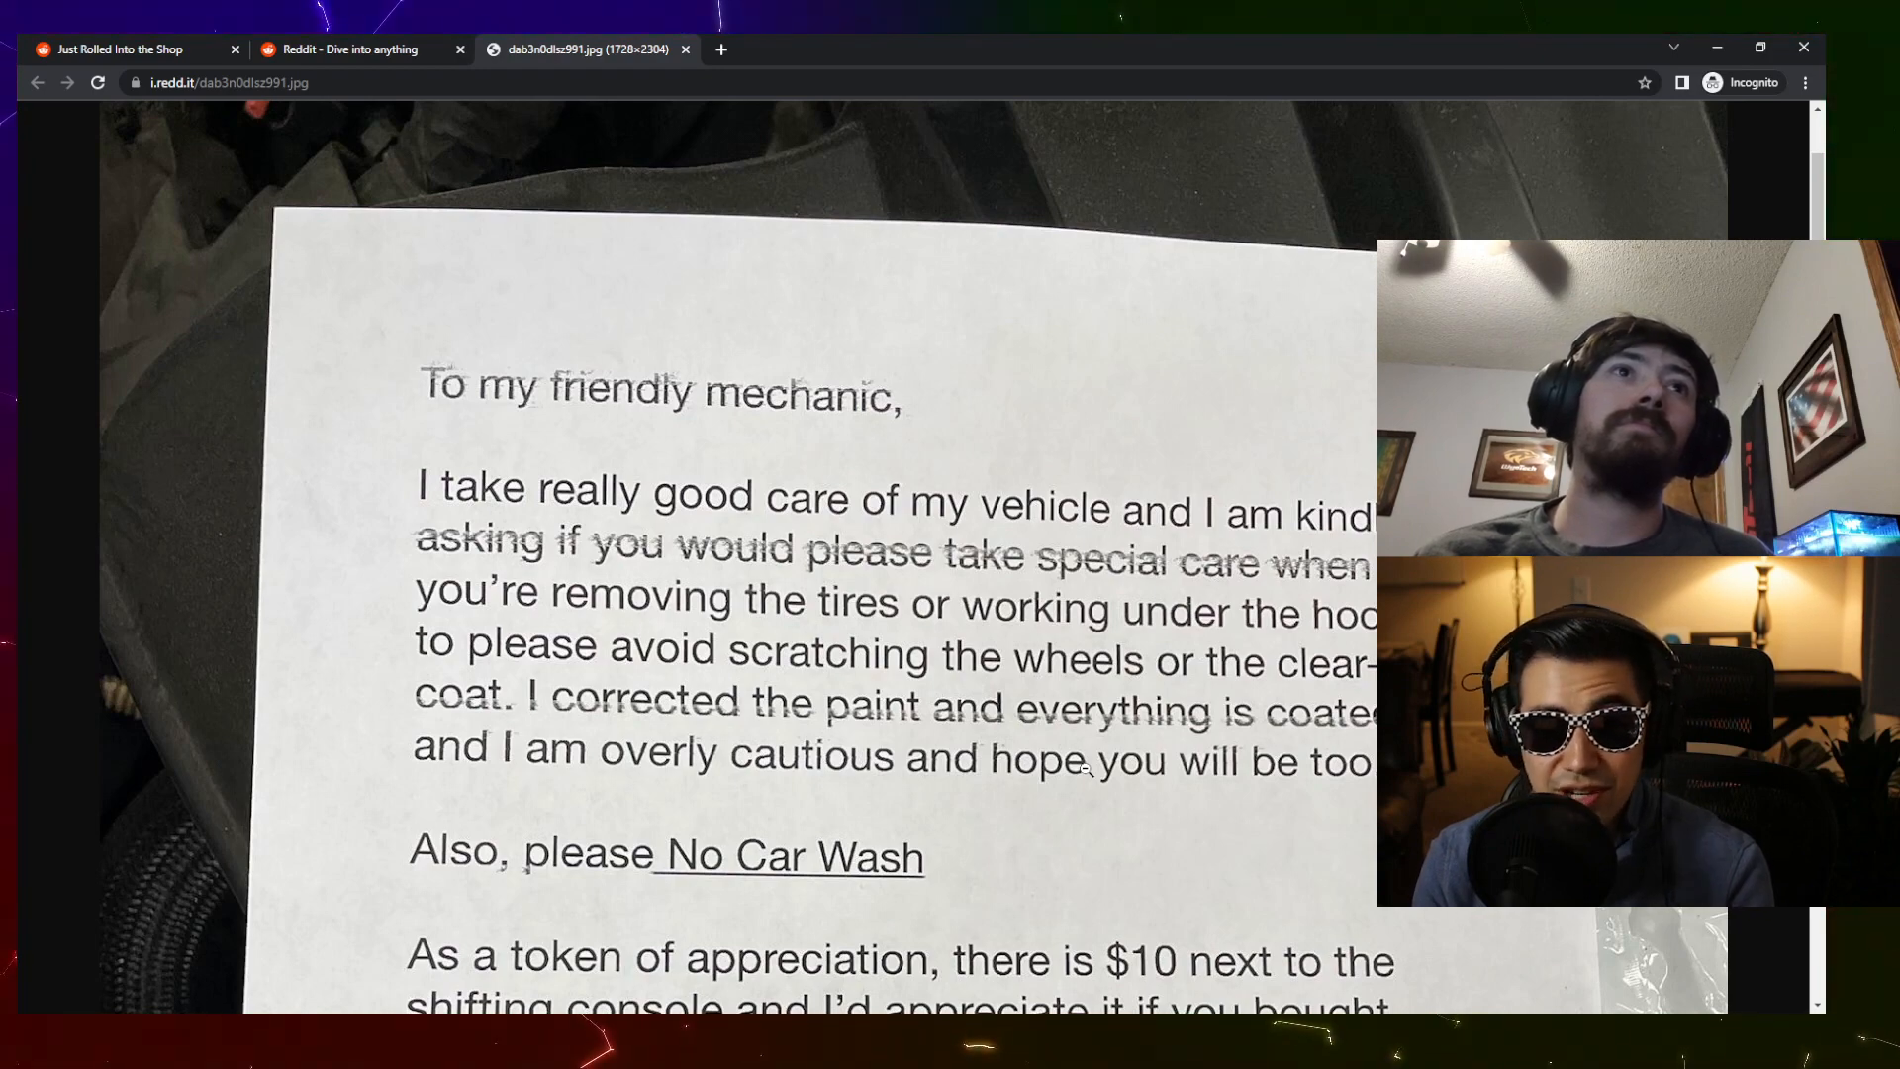
# - Scroll down the full-size mechanic letter photo to the $10 bill
pyautogui.scroll(-3)
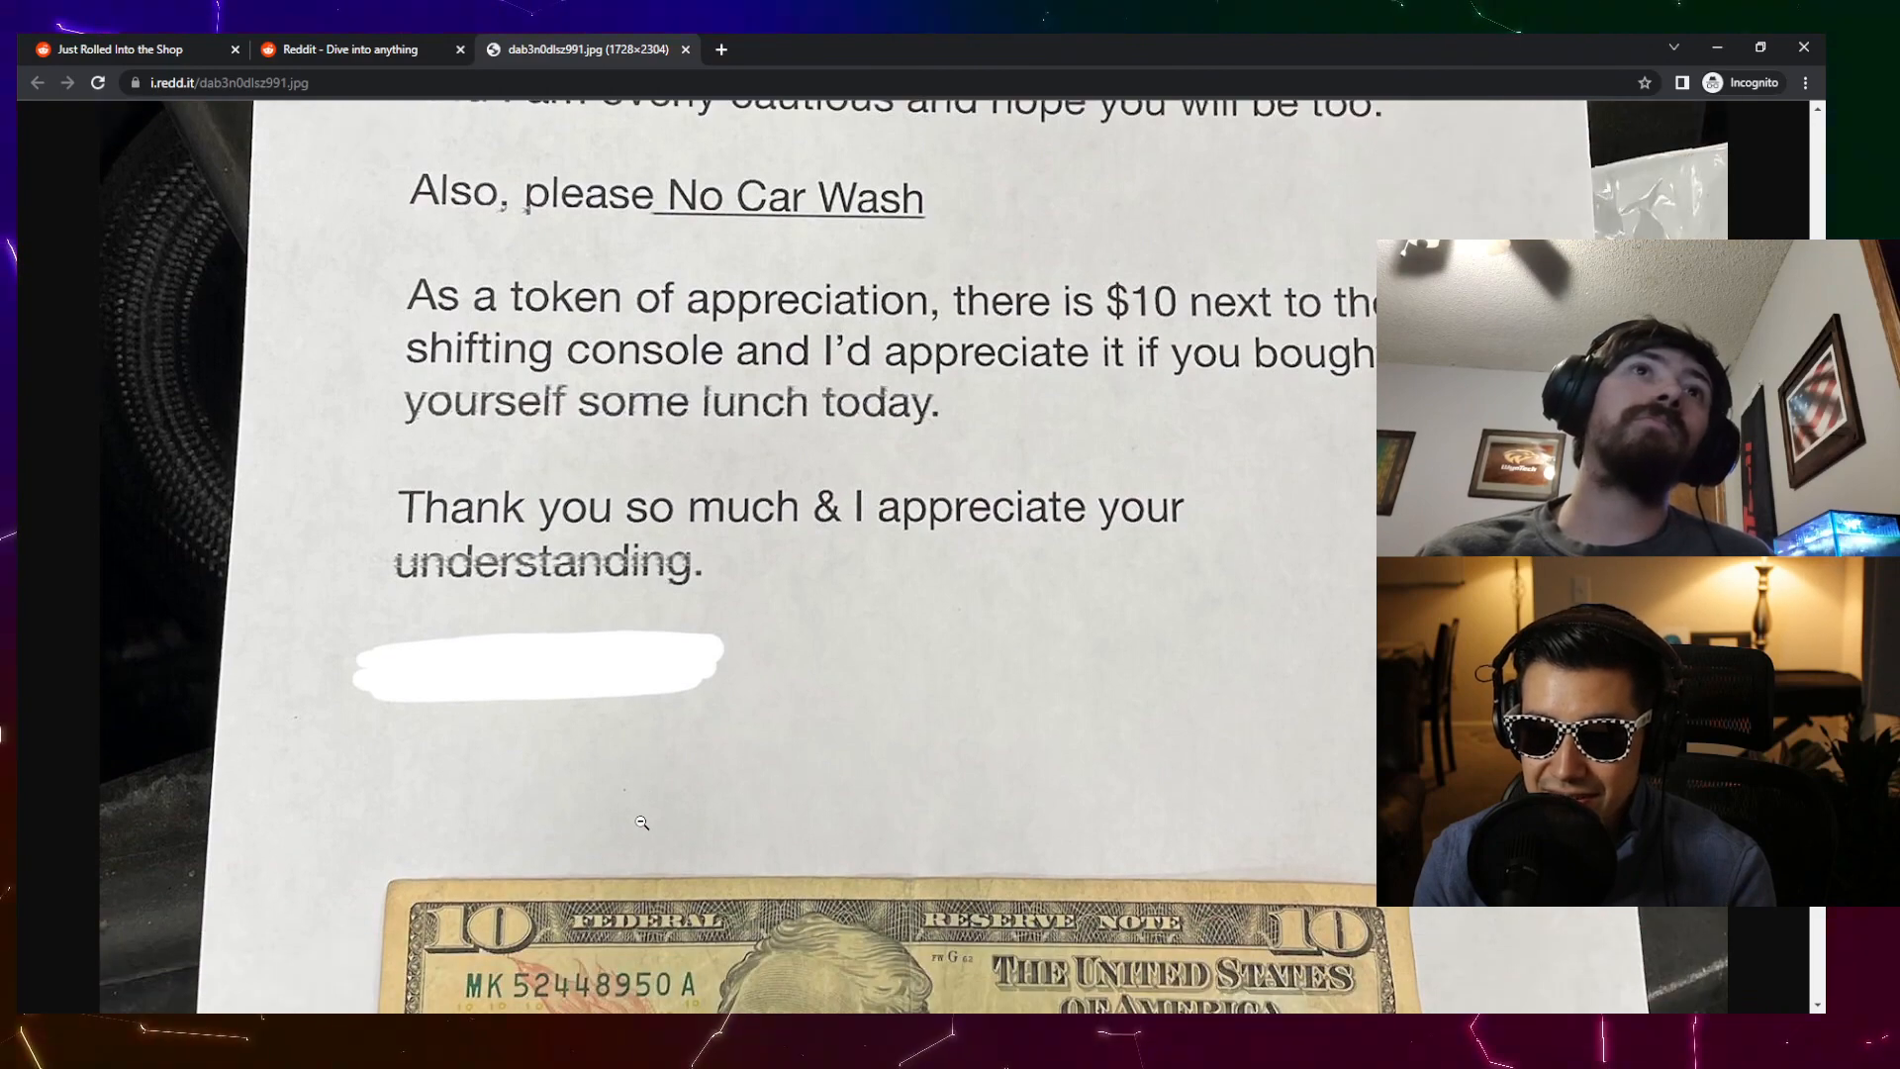
pyautogui.scroll(-3)
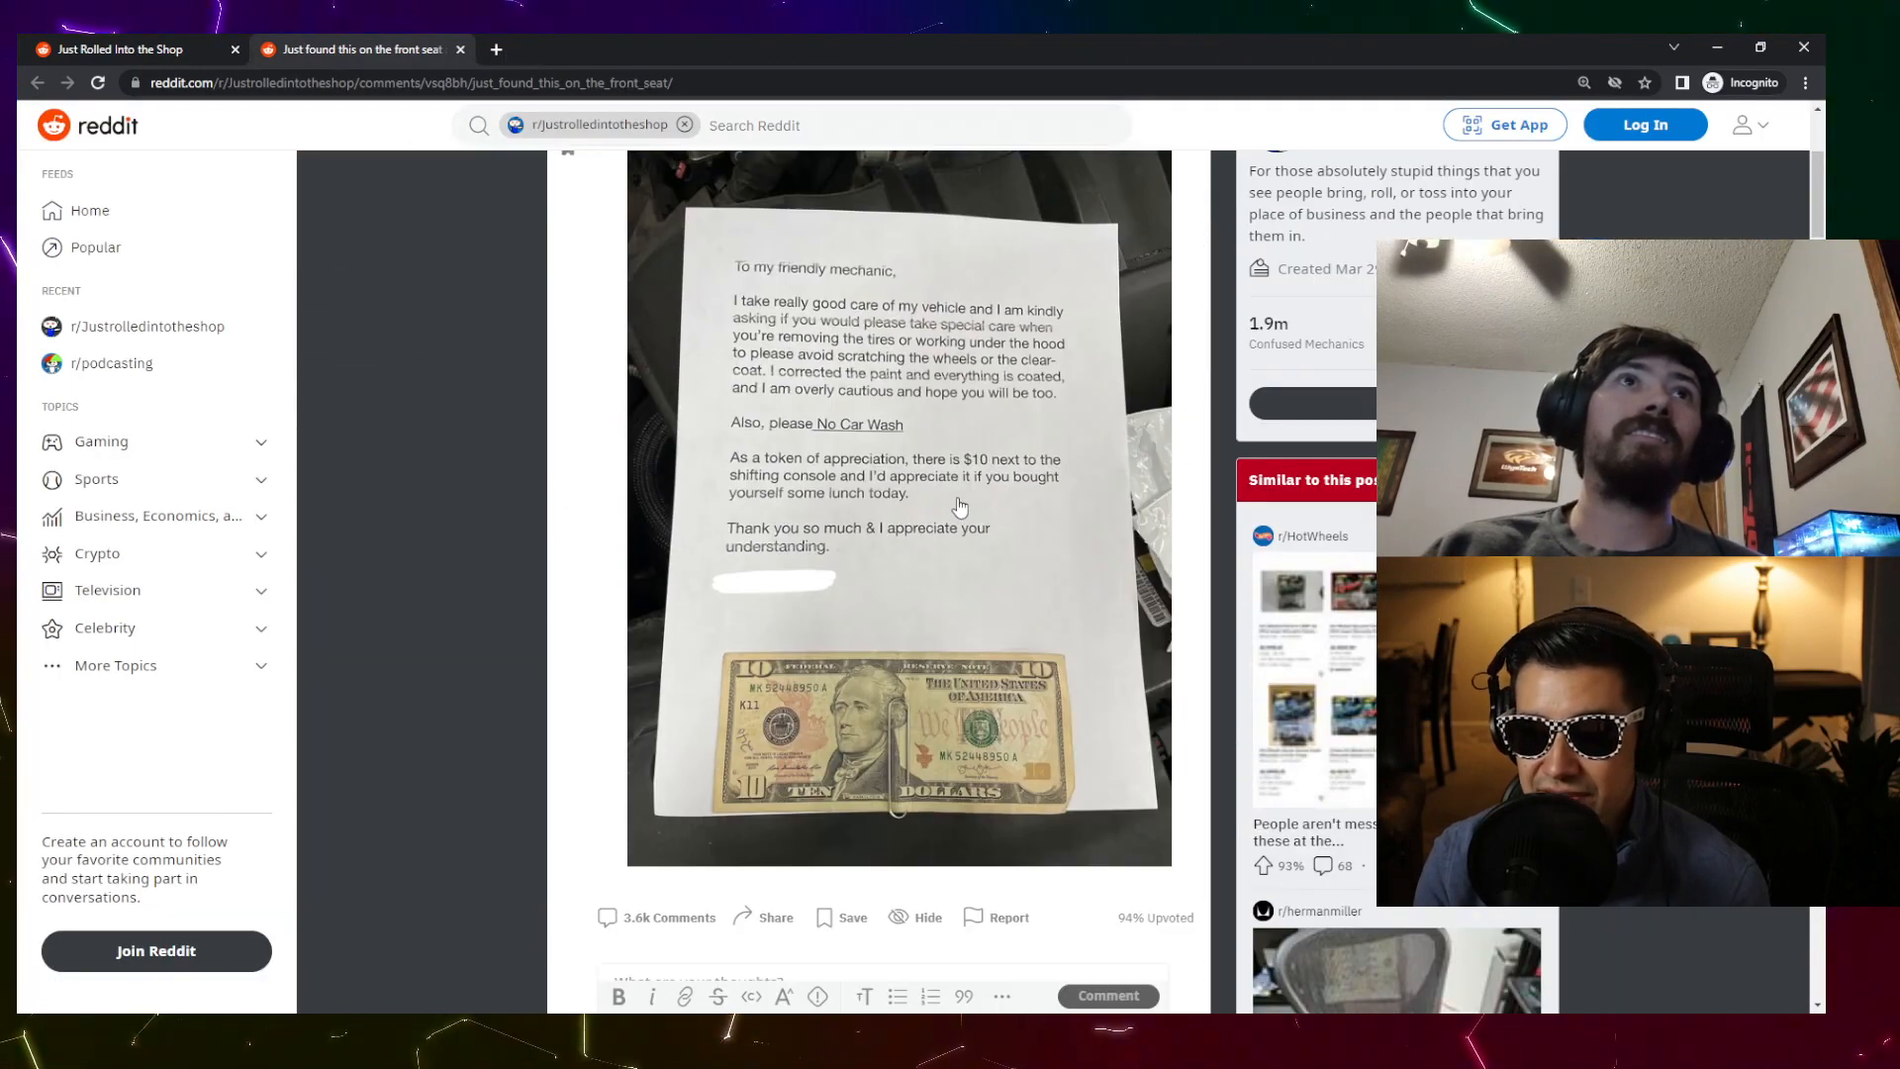
# - Scroll down to read the 'Just found this on the front seat' post's comments
pyautogui.scroll(-3)
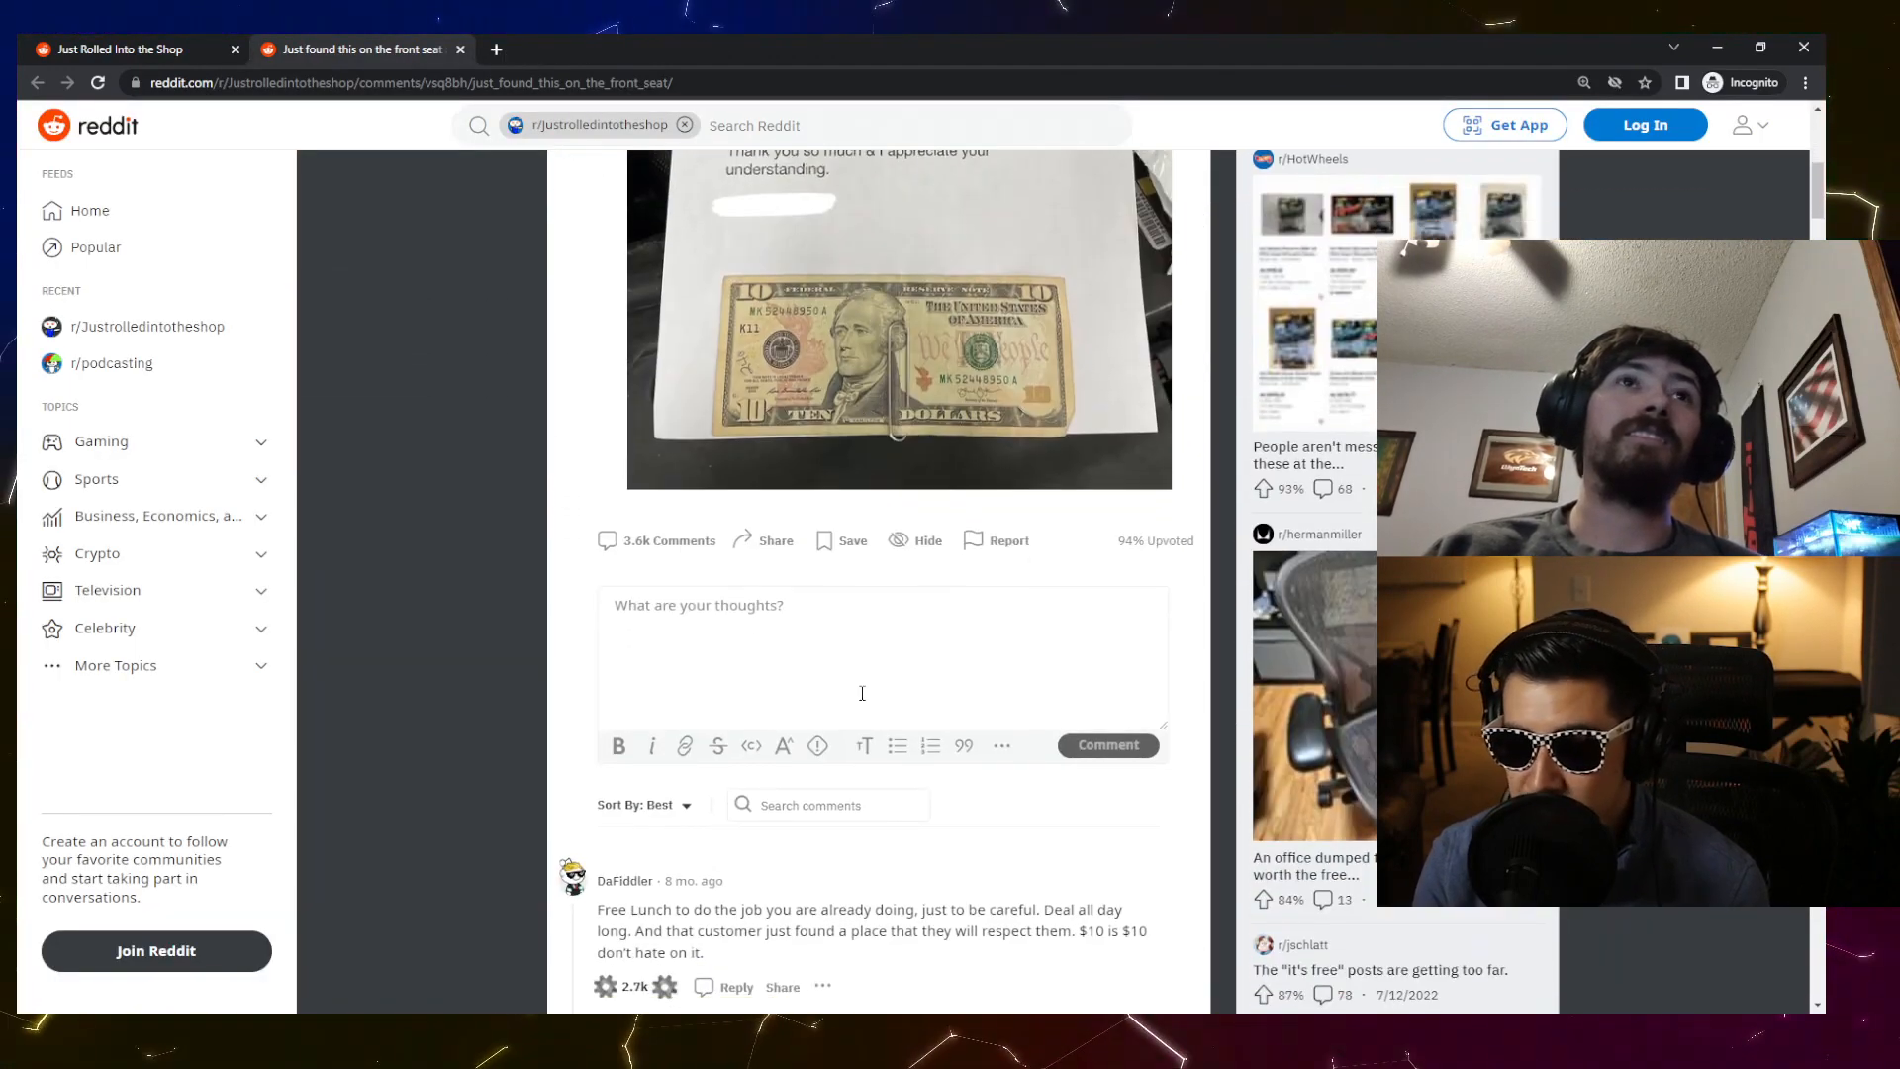
pyautogui.scroll(-3)
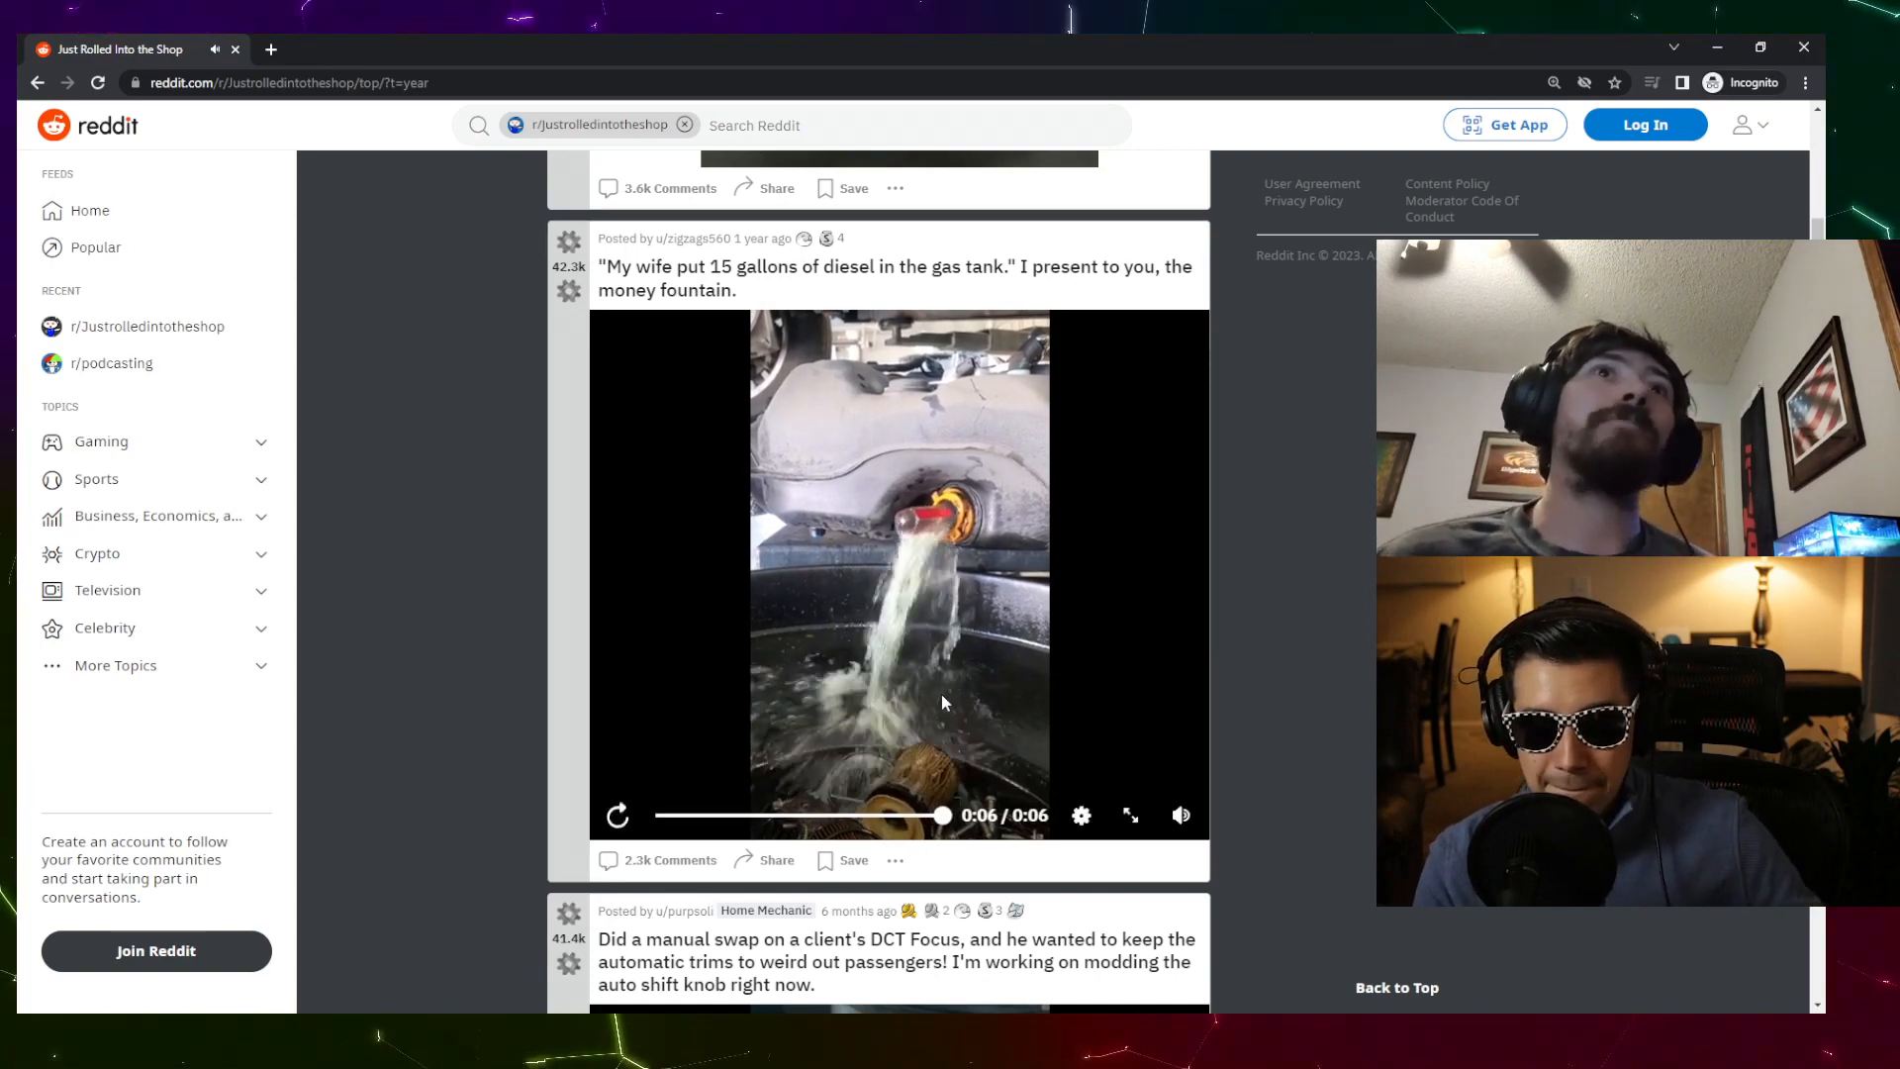
# - Play the diesel 'money fountain' video in the feed and unmute it
pyautogui.click(616, 815)
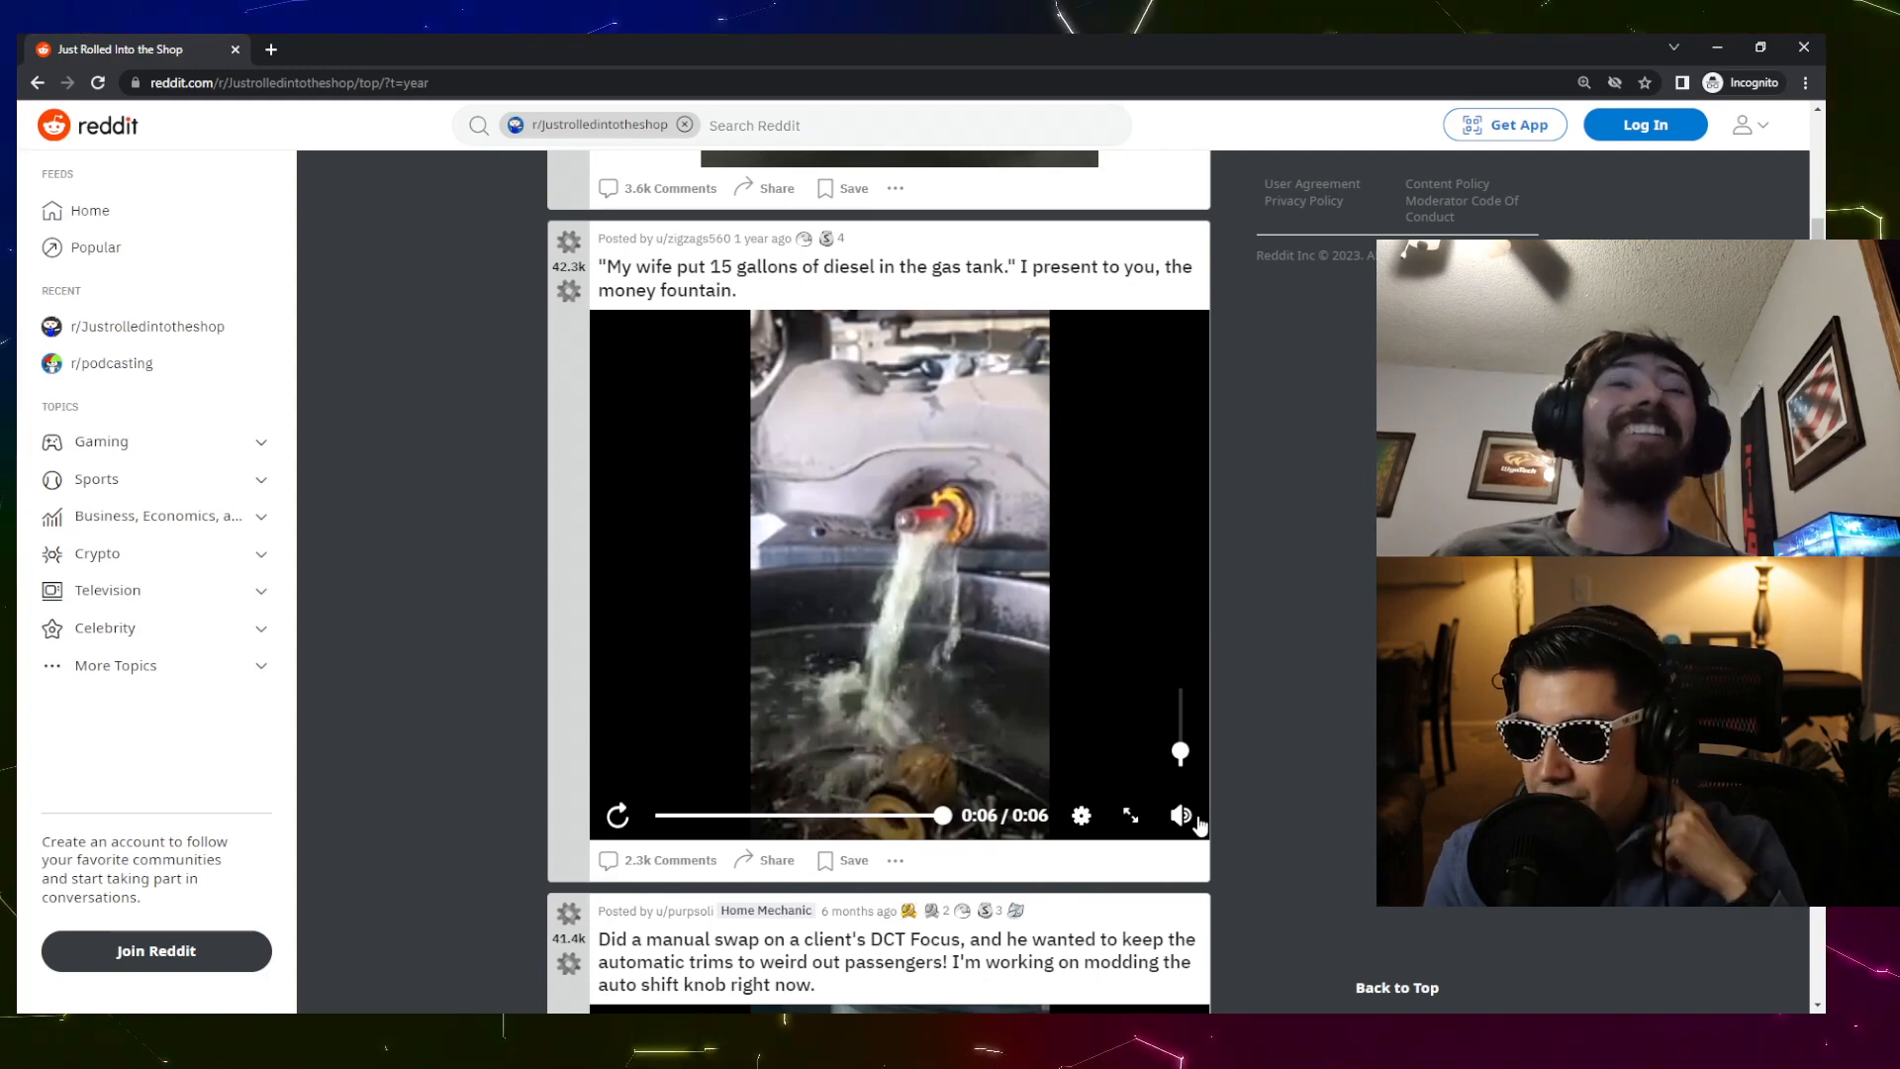
pyautogui.click(615, 814)
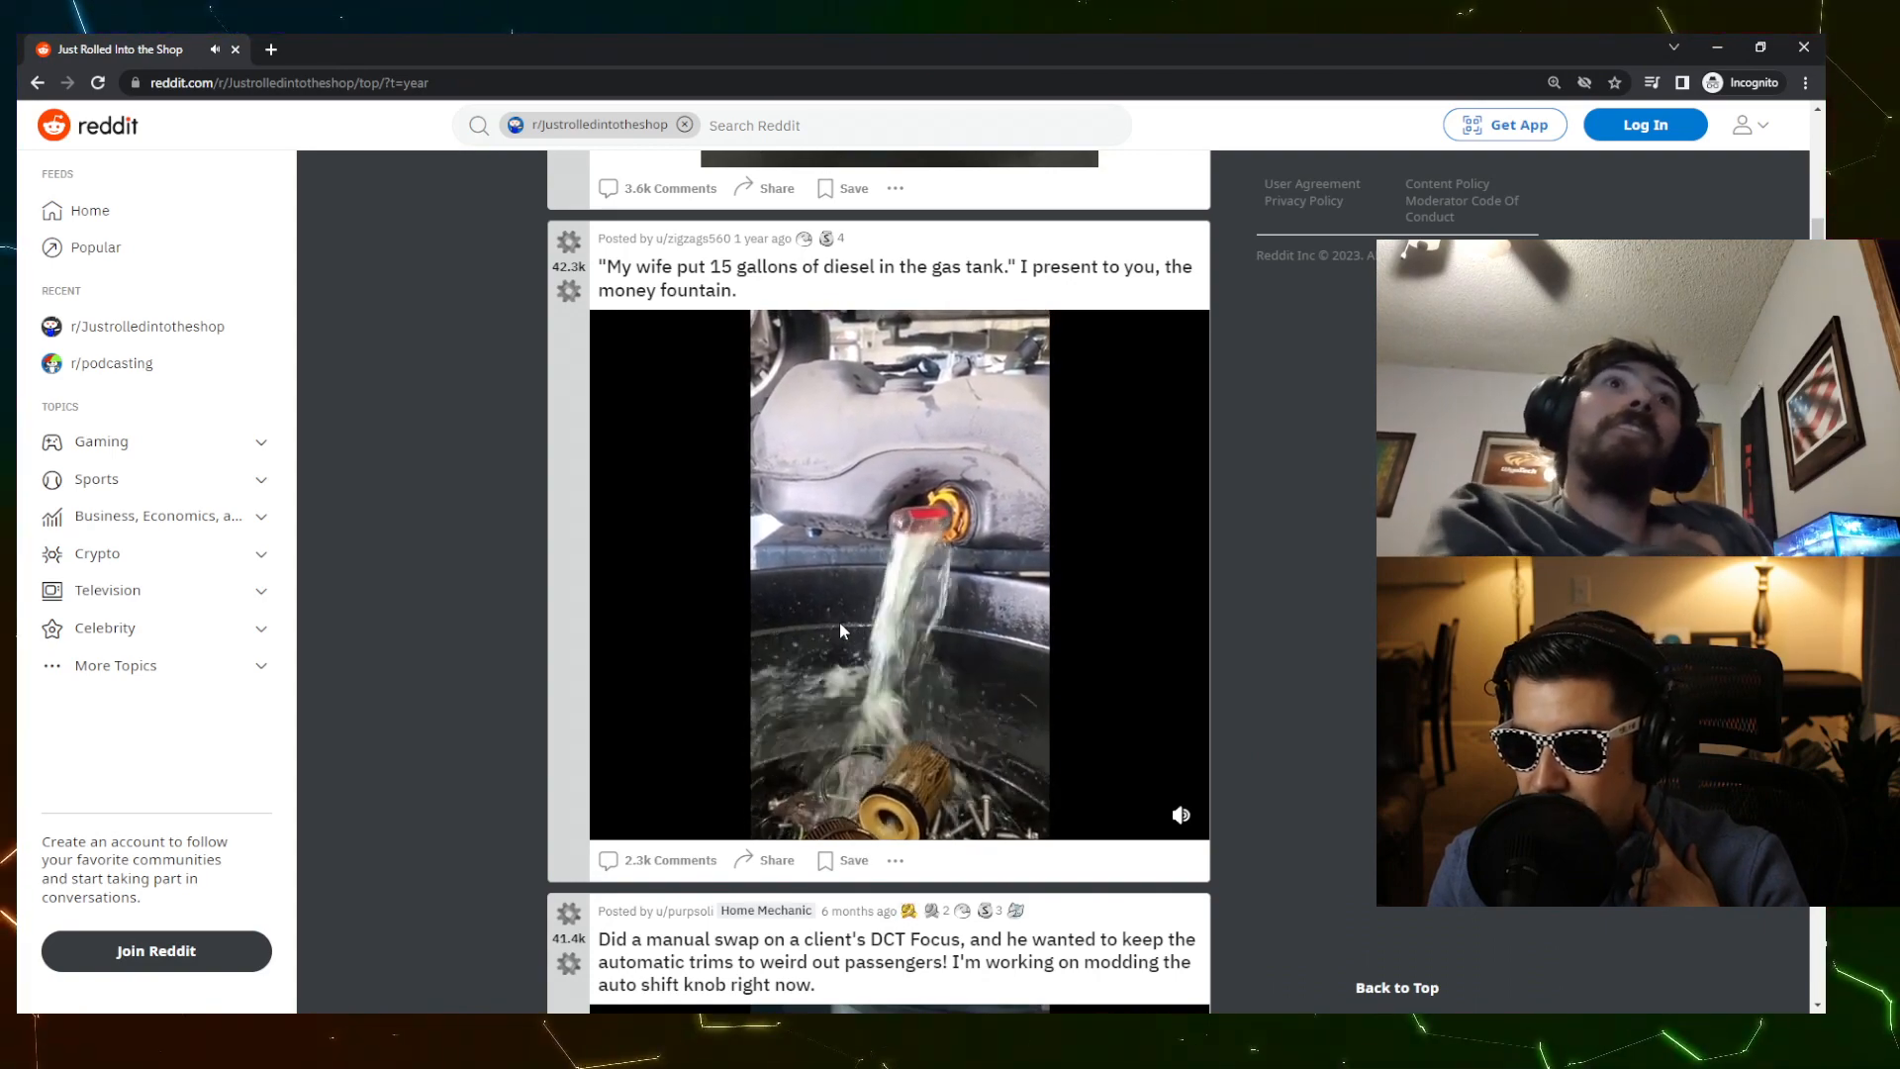
pyautogui.moveTo(963, 649)
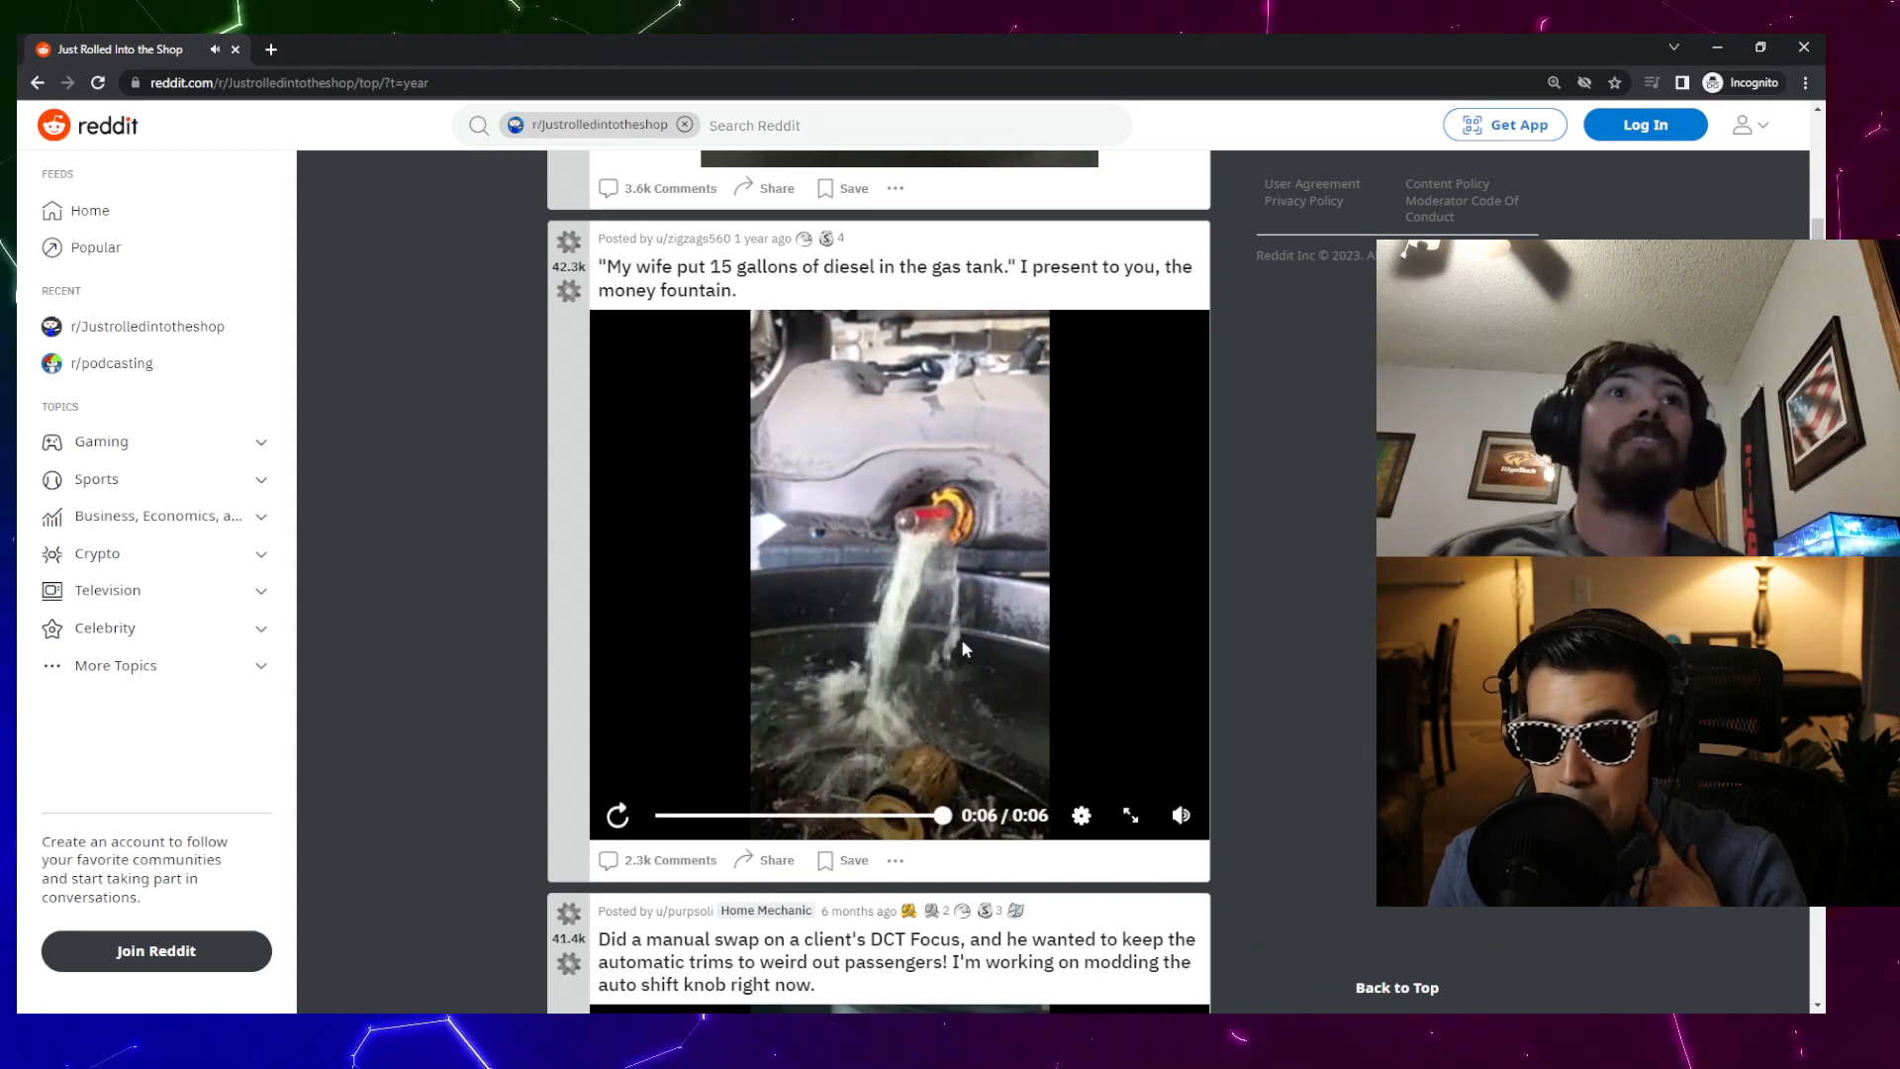
# - Open the diesel-in-the-gas-tank post in a new tab and scroll through its comments
pyautogui.click(895, 277)
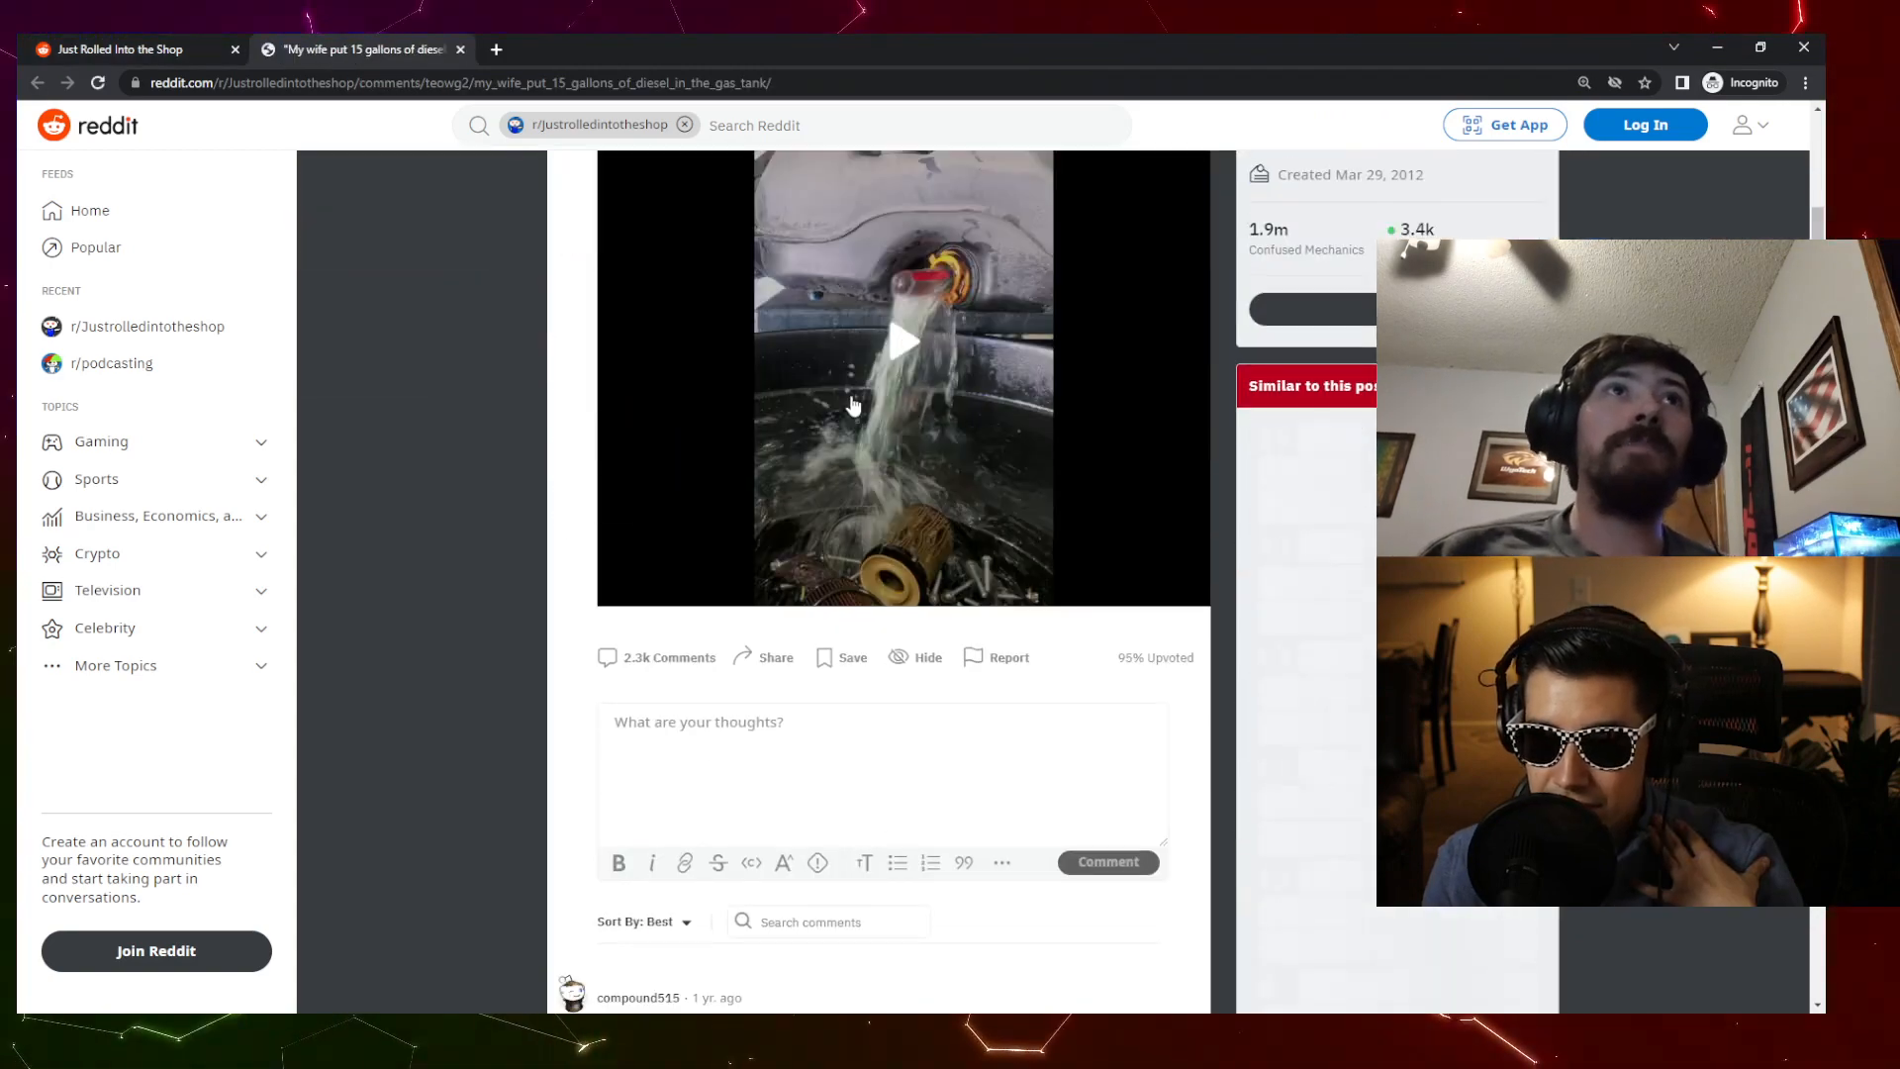
pyautogui.scroll(-3)
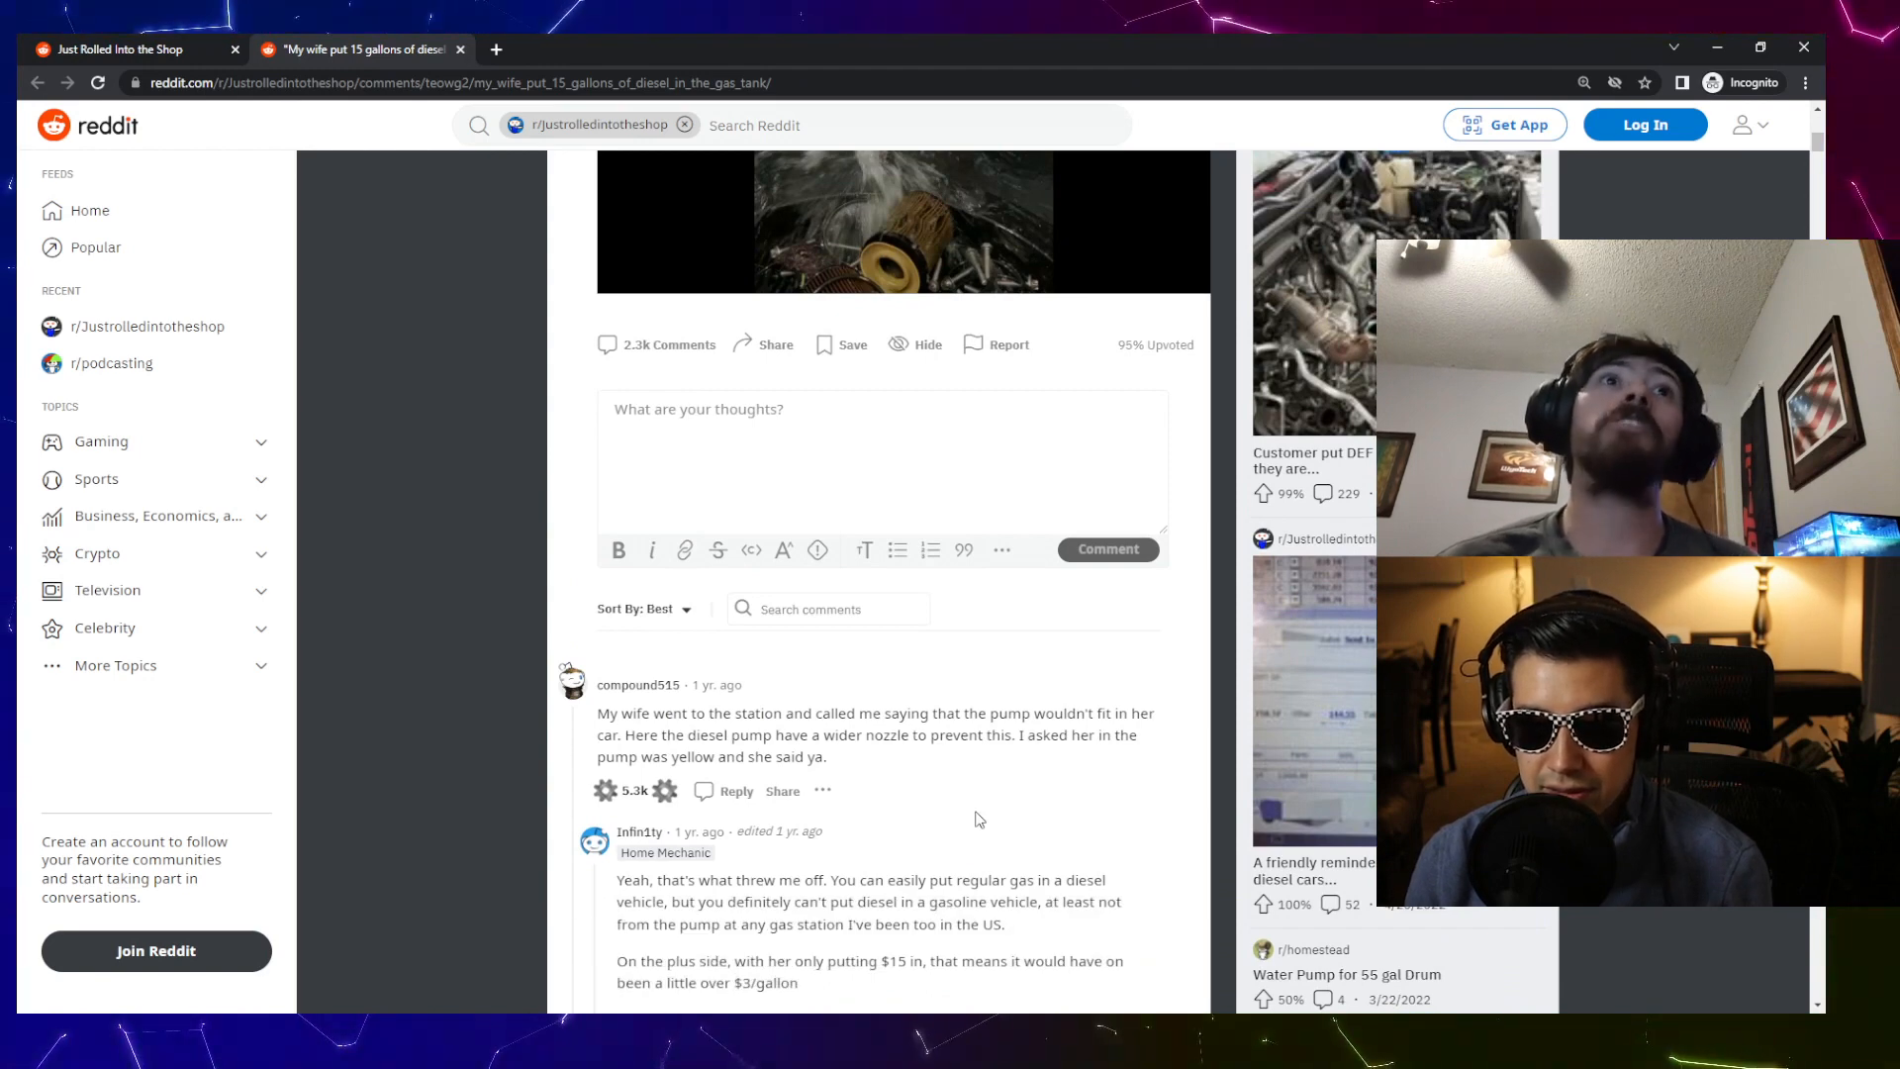
pyautogui.scroll(-3)
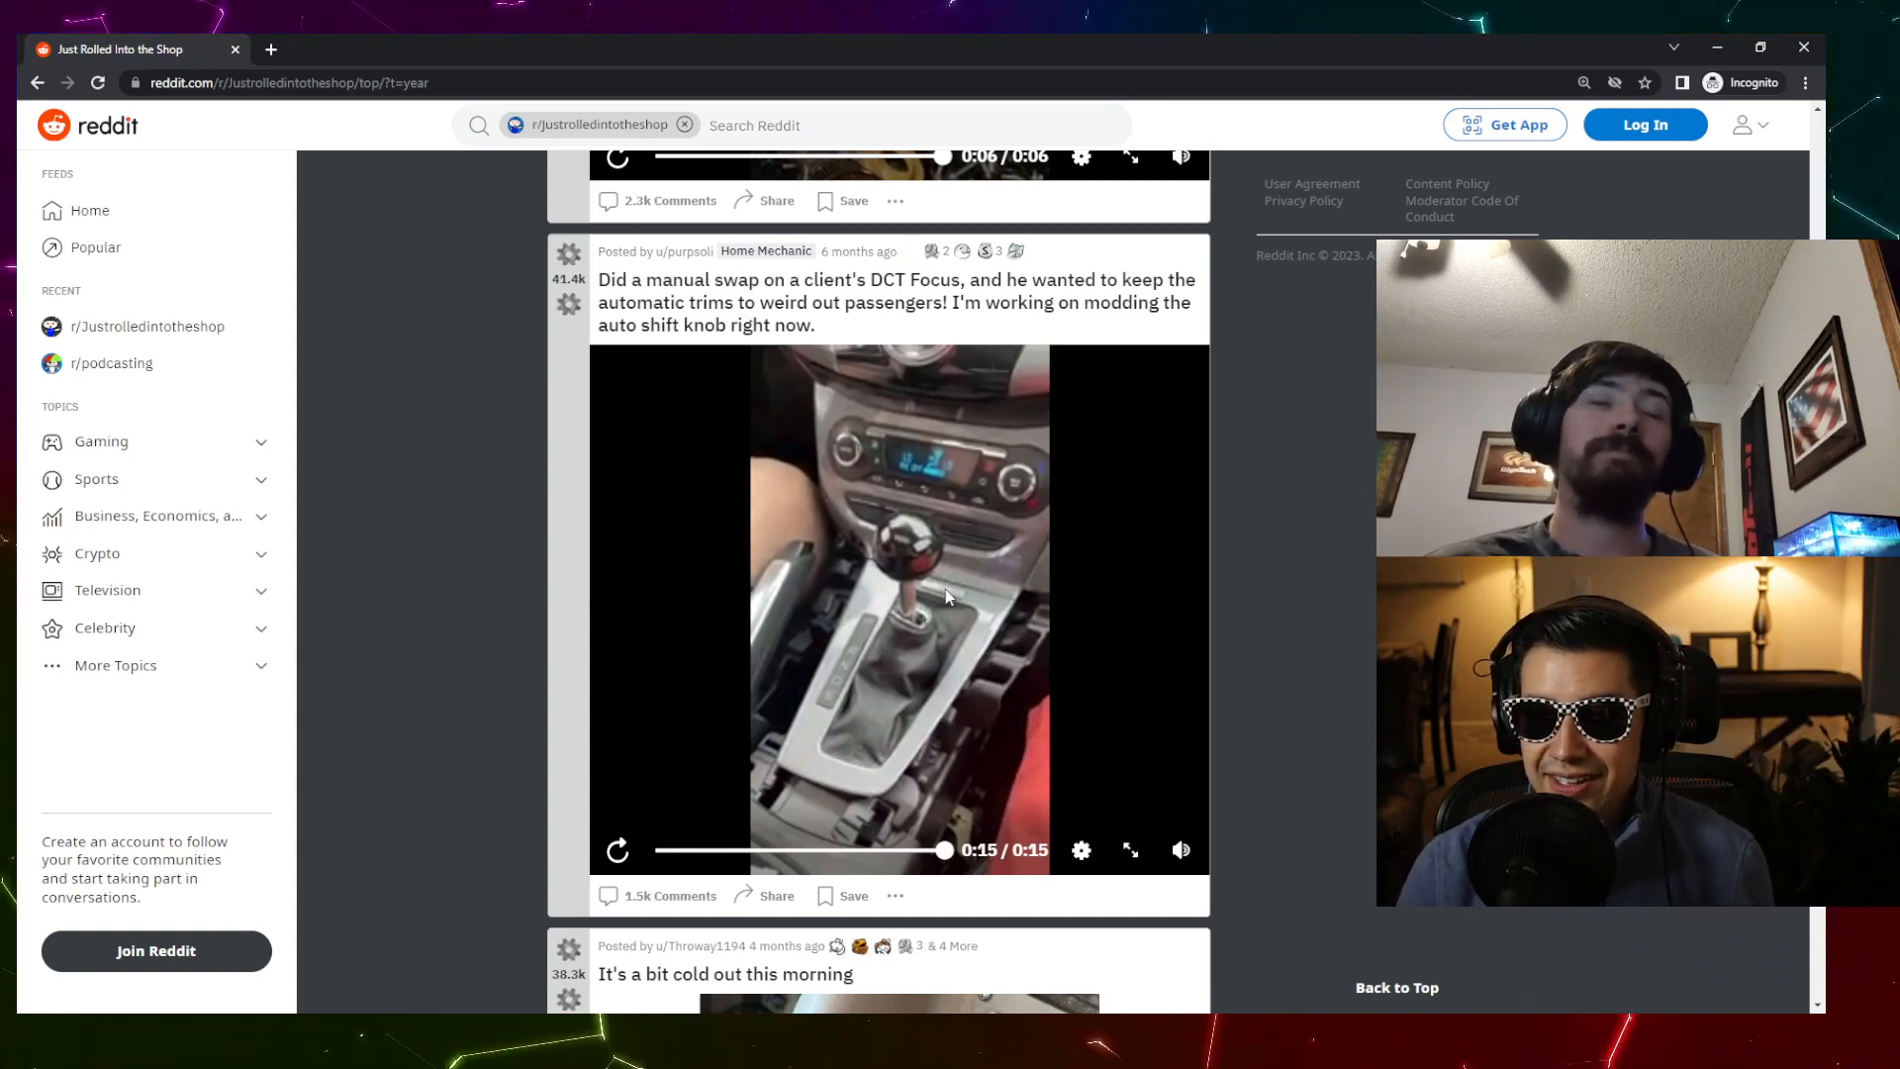
# - Scroll the feed past the DCT Focus swap video and cold-morning shifter photo
pyautogui.scroll(-3)
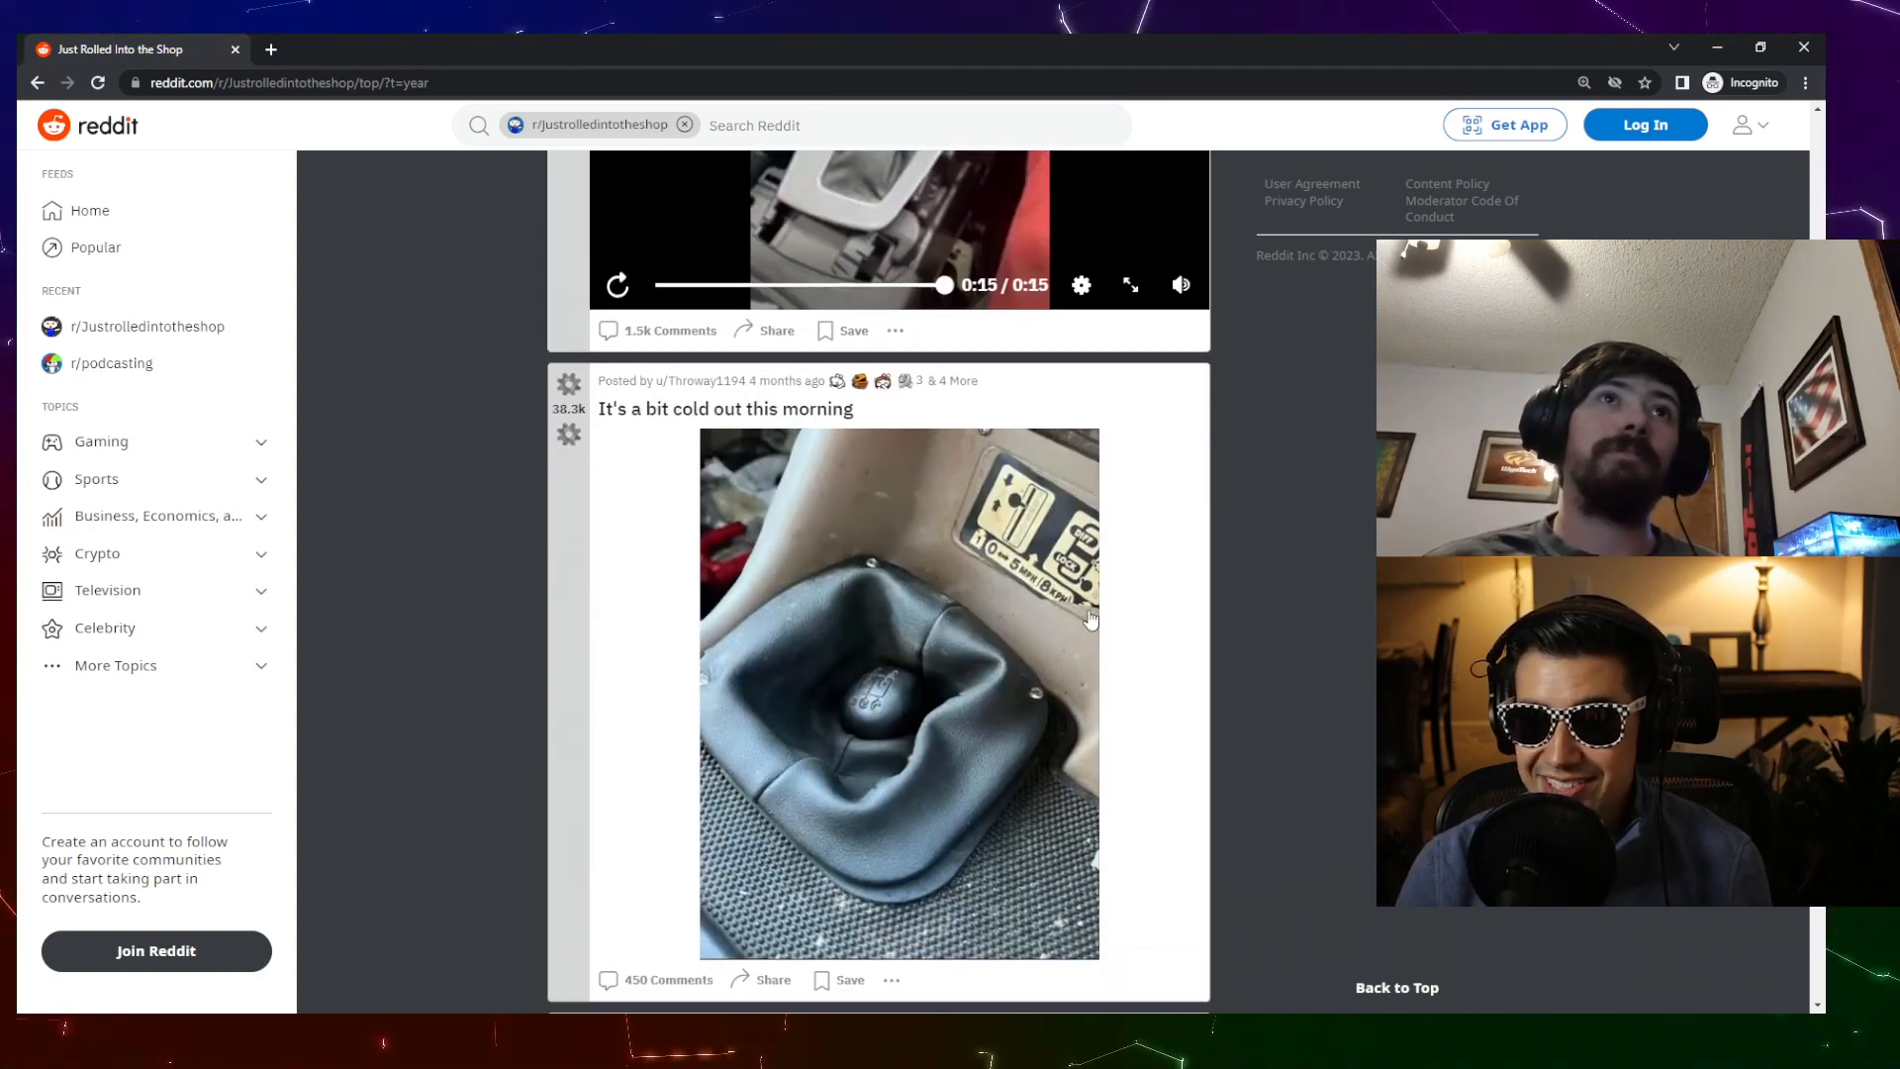
pyautogui.scroll(-3)
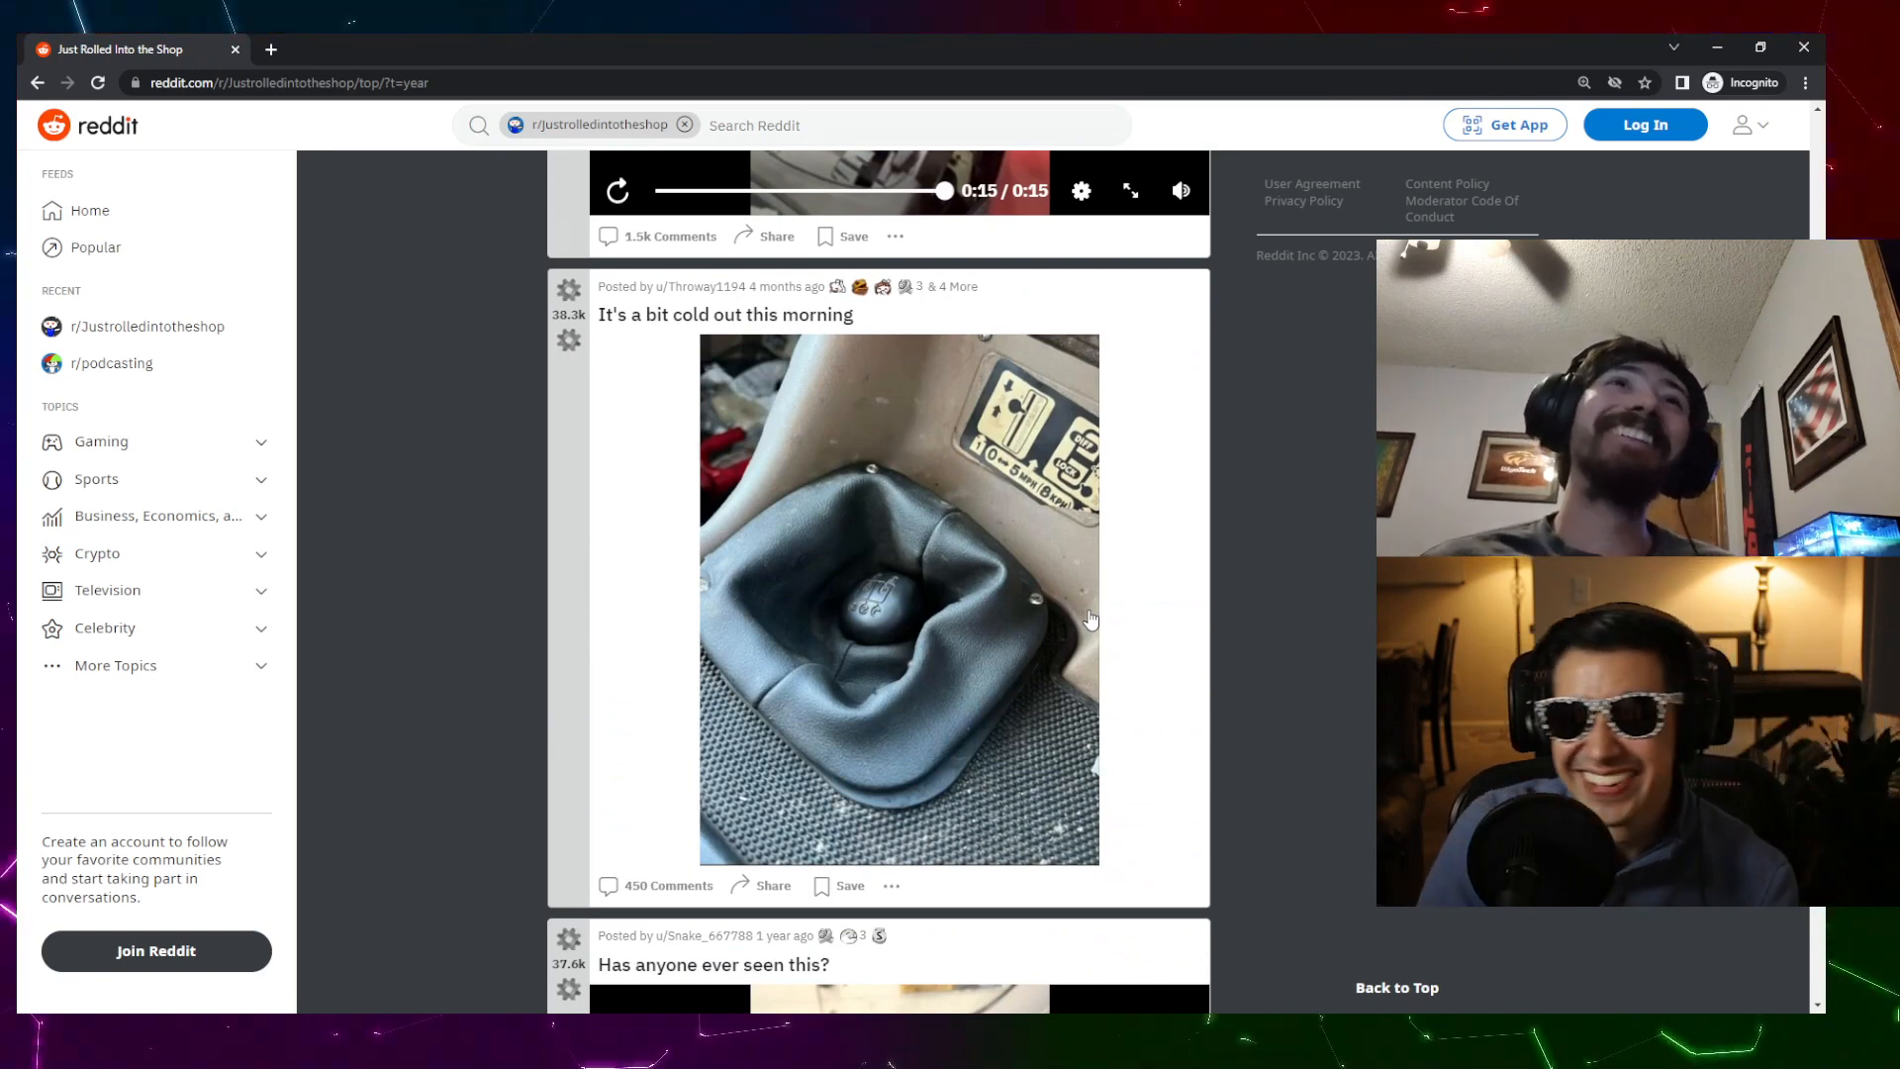
pyautogui.scroll(-3)
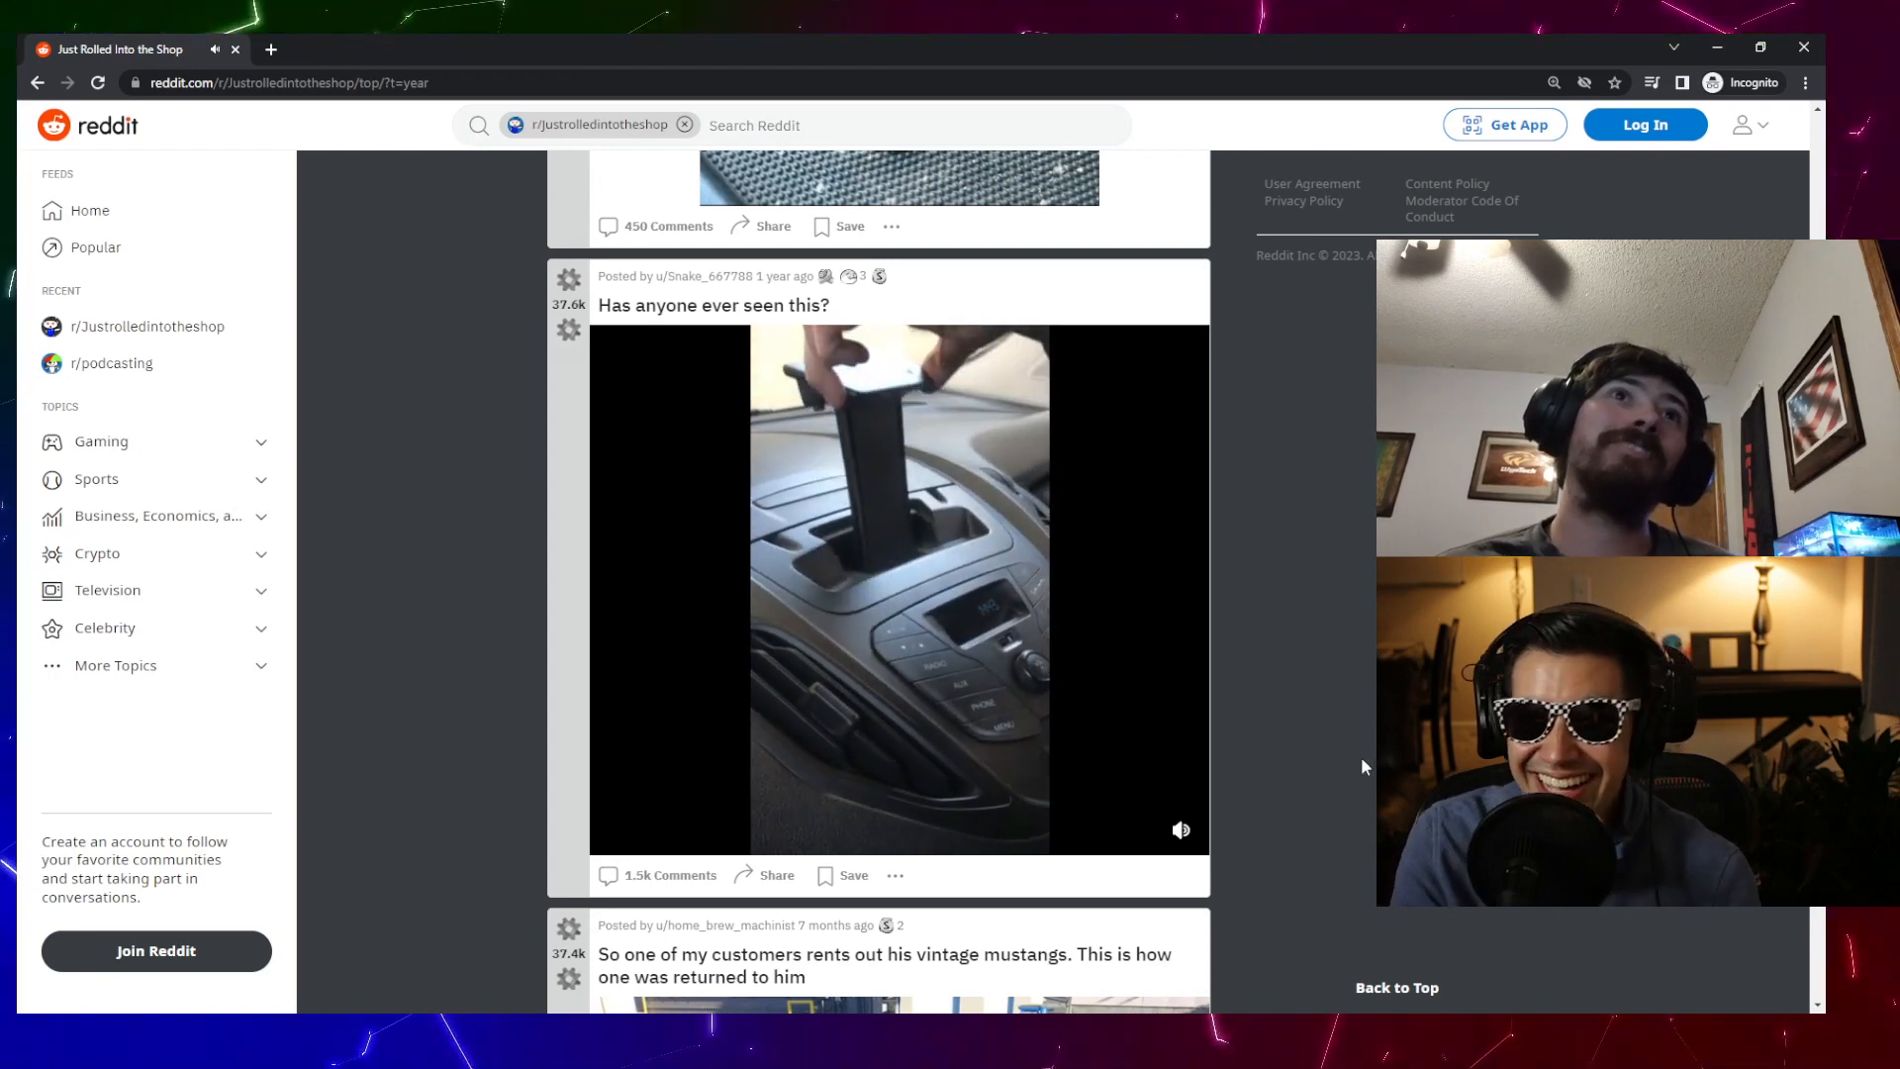
# - Play the 'Has anyone ever seen this?' phone mount video and open its 1.5k comments
pyautogui.click(897, 588)
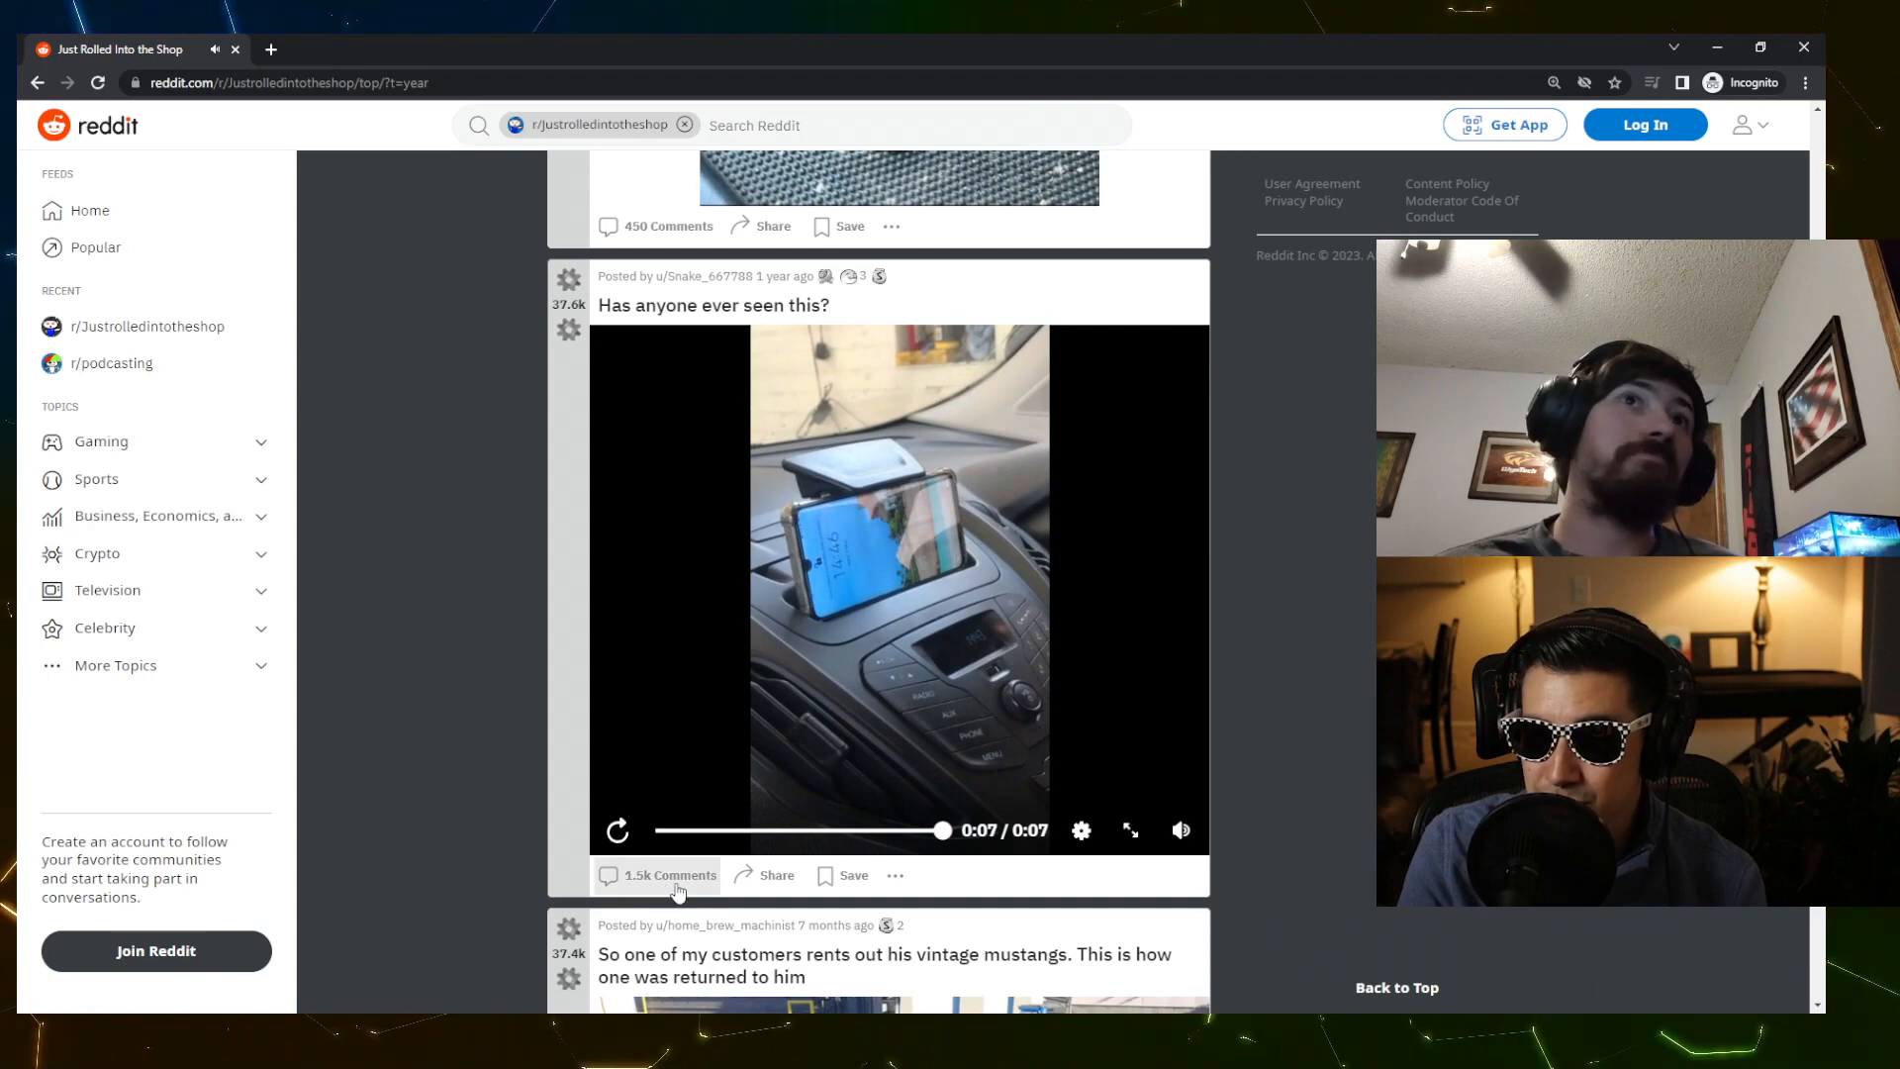
pyautogui.click(669, 875)
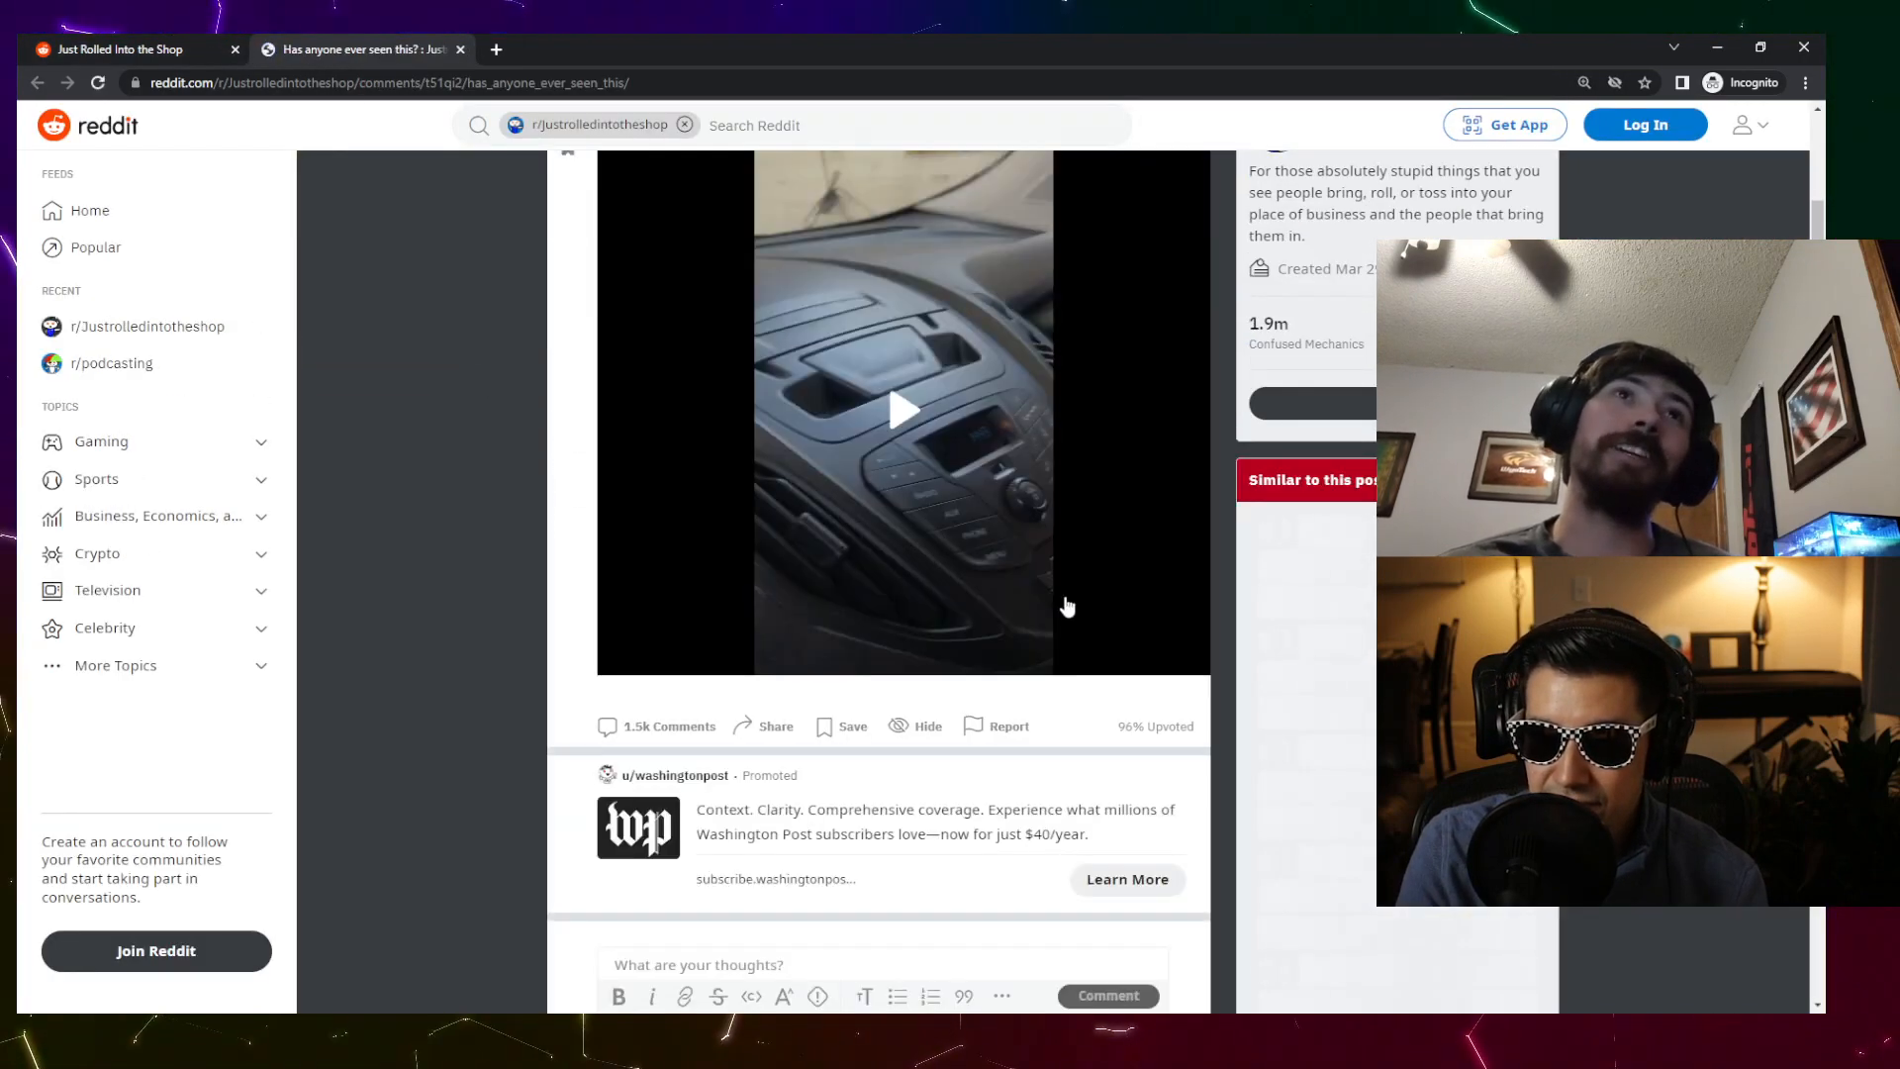
# - Play the phone mount video on its post page, skip ahead through it, and replay it
pyautogui.scroll(-3)
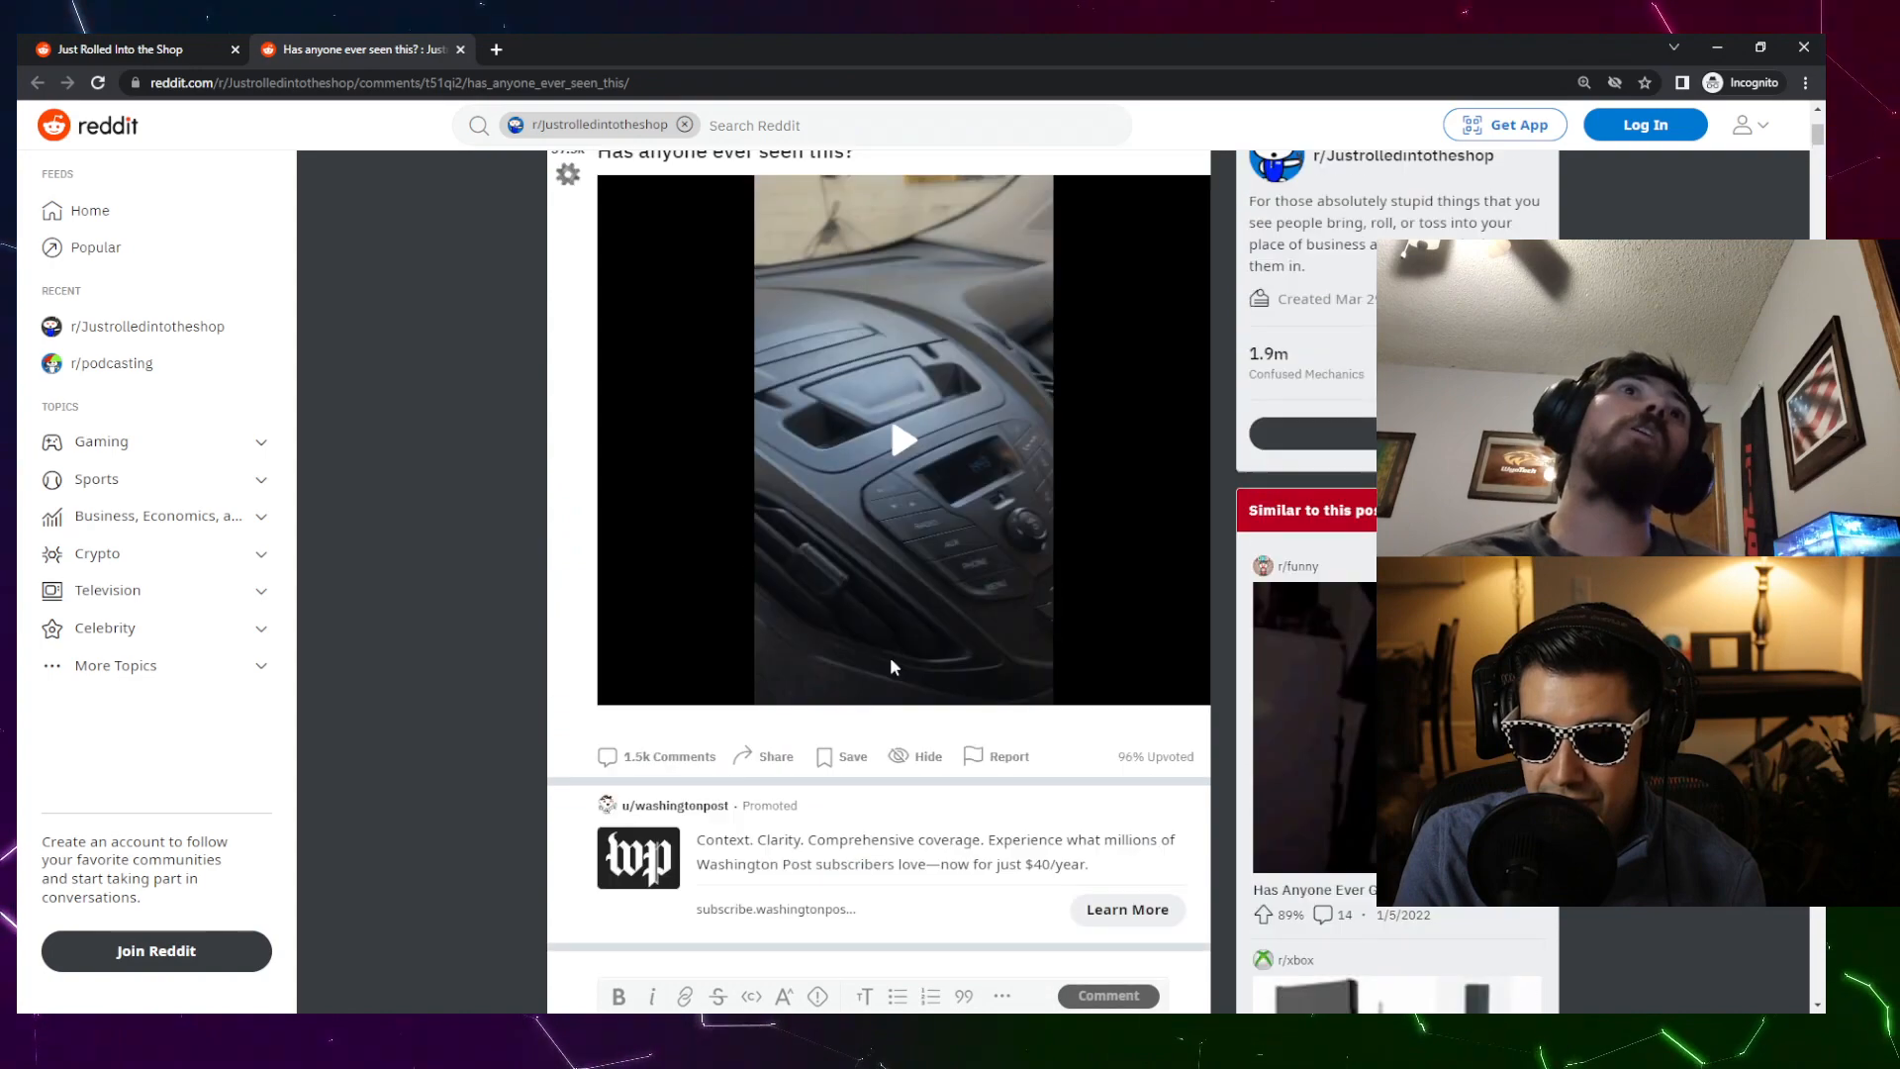
pyautogui.click(902, 440)
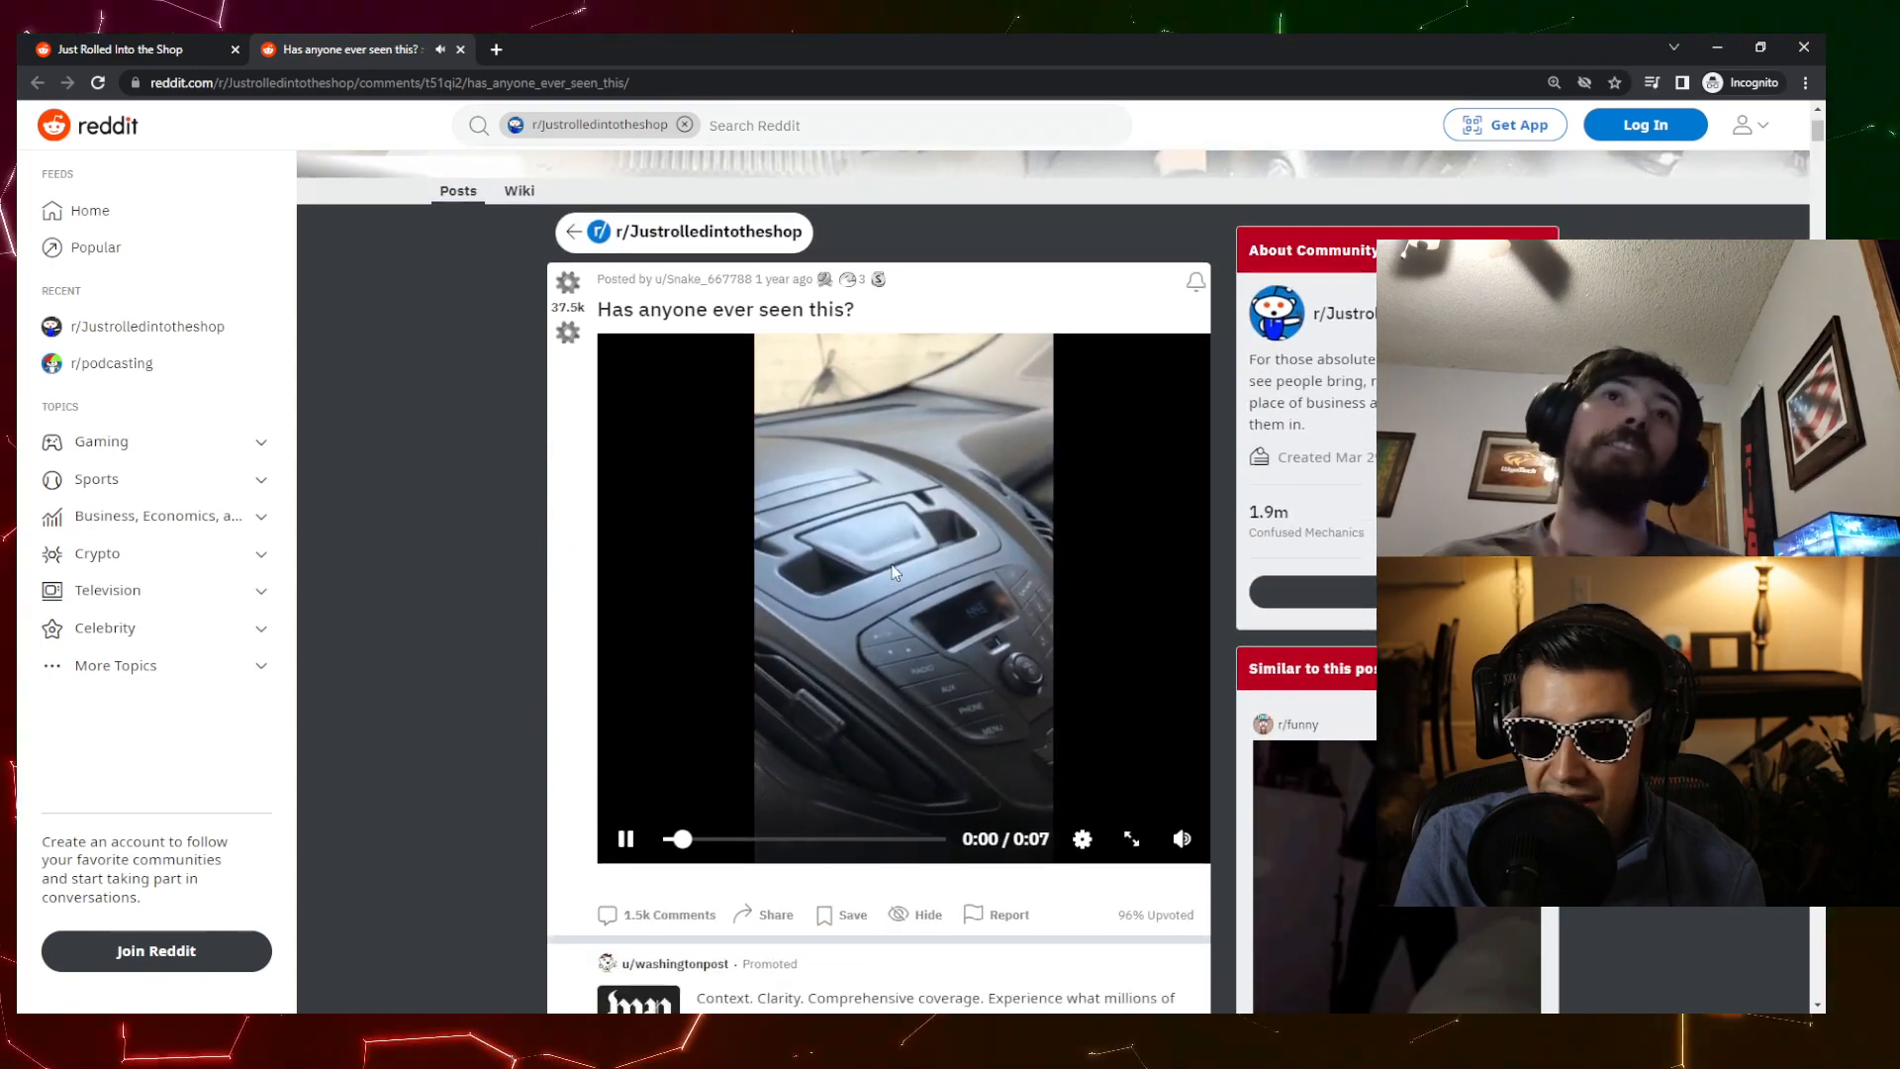
pyautogui.moveTo(681, 839); pyautogui.dragTo(839, 838)
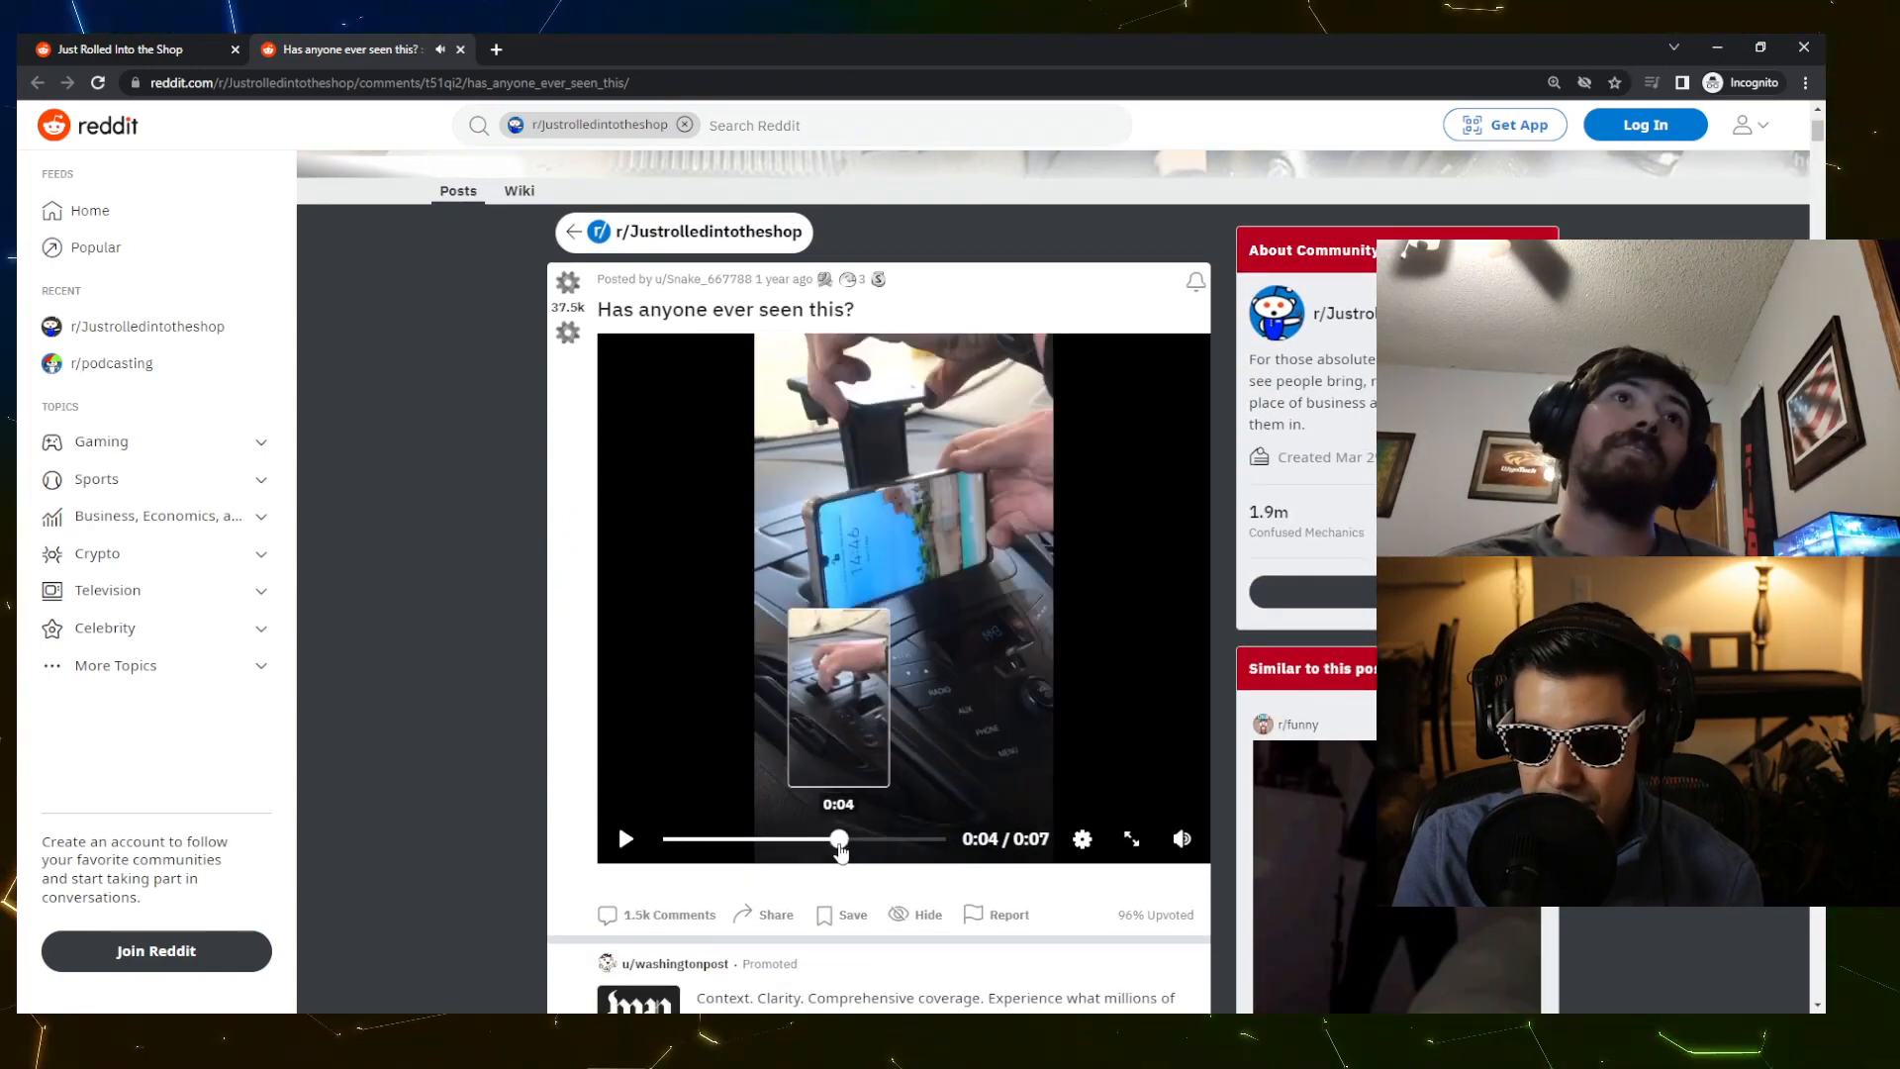
pyautogui.moveTo(840, 838); pyautogui.dragTo(797, 838)
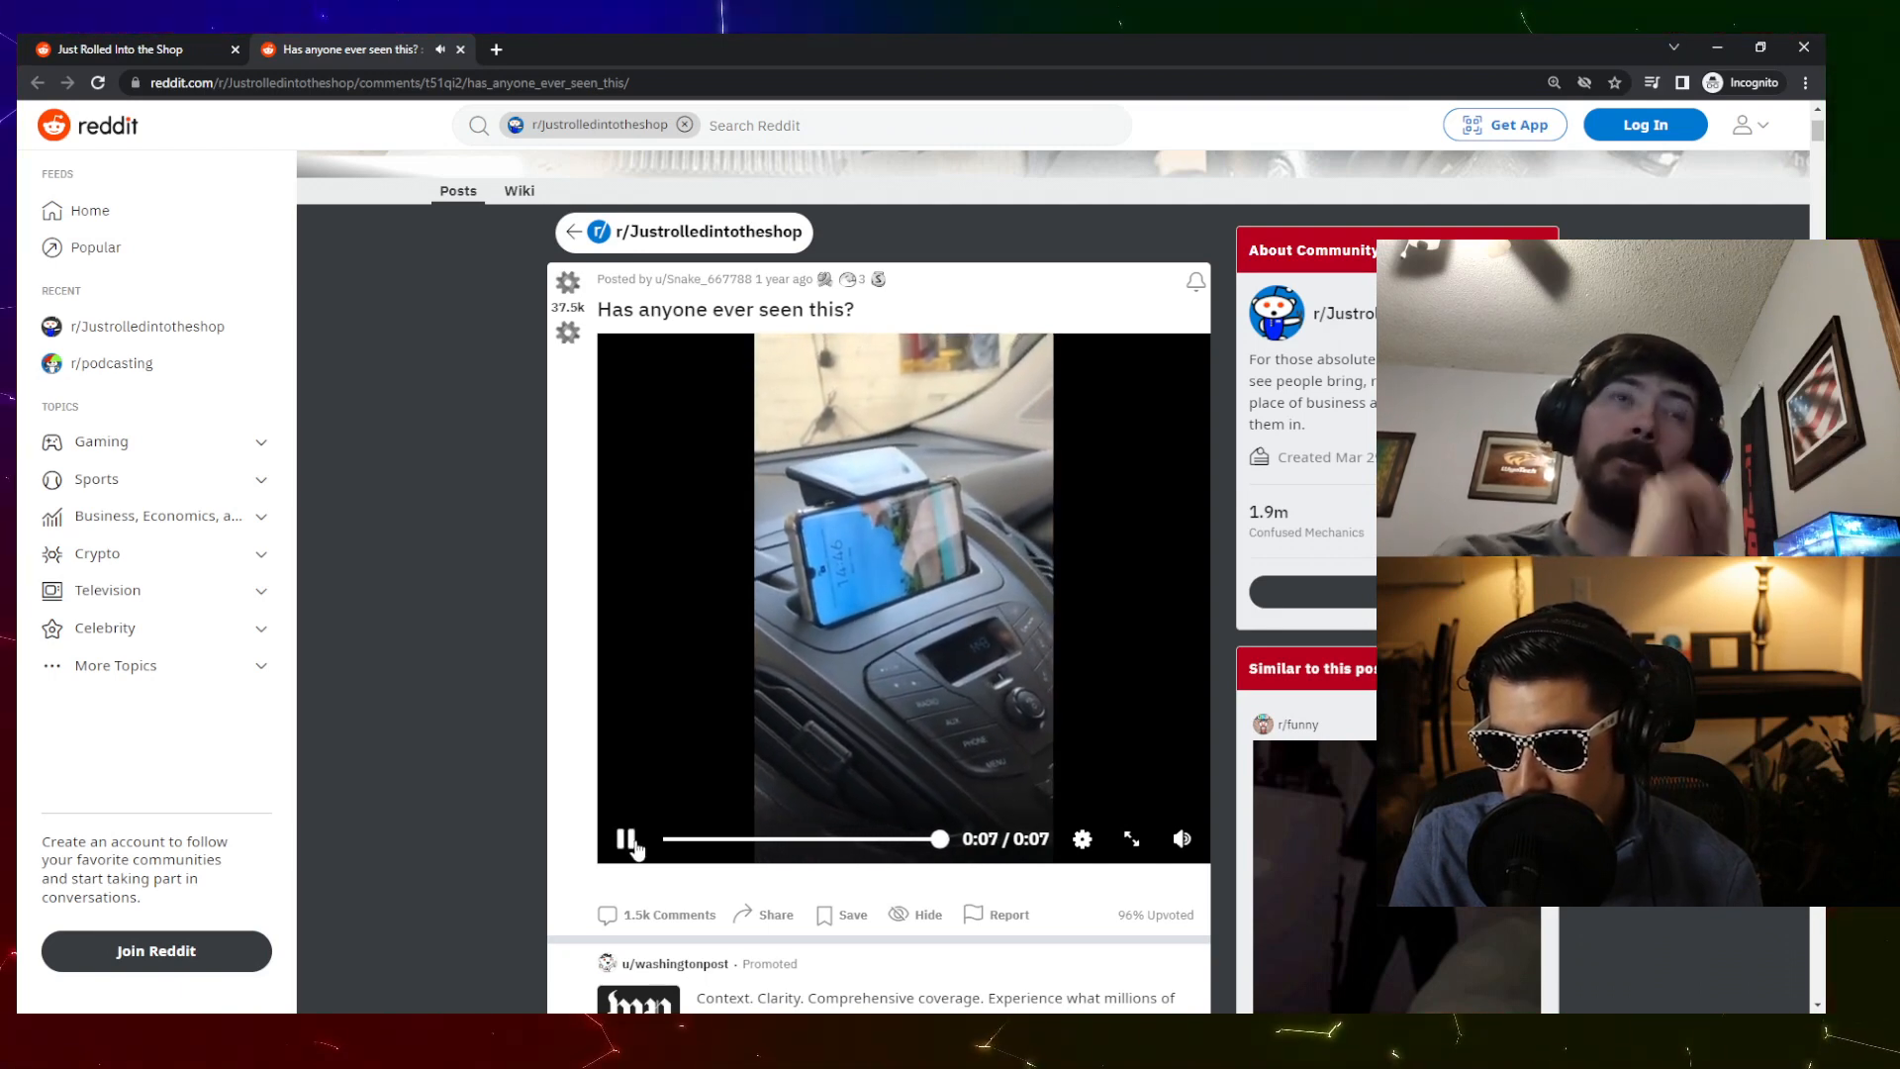
pyautogui.click(628, 838)
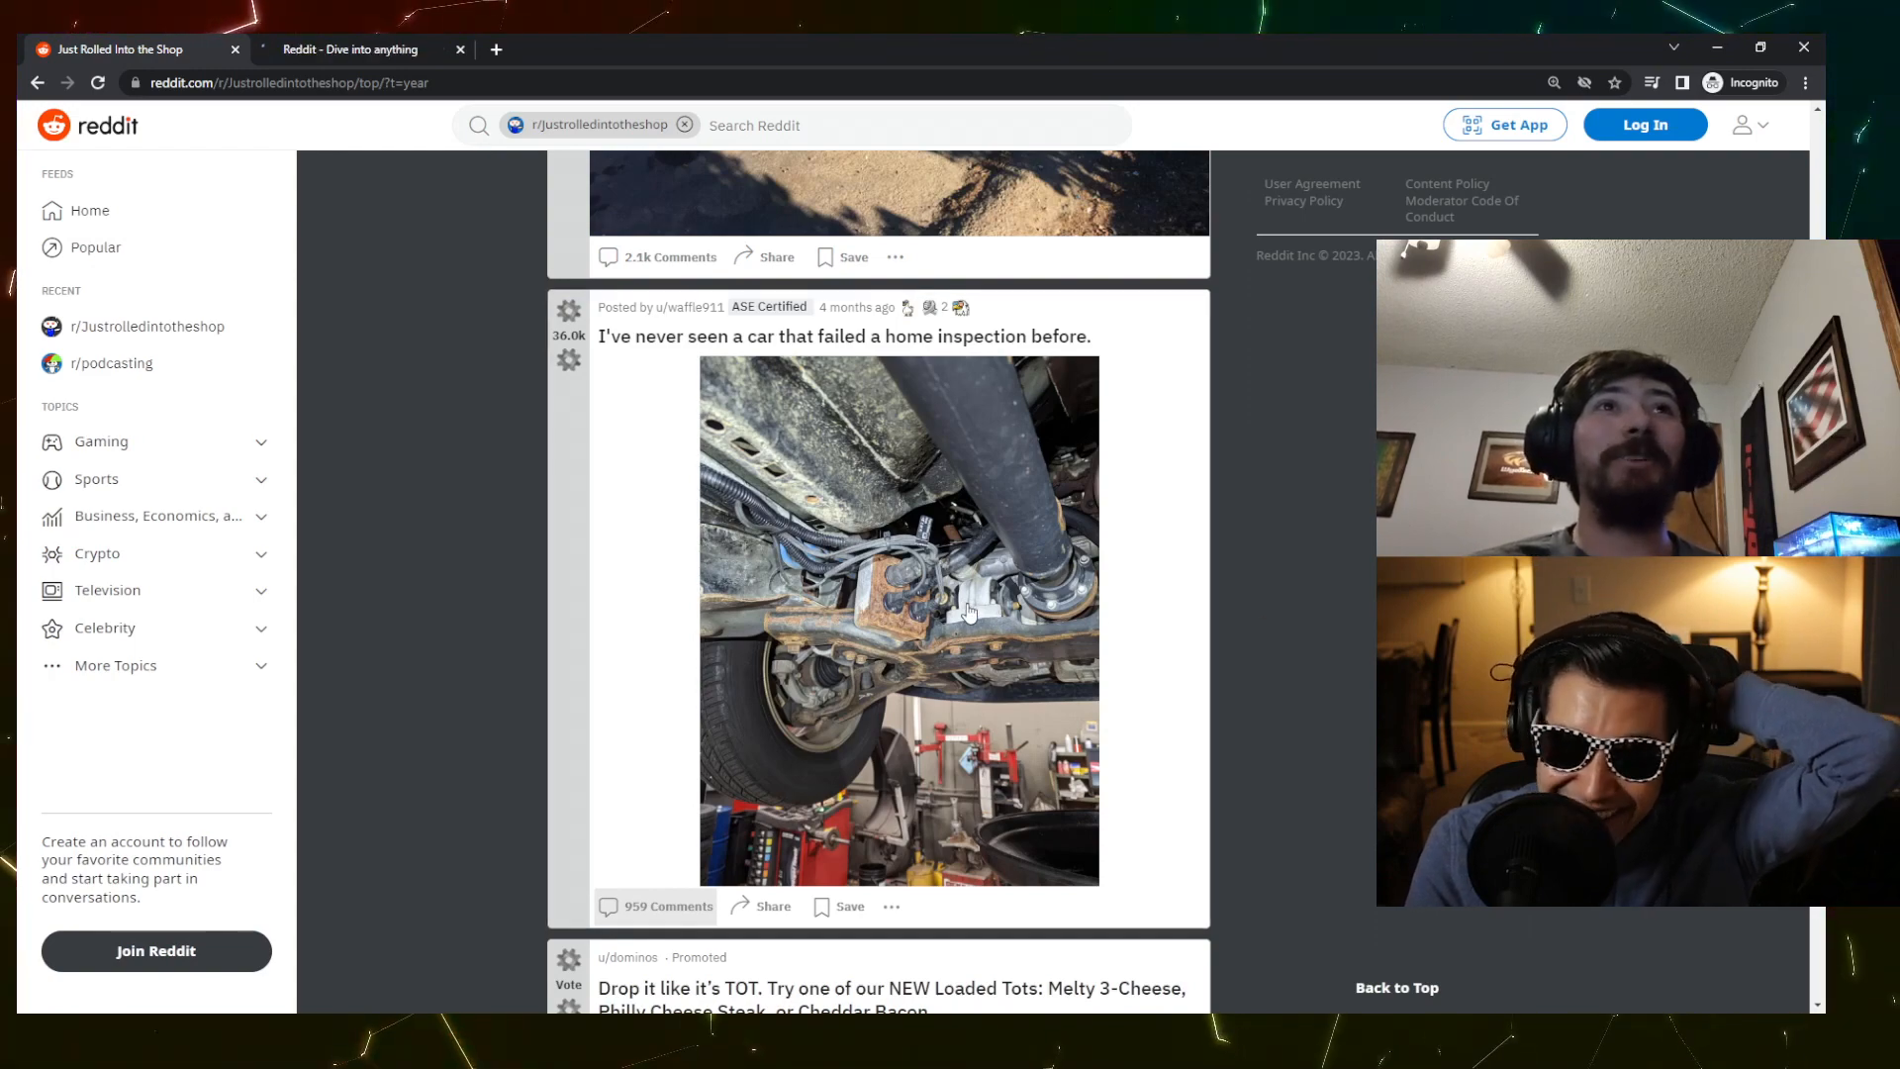
# - Open the failed home inspection post and highlight the OP's block heater reply
pyautogui.click(844, 335)
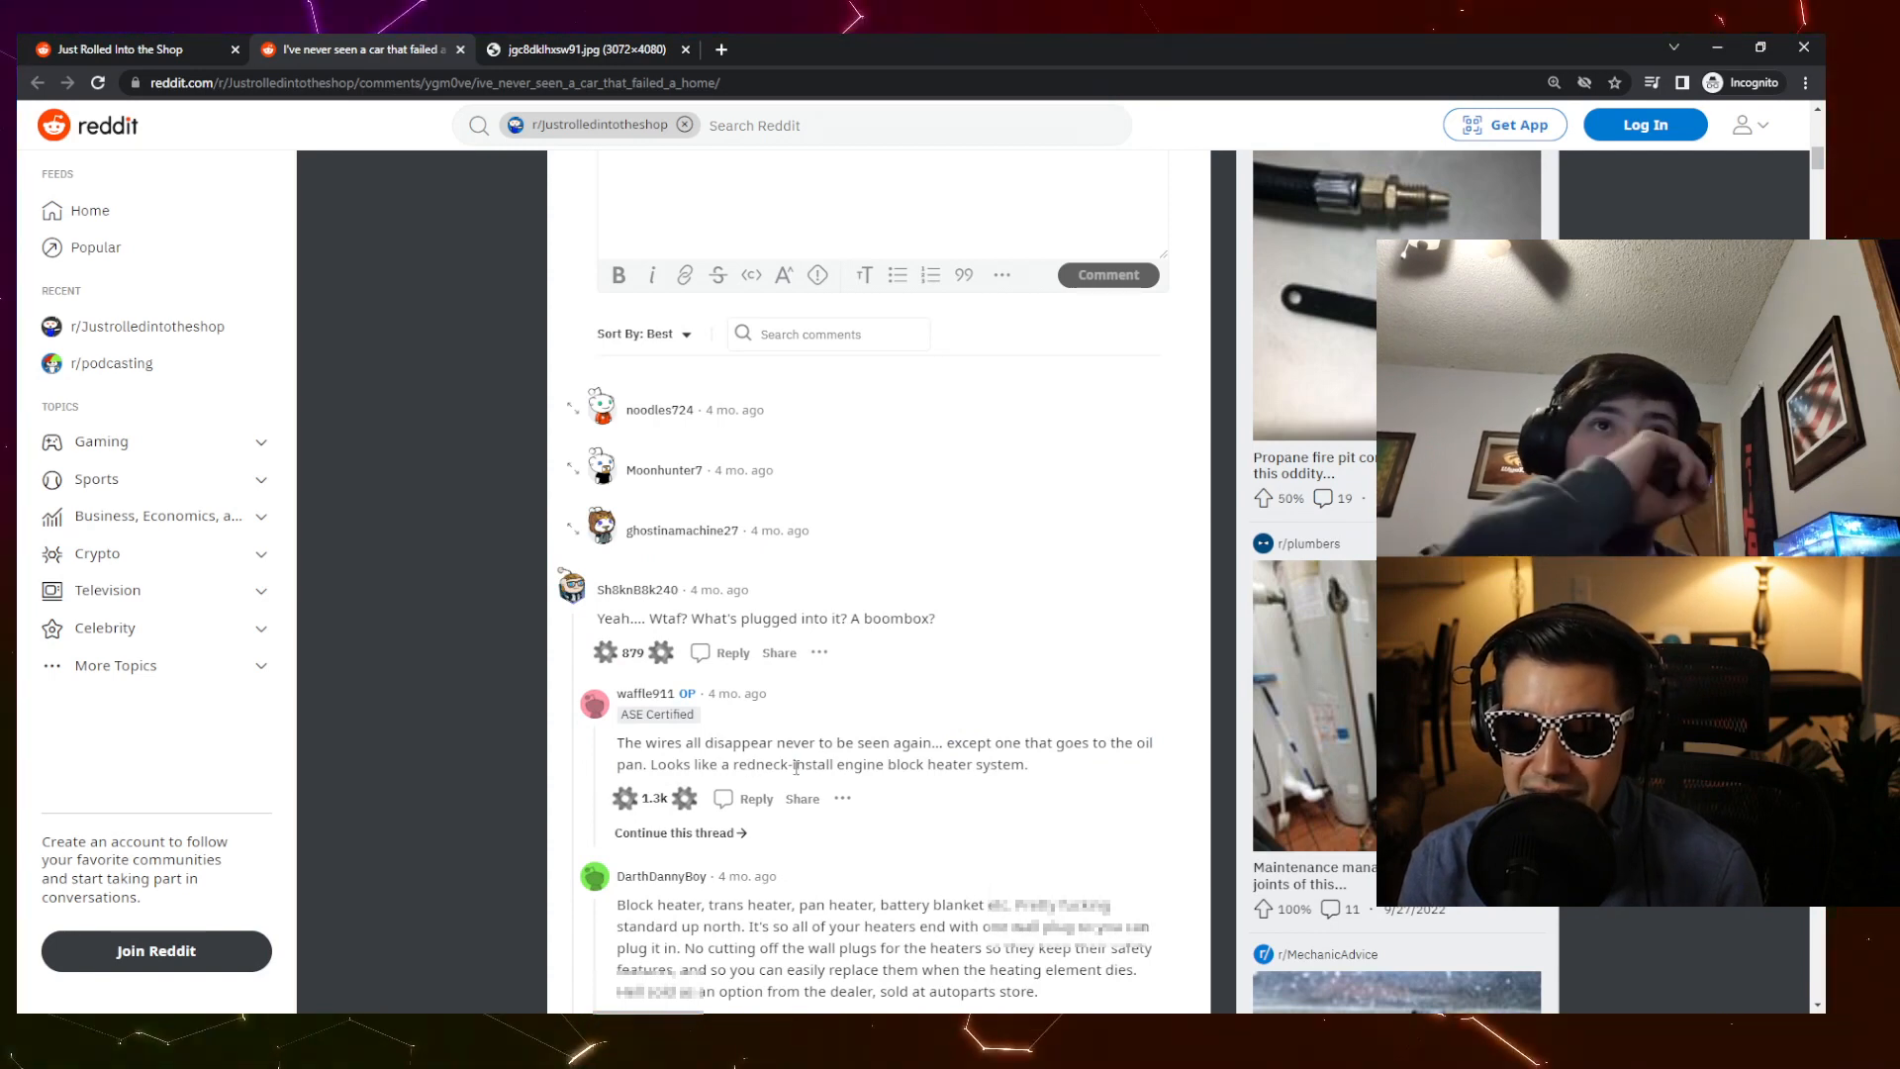
pyautogui.moveTo(617, 741); pyautogui.dragTo(927, 763)
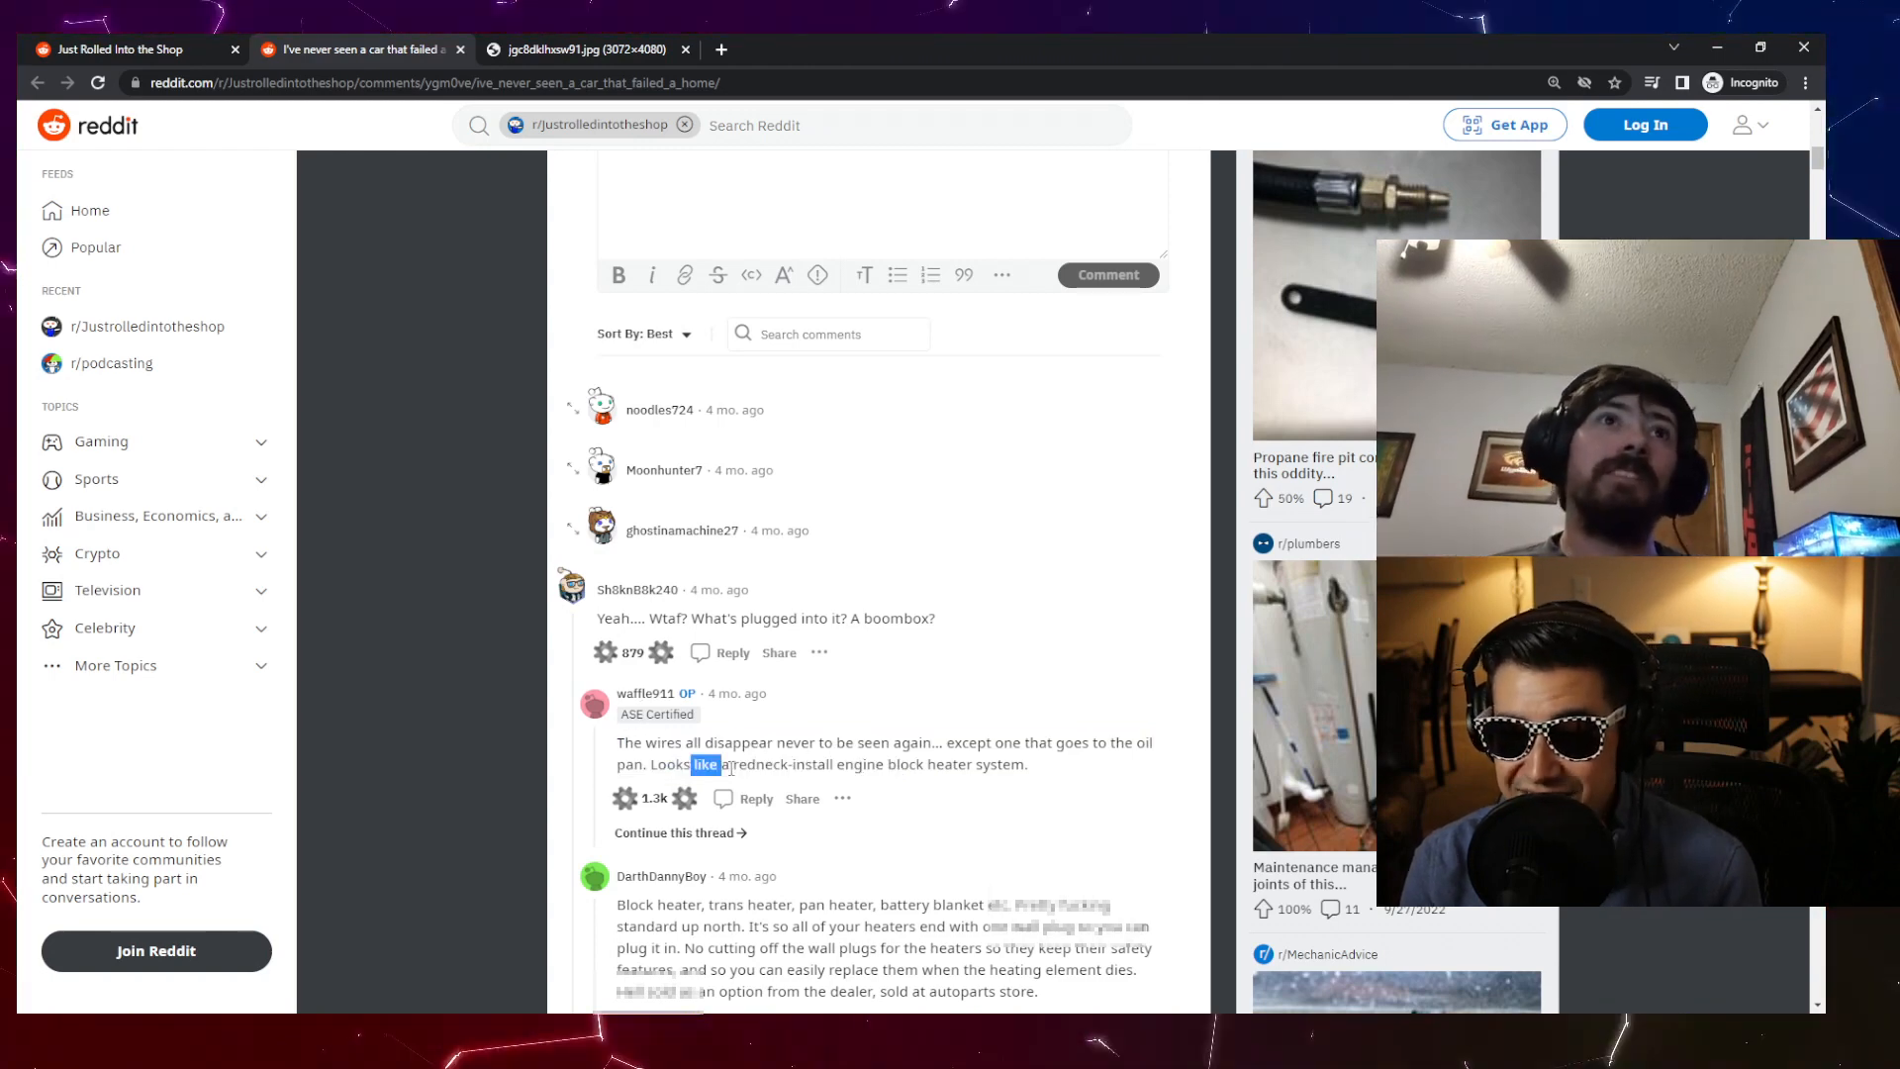
pyautogui.moveTo(722, 762); pyautogui.dragTo(917, 763)
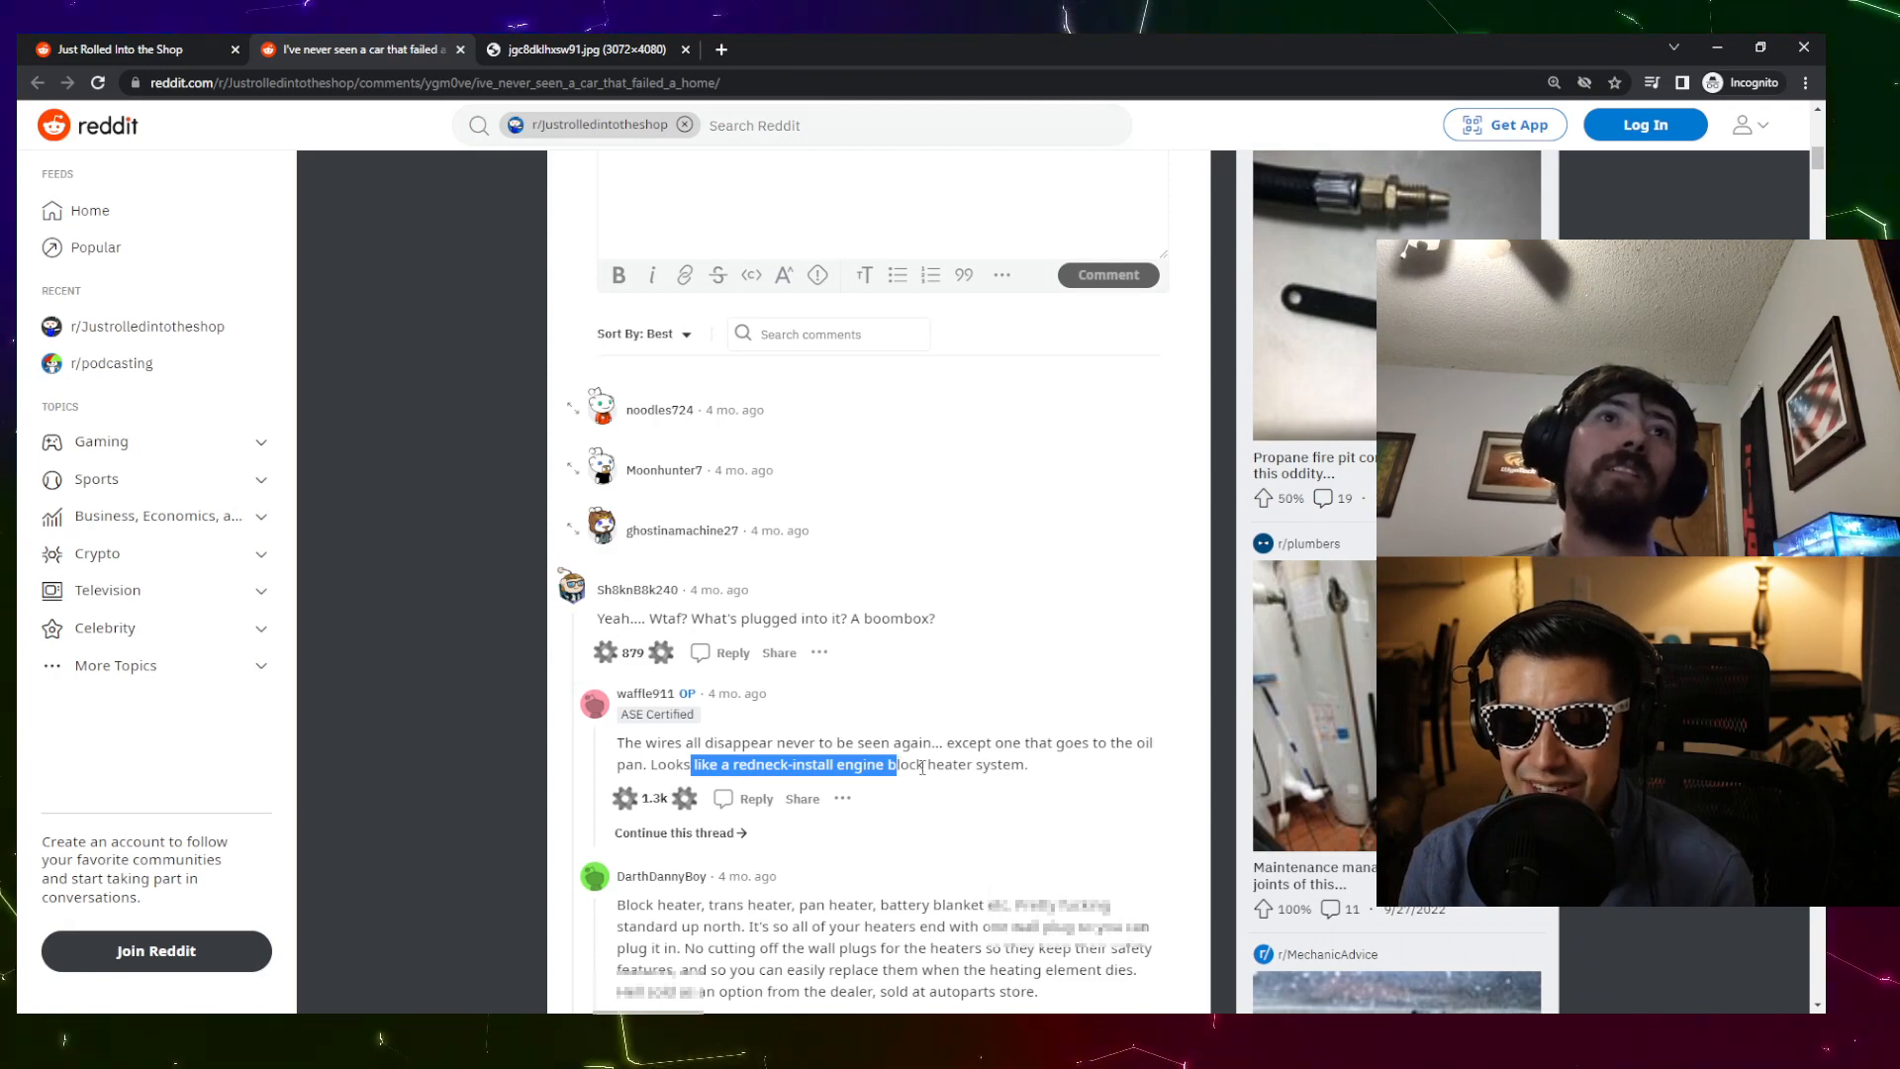
pyautogui.click(982, 785)
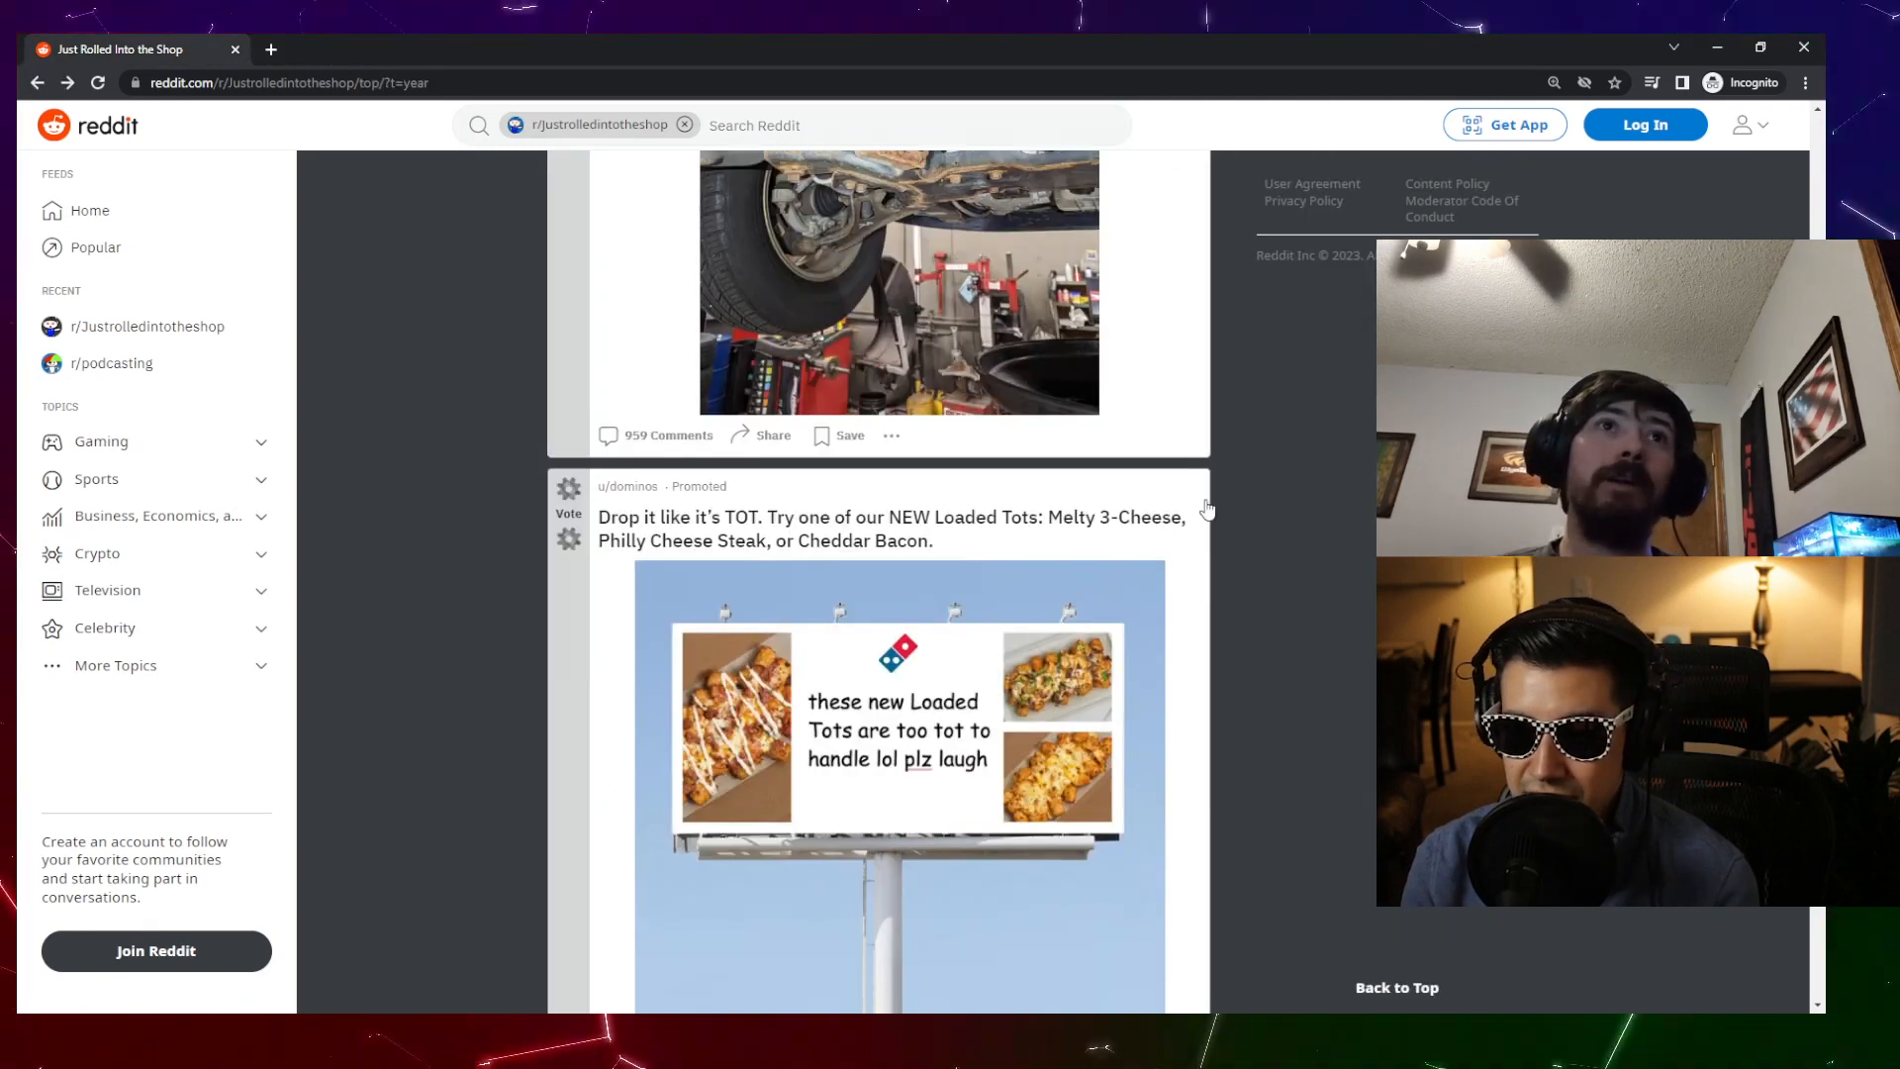
# - Scroll past the Domino's ad to 'The Worst Decal I've Ever Installed'
pyautogui.scroll(-3)
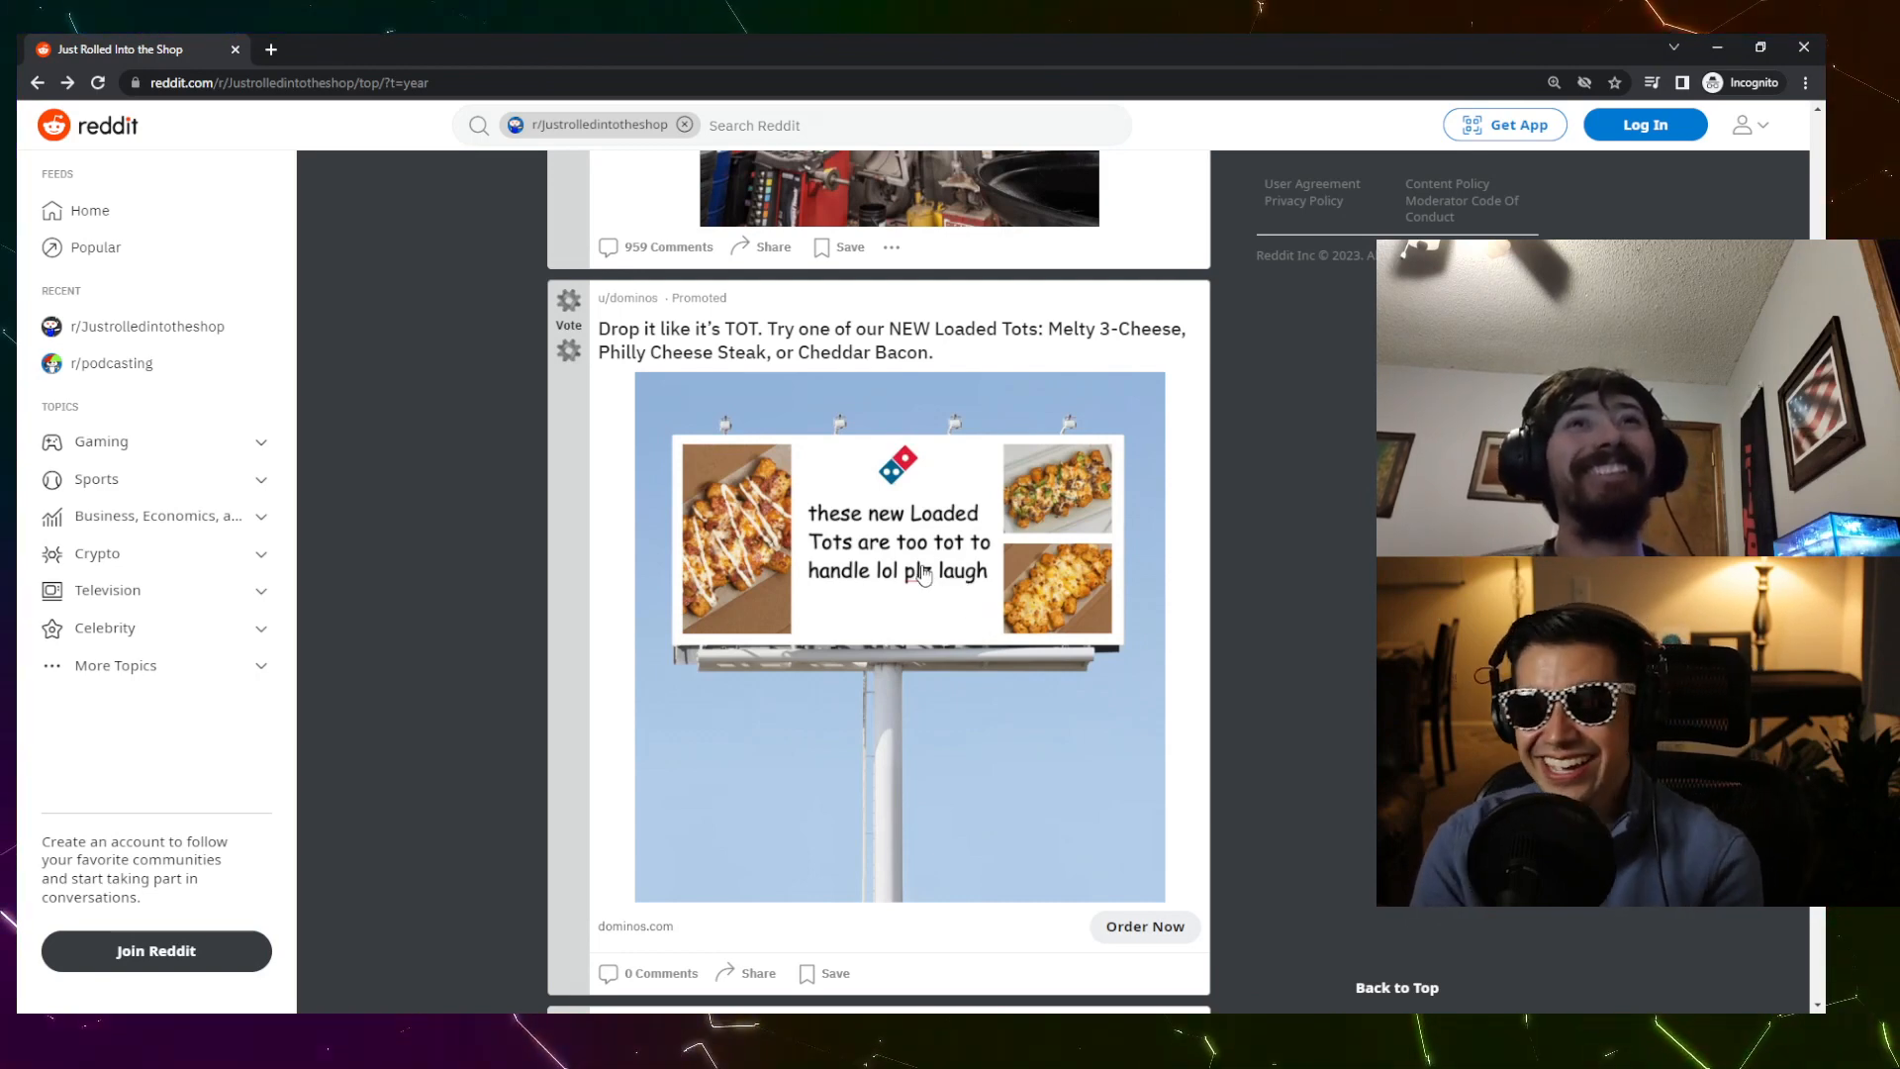
pyautogui.scroll(-3)
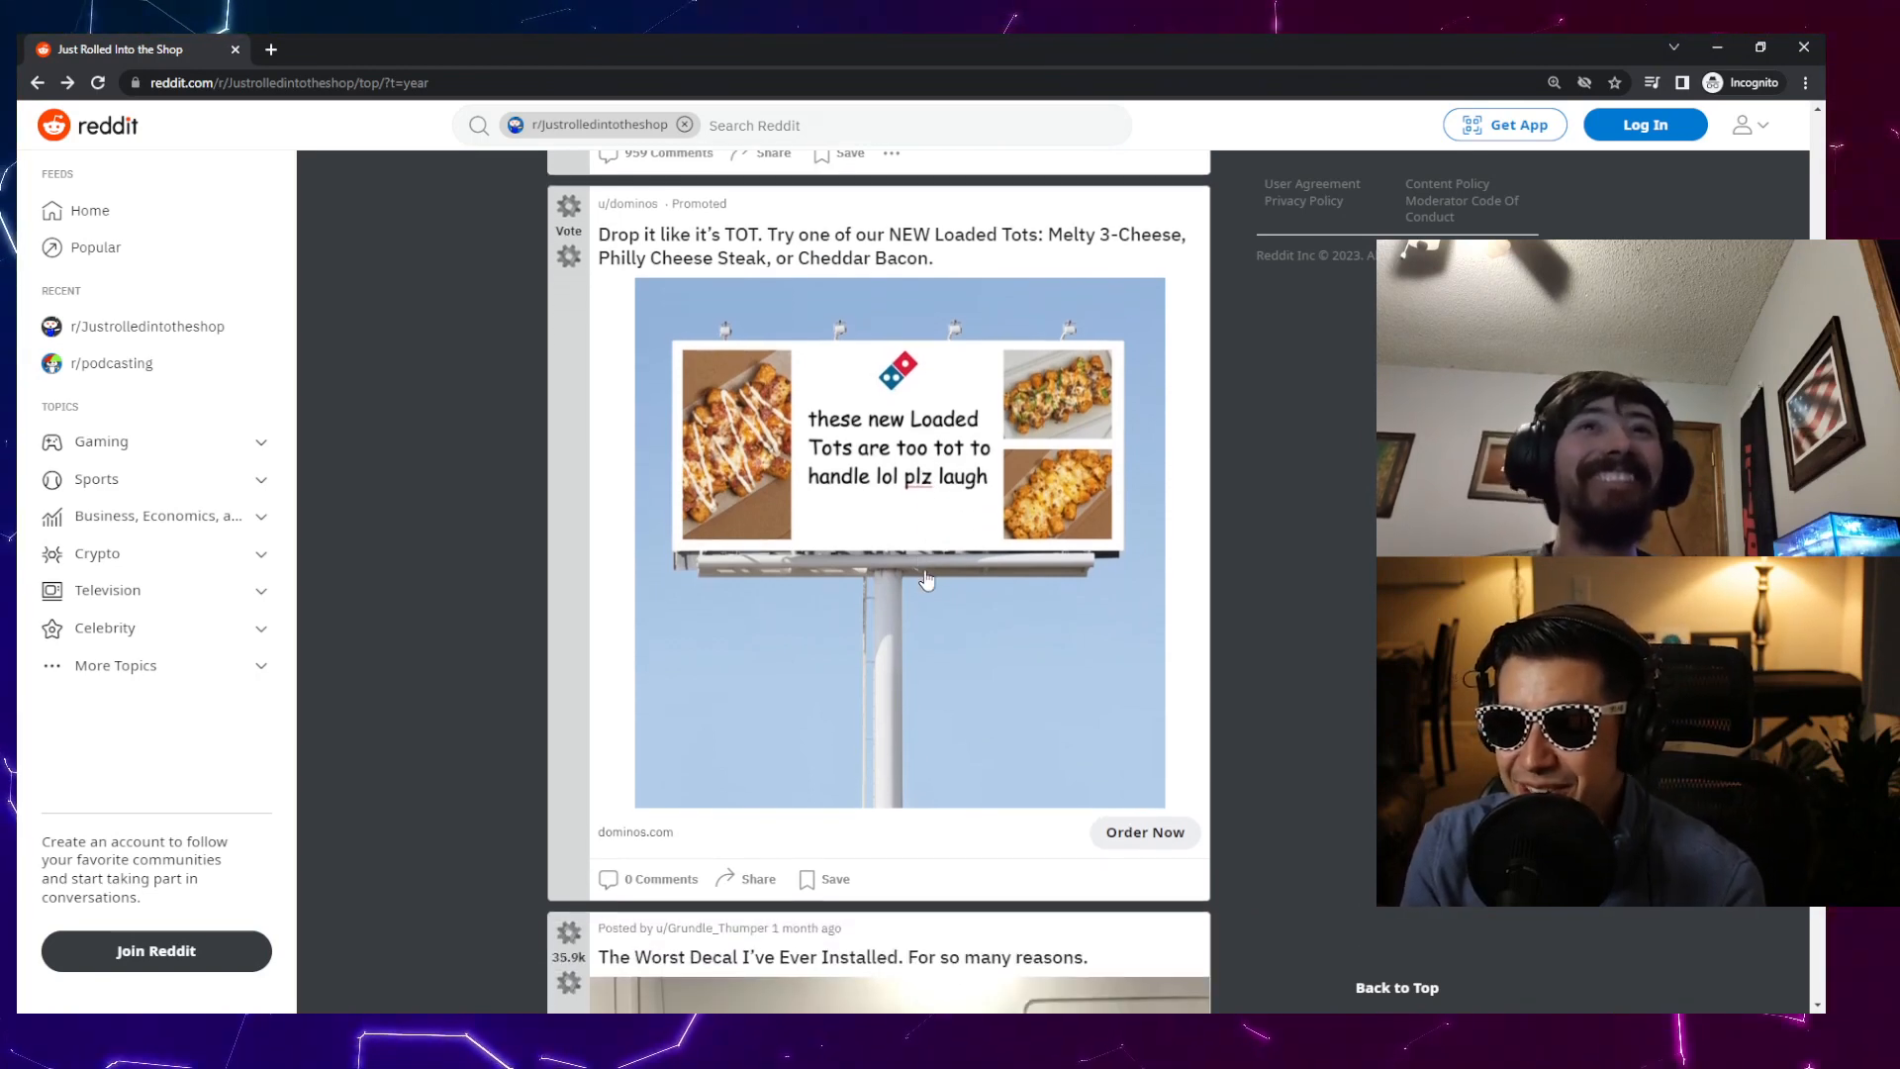
pyautogui.scroll(-3)
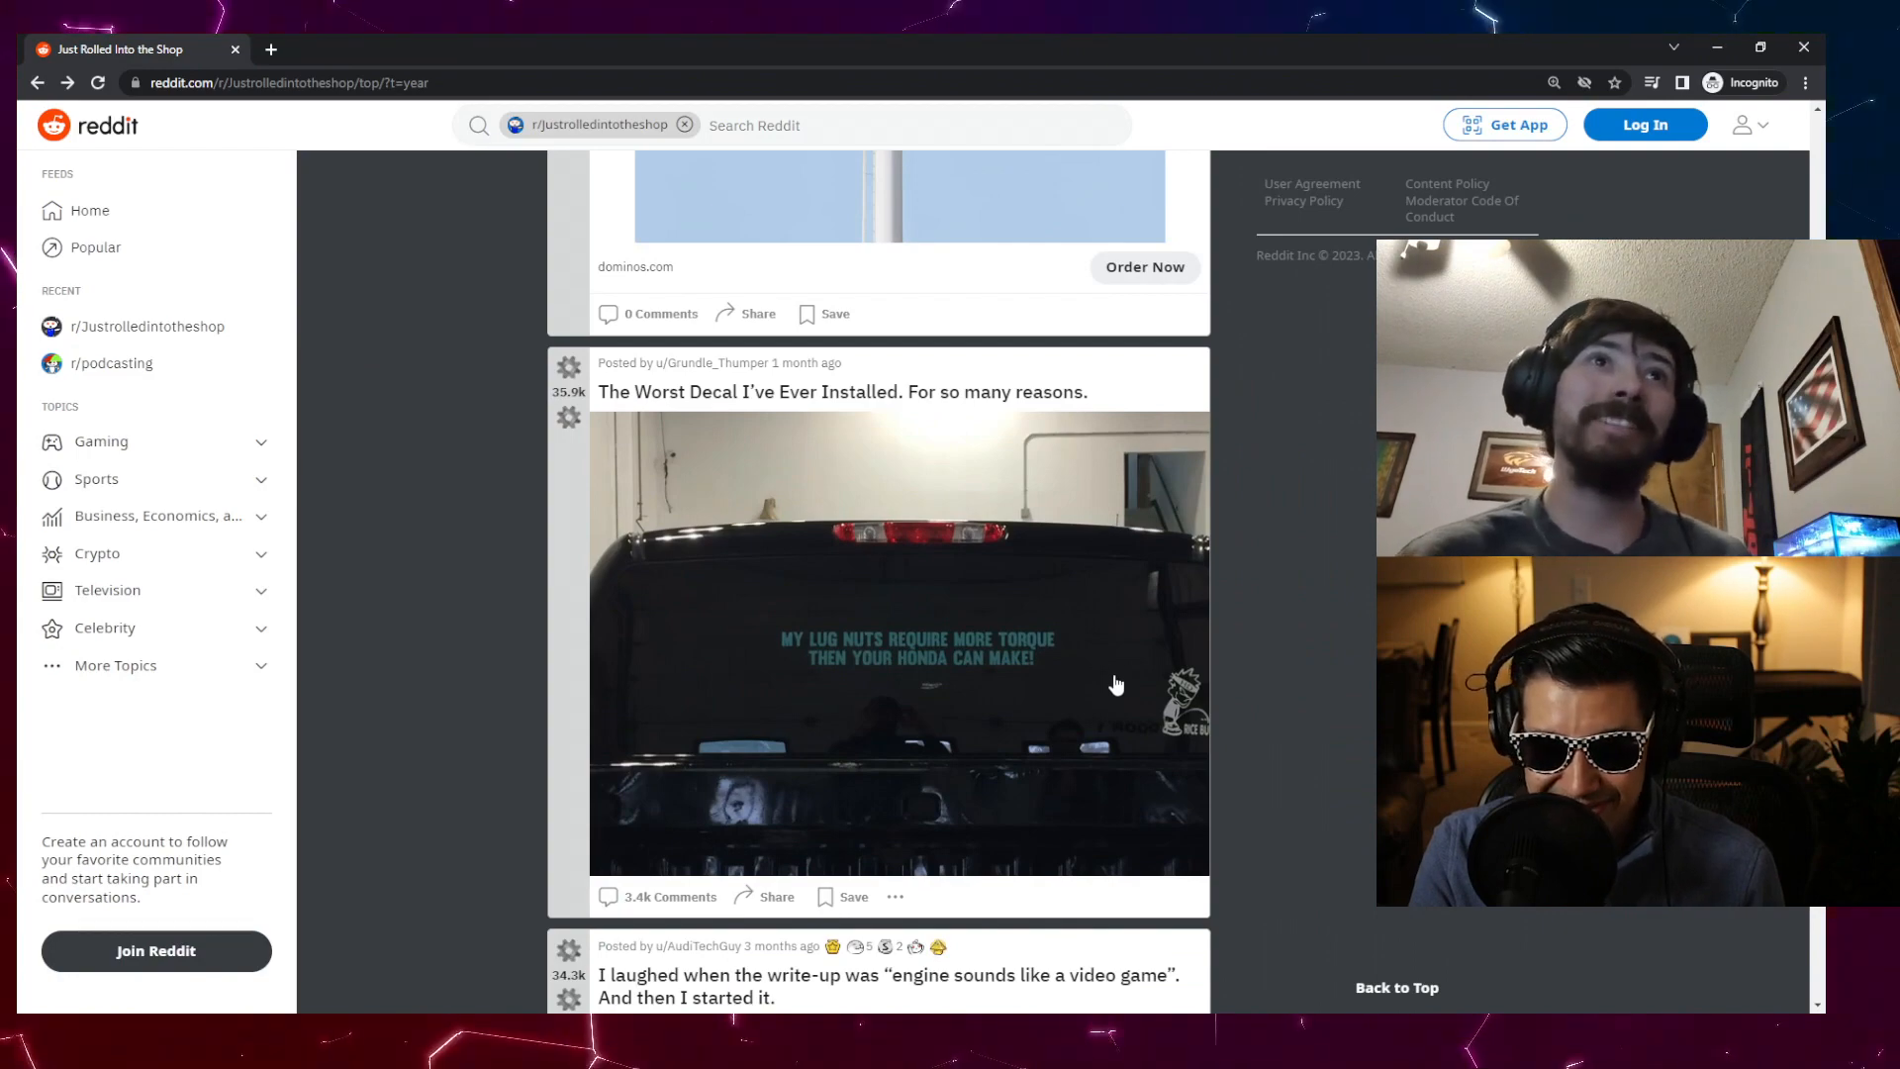
# - Unmute the ECOTEC engine video, let it play to 0:10, and replay it
pyautogui.scroll(-3)
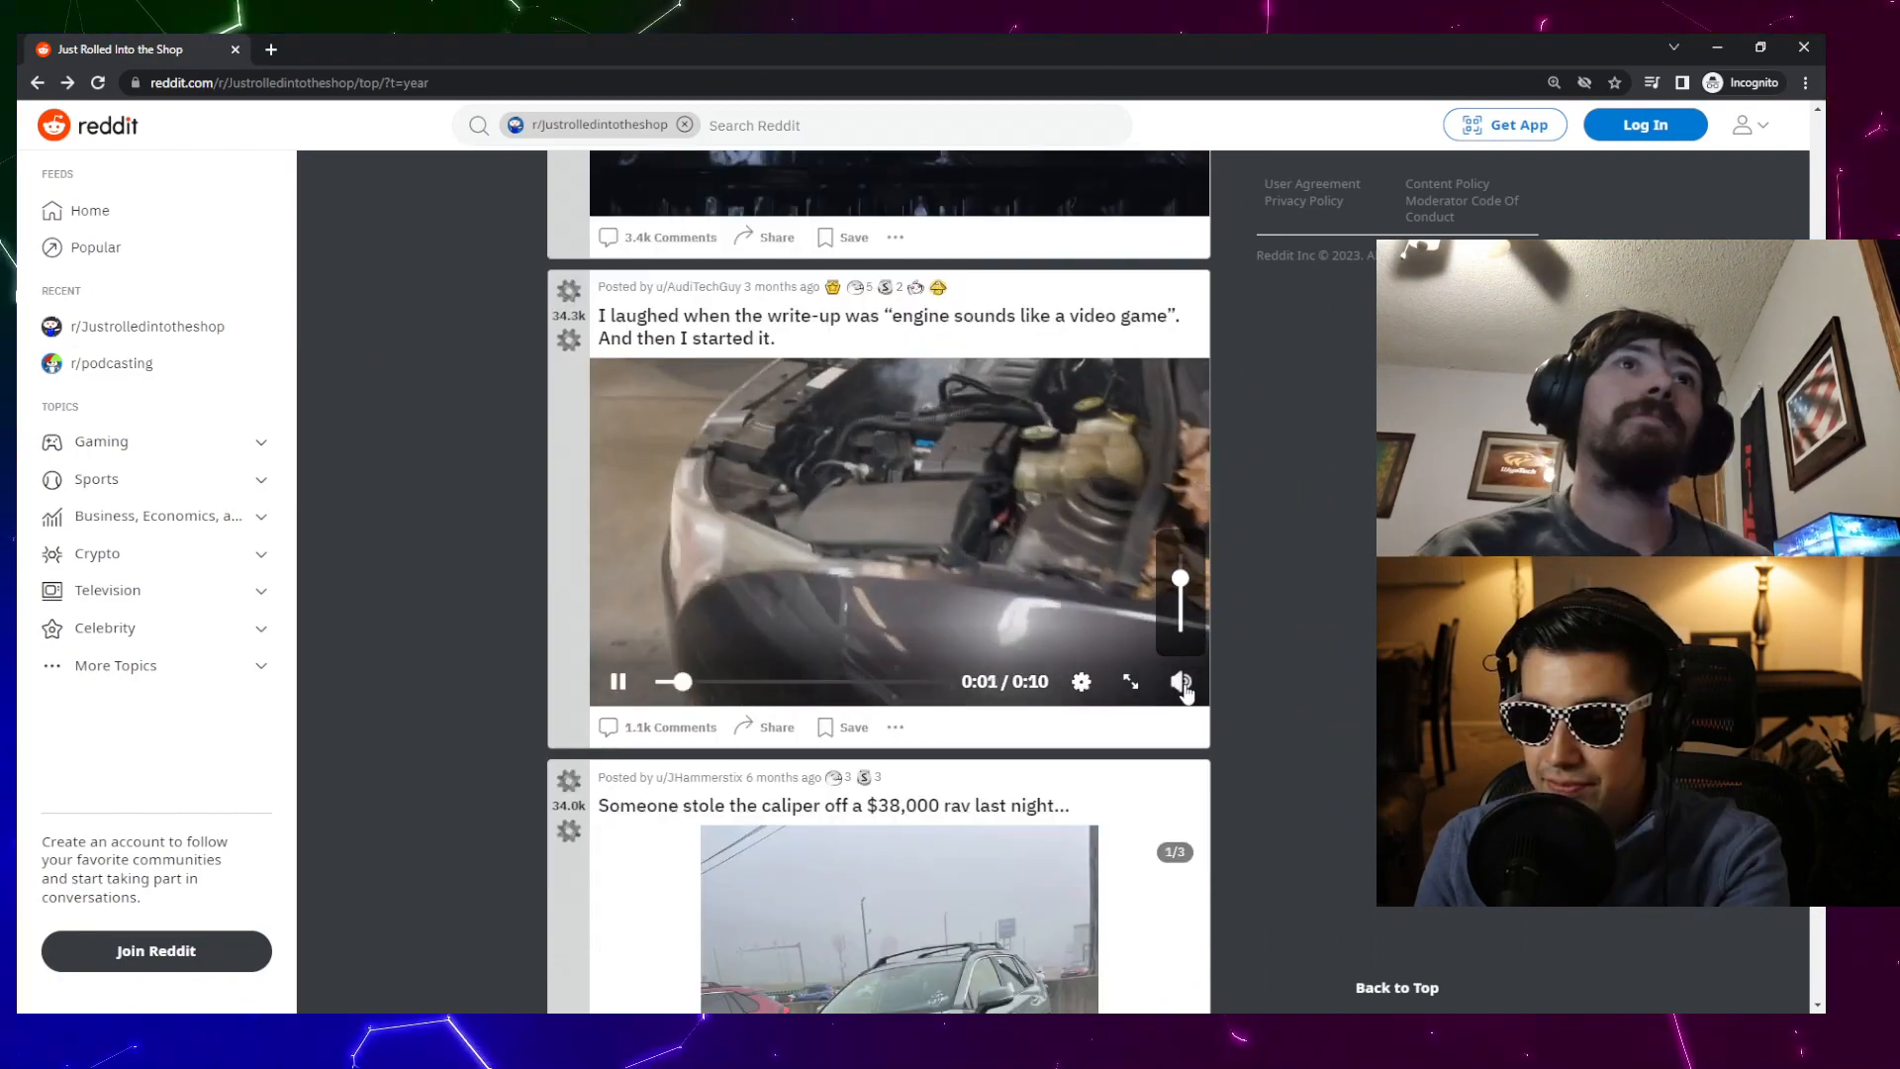
pyautogui.click(1181, 681)
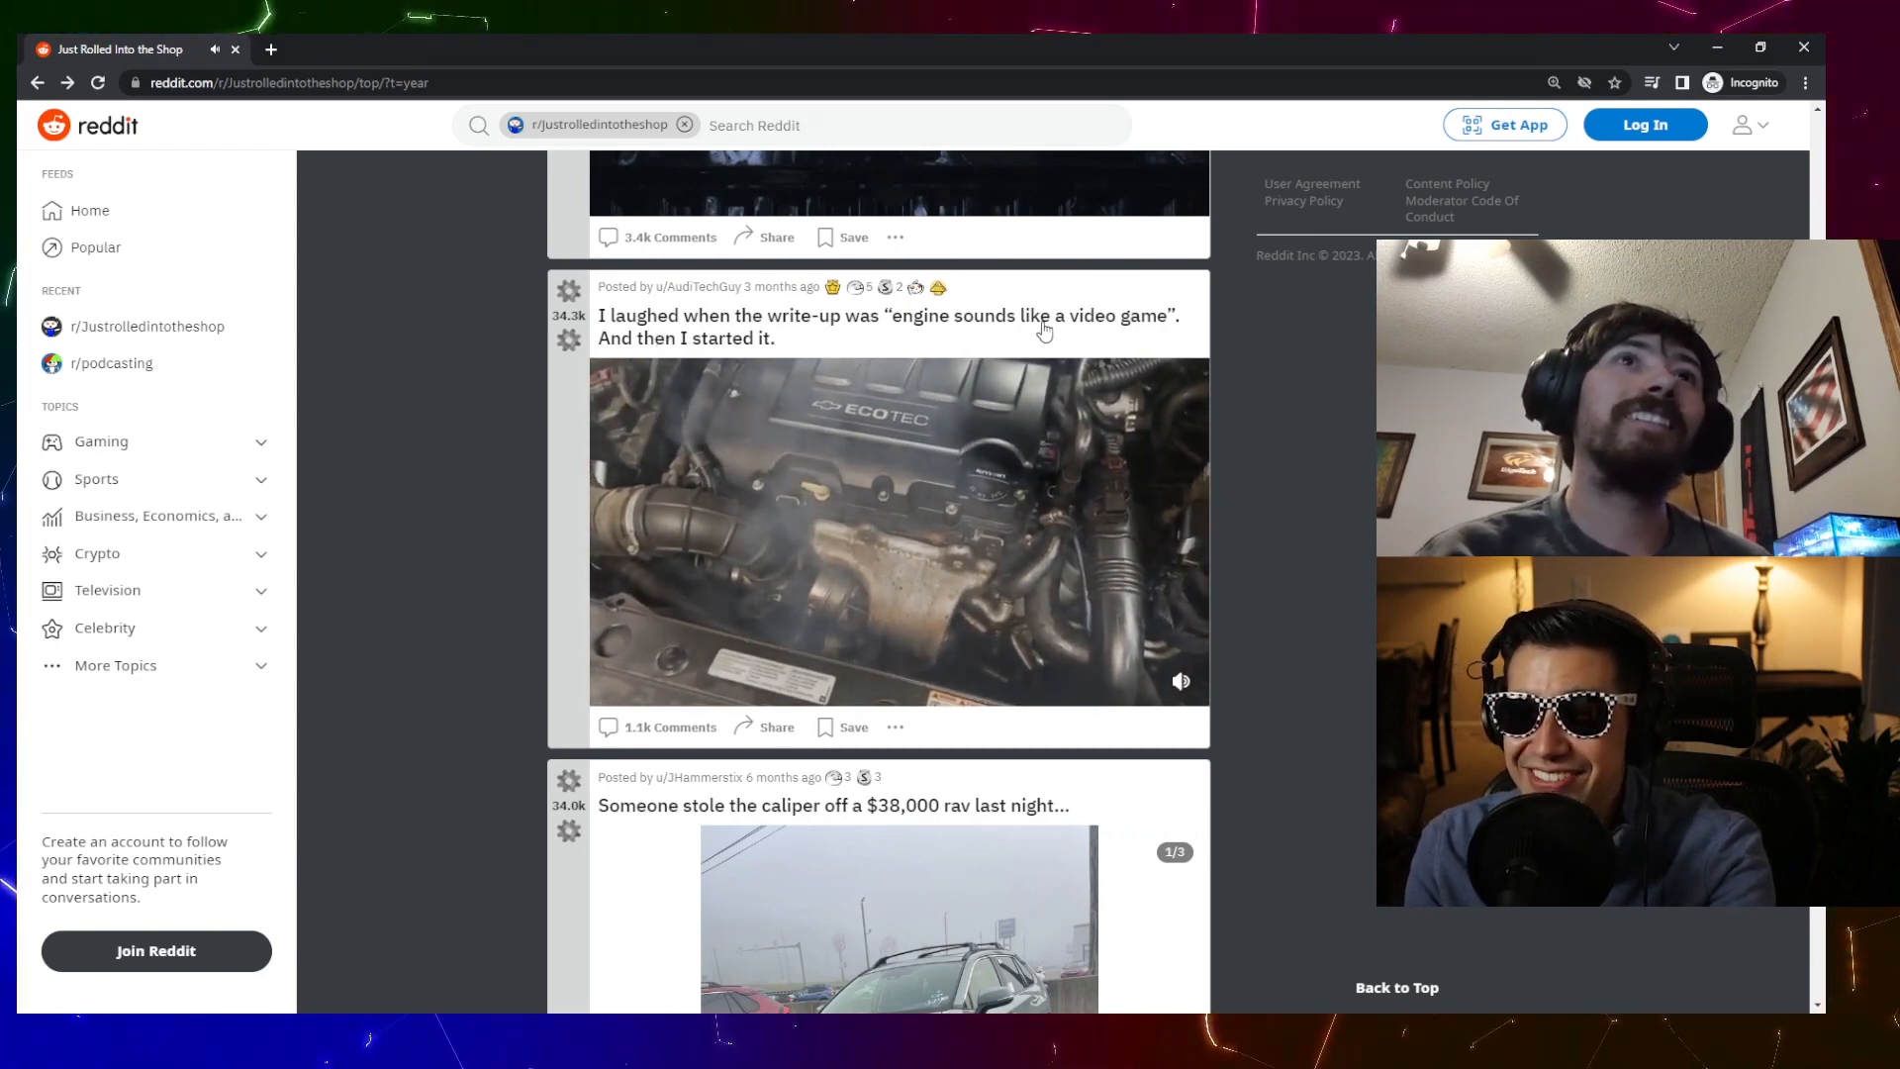
pyautogui.click(897, 531)
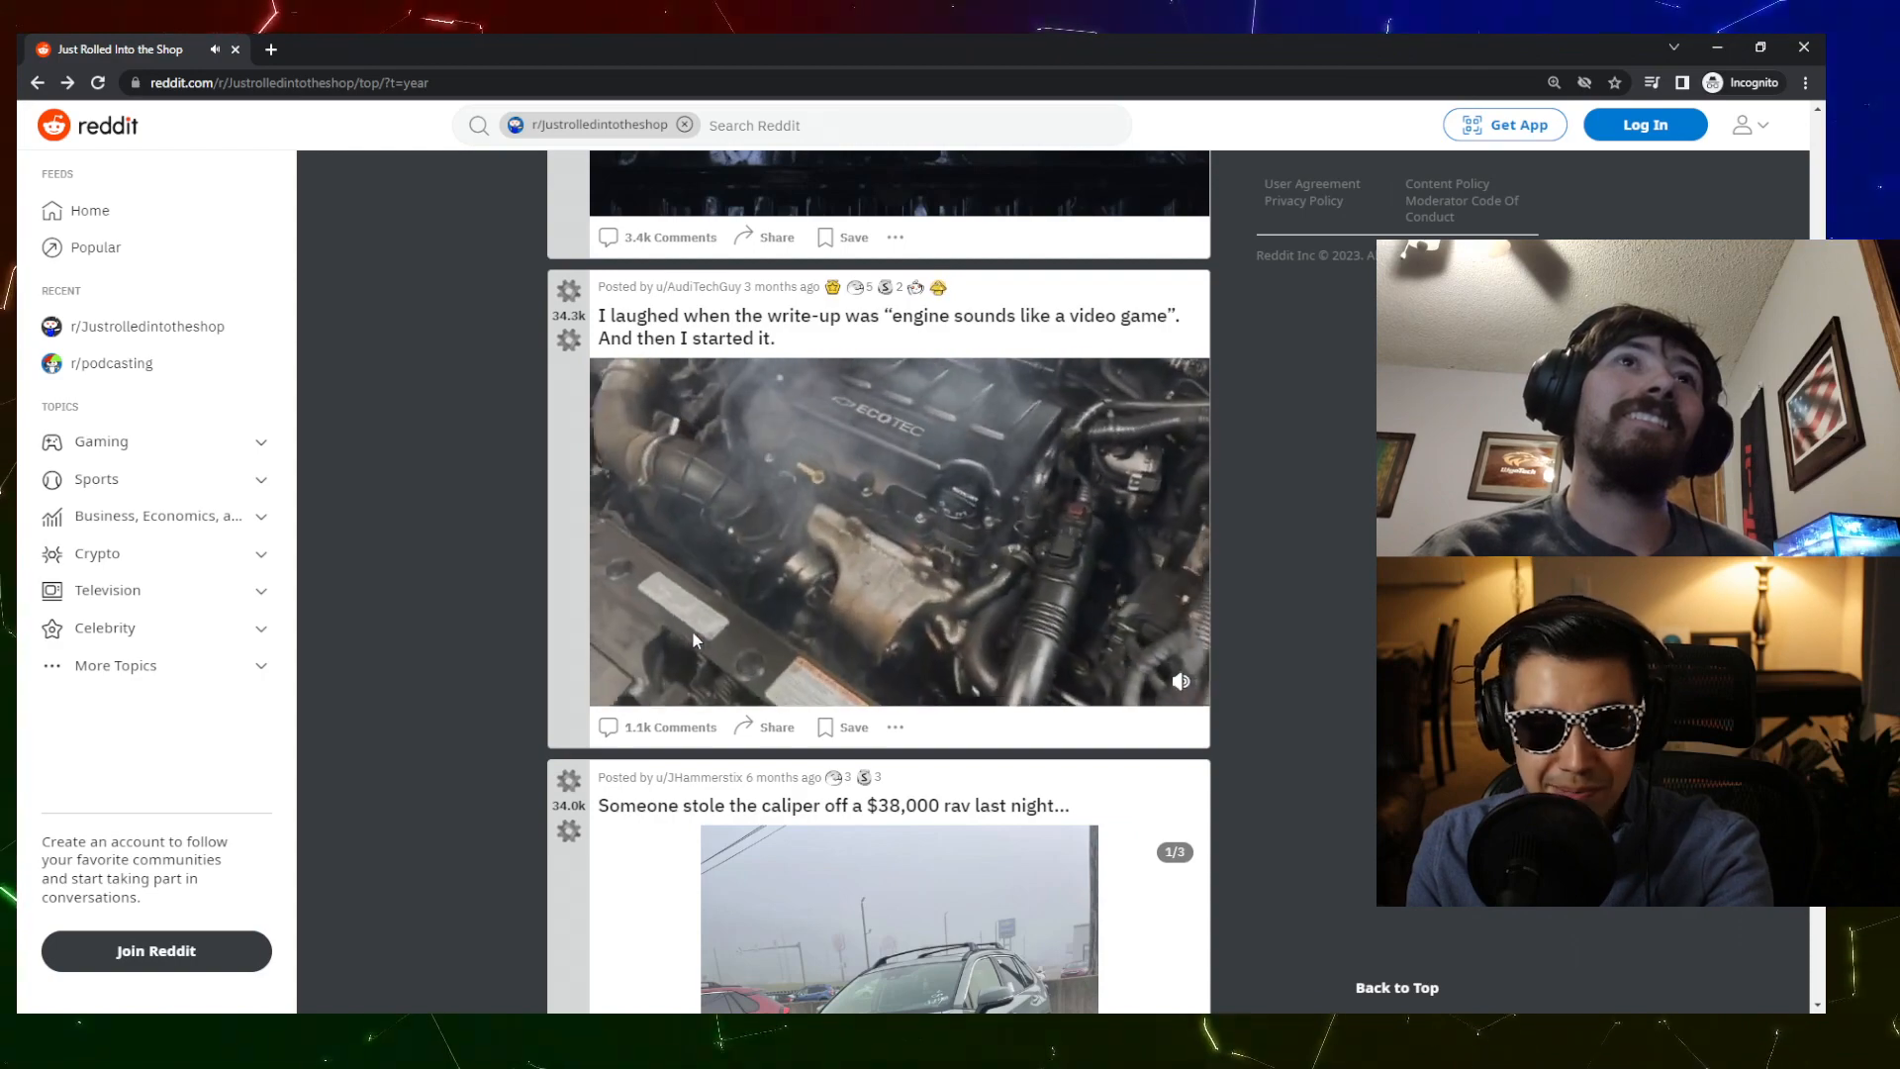
pyautogui.click(897, 534)
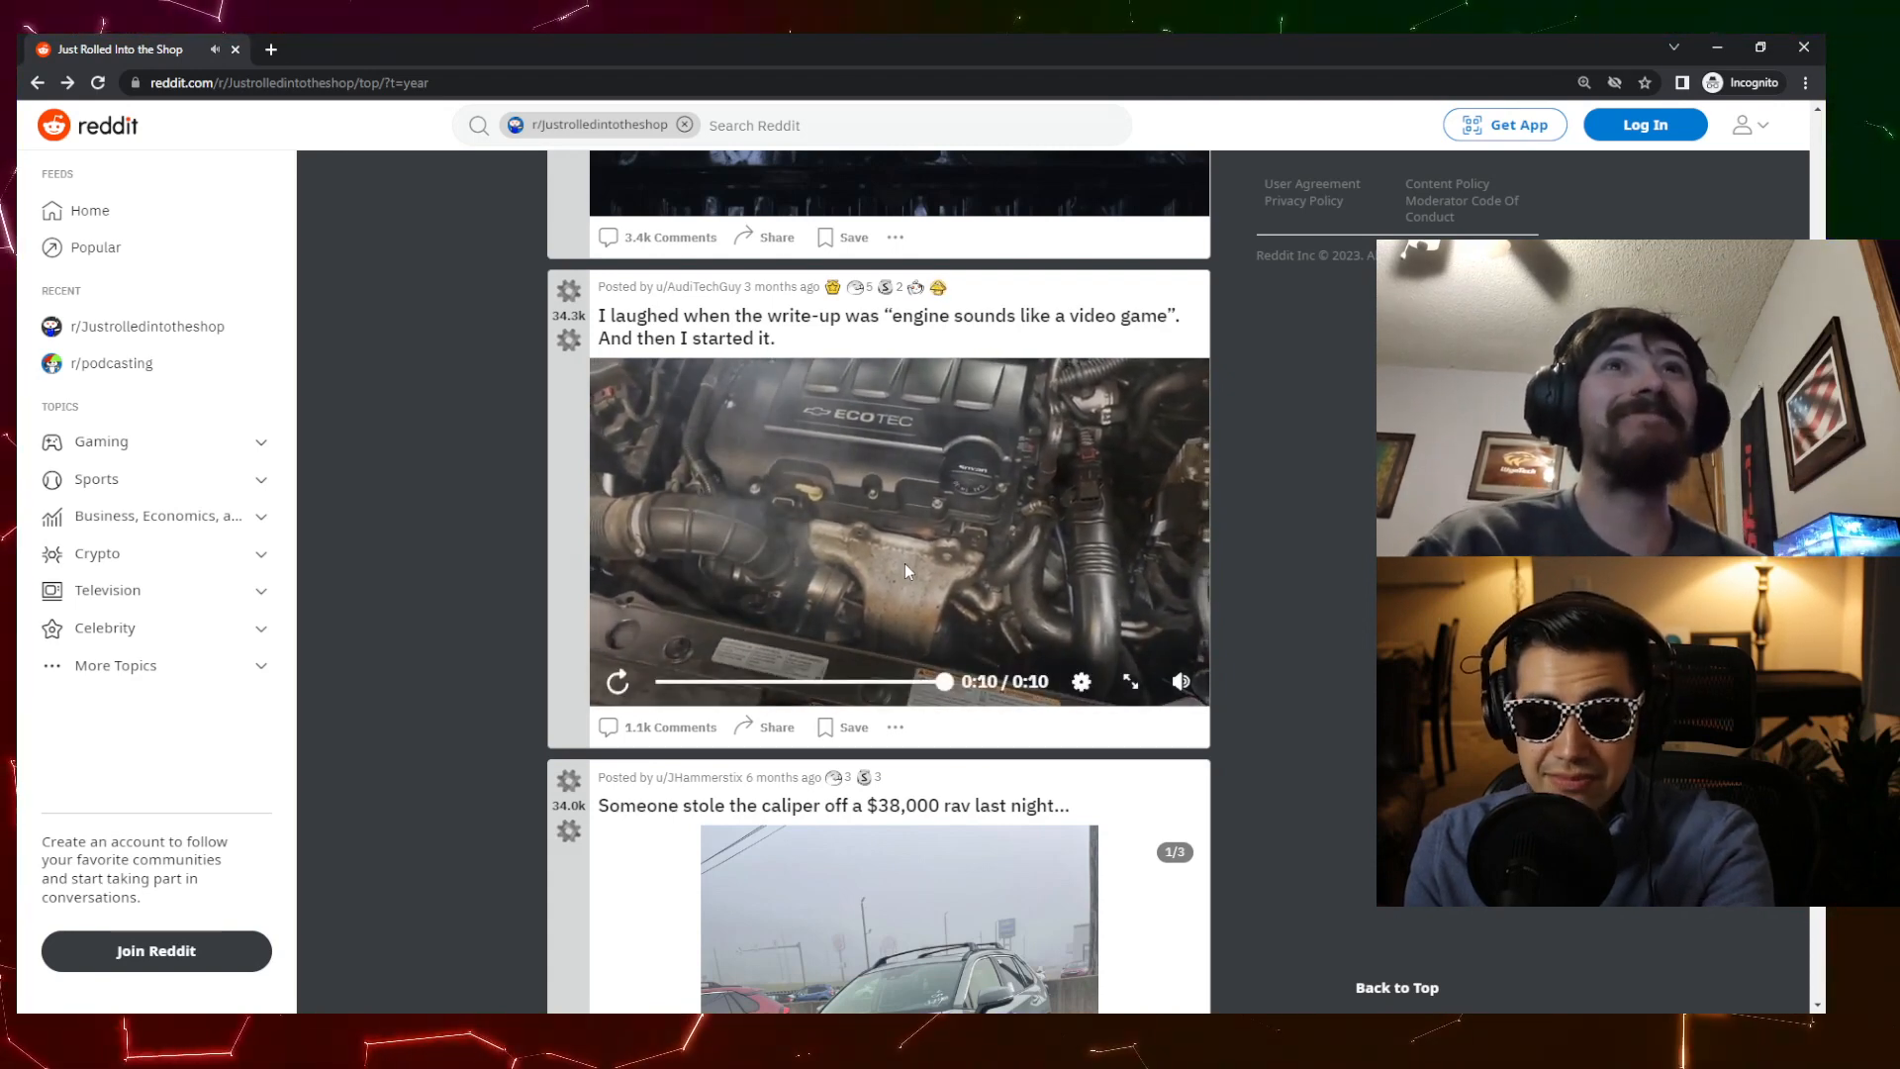
pyautogui.click(617, 680)
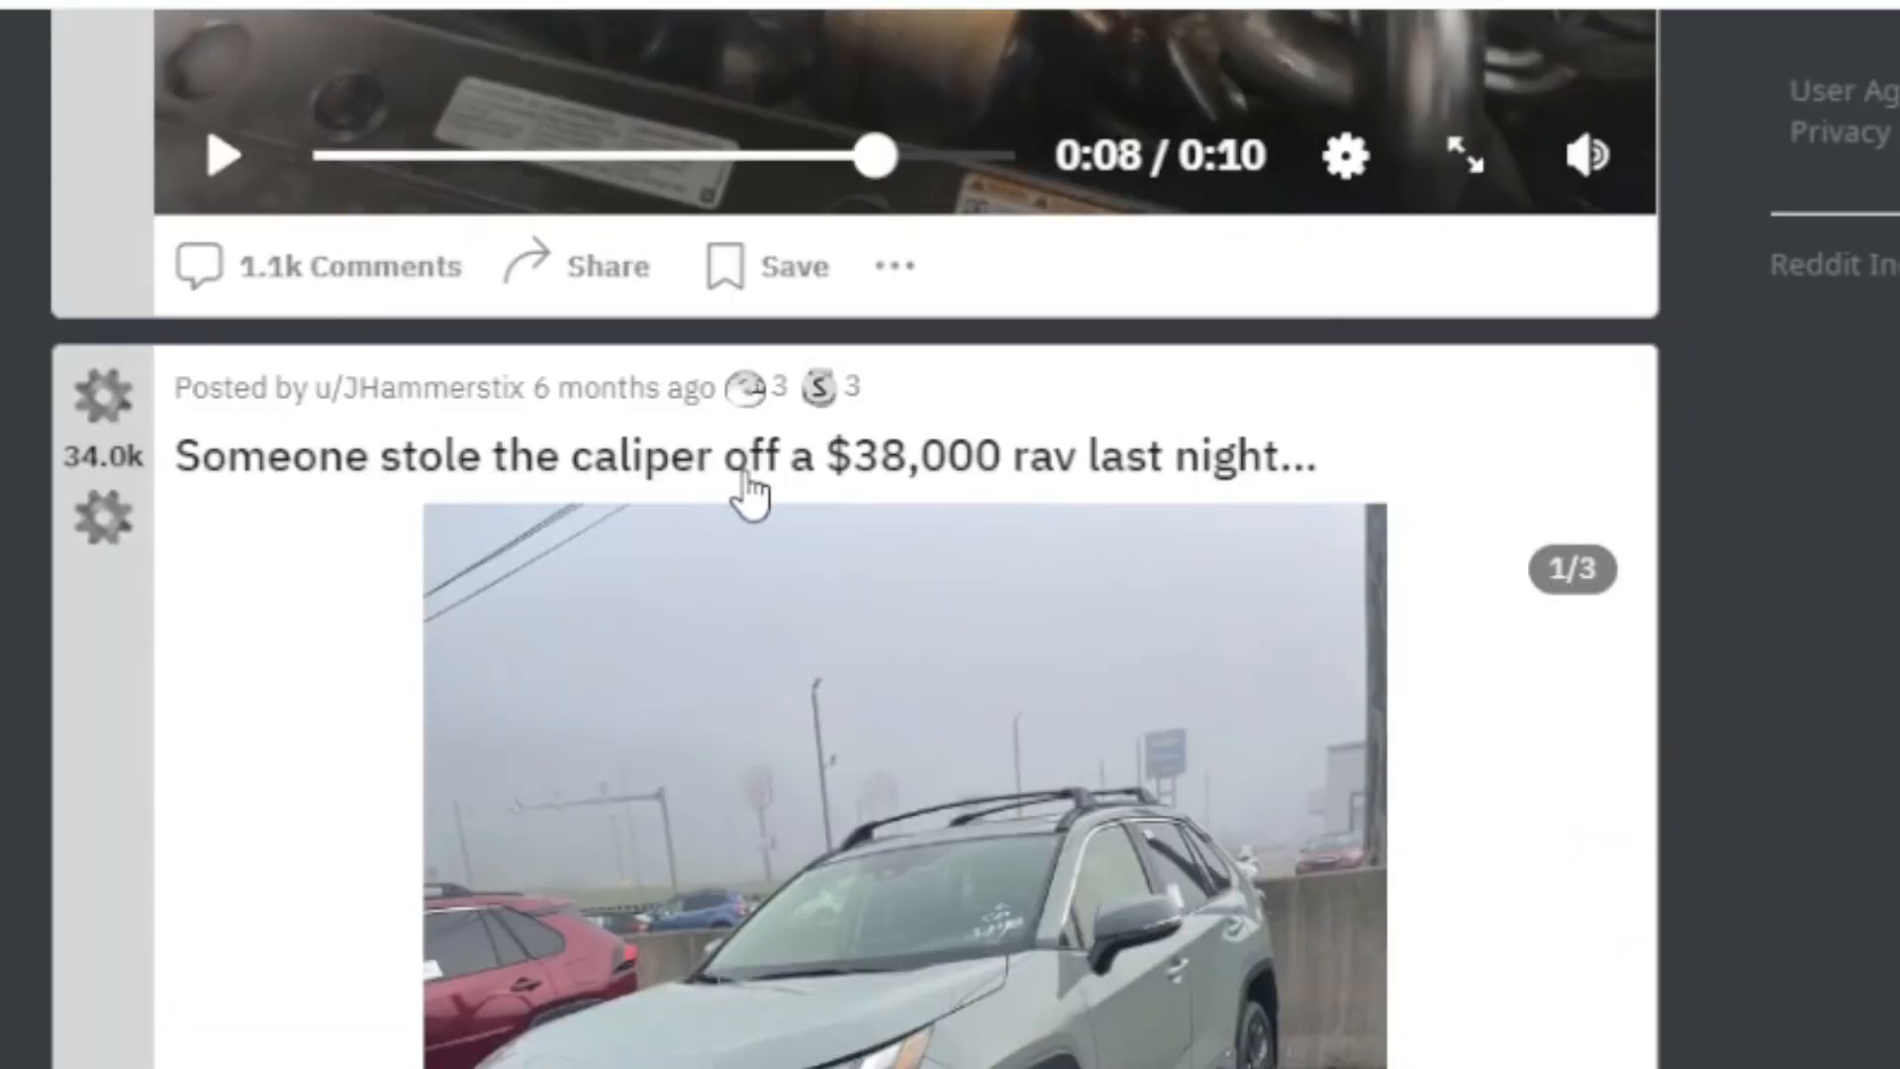
pyautogui.moveTo(842, 497)
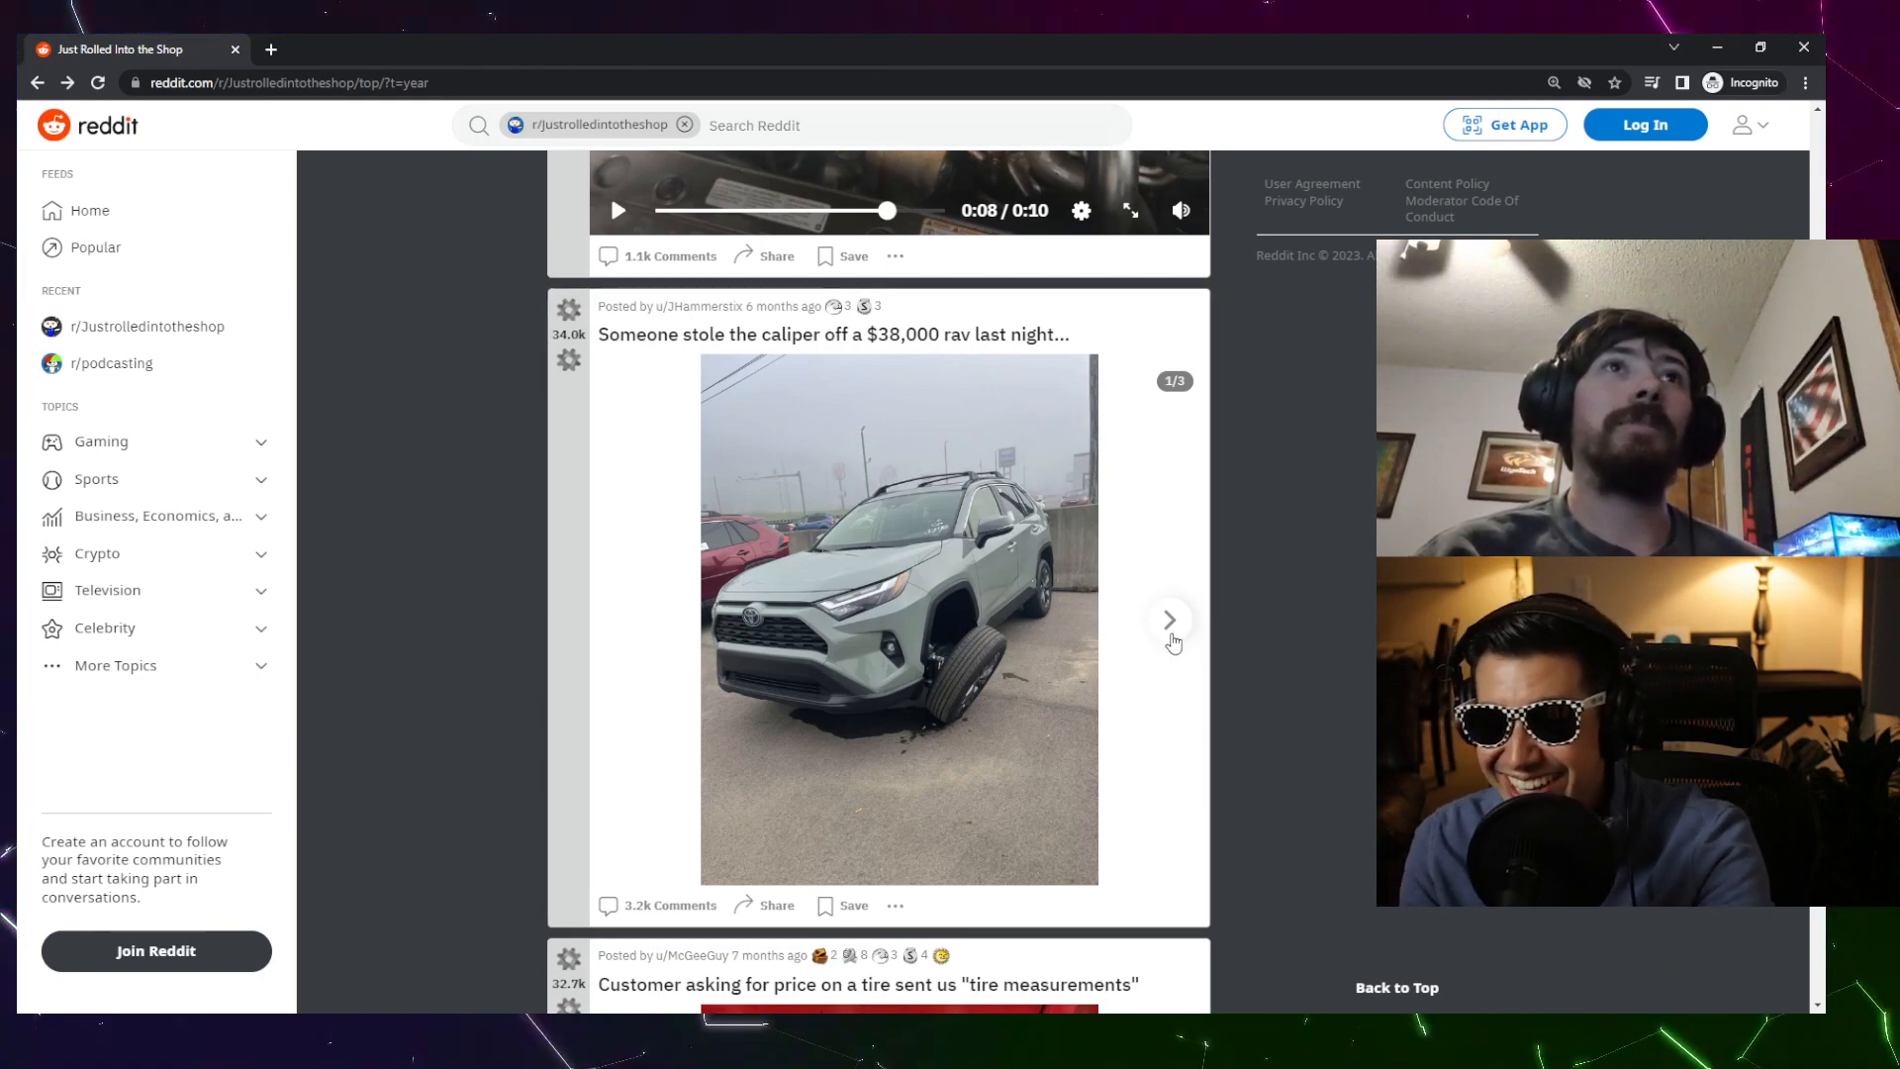
# - Browse the three RAV4 missing-caliper photos with the gallery arrows
pyautogui.click(1169, 619)
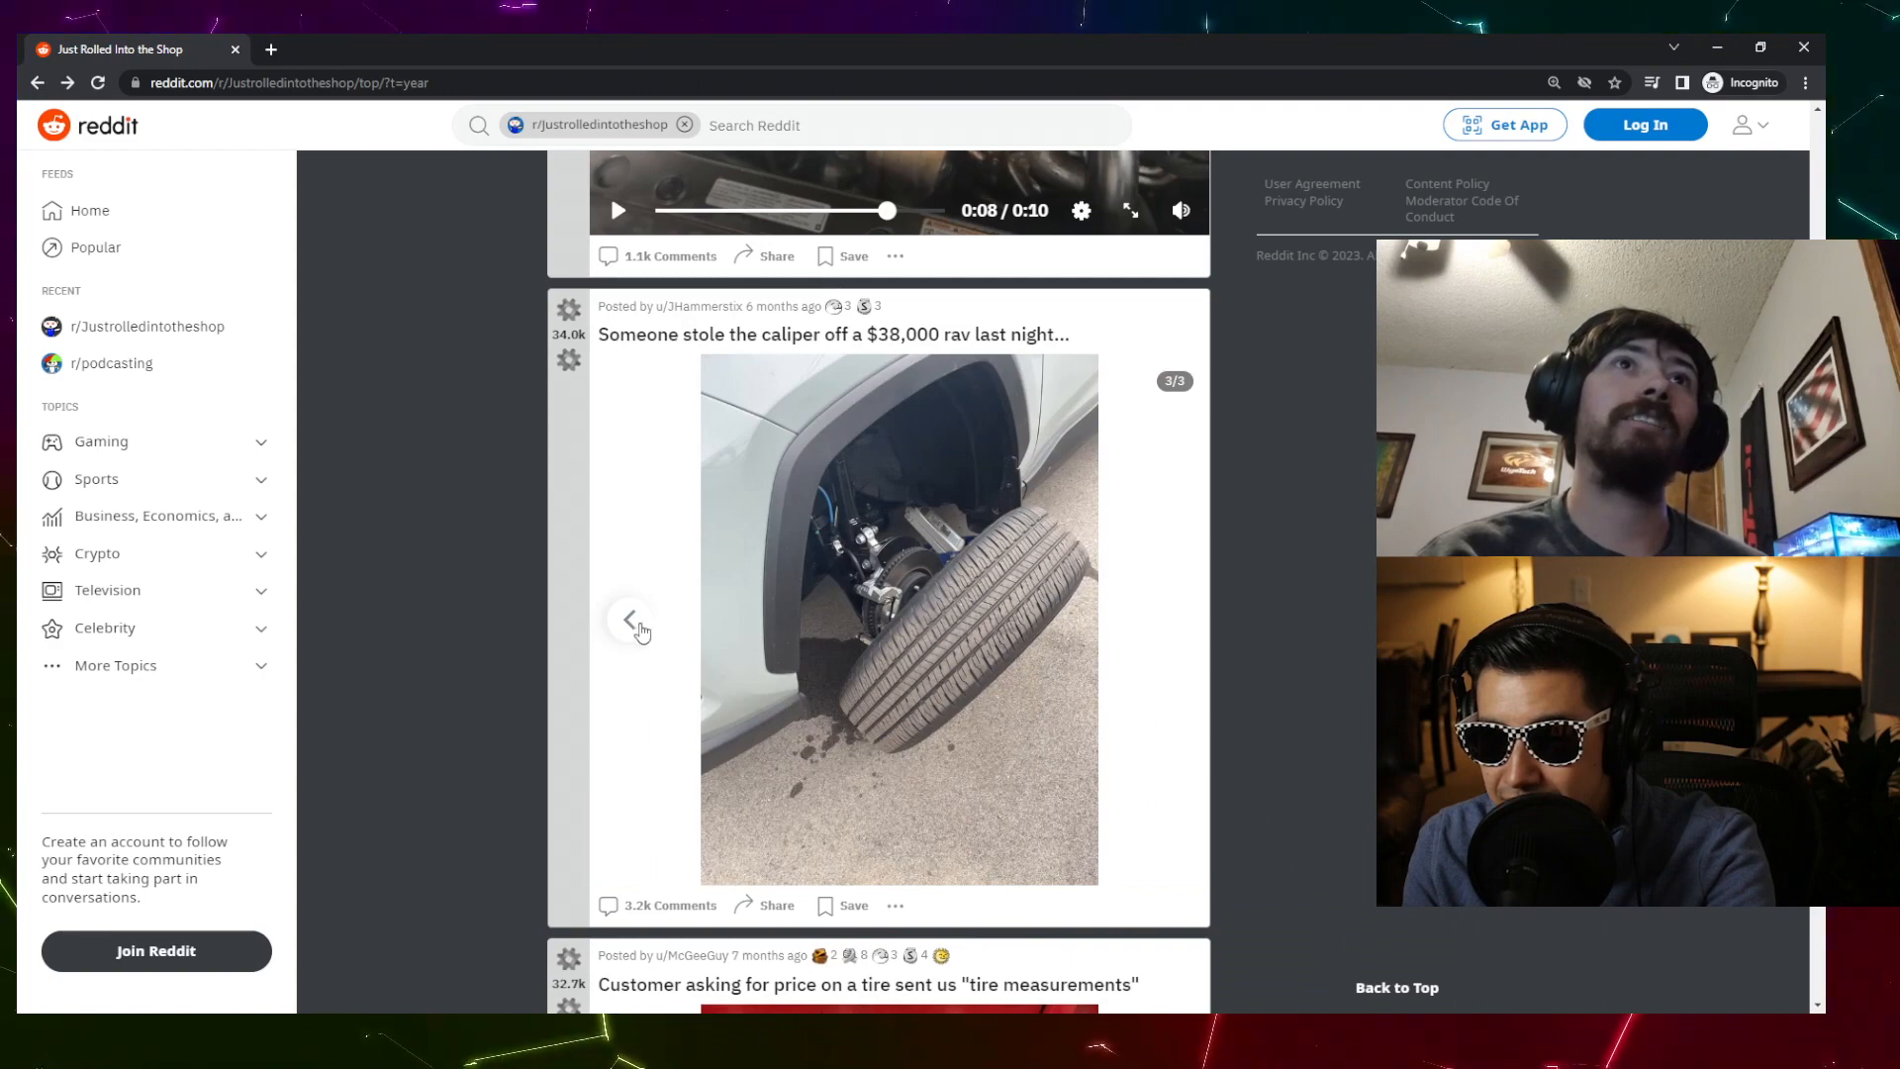
pyautogui.click(630, 617)
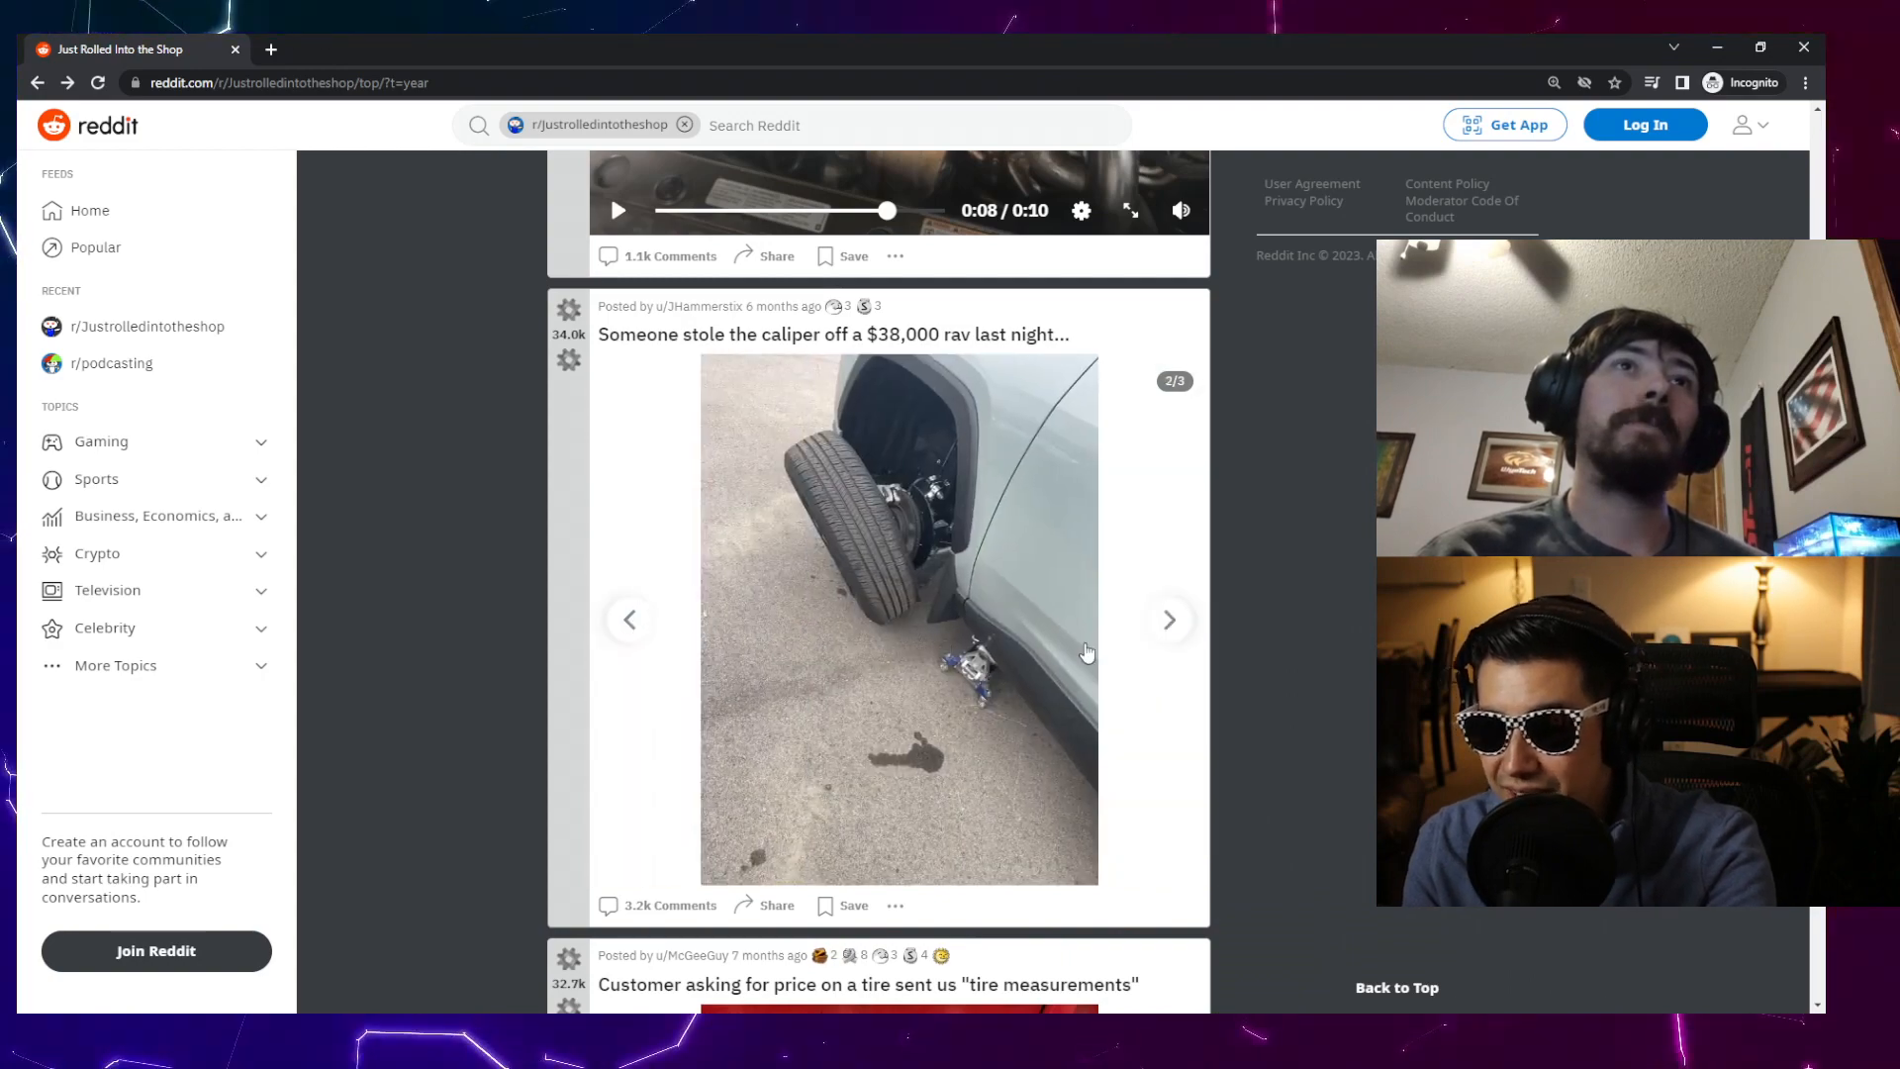
pyautogui.click(832, 334)
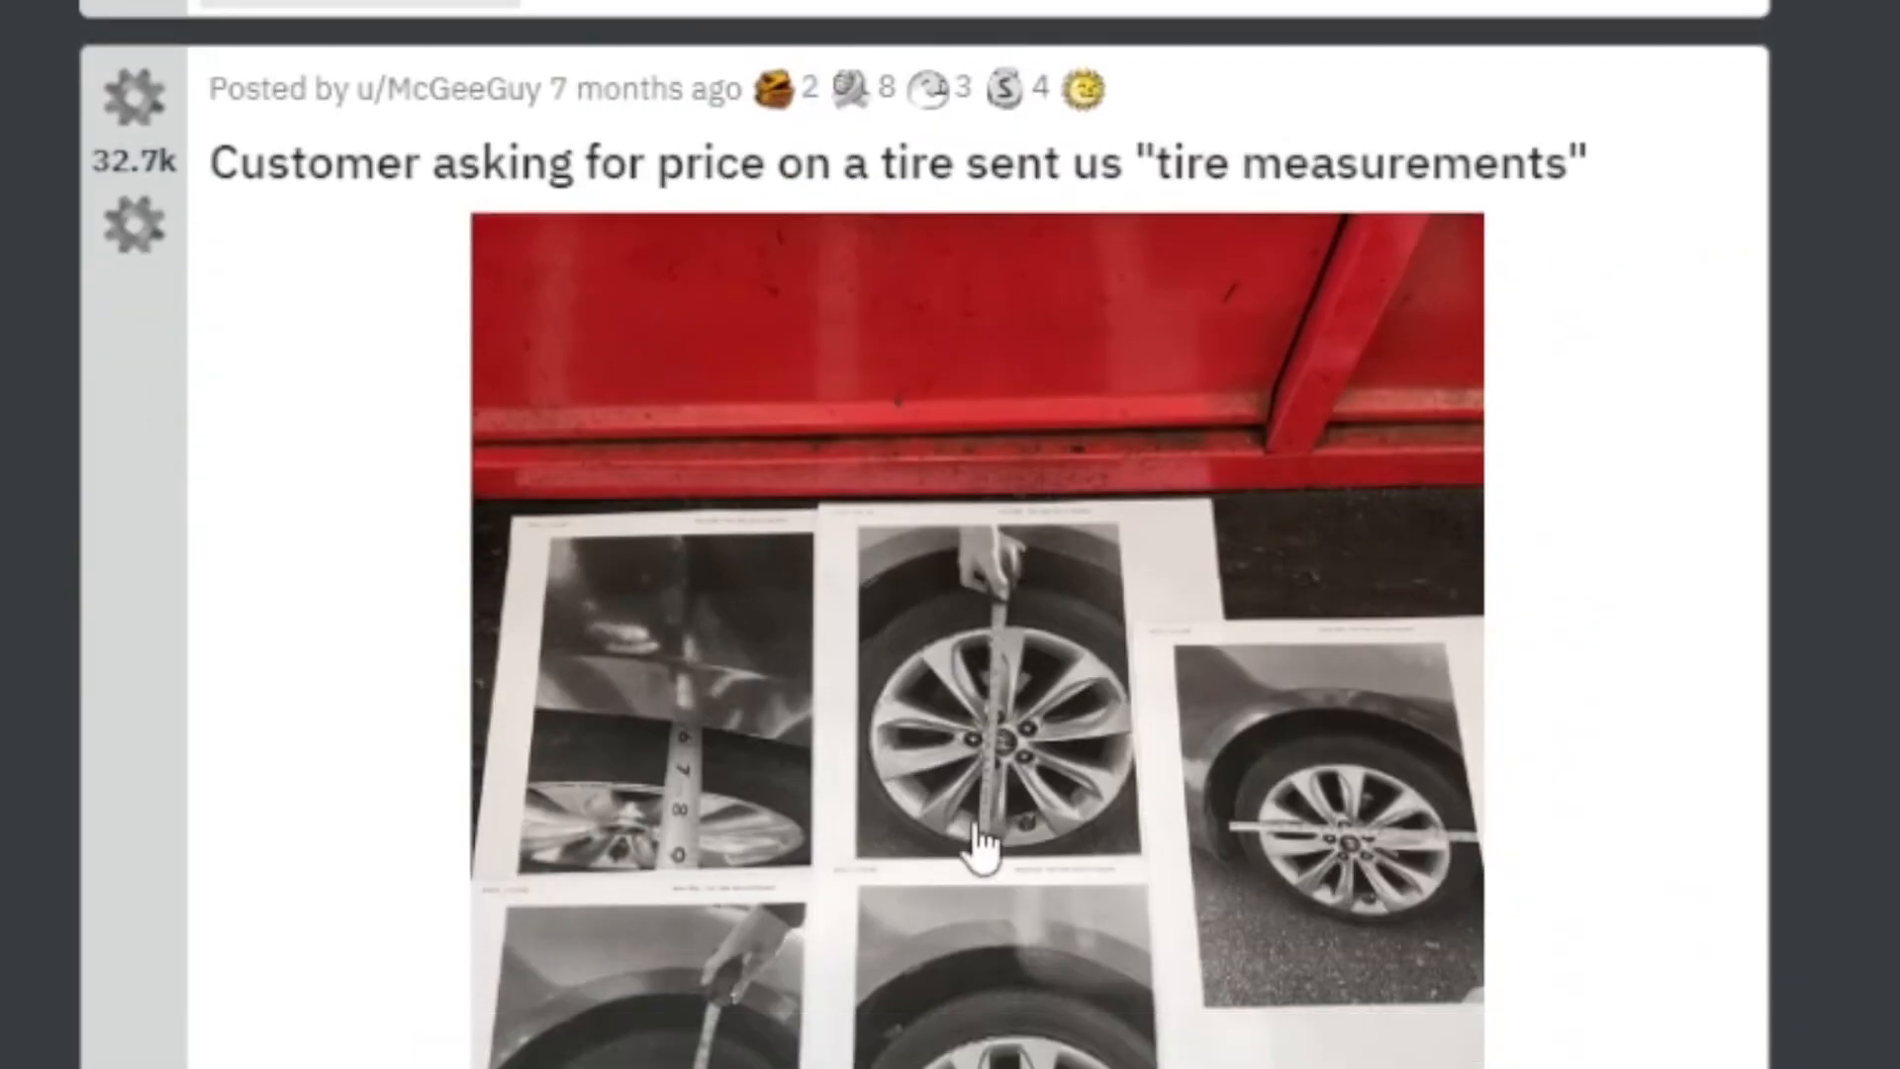
# - Open the tire measurements post, view its full-size photo, then close that tab
pyautogui.scroll(-3)
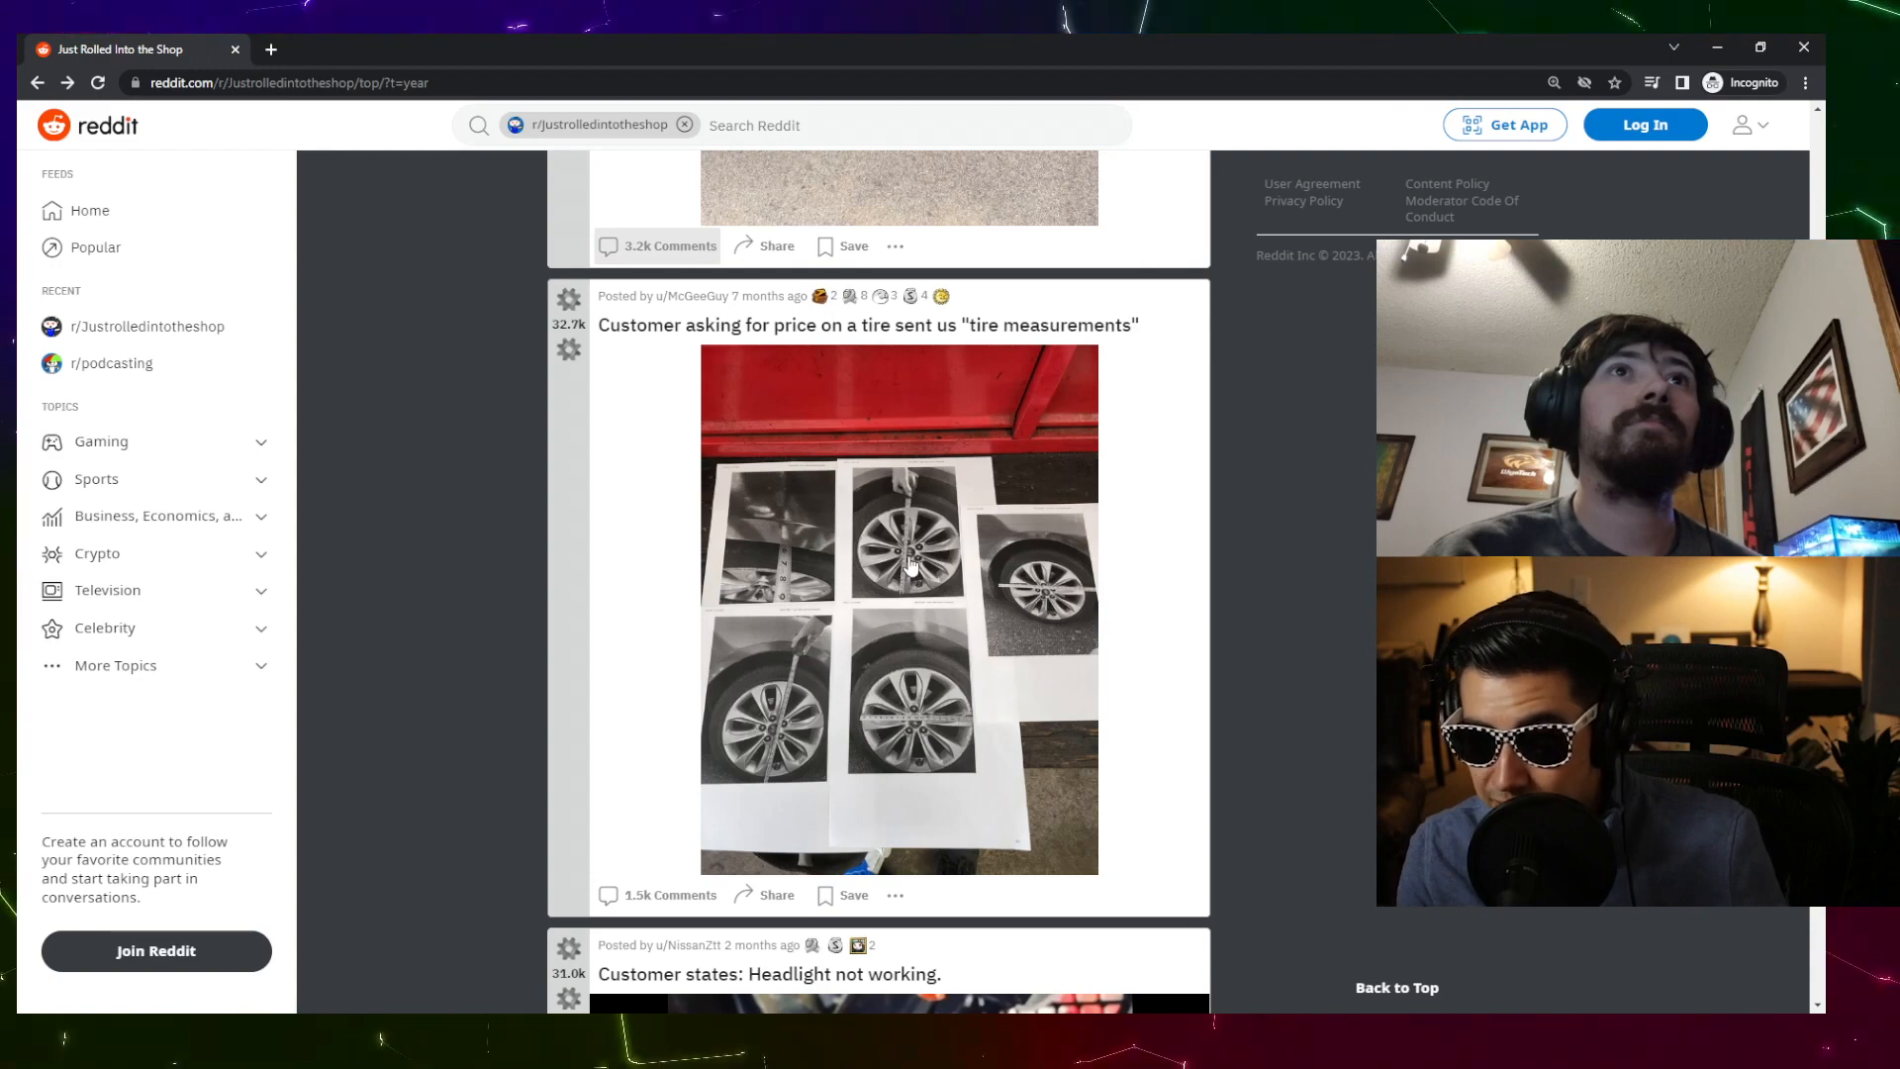
pyautogui.click(866, 324)
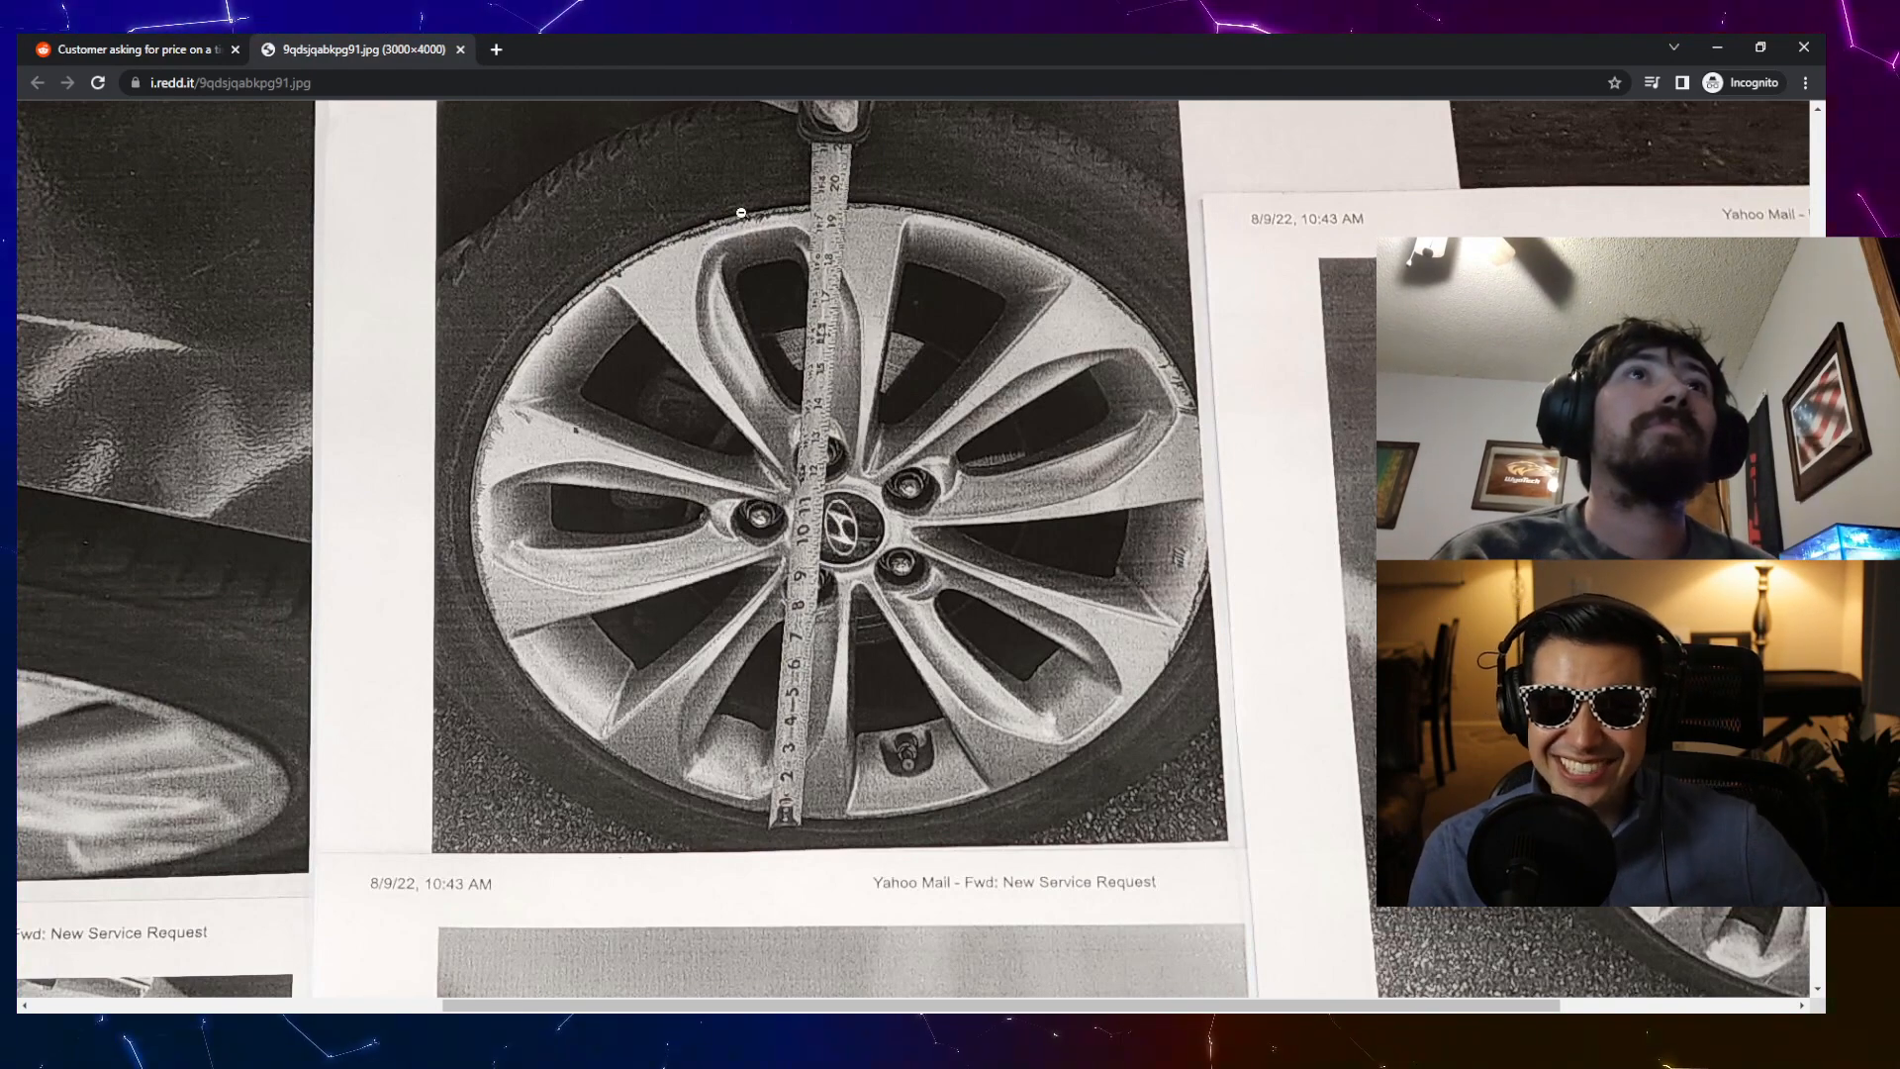
pyautogui.scroll(-3)
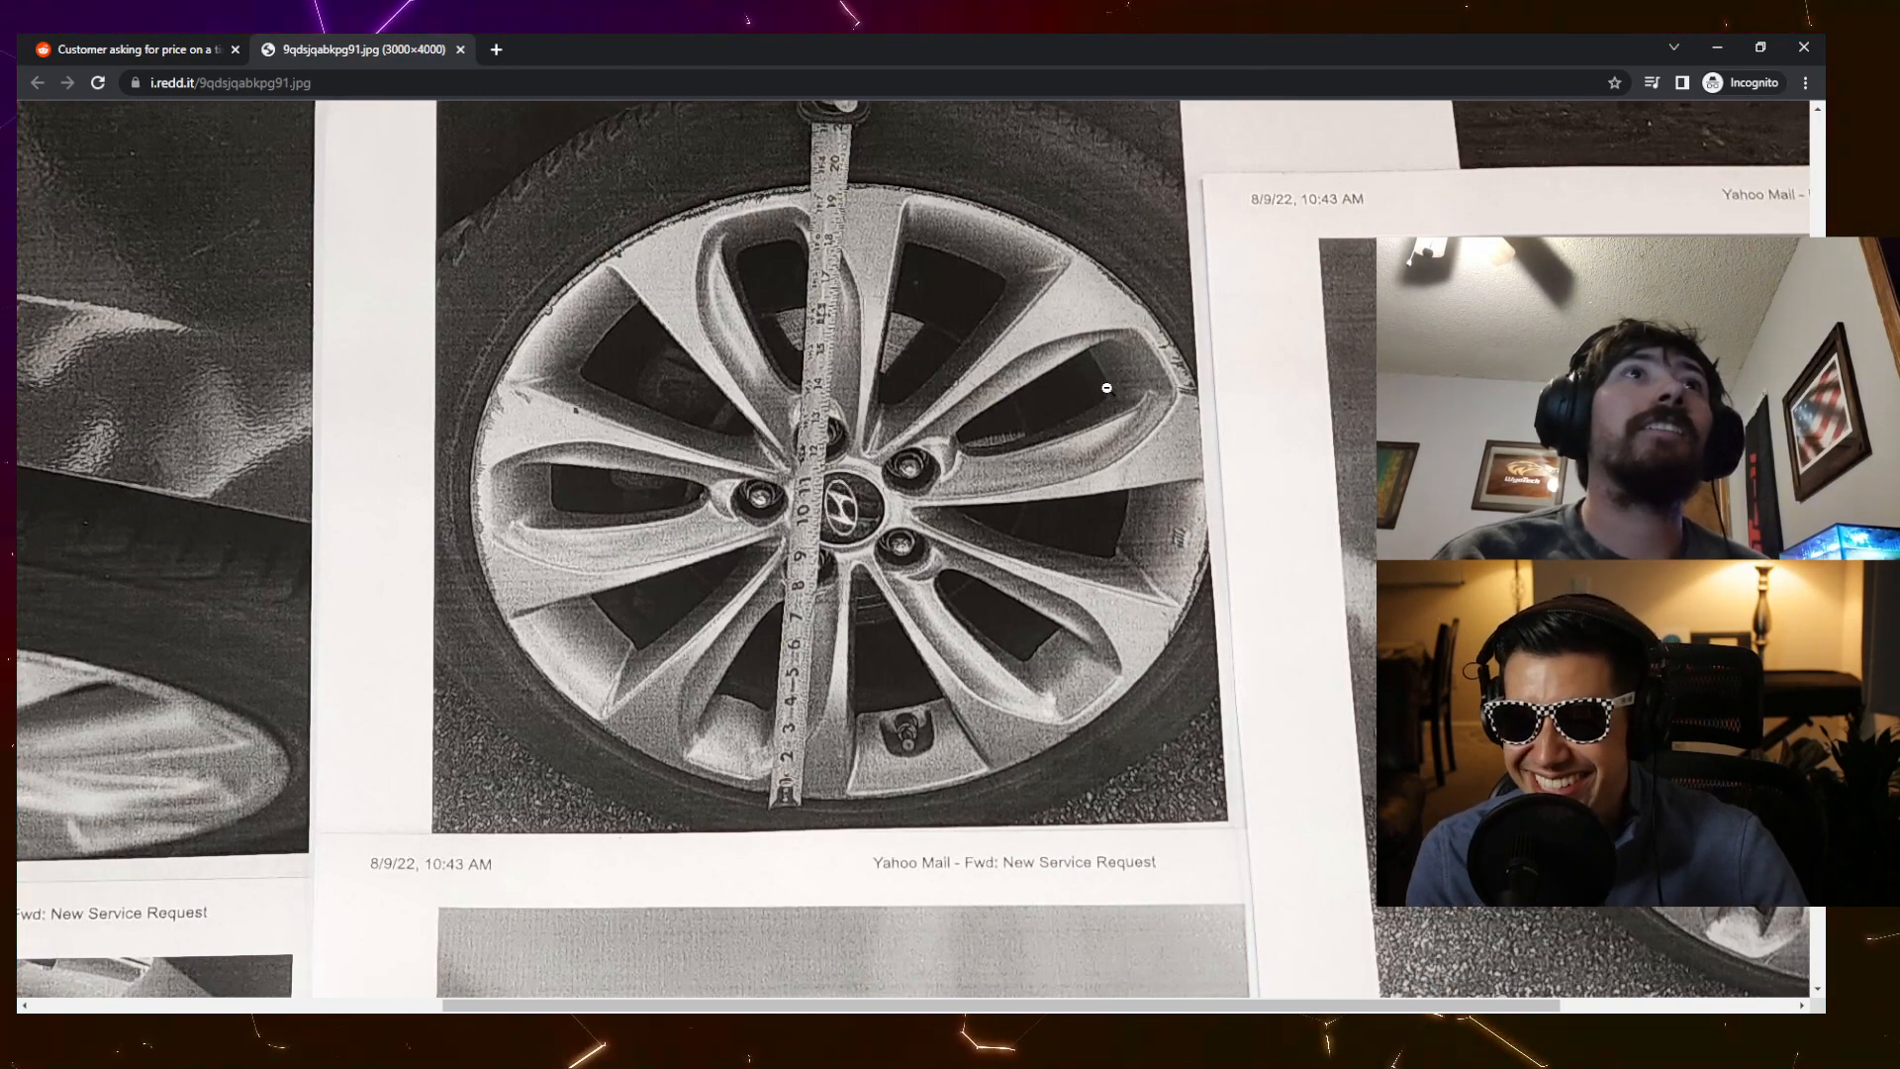
pyautogui.scroll(-3)
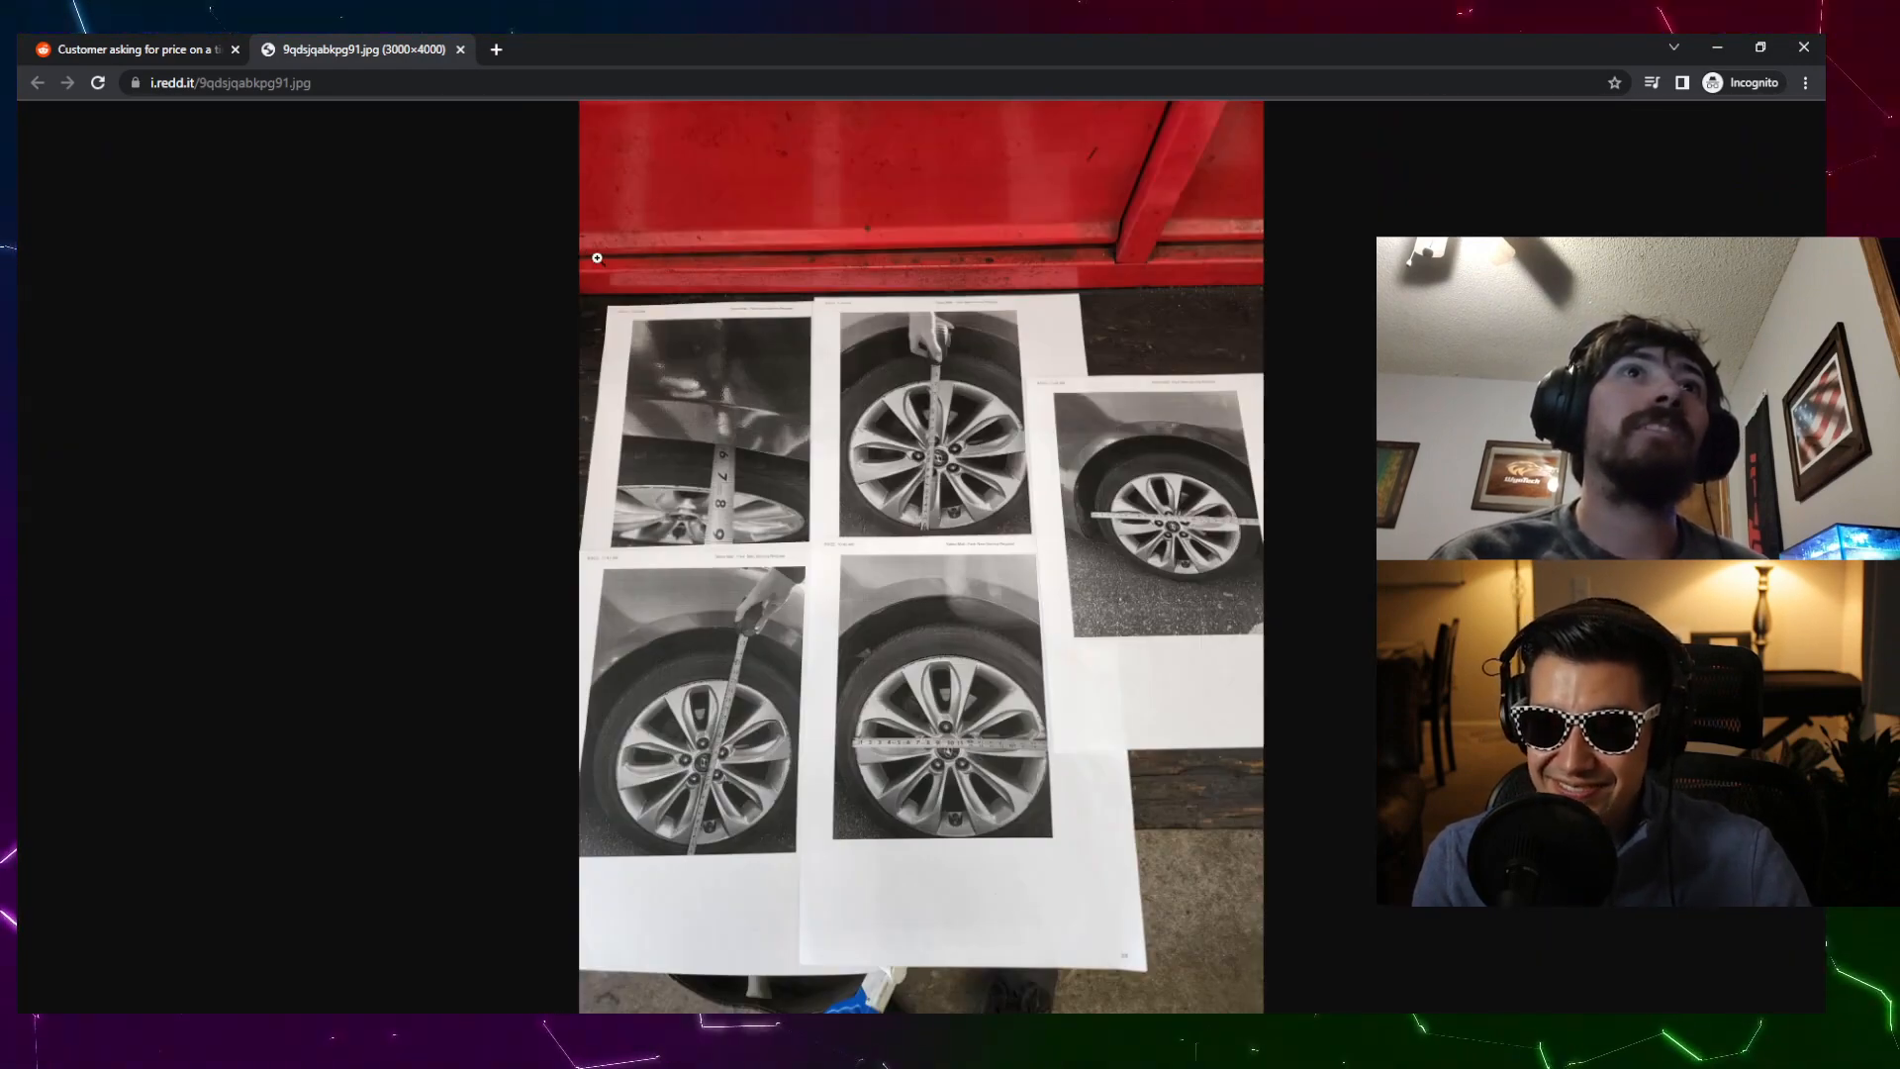
pyautogui.click(133, 49)
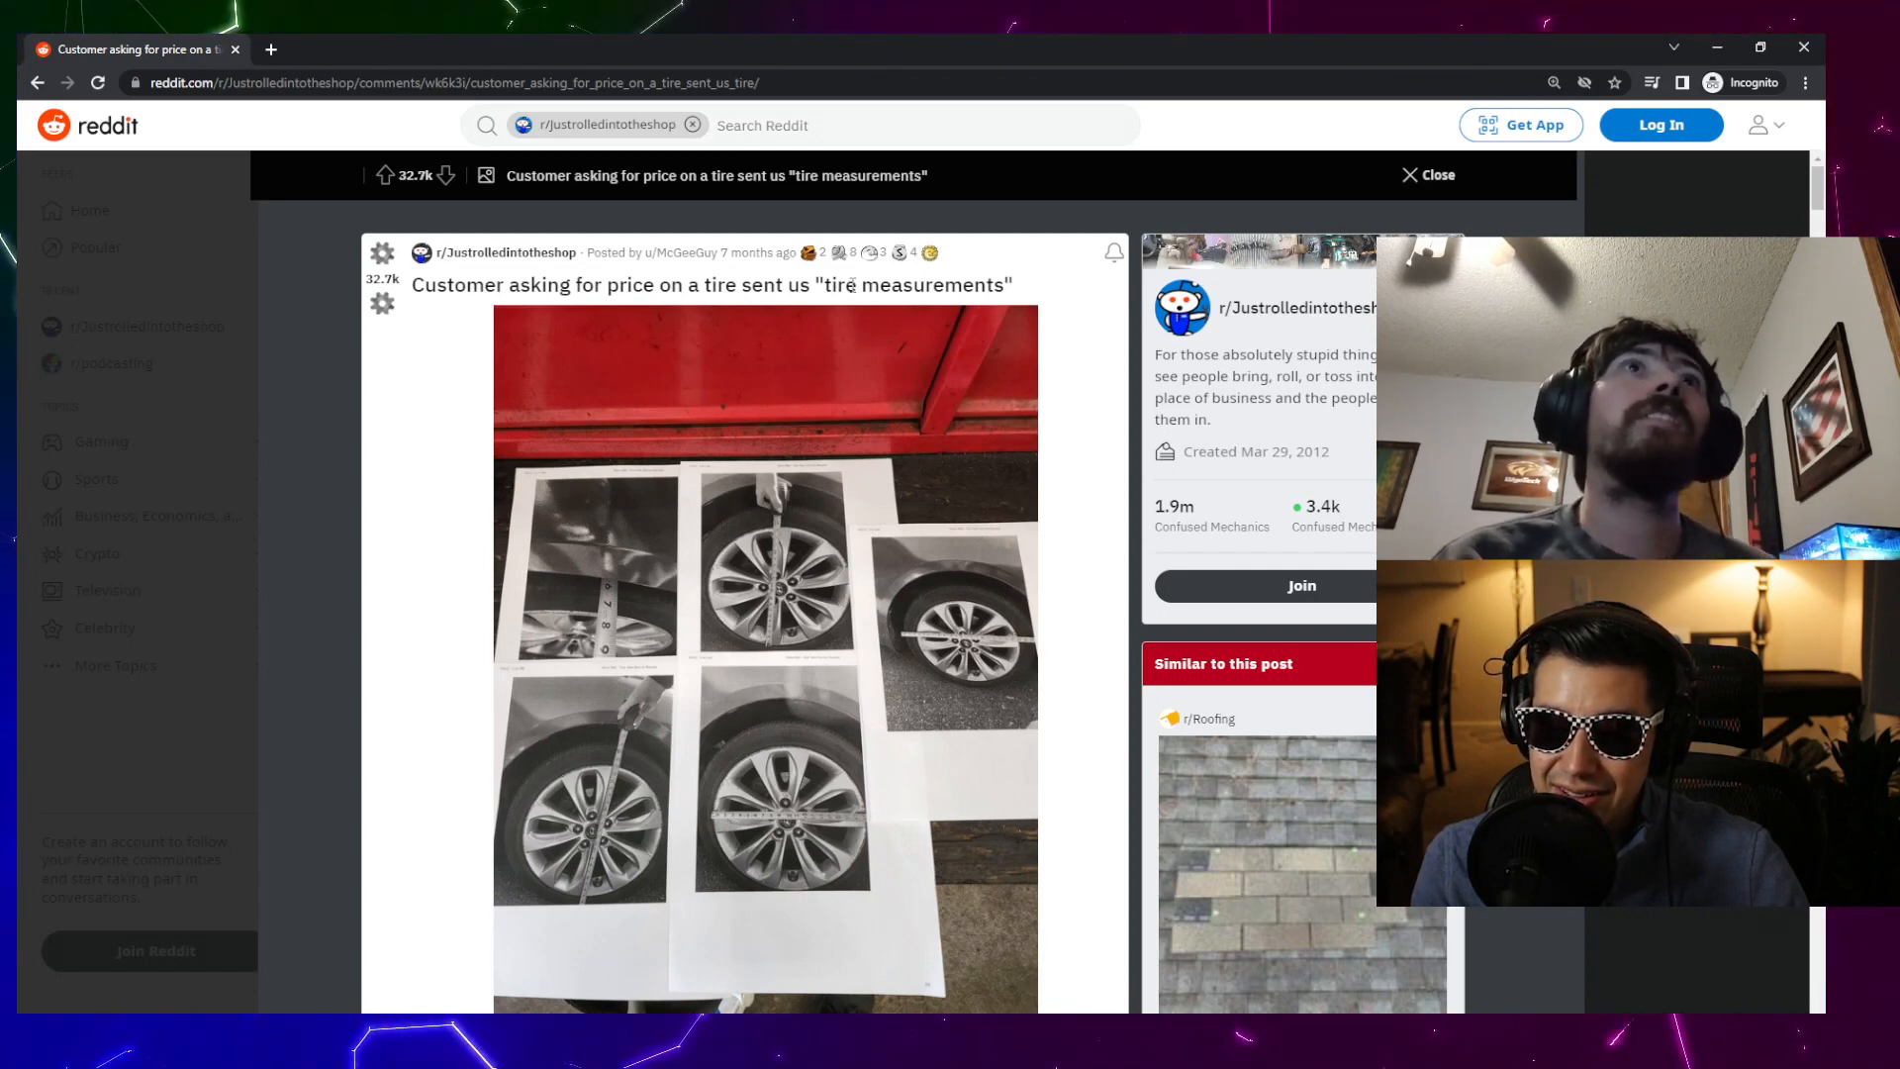
# - Close the tire post, watch the headlight and oil change videos, and search 8000 km to miles
pyautogui.click(1427, 175)
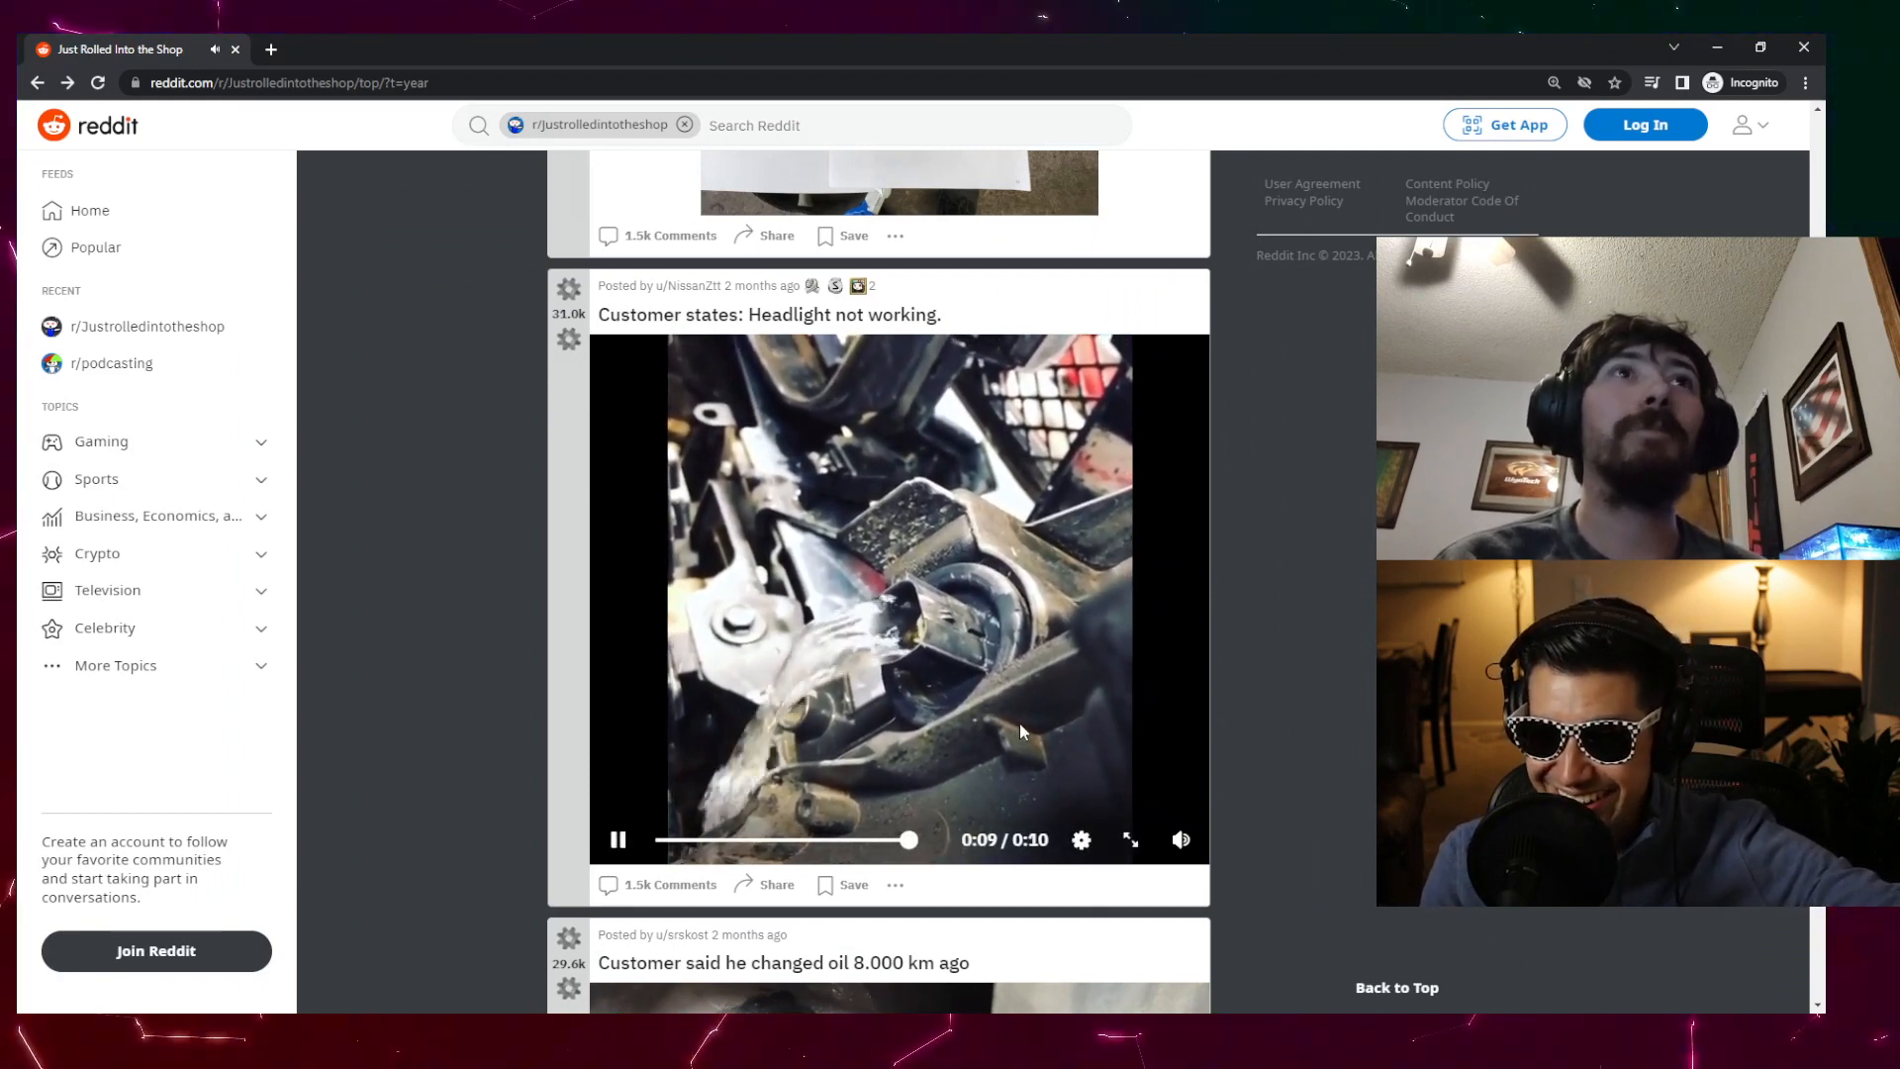
pyautogui.scroll(-3)
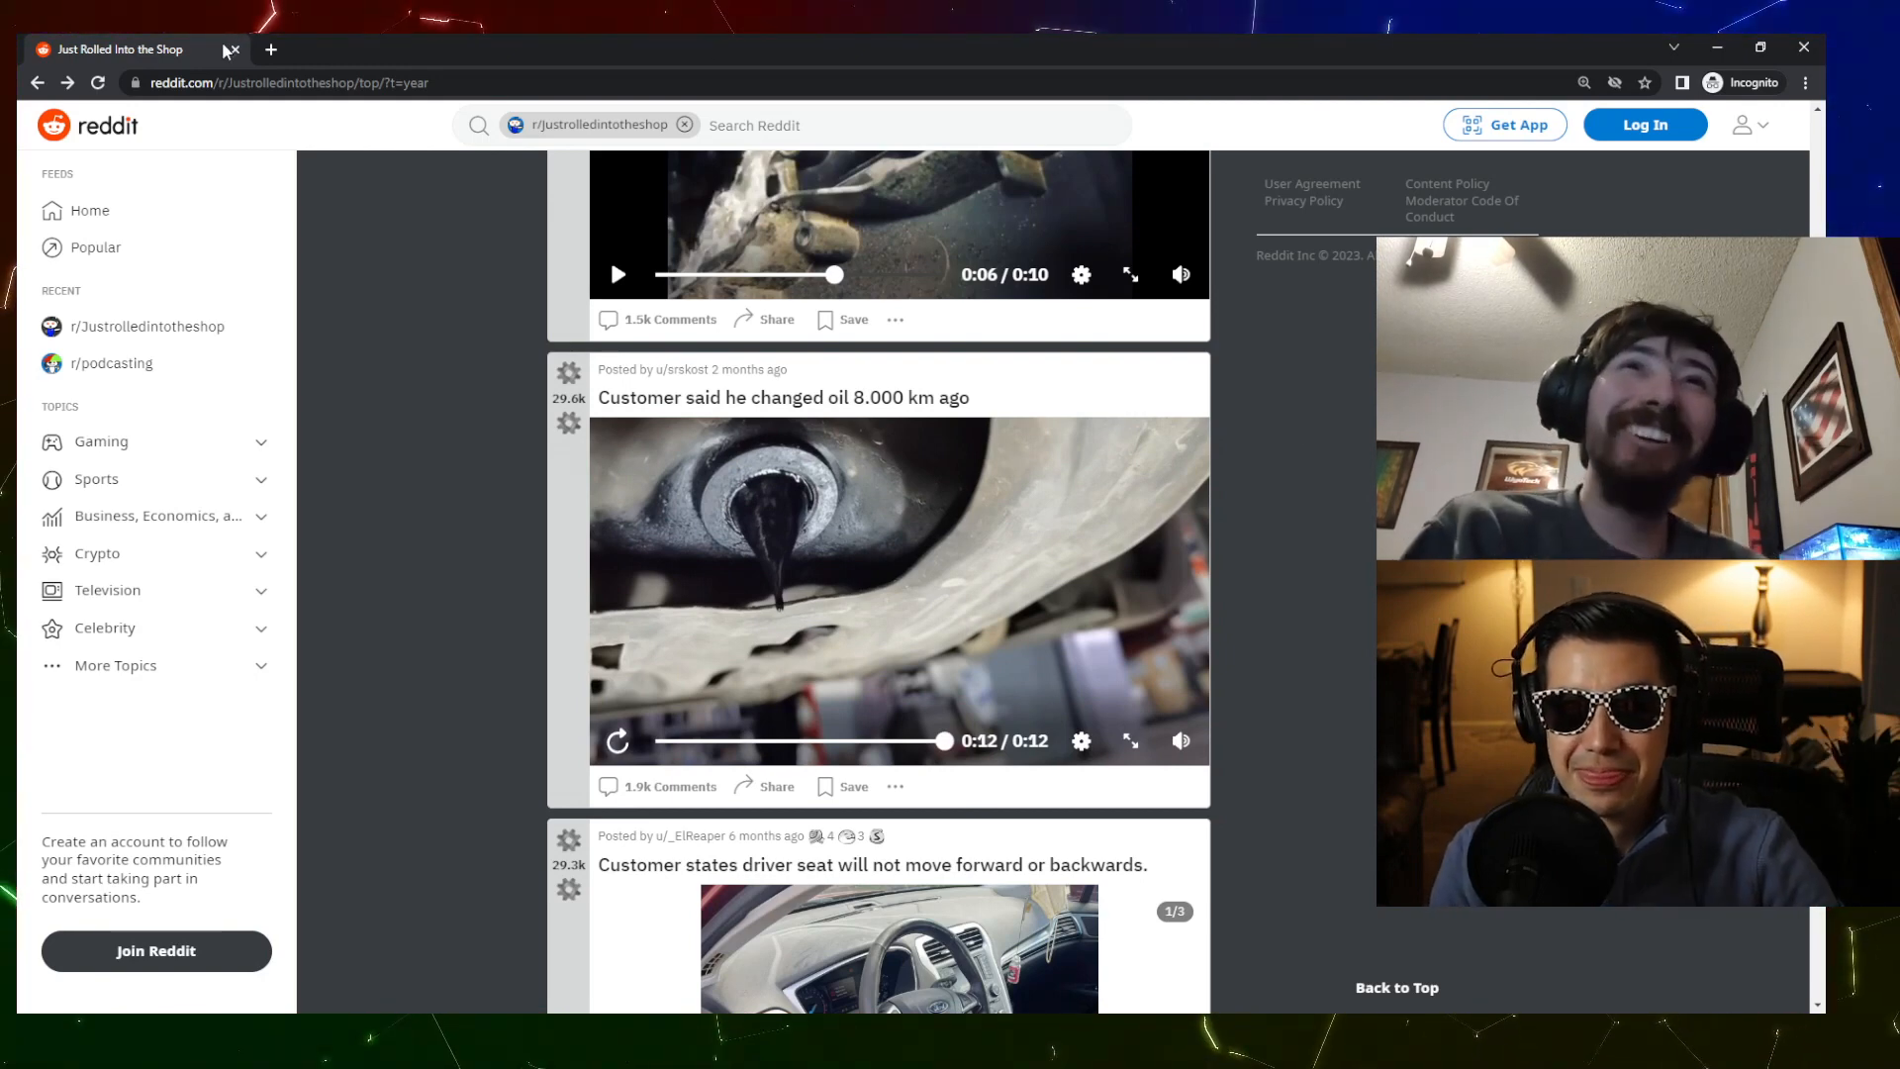
pyautogui.click(270, 49)
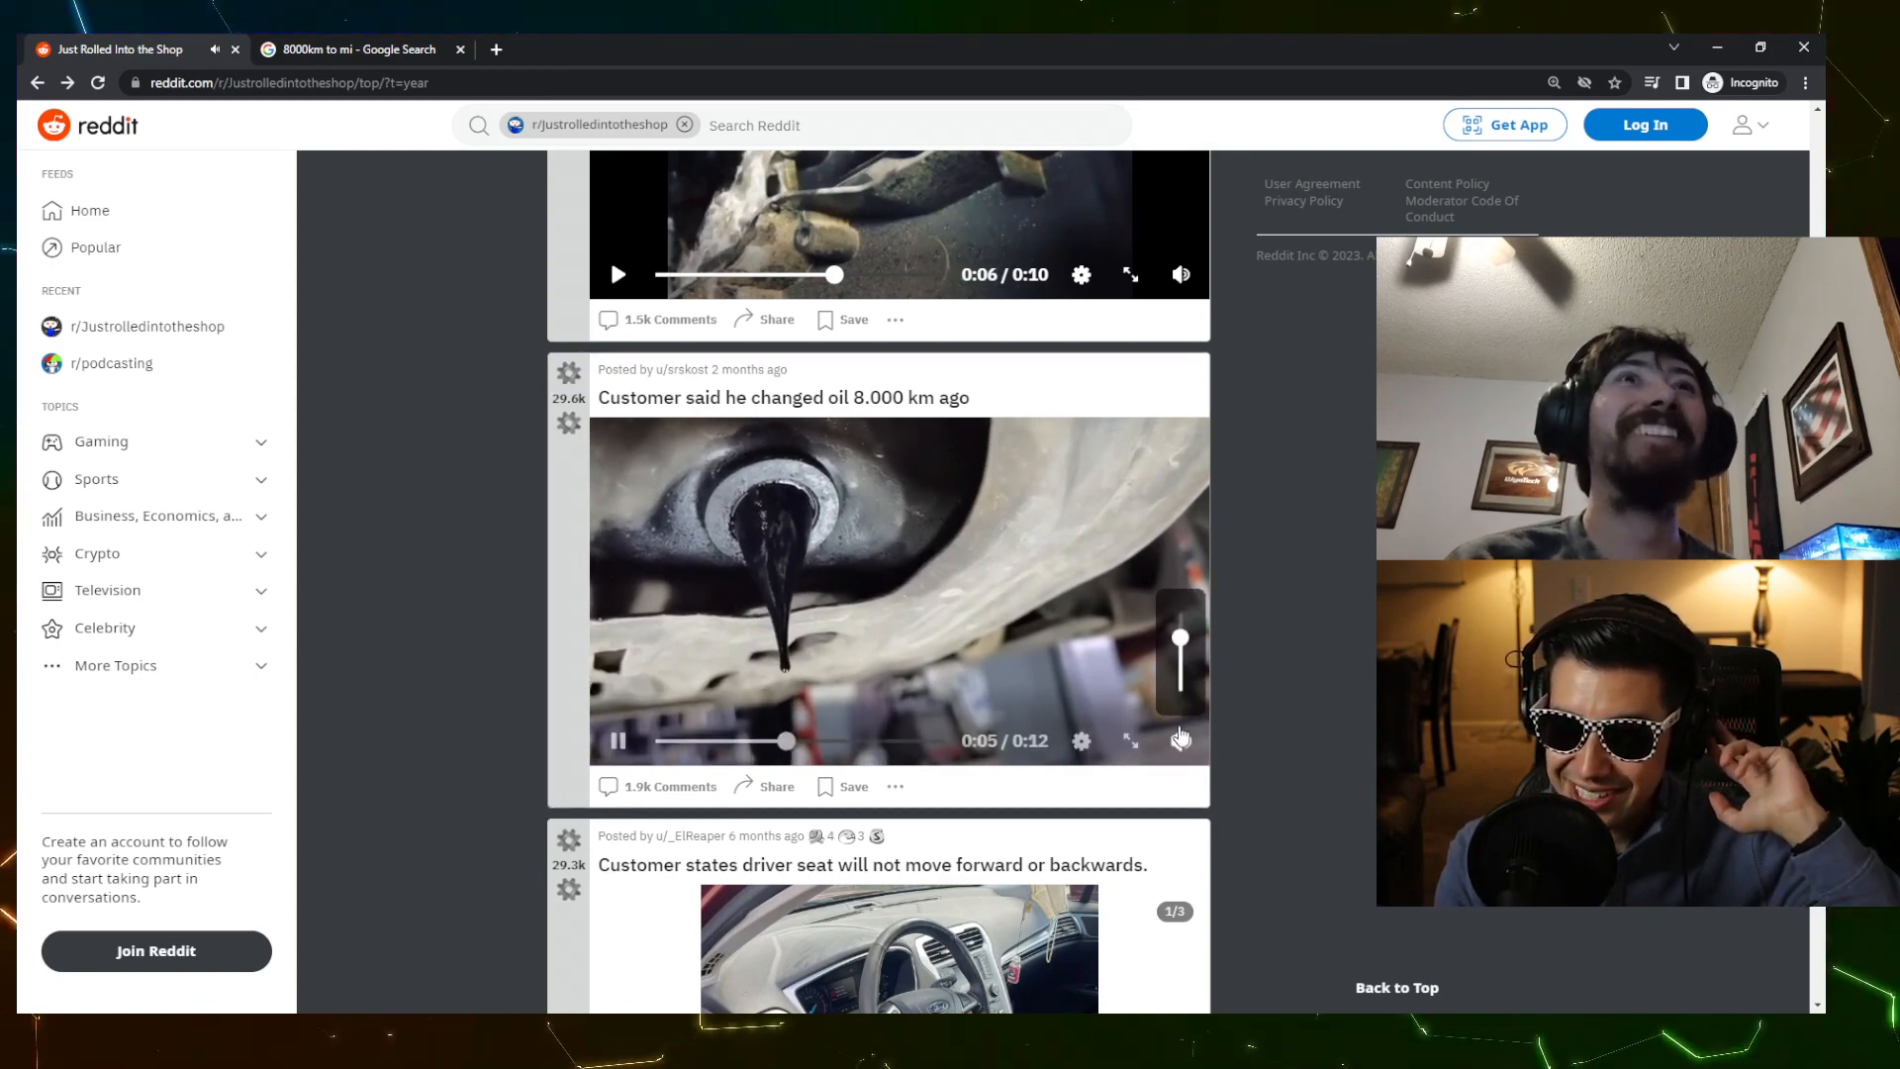
pyautogui.scroll(-3)
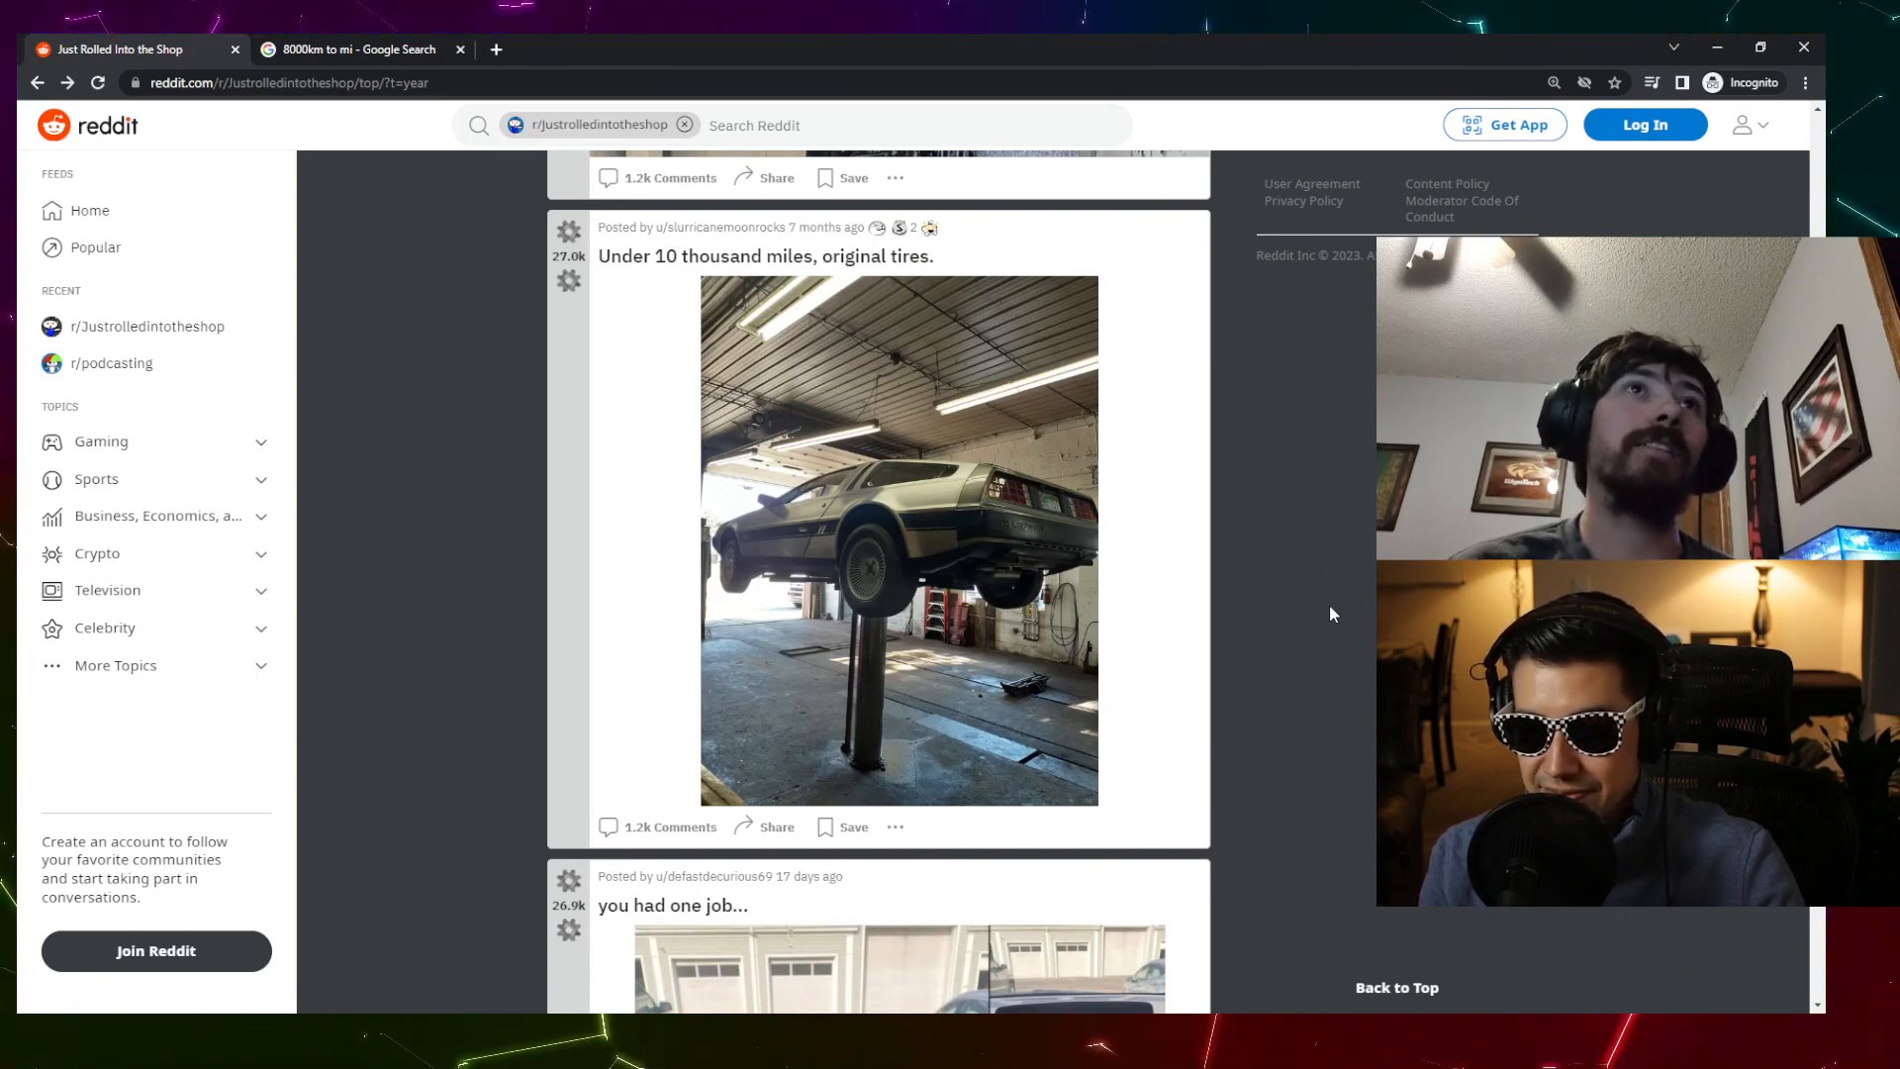
# - Scroll down the feed to the DeLorean post 'Under 10 thousand miles, original tires.'
pyautogui.scroll(-3)
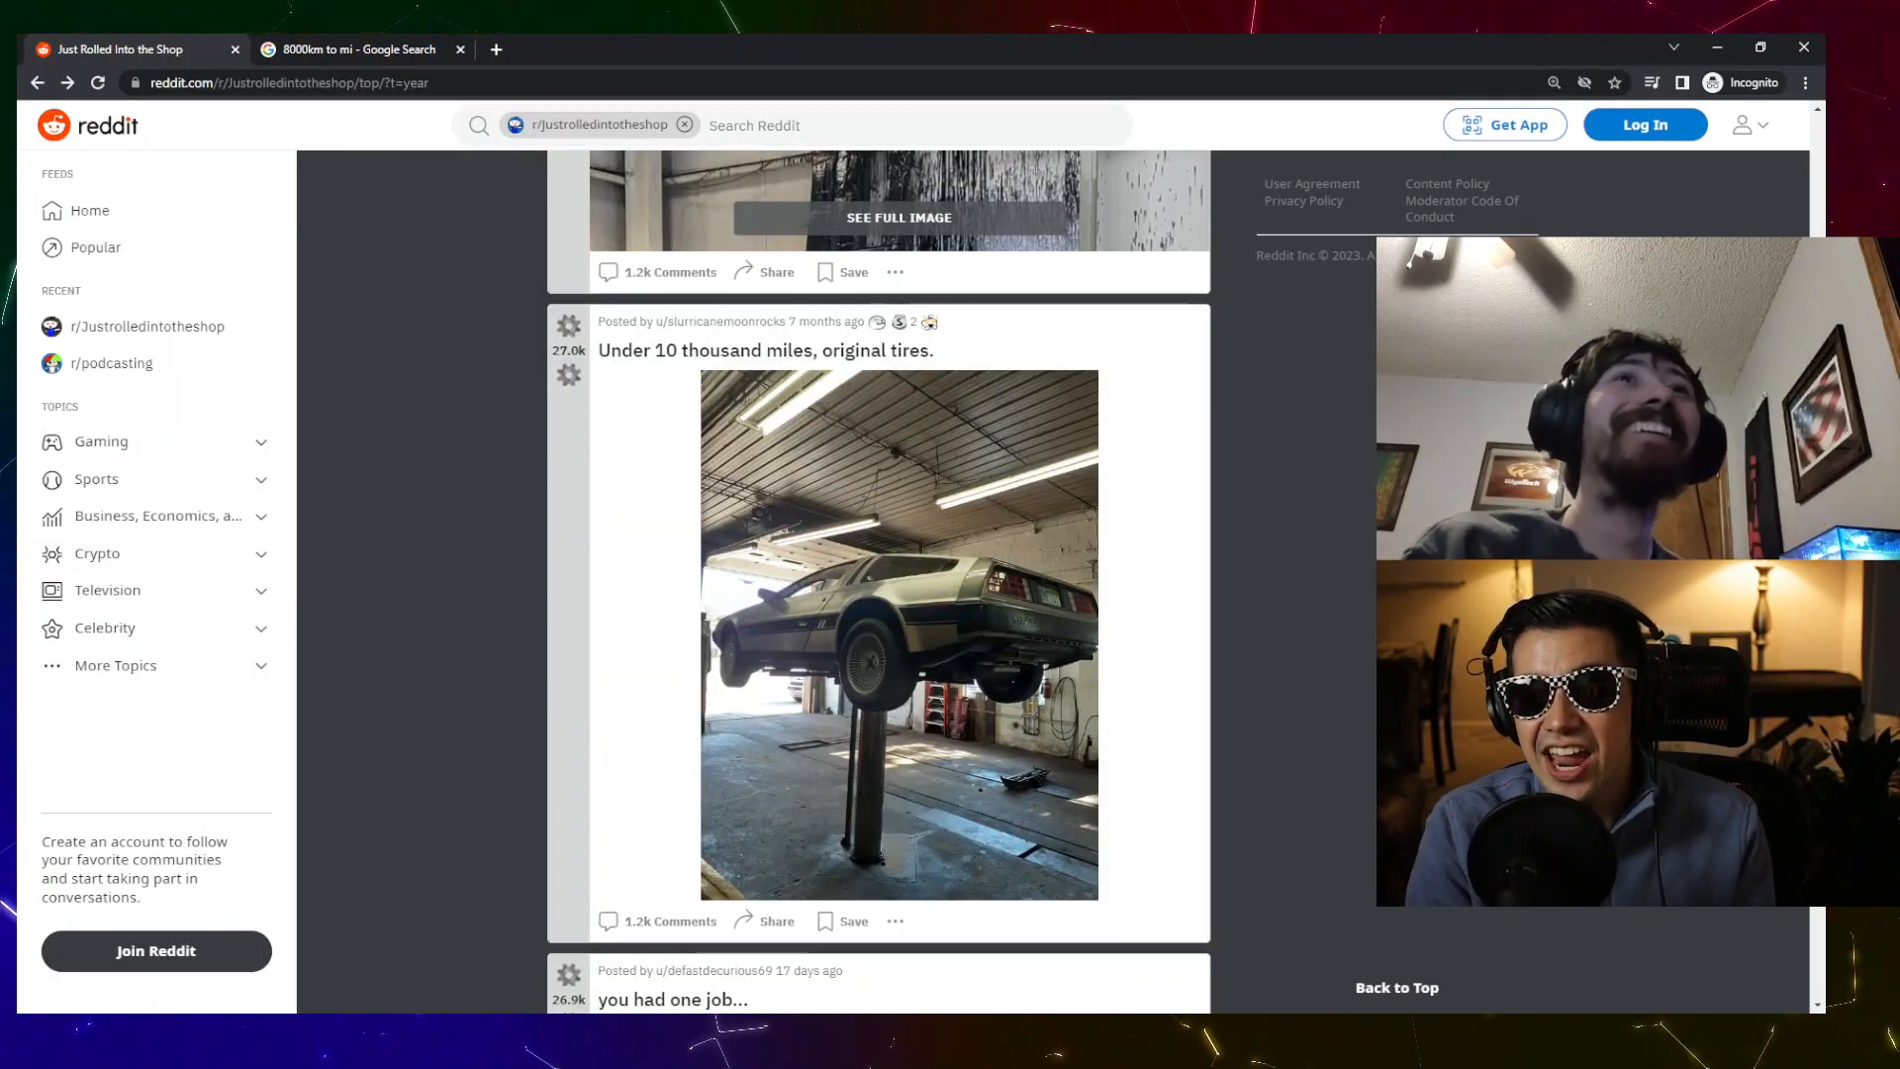
pyautogui.scroll(-3)
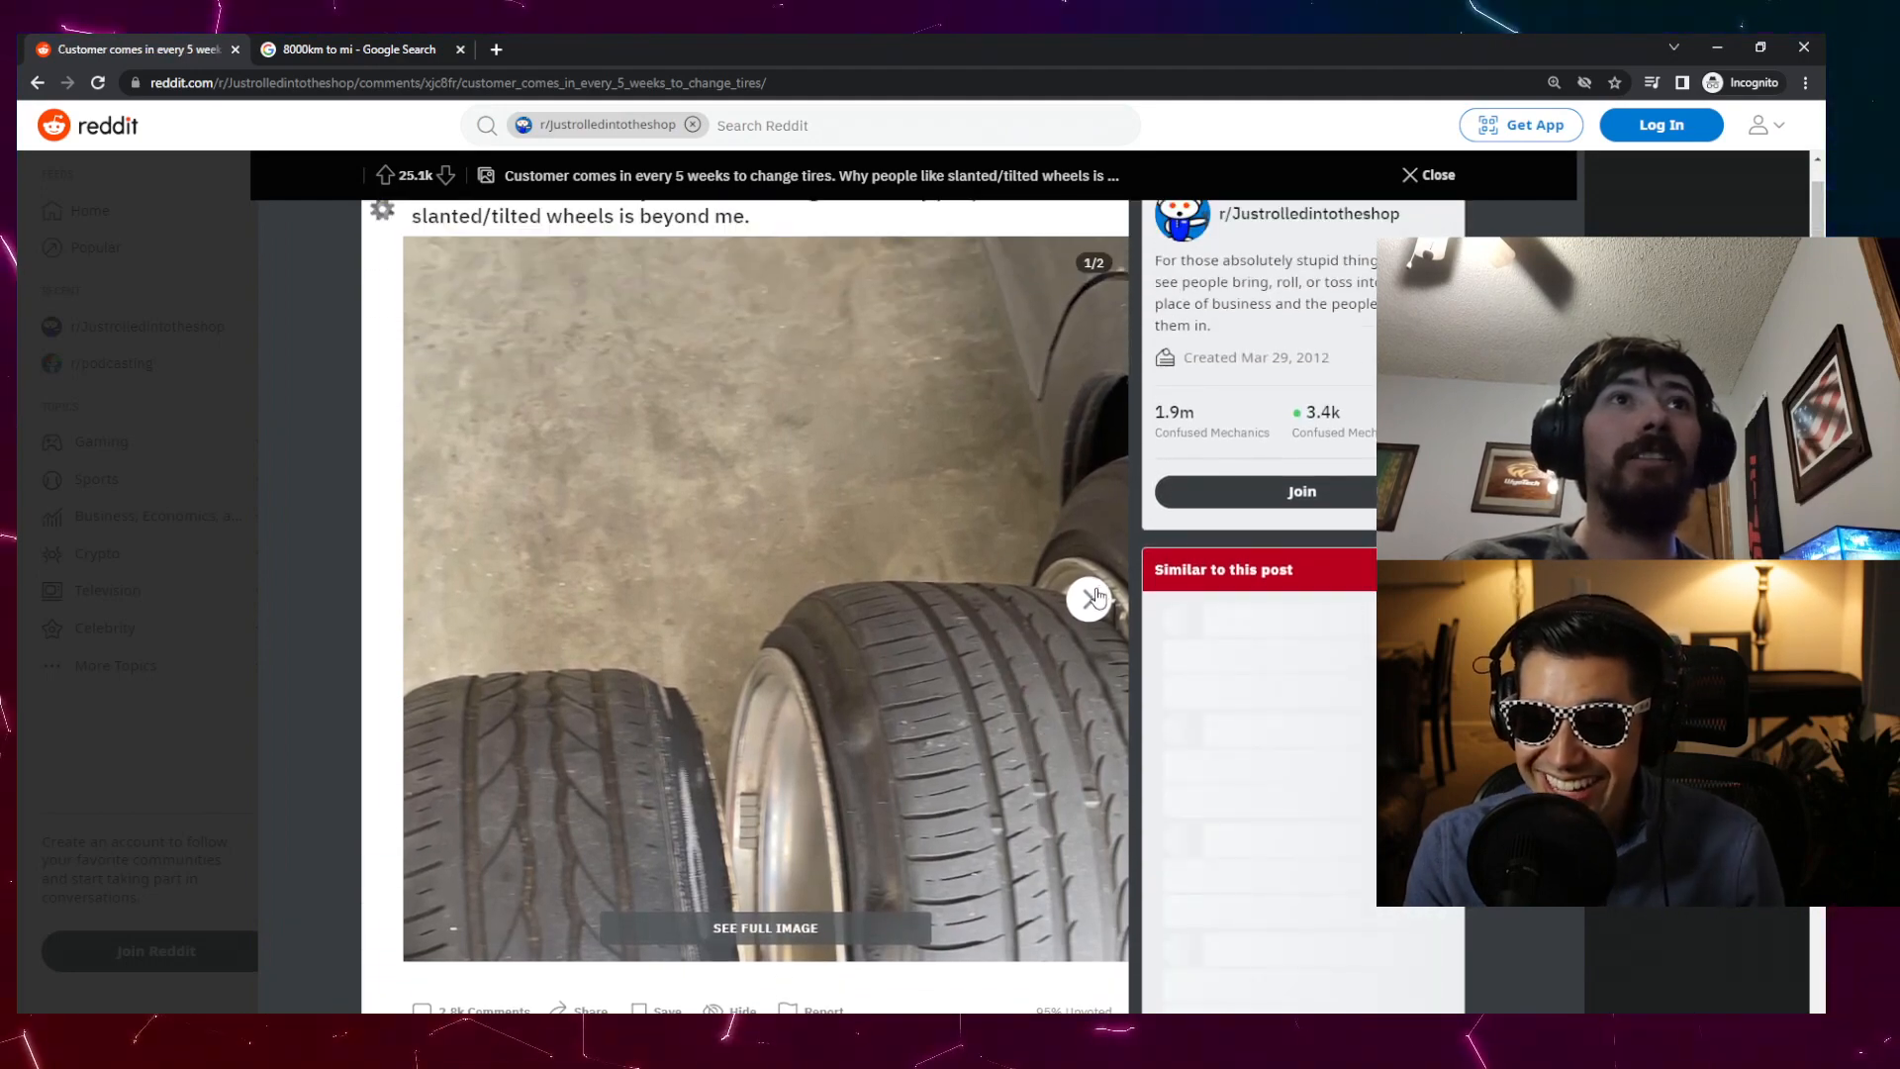
# - View both slanted-tire photos, then type 'steering wh' into the subreddit search
pyautogui.click(1090, 599)
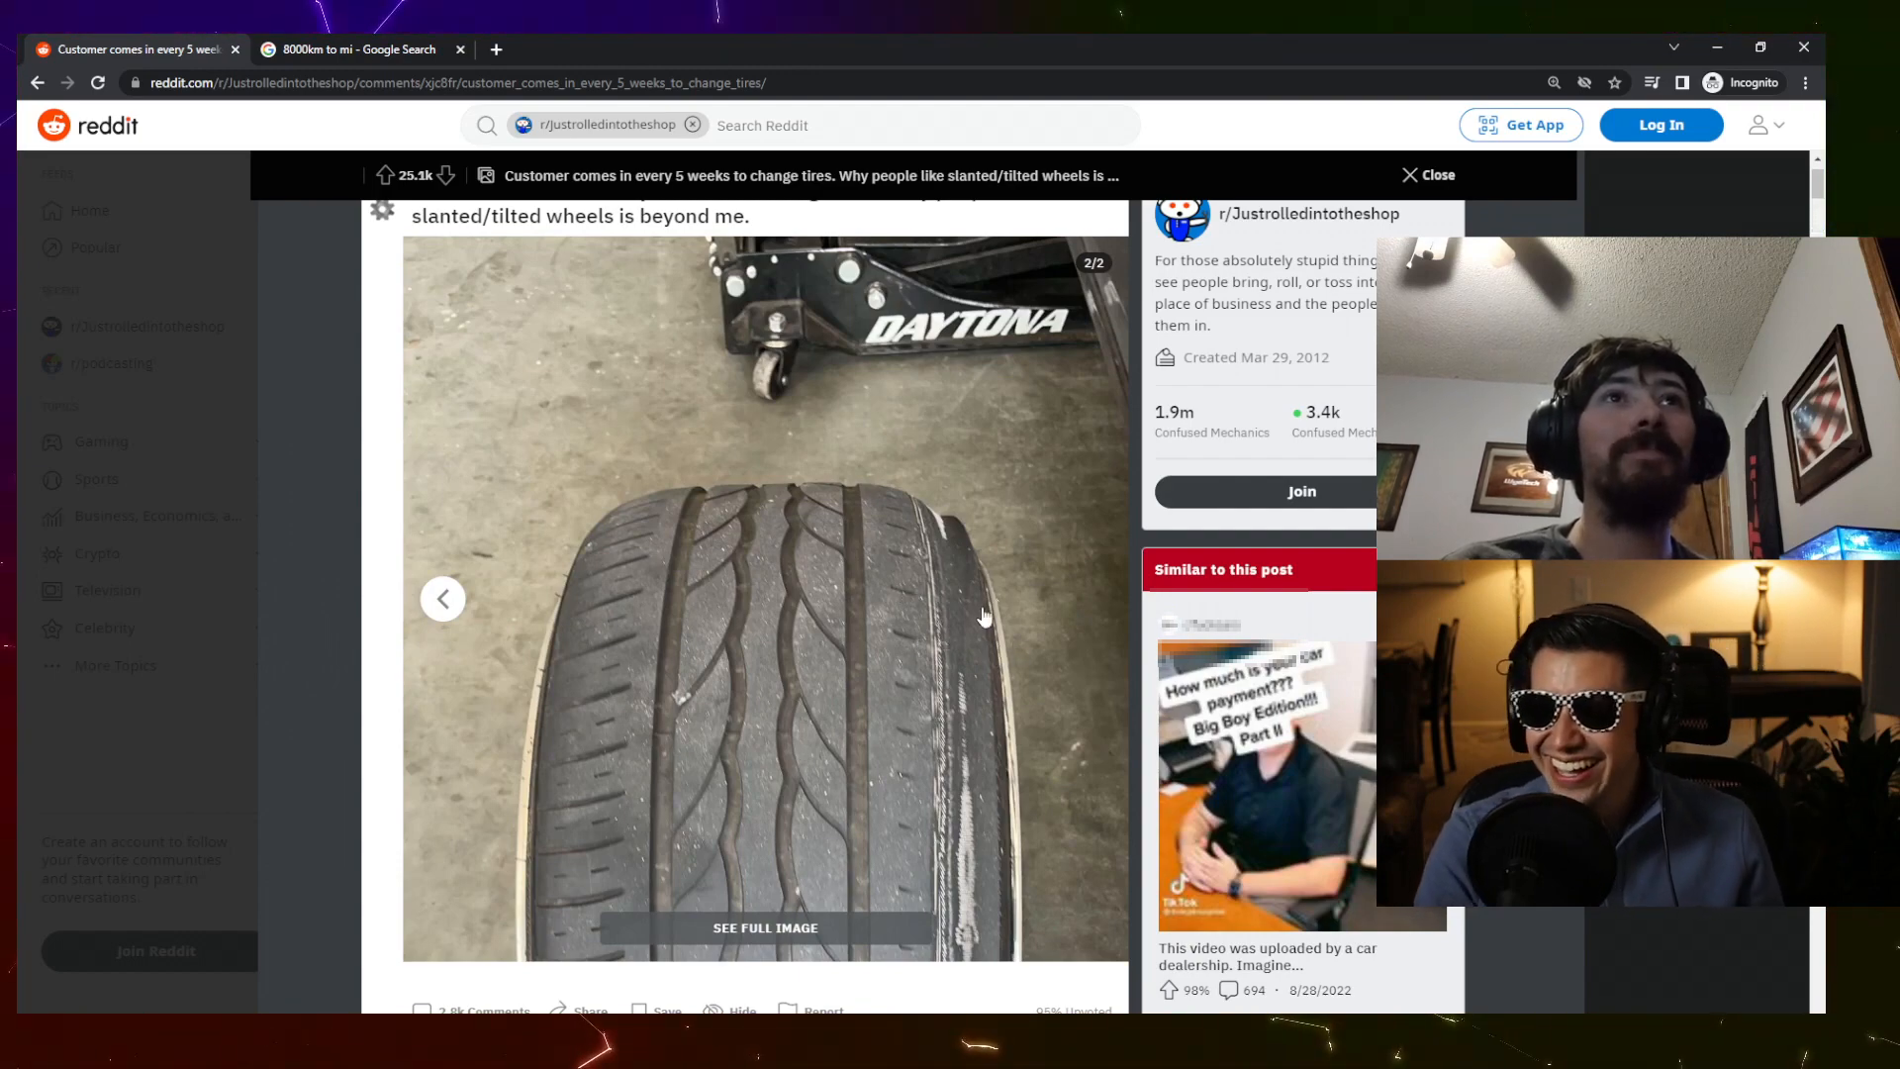
pyautogui.click(442, 598)
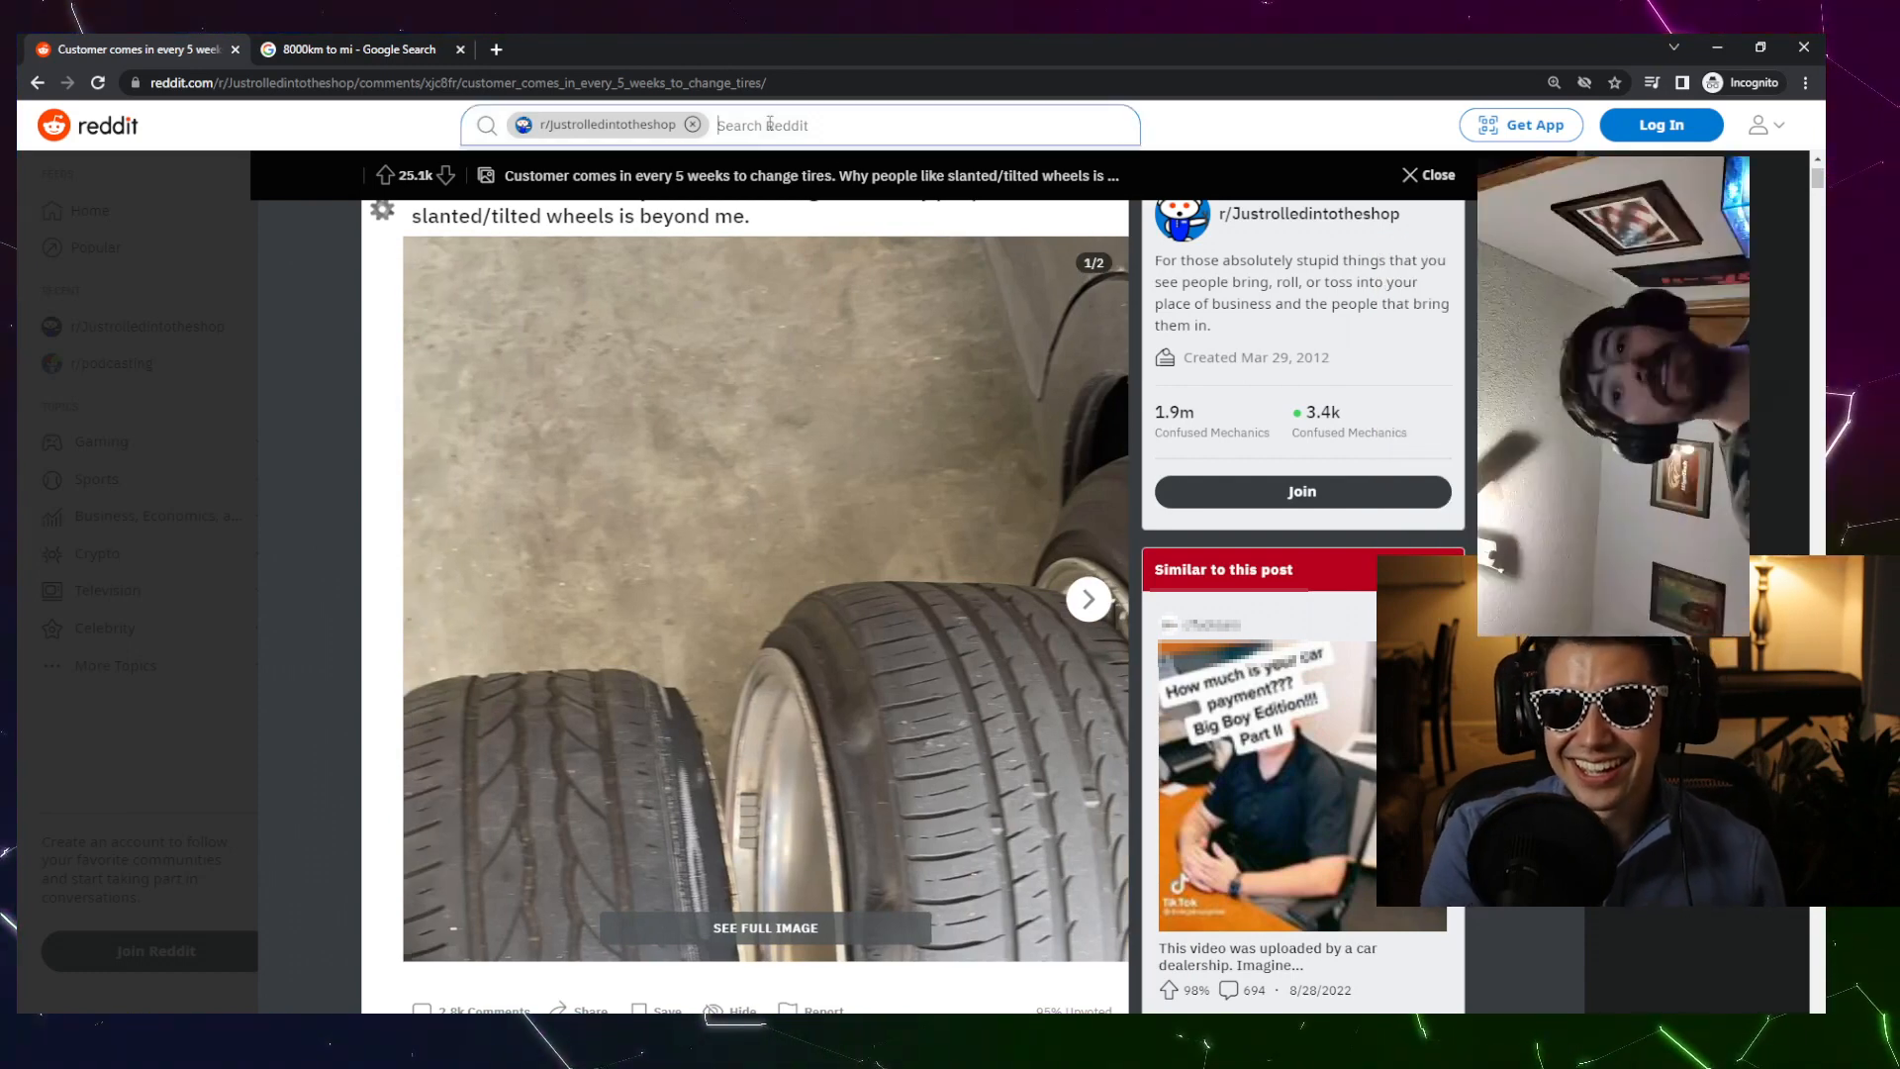
pyautogui.write('steering wh')
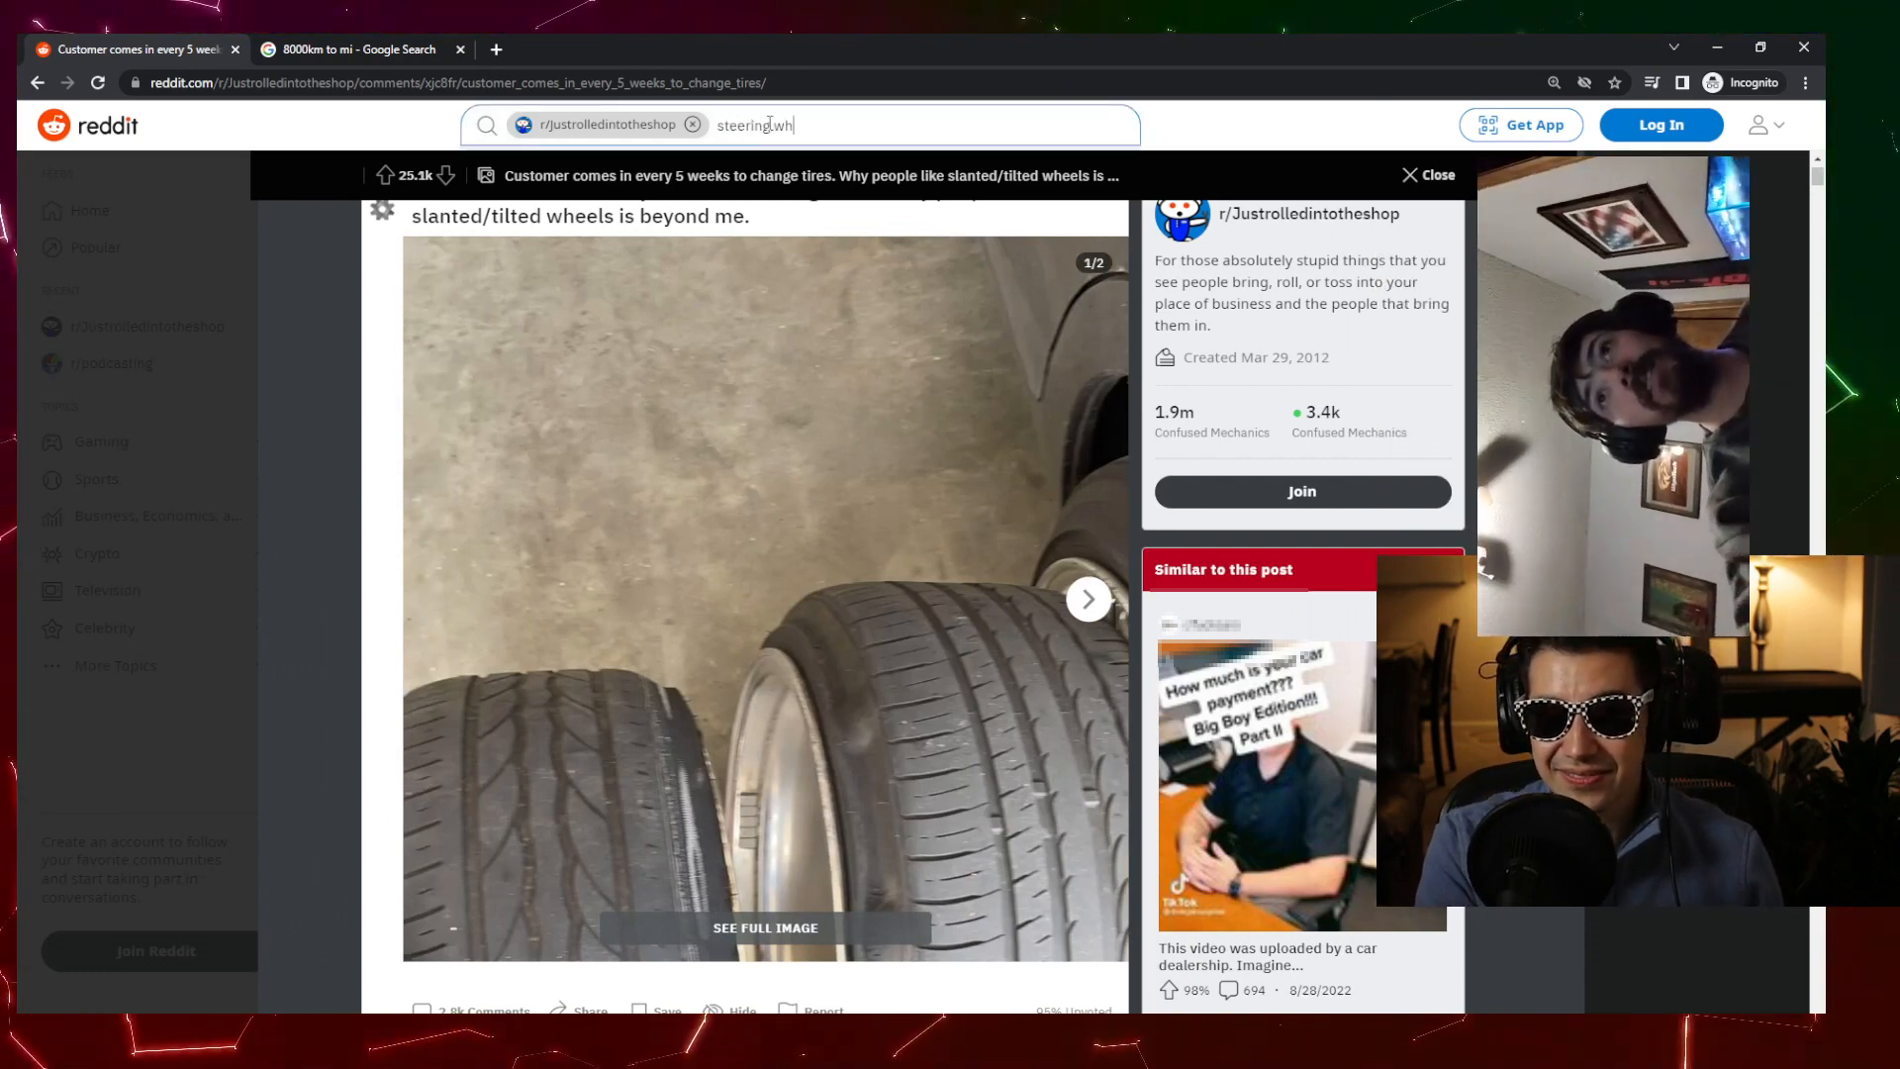